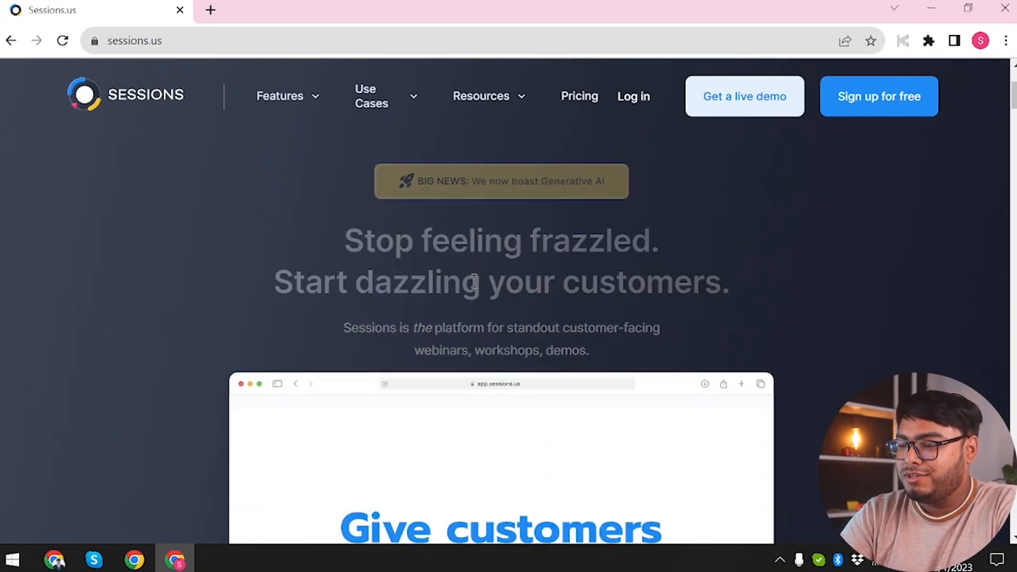
- Scroll through the Sessions homepage to read its feature overview
{"action": "scroll", "scroll_direction": "down", "scroll_amount": 3}
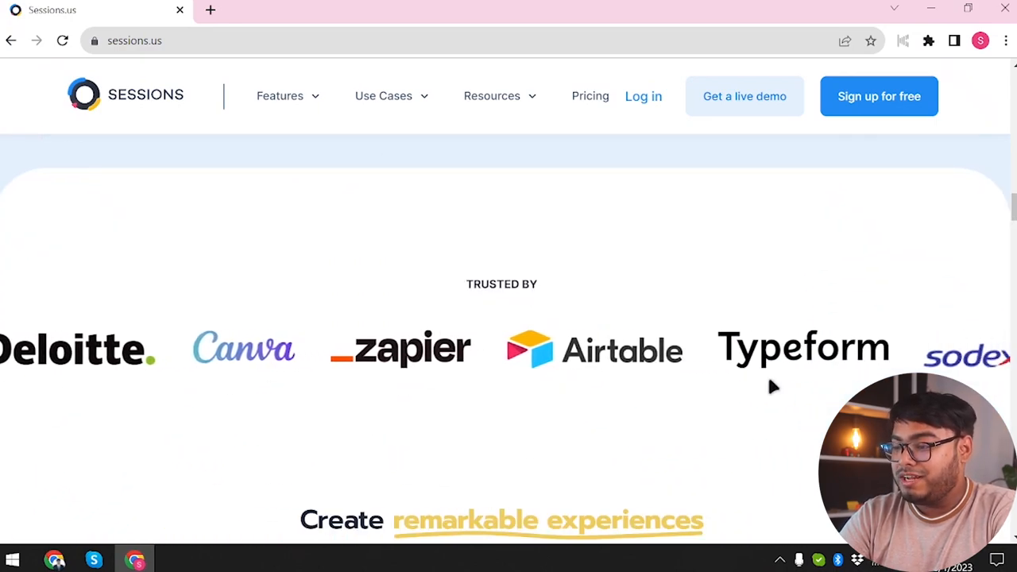
{"action": "scroll", "scroll_direction": "down", "scroll_amount": 3}
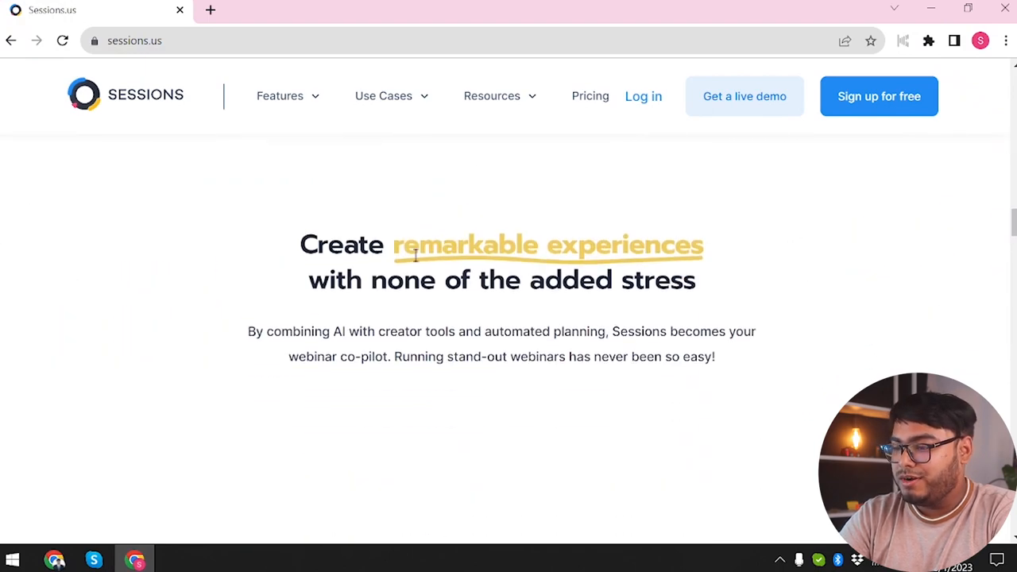
{"action": "mouse_move", "coordinate": [389, 315]}
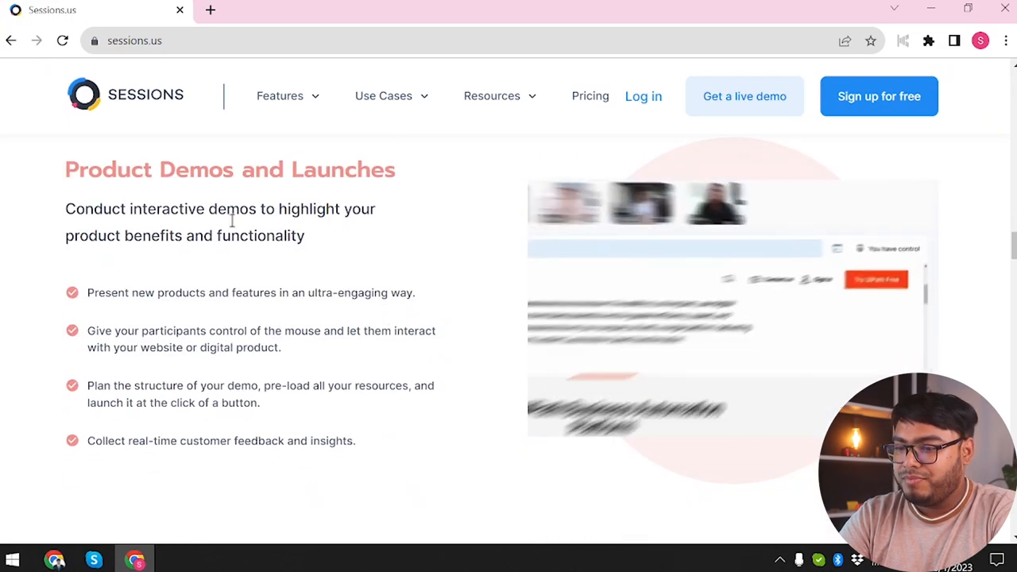
{"action": "scroll", "scroll_direction": "down", "scroll_amount": 3}
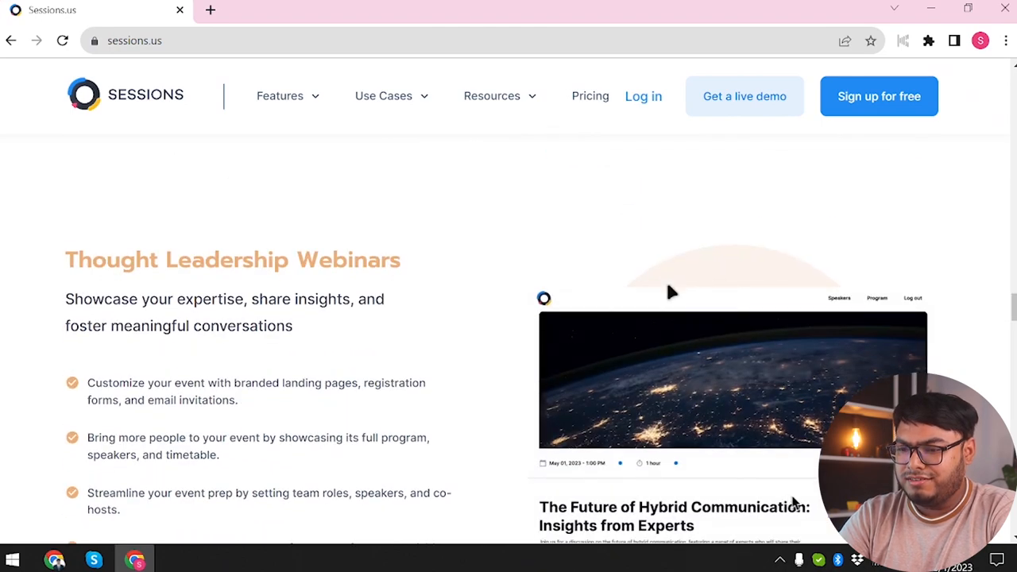
{"action": "scroll", "scroll_direction": "down", "scroll_amount": 3}
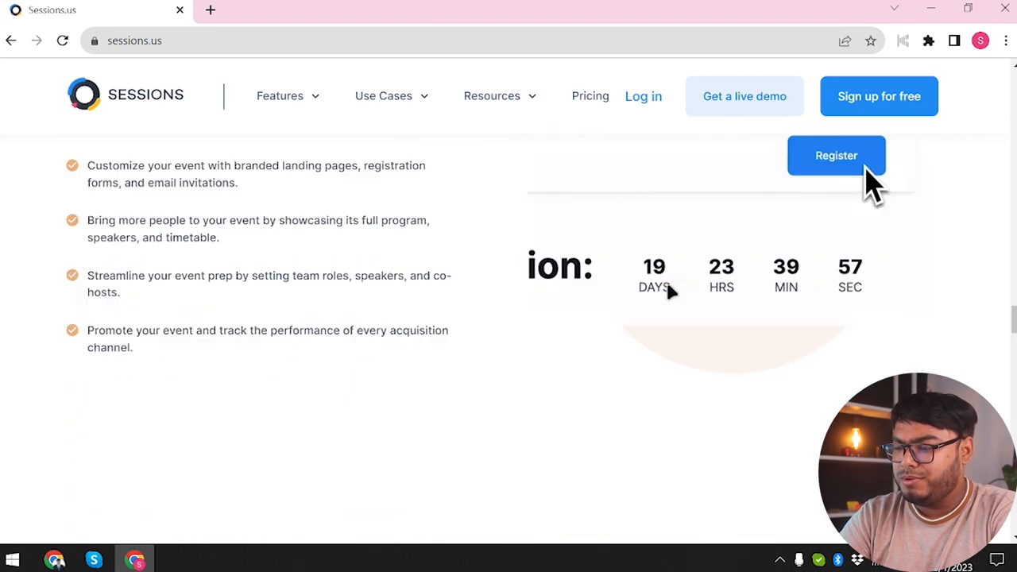
{"action": "scroll", "scroll_direction": "down", "scroll_amount": 3}
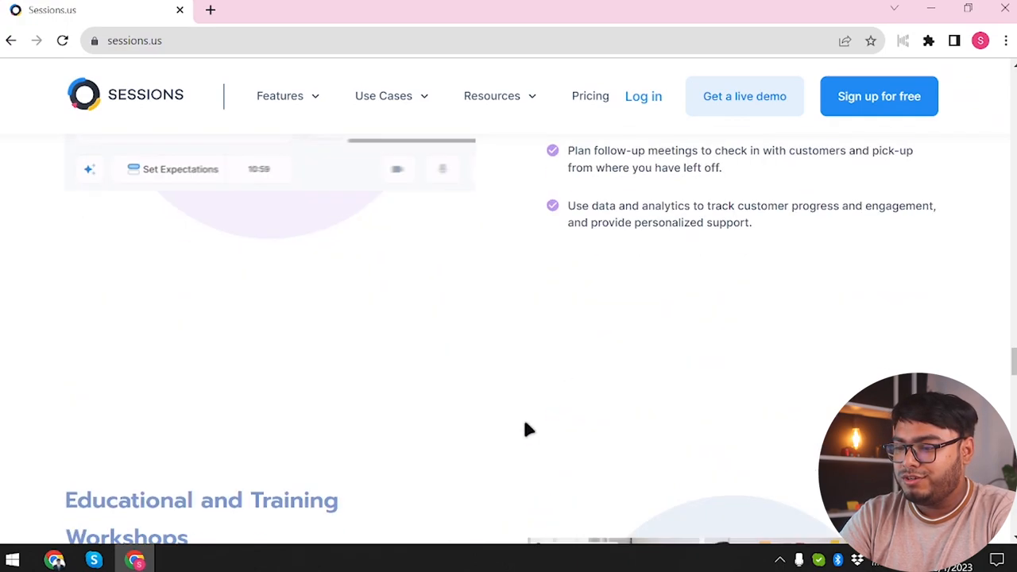
{"action": "scroll", "scroll_direction": "down", "scroll_amount": 3}
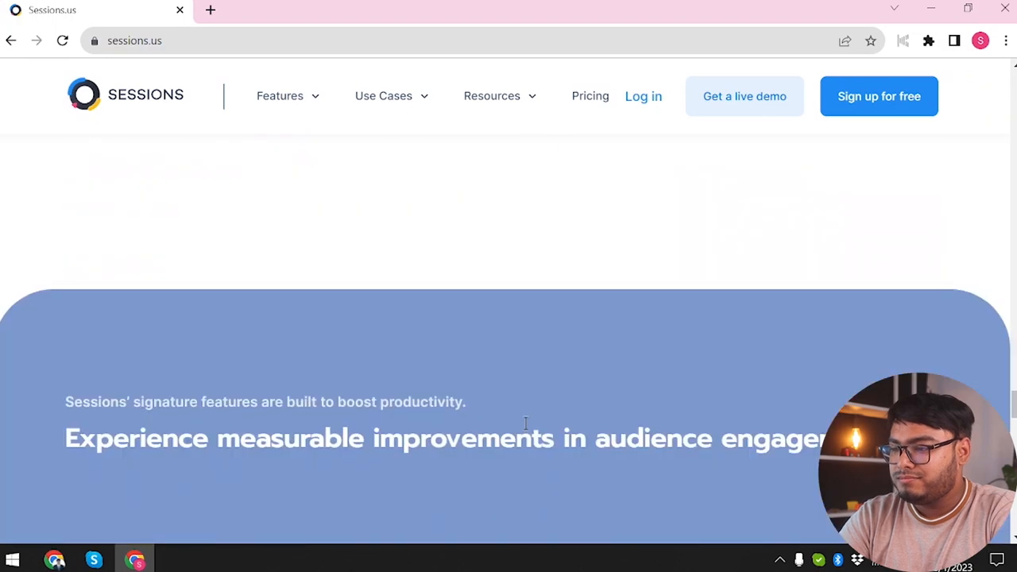
{"action": "scroll", "scroll_direction": "down", "scroll_amount": 3}
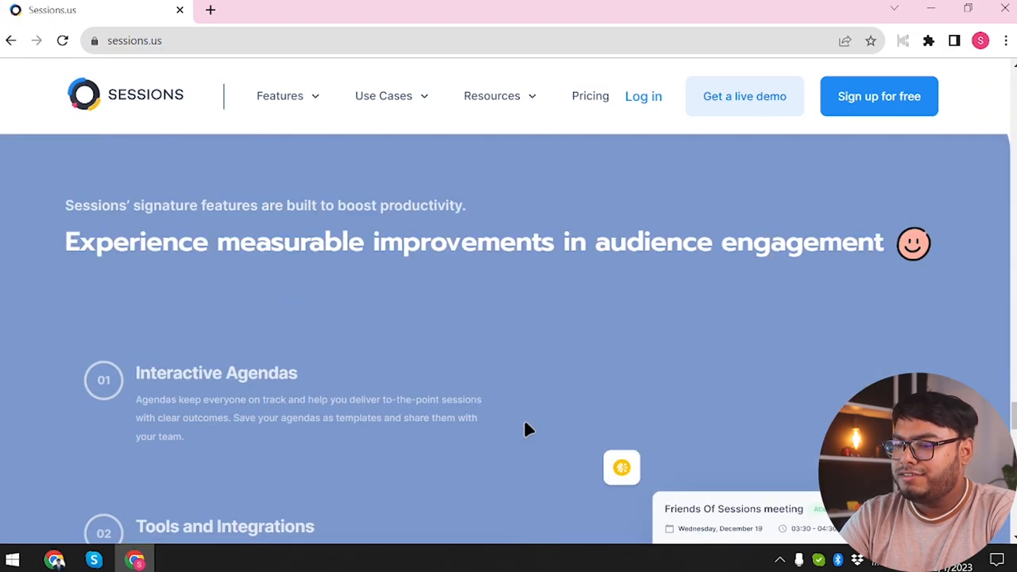
{"action": "scroll", "scroll_direction": "down", "scroll_amount": 3}
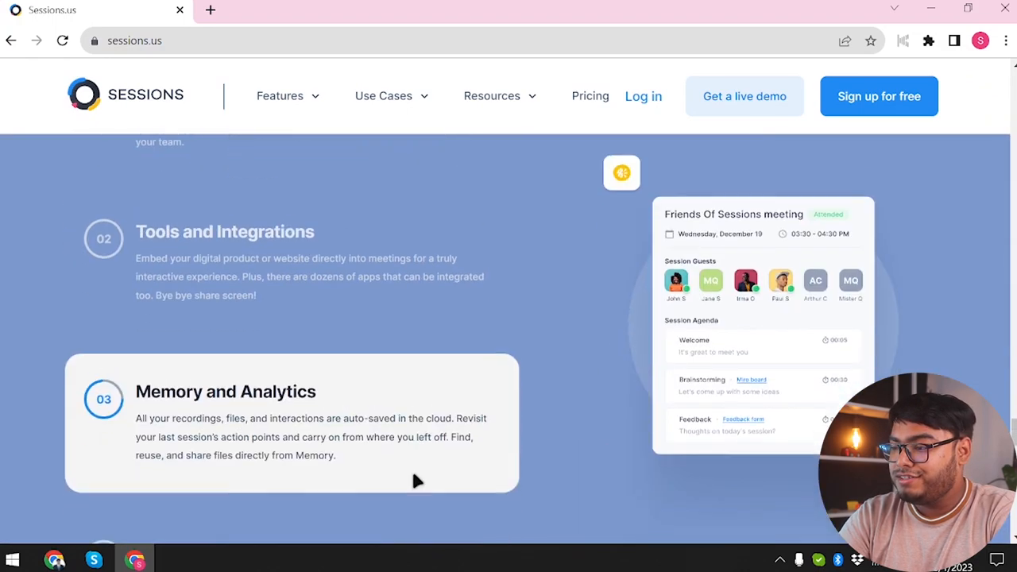
{"action": "scroll", "scroll_direction": "up", "scroll_amount": 3}
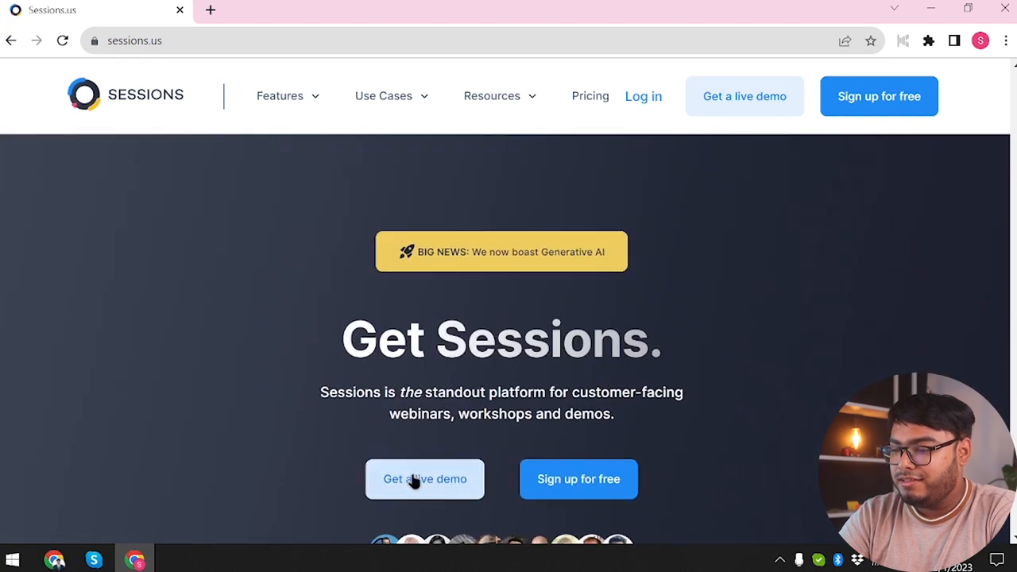
{"action": "scroll", "scroll_direction": "down", "scroll_amount": 3}
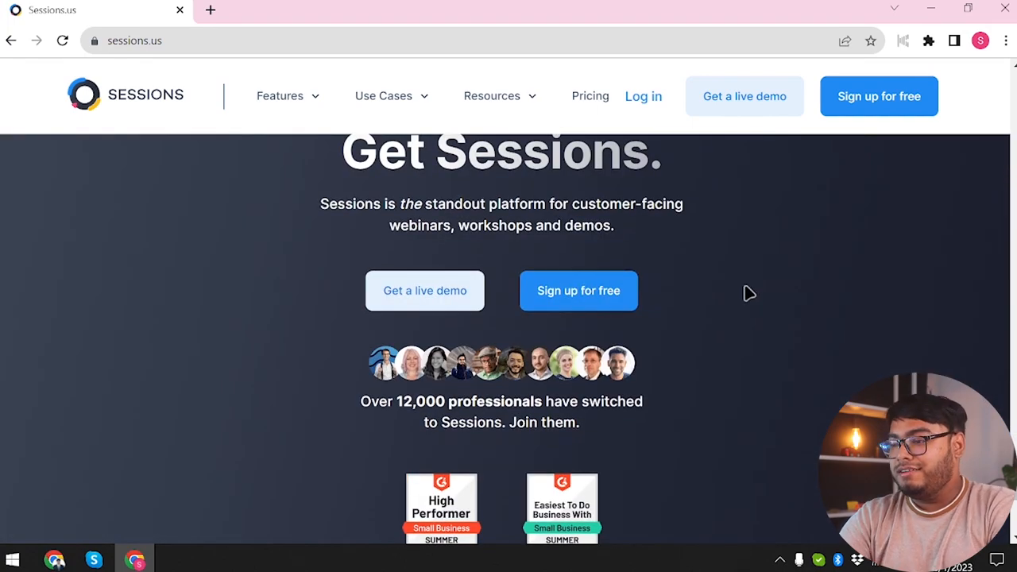
{"action": "mouse_move", "coordinate": [523, 283]}
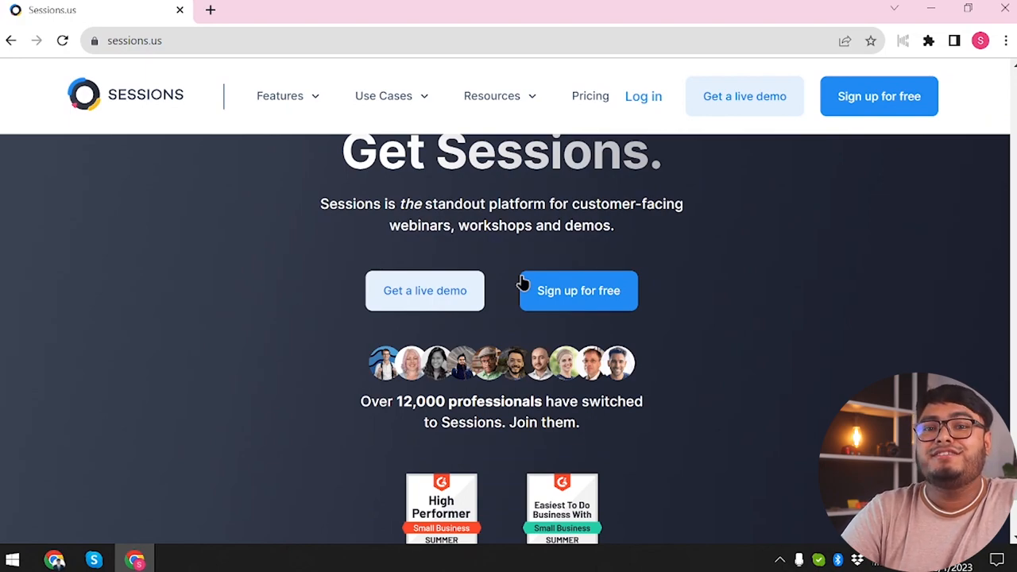
{"action": "mouse_move", "coordinate": [591, 95]}
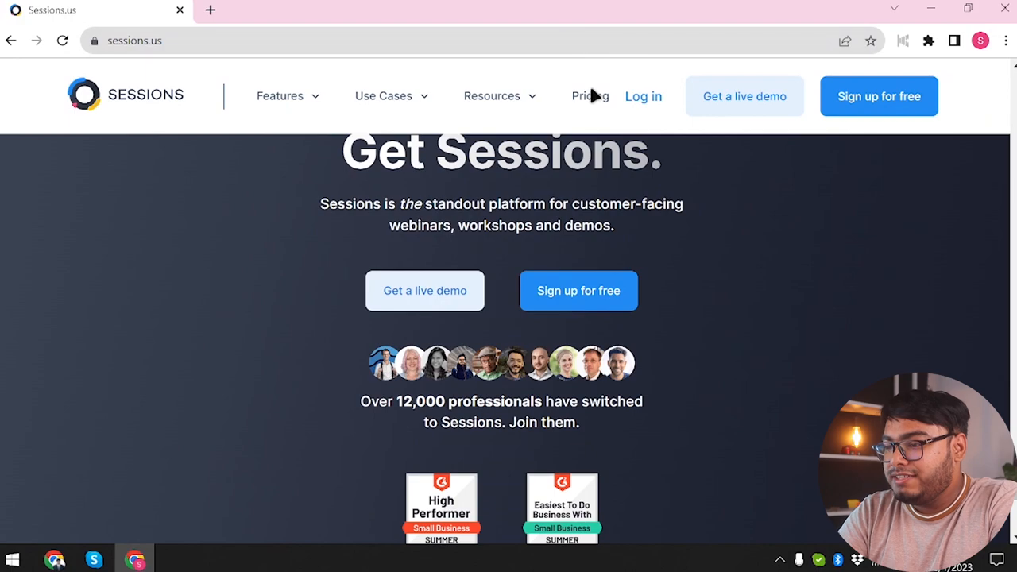
- On the Pricing page, try the max attendees slider at 200, 10000 and back to 30
{"action": "left_click", "coordinate": [590, 97]}
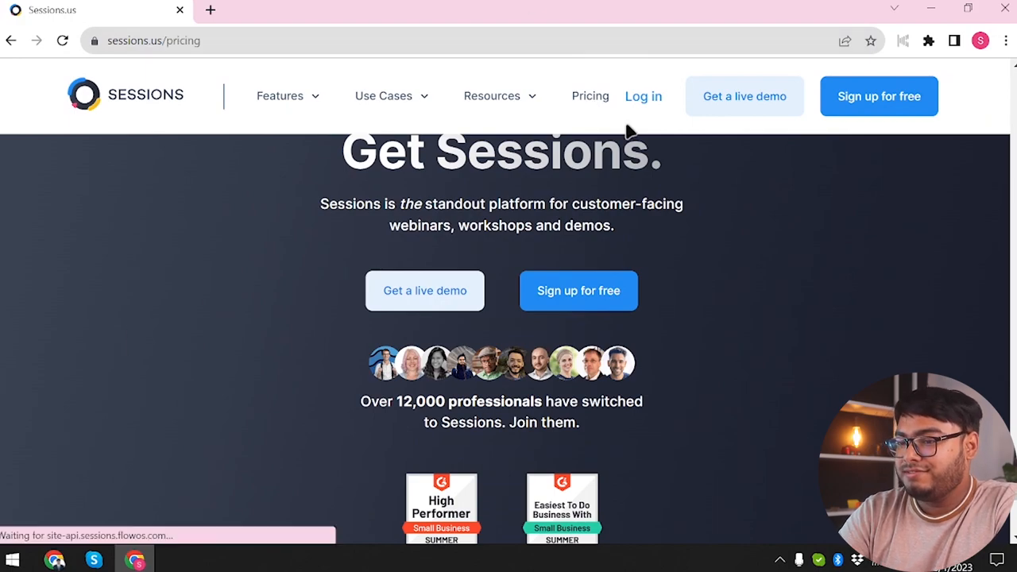
{"action": "scroll", "scroll_direction": "down", "scroll_amount": 3}
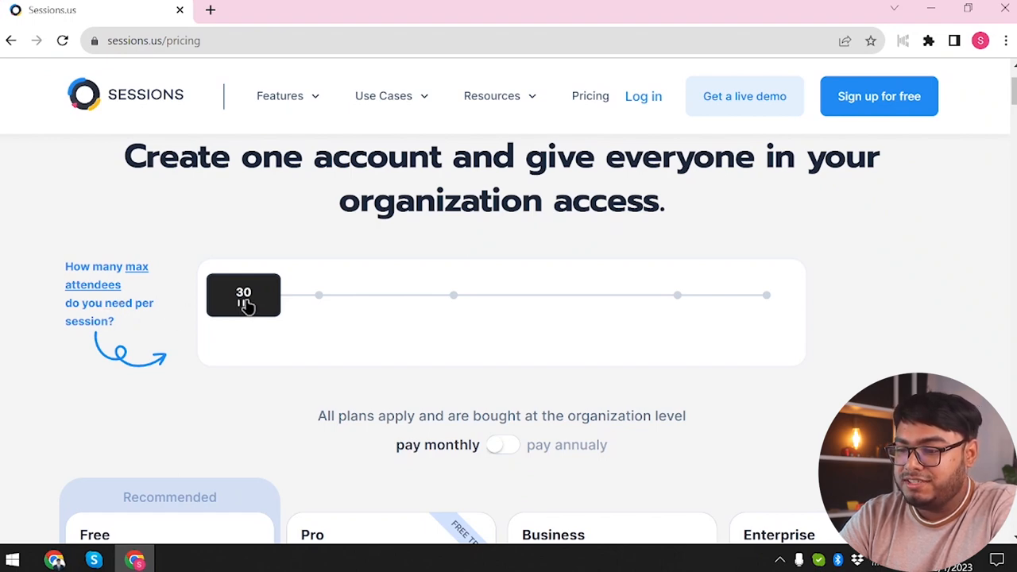
{"action": "left_click_drag", "start_coordinate": [243, 294], "coordinate": [319, 294]}
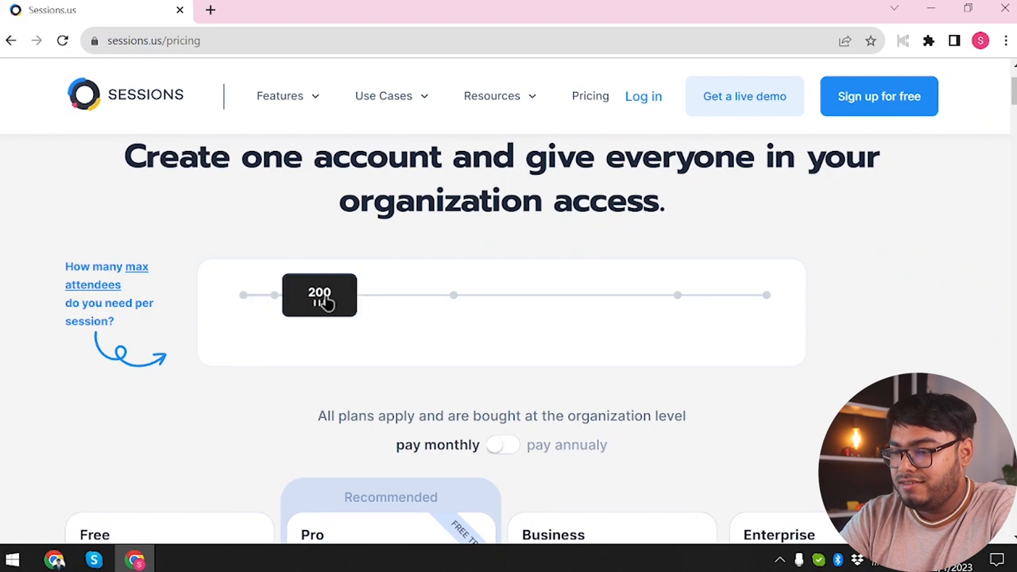
{"action": "left_click_drag", "start_coordinate": [319, 294], "coordinate": [766, 294]}
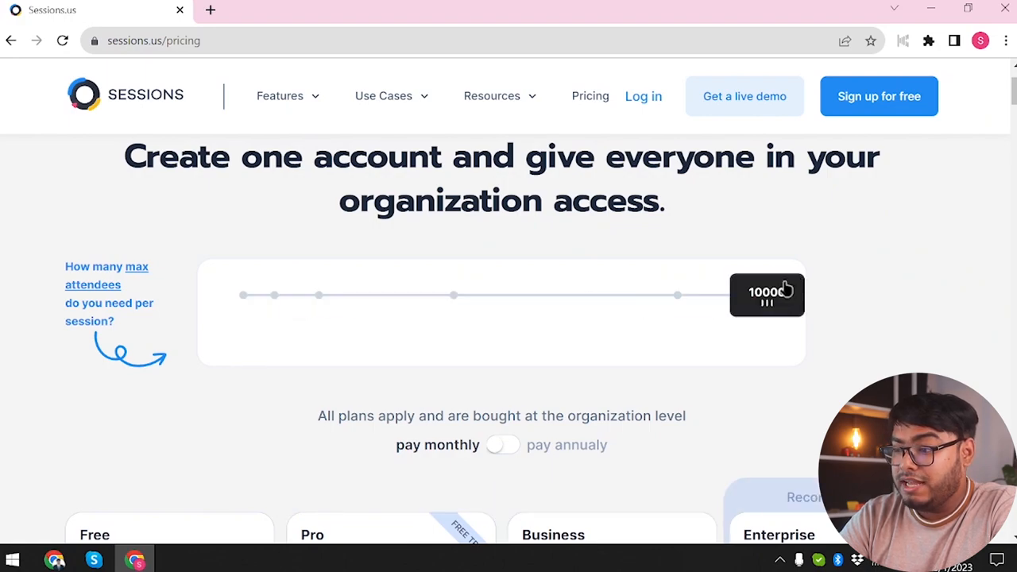
{"action": "left_click_drag", "start_coordinate": [766, 294], "coordinate": [243, 294]}
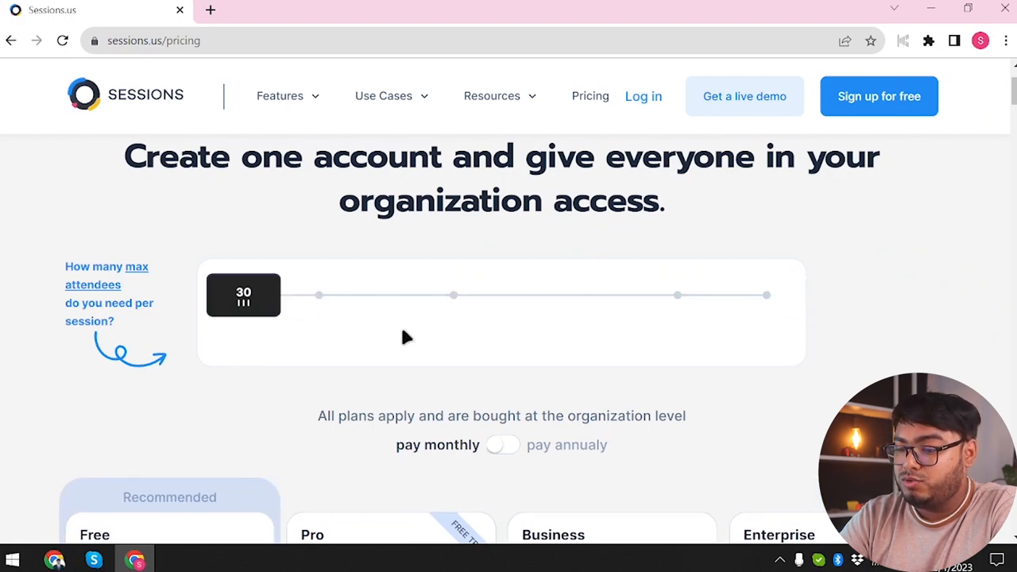
{"action": "scroll", "scroll_direction": "up", "scroll_amount": 3}
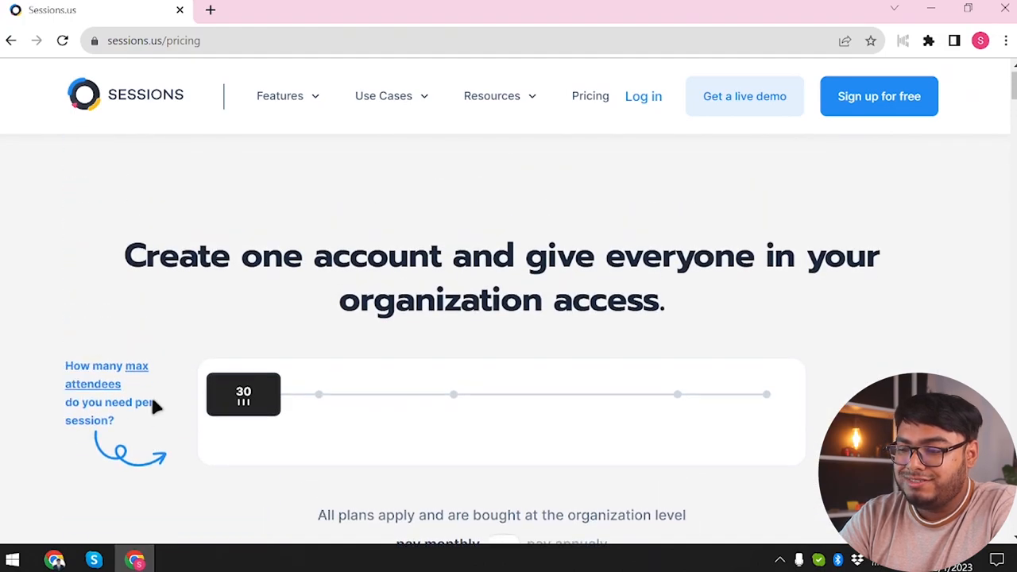
{"action": "scroll", "scroll_direction": "down", "scroll_amount": 3}
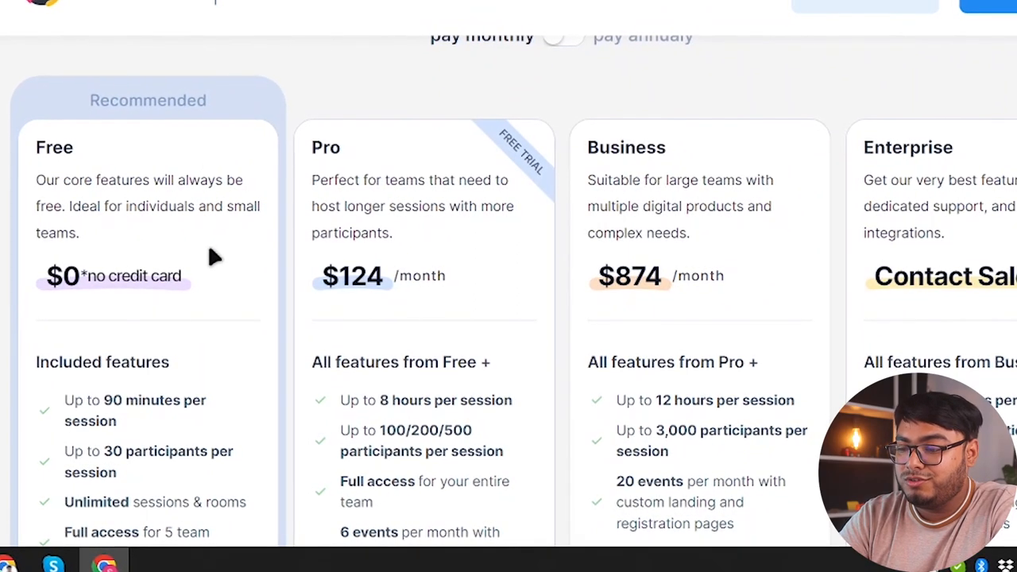
{"action": "scroll", "scroll_direction": "down", "scroll_amount": 3}
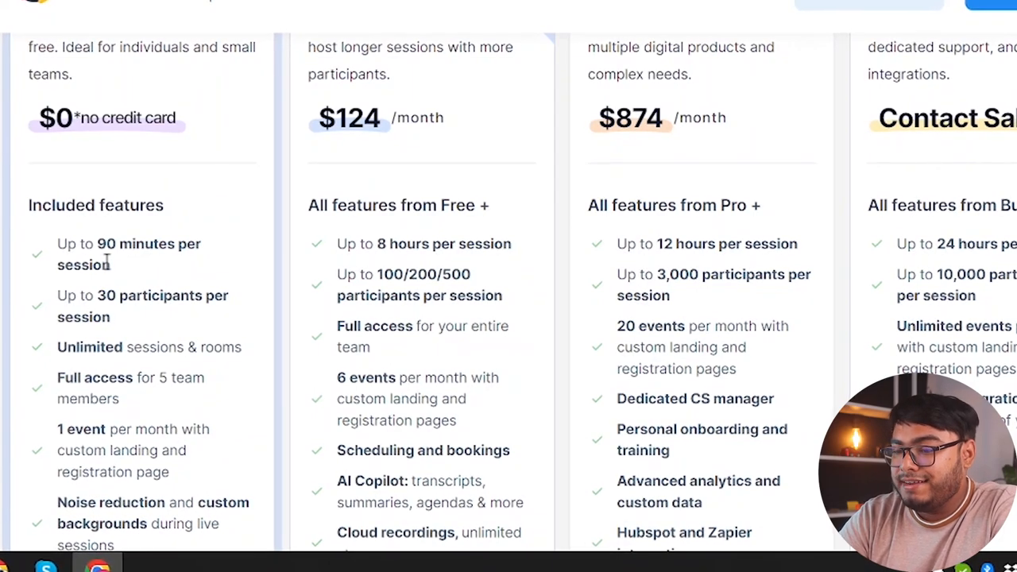
{"action": "scroll", "scroll_direction": "down", "scroll_amount": 3}
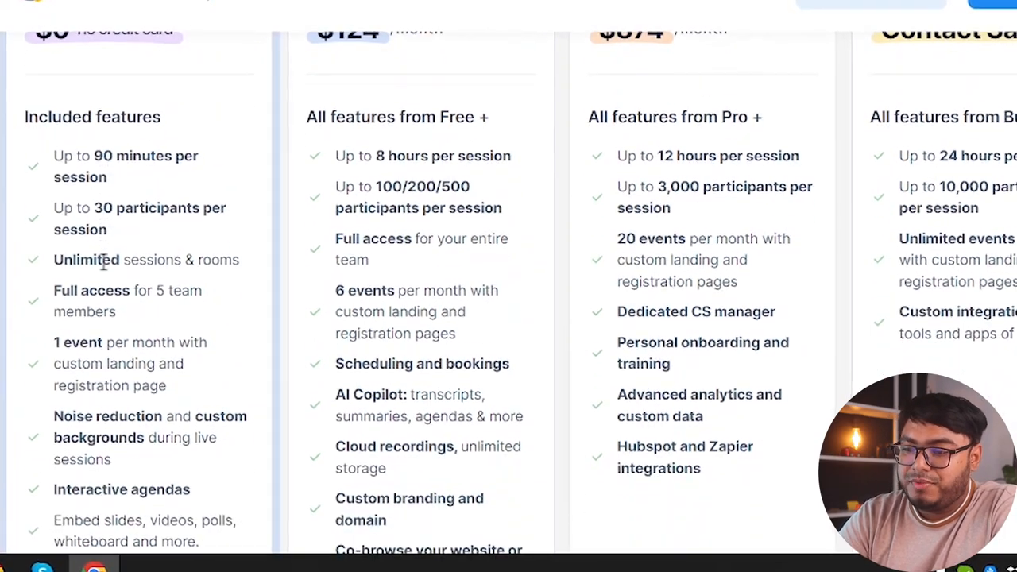
{"action": "scroll", "scroll_direction": "down", "scroll_amount": 3}
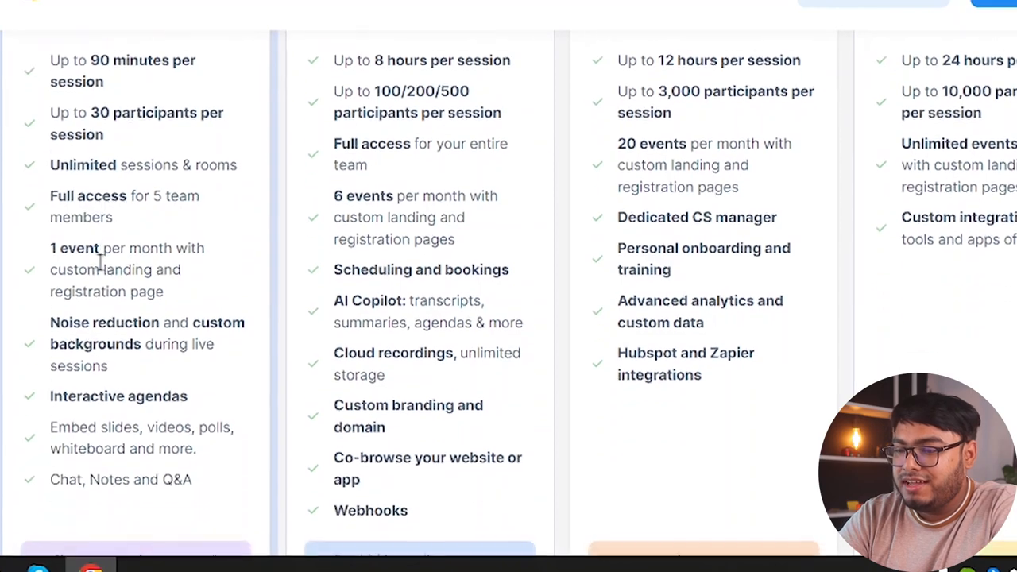
{"action": "scroll", "scroll_direction": "down", "scroll_amount": 3}
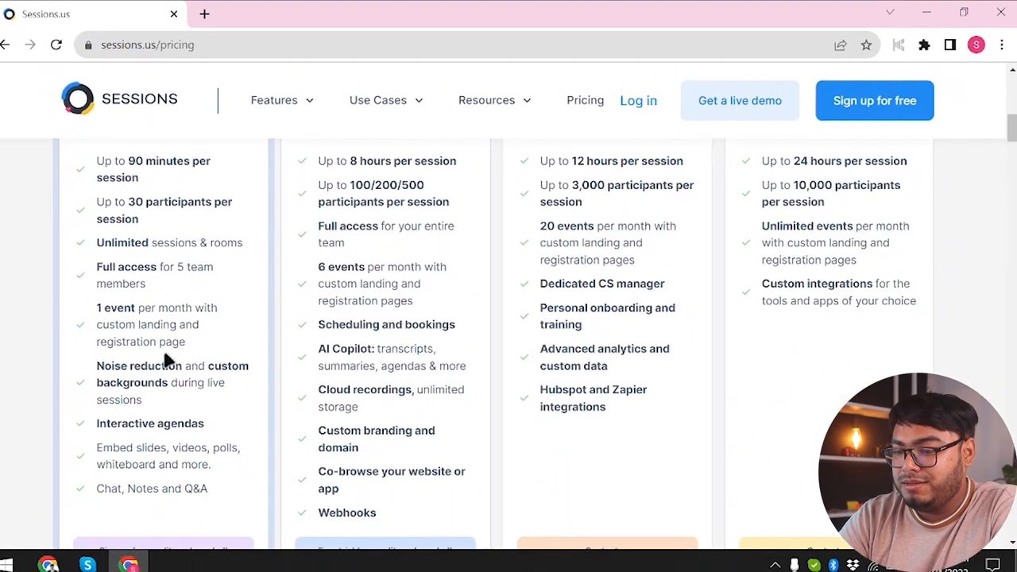
{"action": "scroll", "scroll_direction": "up", "scroll_amount": 3}
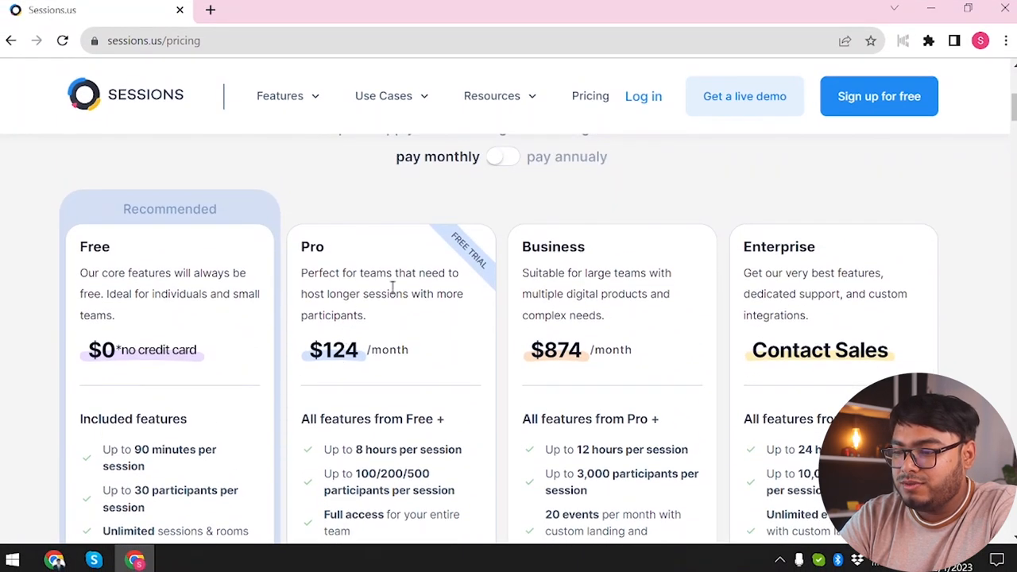
{"action": "mouse_move", "coordinate": [438, 308]}
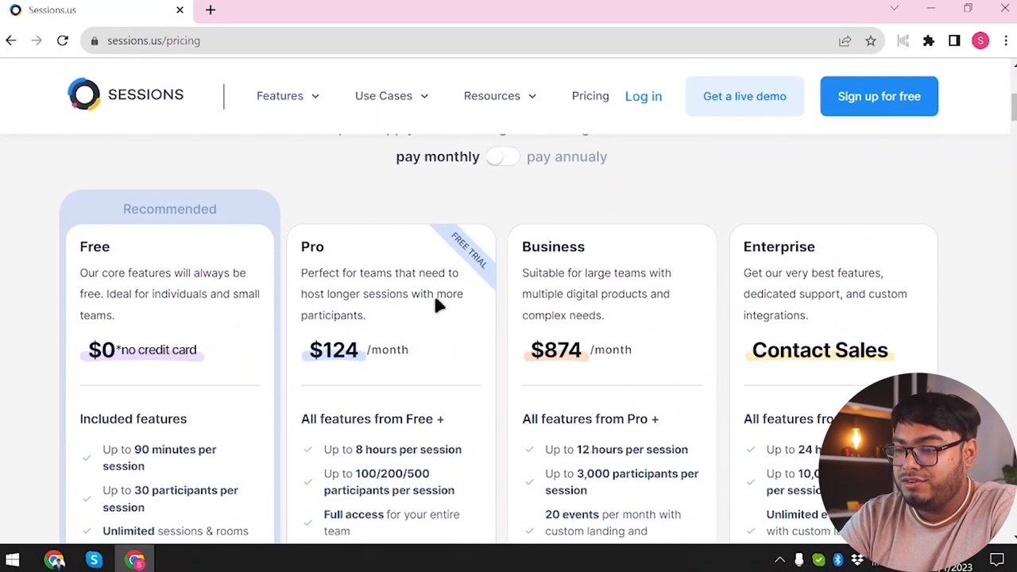
{"action": "left_click", "coordinate": [501, 158]}
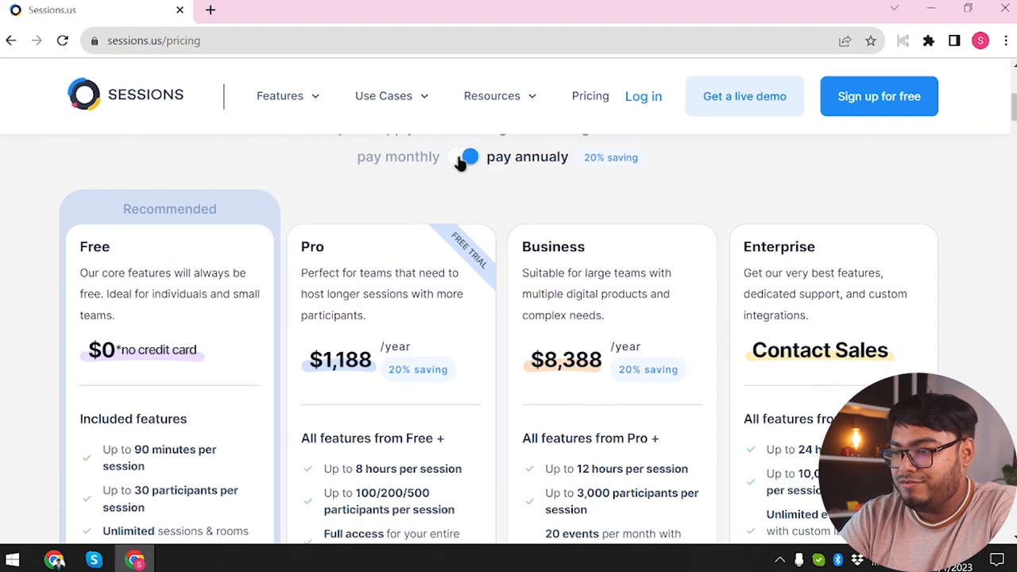
{"action": "left_click", "coordinate": [467, 157]}
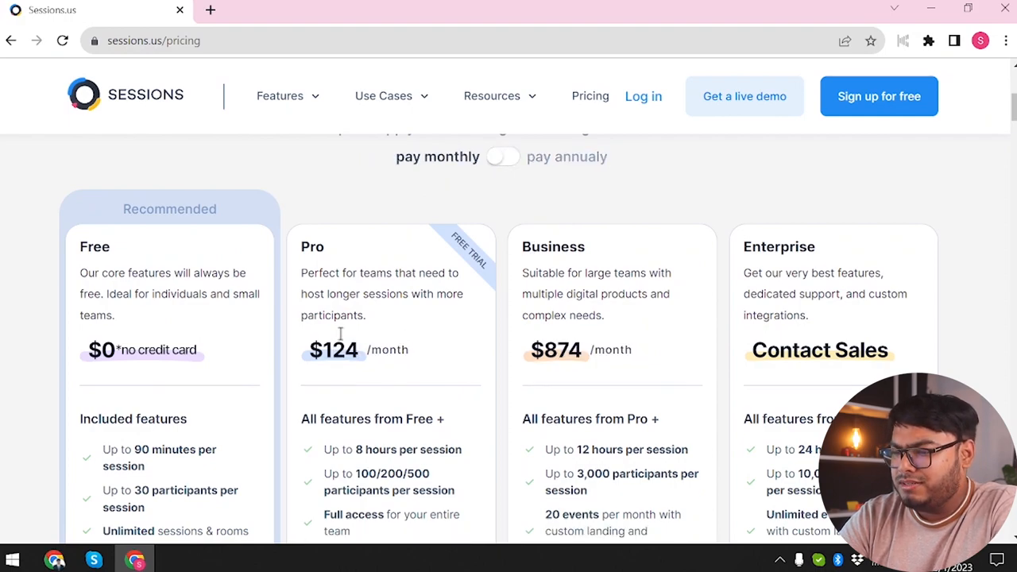
{"action": "scroll", "scroll_direction": "down", "scroll_amount": 3}
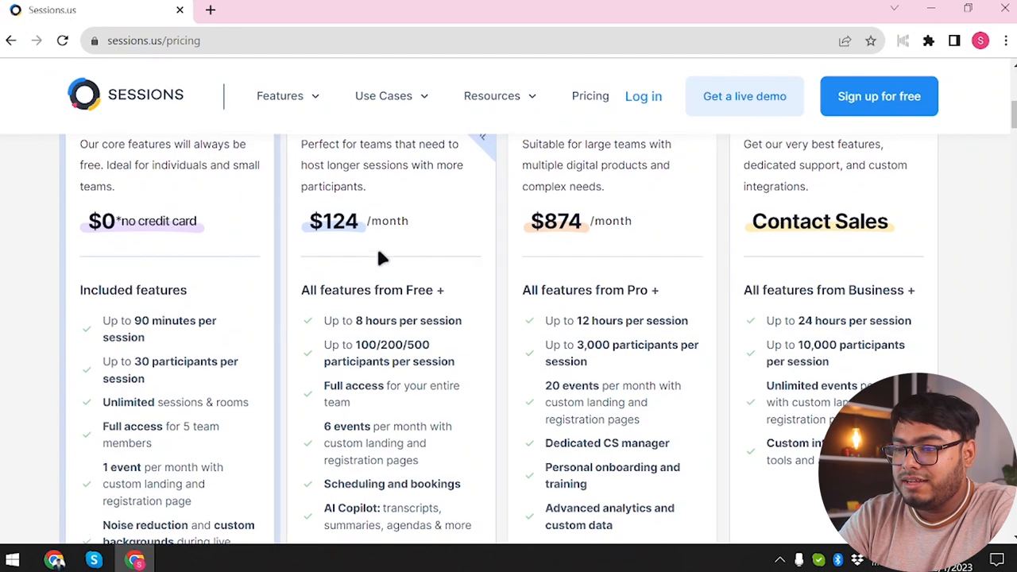
{"action": "scroll", "scroll_direction": "down", "scroll_amount": 3}
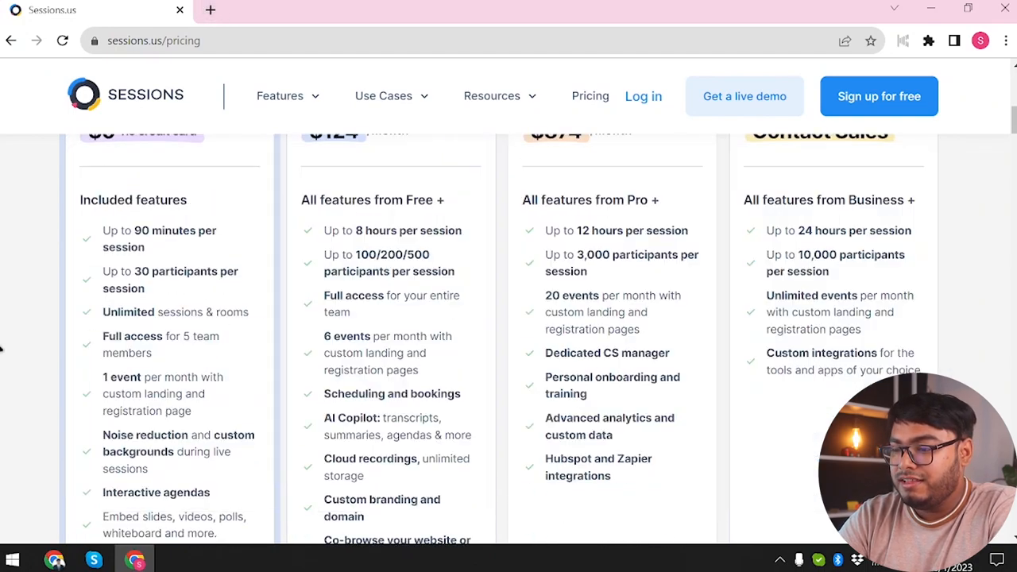
- Search Google for 'sessions l' and open the AppSumo Sessions deal result in a new tab, then look over other results
{"action": "left_click", "coordinate": [404, 10]}
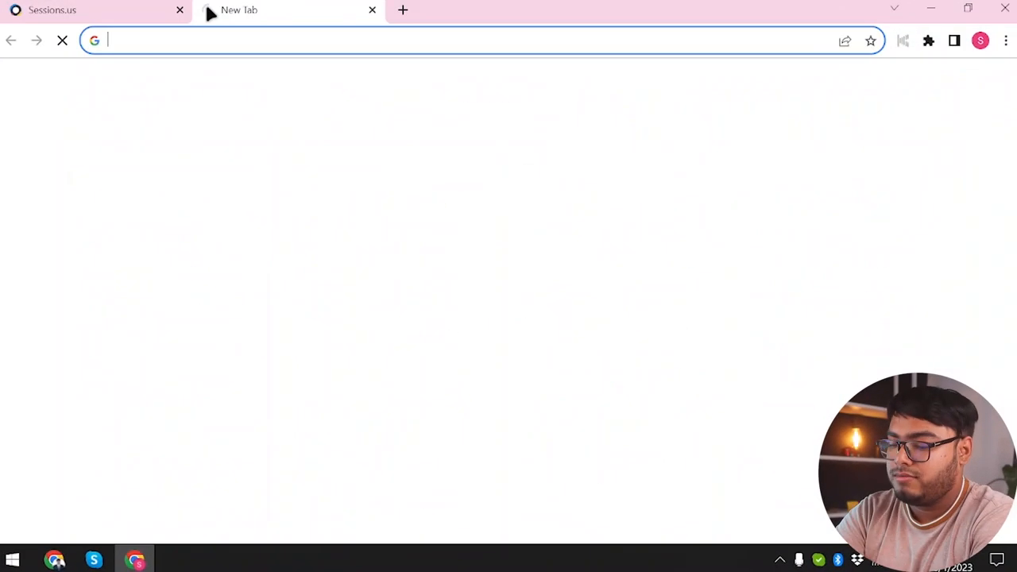
{"action": "type", "text": "sessions l"}
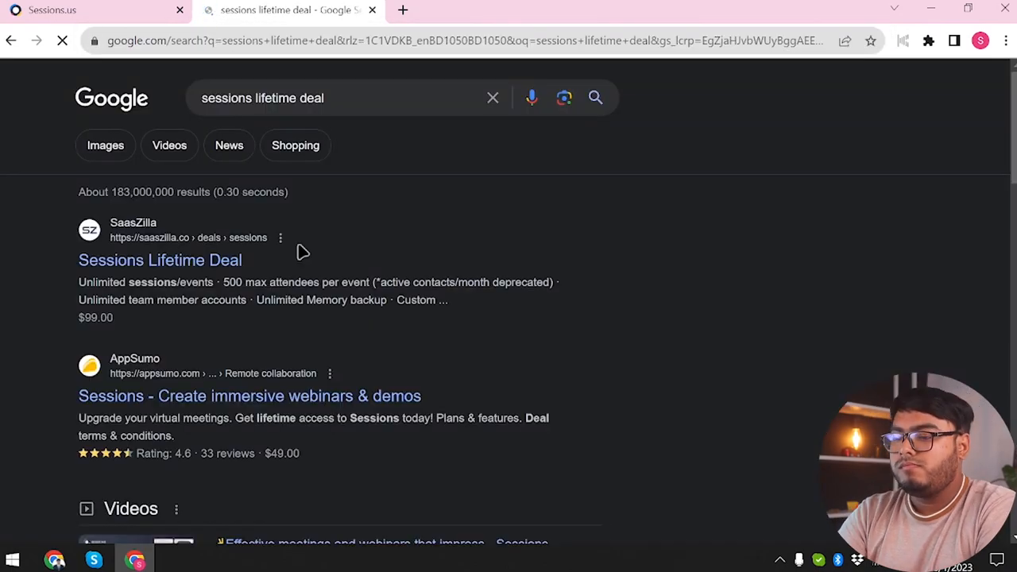
{"action": "left_click", "coordinate": [249, 396]}
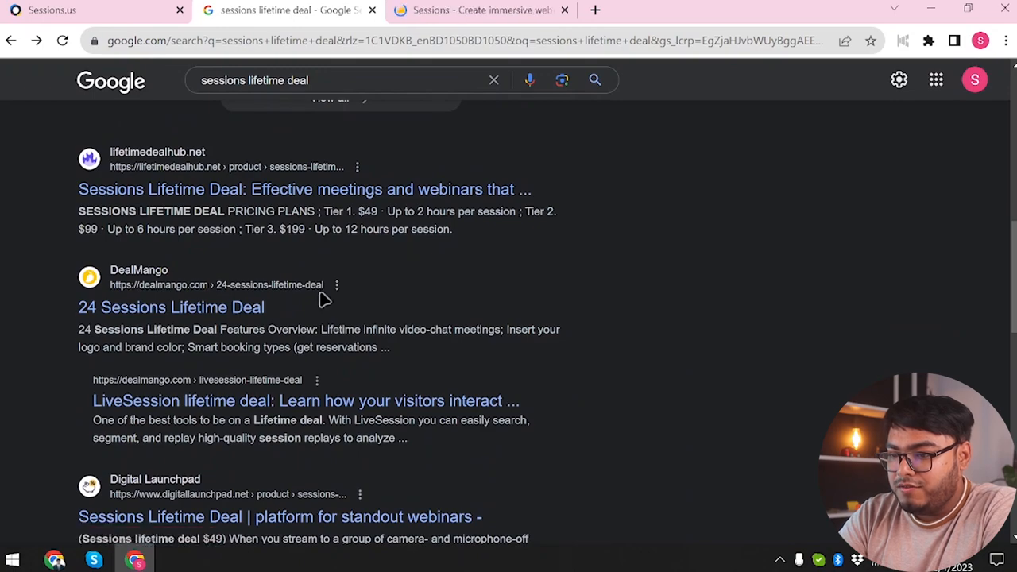
{"action": "scroll", "scroll_direction": "down", "scroll_amount": 3}
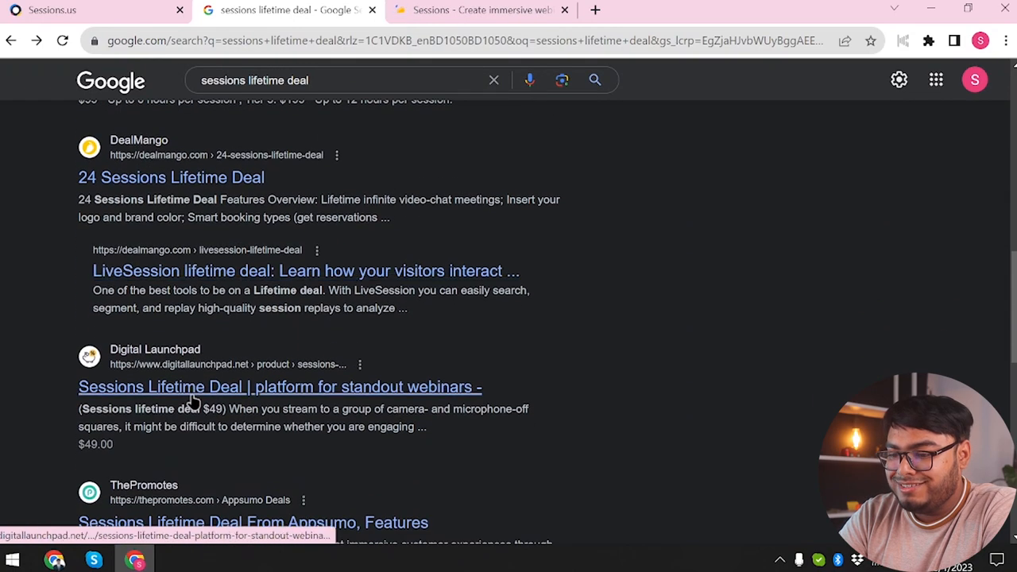
{"action": "scroll", "scroll_direction": "down", "scroll_amount": 3}
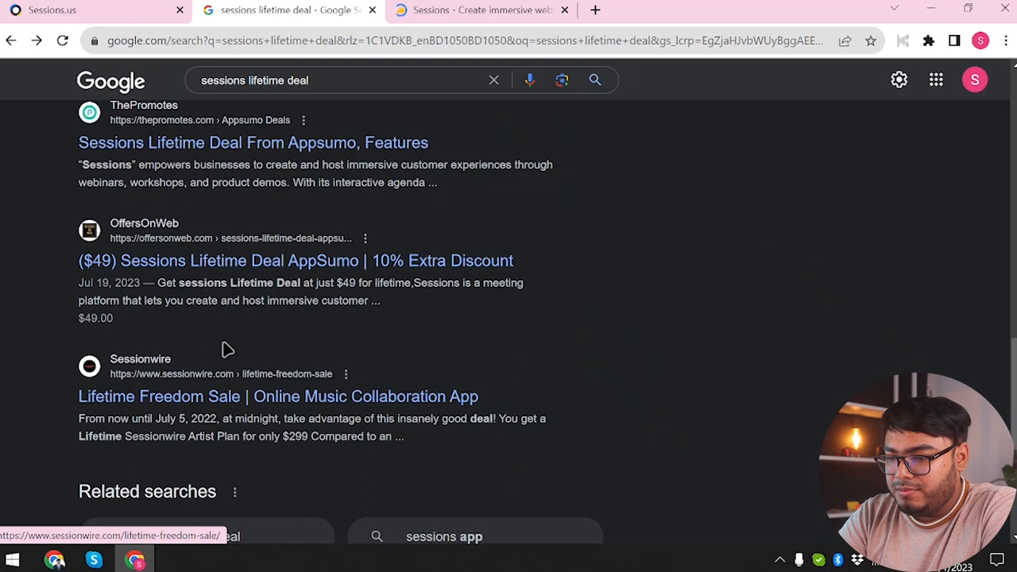
{"action": "scroll", "scroll_direction": "down", "scroll_amount": 3}
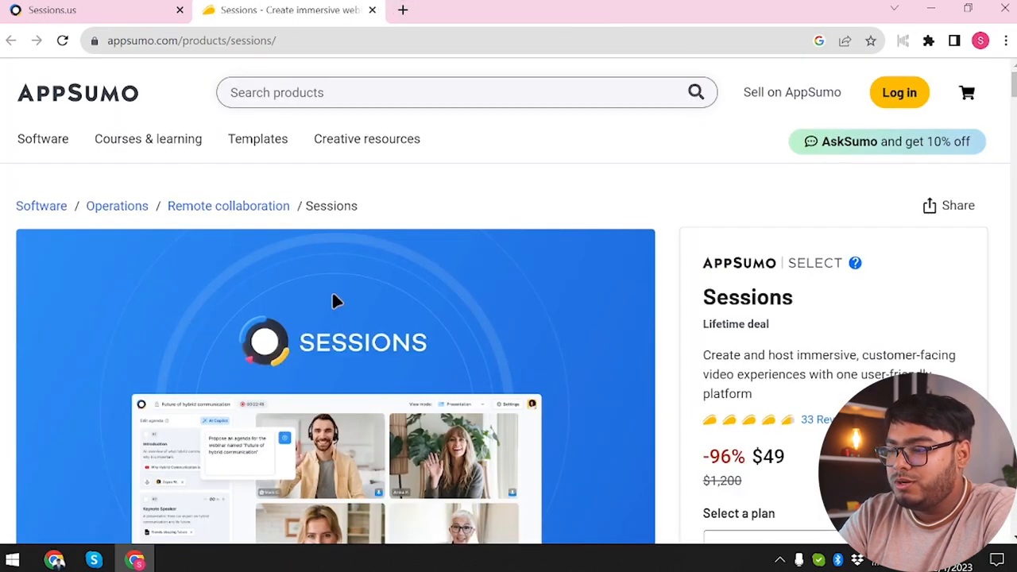
- Read past the AppSumo Sessions deal overview down to Plans & features
{"action": "scroll", "scroll_direction": "down", "scroll_amount": 3}
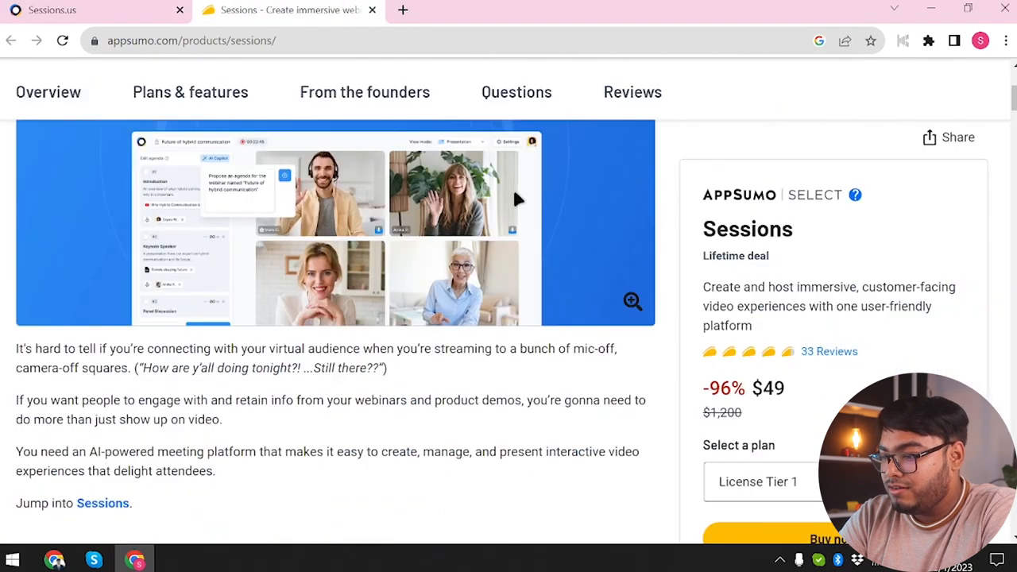
{"action": "scroll", "scroll_direction": "down", "scroll_amount": 3}
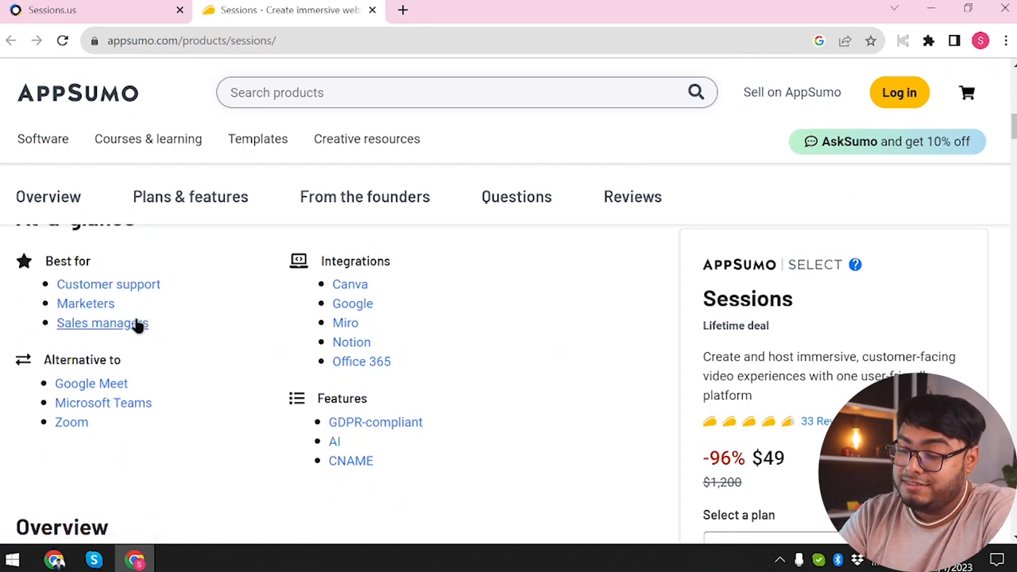
{"action": "mouse_move", "coordinate": [102, 403]}
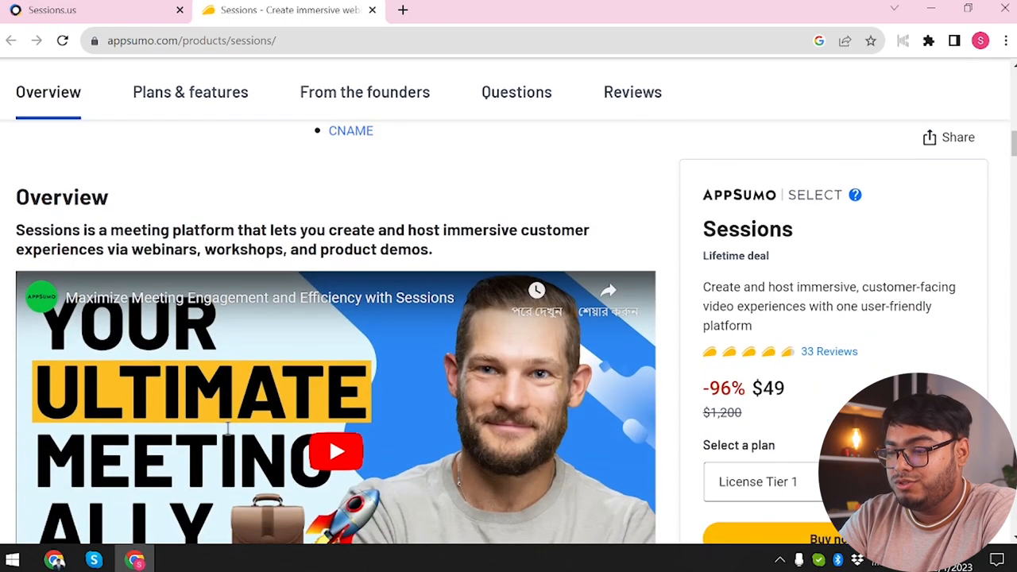
{"action": "scroll", "scroll_direction": "down", "scroll_amount": 3}
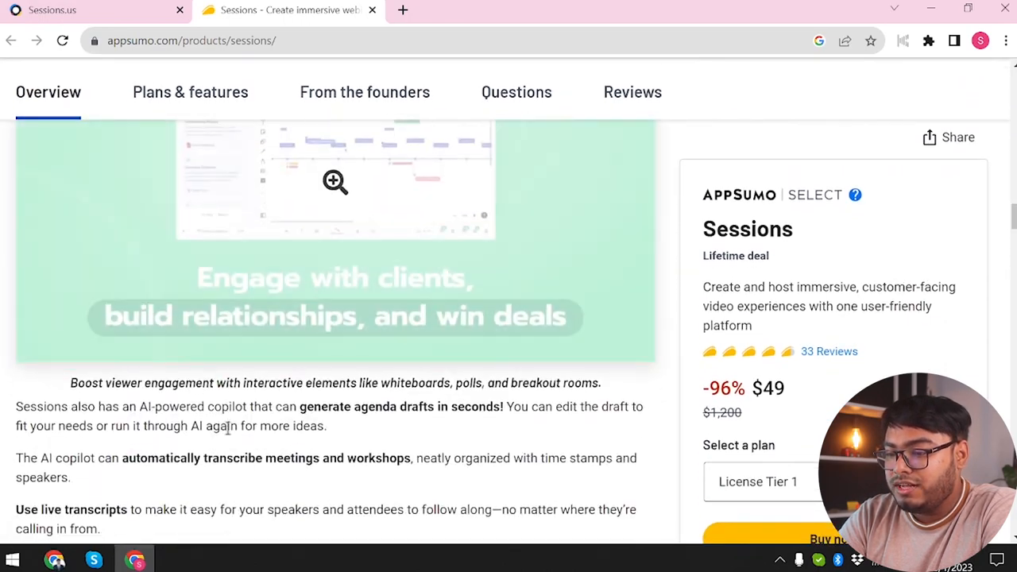
{"action": "scroll", "scroll_direction": "down", "scroll_amount": 3}
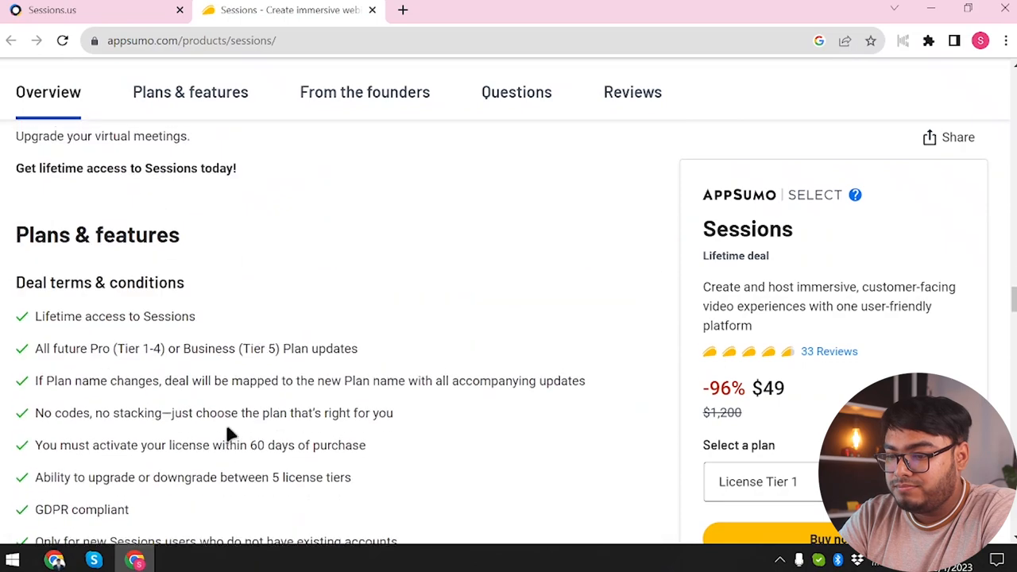
{"action": "left_click", "coordinate": [190, 90]}
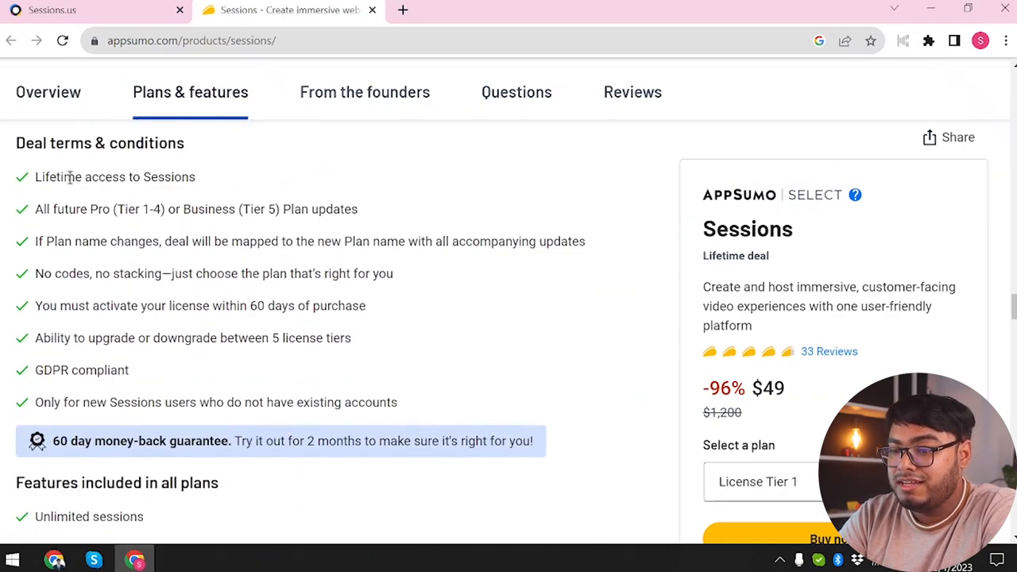
- Highlight the future plan updates and plan-name-change clauses in Deal terms & conditions
{"action": "double_click", "coordinate": [42, 210]}
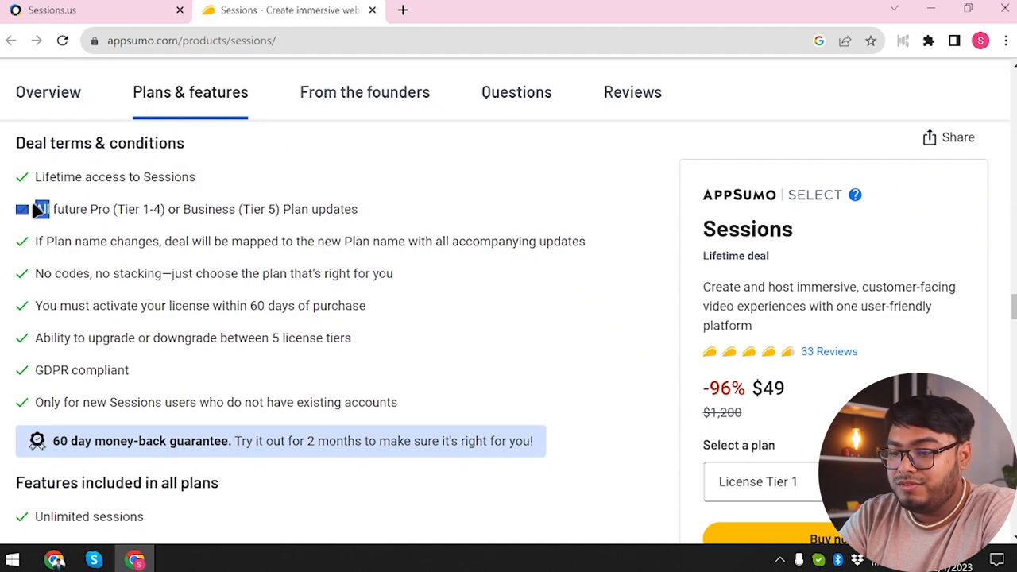
{"action": "left_click_drag", "start_coordinate": [35, 210], "coordinate": [178, 210]}
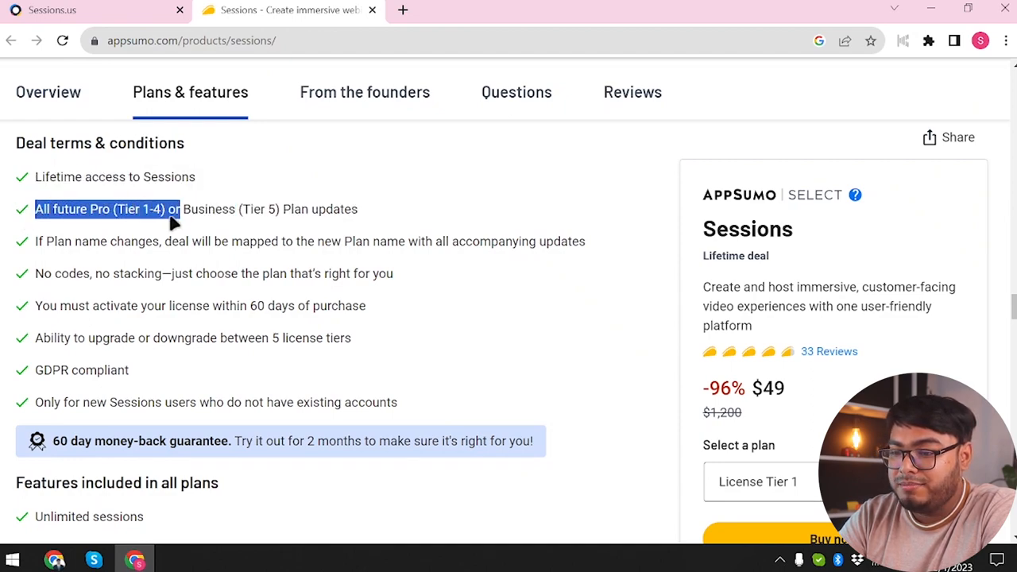
{"action": "left_click", "coordinate": [273, 241]}
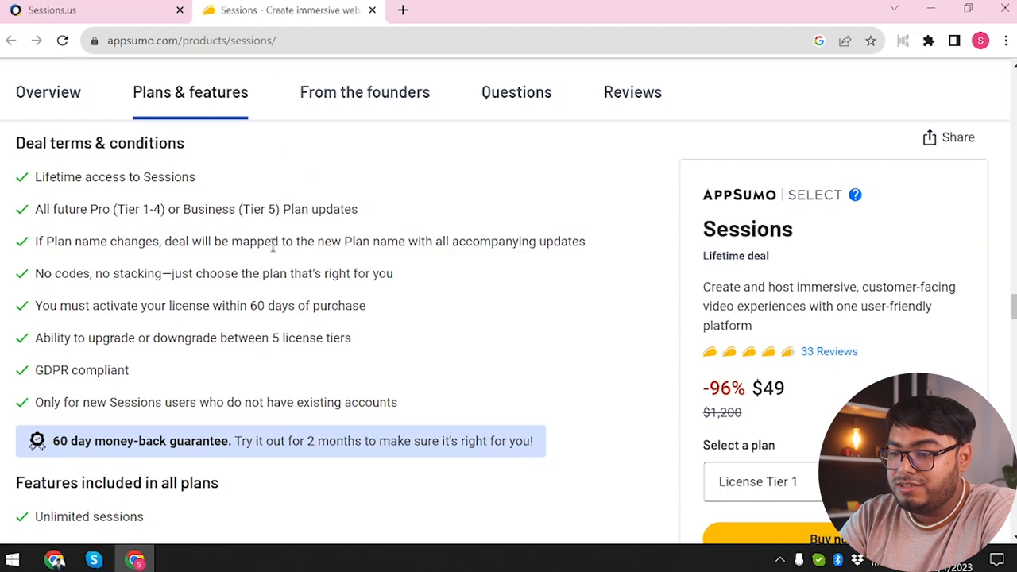
{"action": "triple_click", "coordinate": [310, 242]}
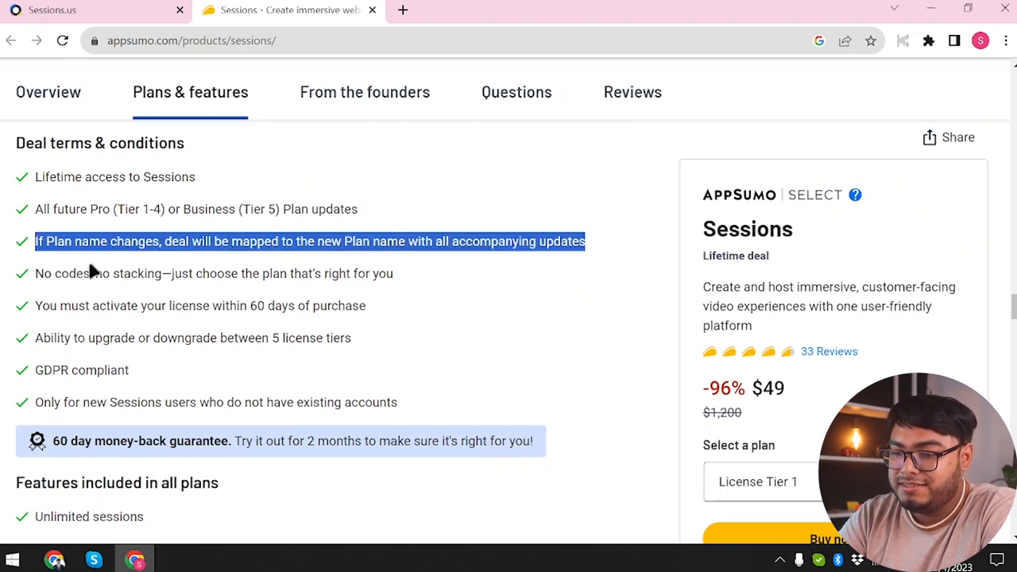
{"action": "mouse_move", "coordinate": [99, 275]}
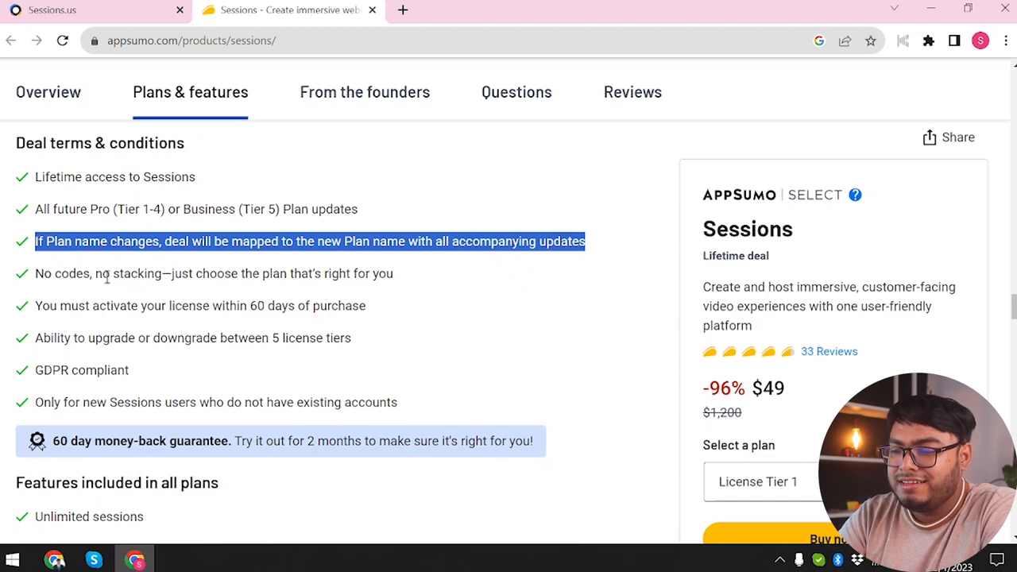
{"action": "mouse_move", "coordinate": [41, 311]}
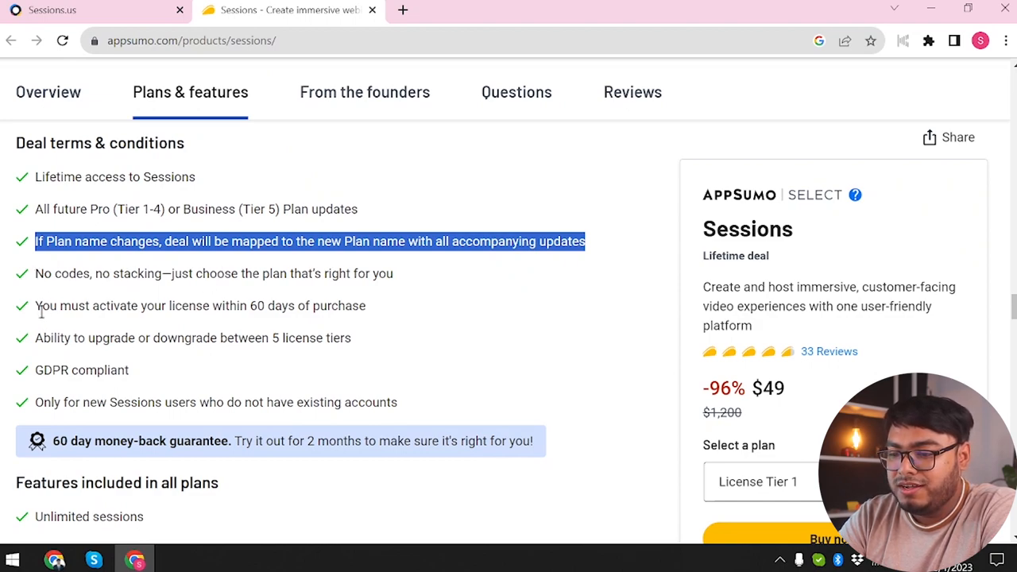
{"action": "mouse_move", "coordinate": [151, 305]}
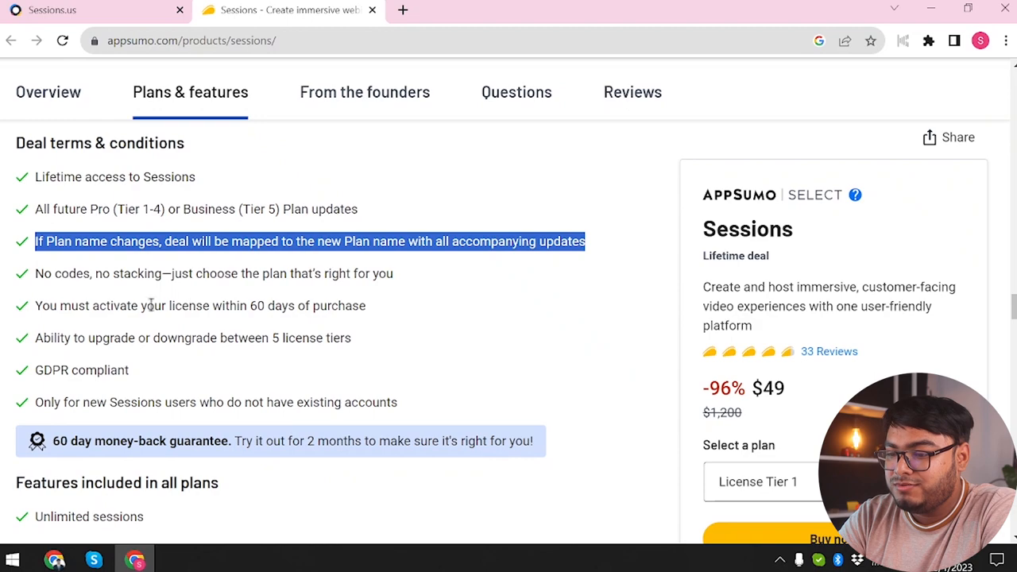
{"action": "scroll", "scroll_direction": "down", "scroll_amount": 3}
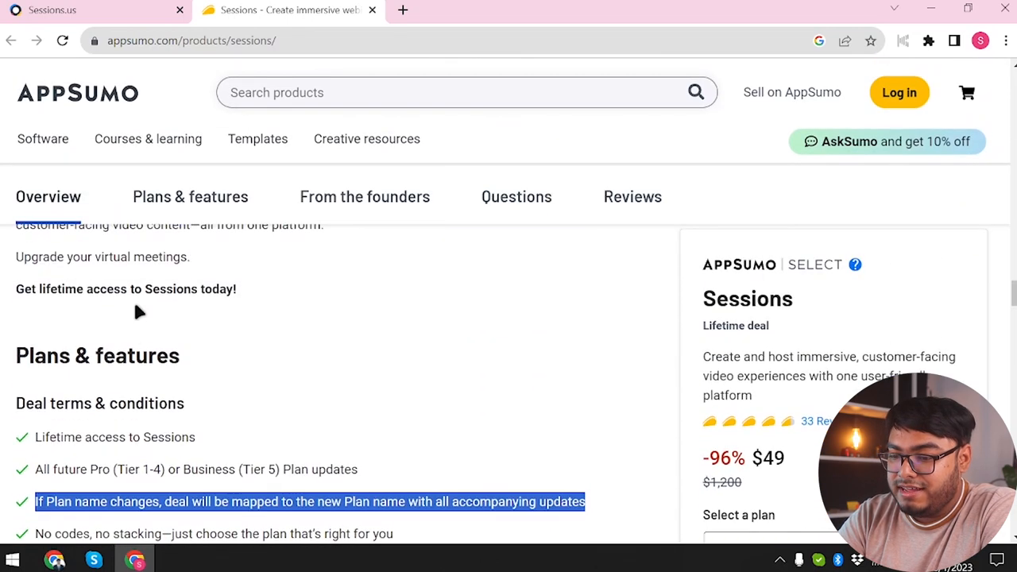
{"action": "scroll", "scroll_direction": "down", "scroll_amount": 3}
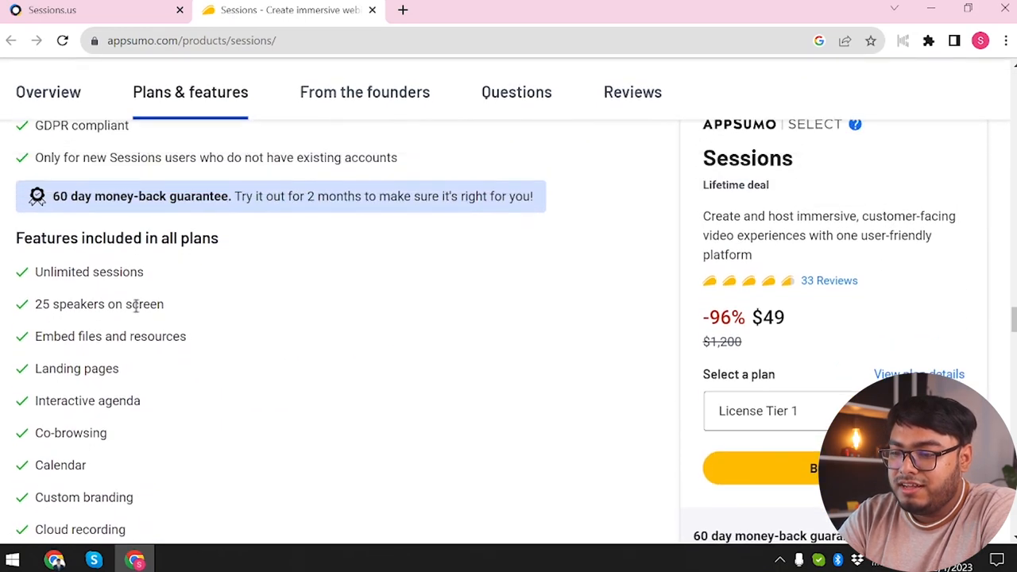
- Scroll to the License Tier 1, 2 and 3 cards at $49, $99 and $199 and compare their limits
{"action": "scroll", "scroll_direction": "down", "scroll_amount": 3}
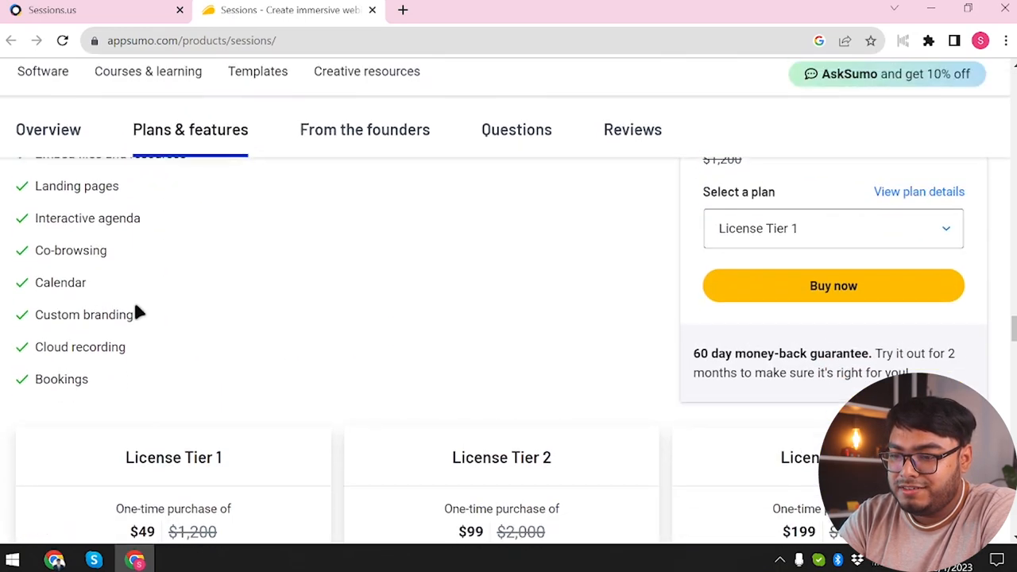
{"action": "scroll", "scroll_direction": "down", "scroll_amount": 3}
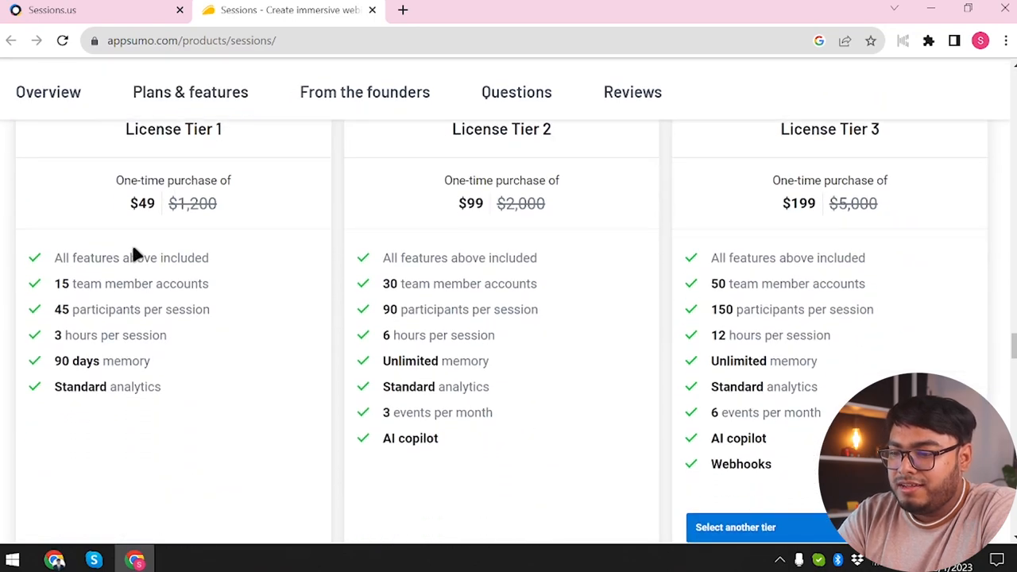
{"action": "mouse_move", "coordinate": [267, 262]}
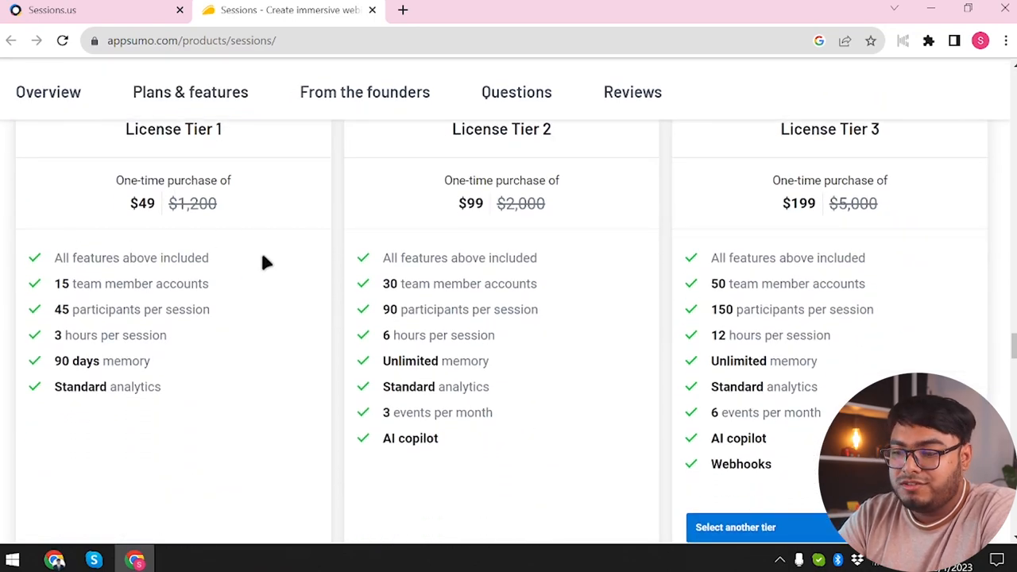
{"action": "mouse_move", "coordinate": [261, 297]}
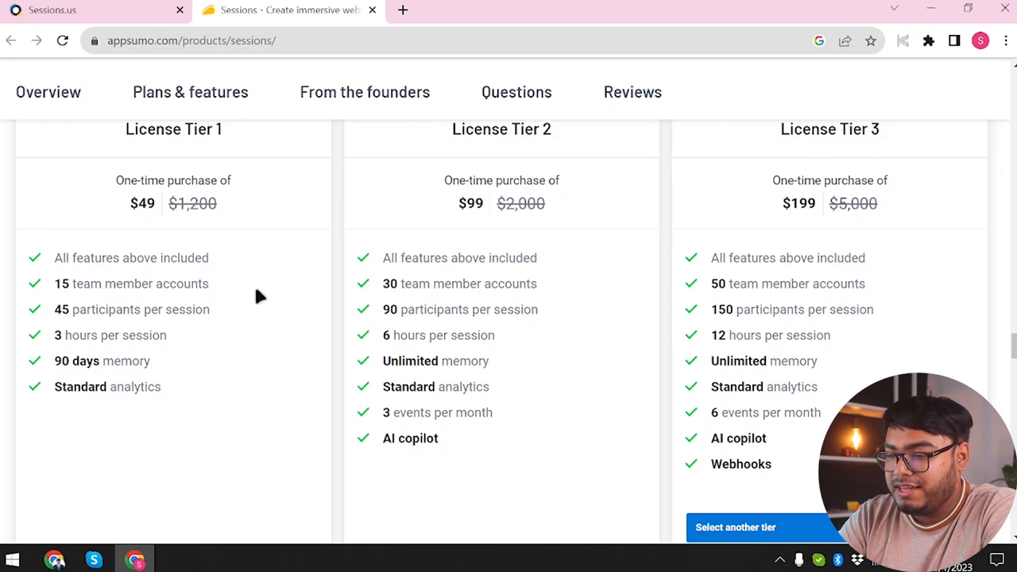
{"action": "mouse_move", "coordinate": [226, 328]}
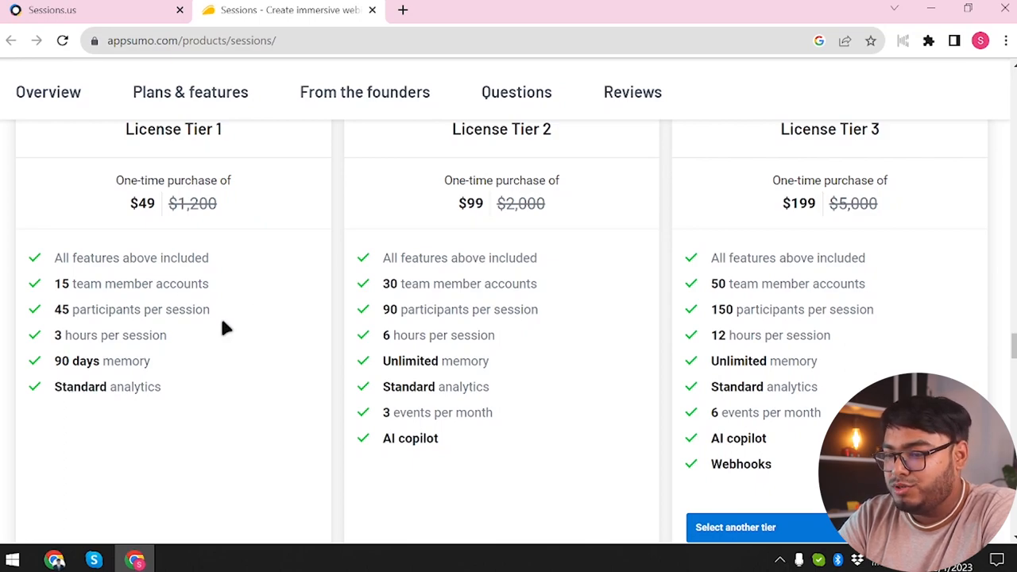
{"action": "scroll", "scroll_direction": "down", "scroll_amount": 3}
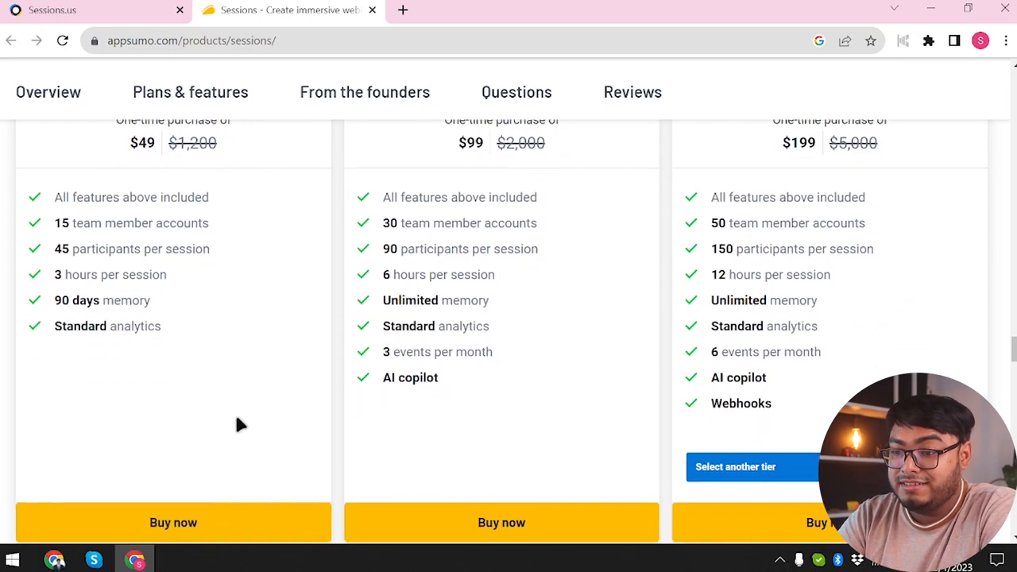
{"action": "scroll", "scroll_direction": "down", "scroll_amount": 3}
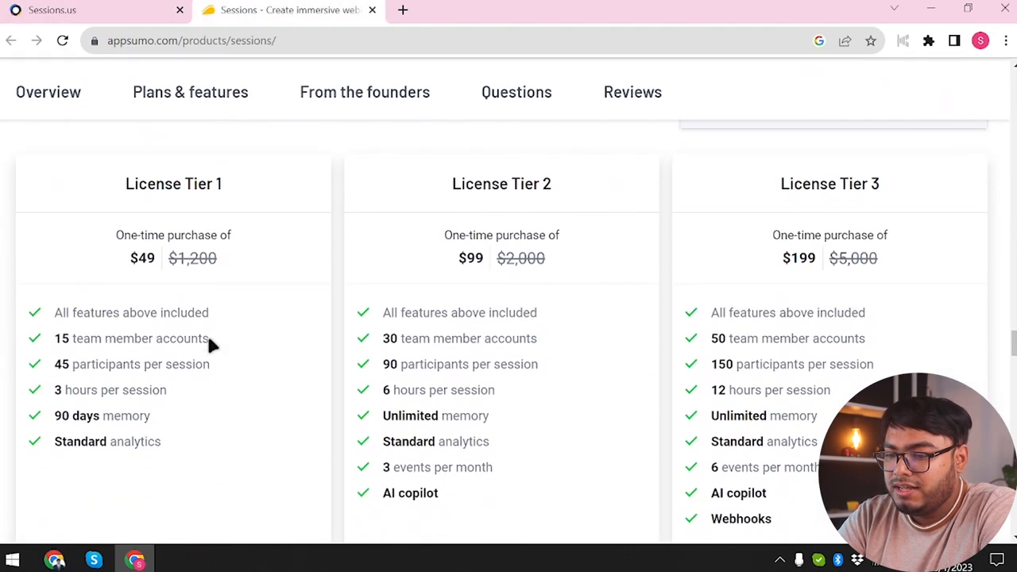
- Recheck the Free, Pro, Business and Enterprise columns on the Sessions pricing tab
{"action": "left_click", "coordinate": [286, 10]}
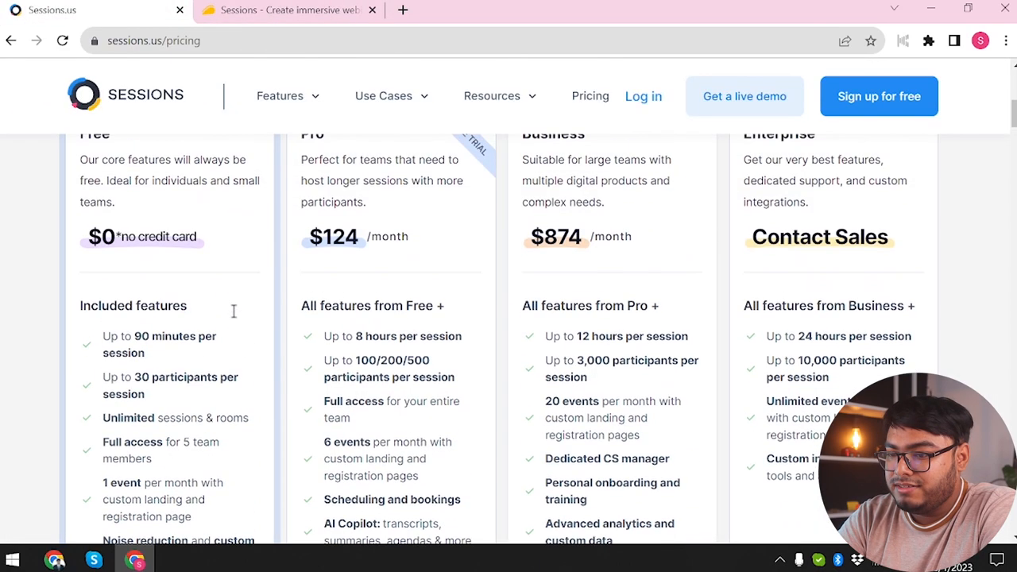
{"action": "scroll", "scroll_direction": "down", "scroll_amount": 3}
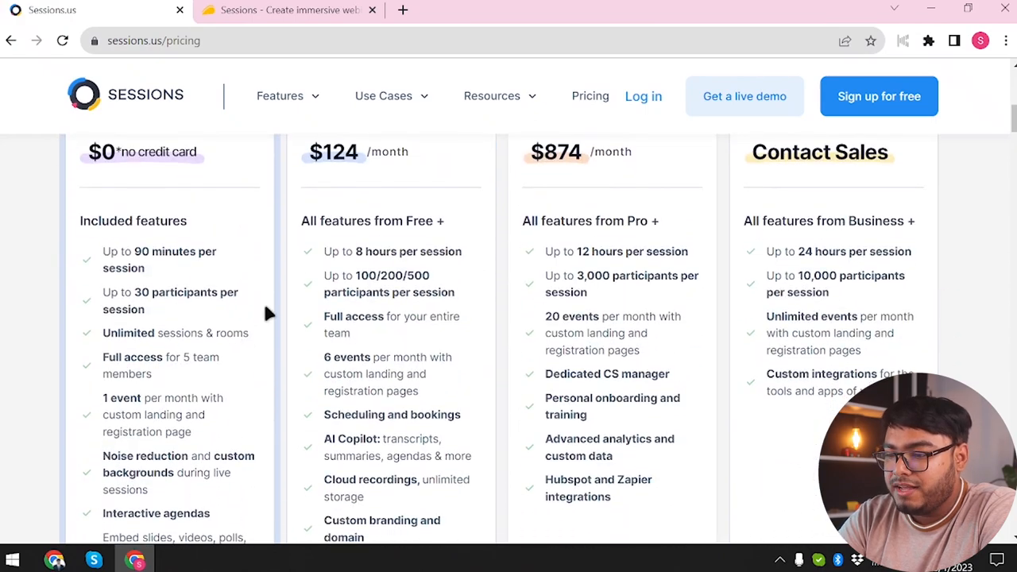
{"action": "mouse_move", "coordinate": [386, 292]}
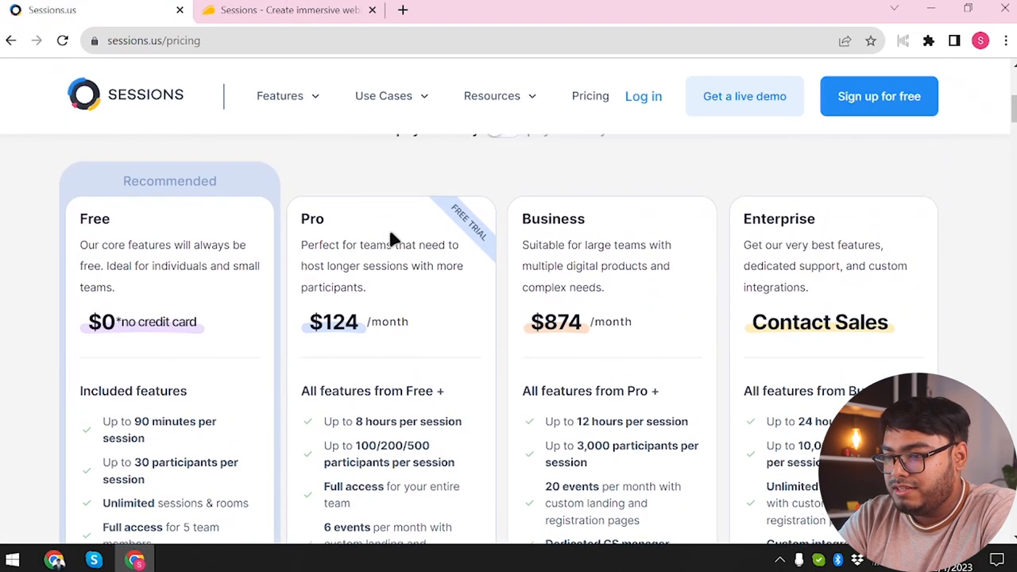
{"action": "scroll", "scroll_direction": "down", "scroll_amount": 3}
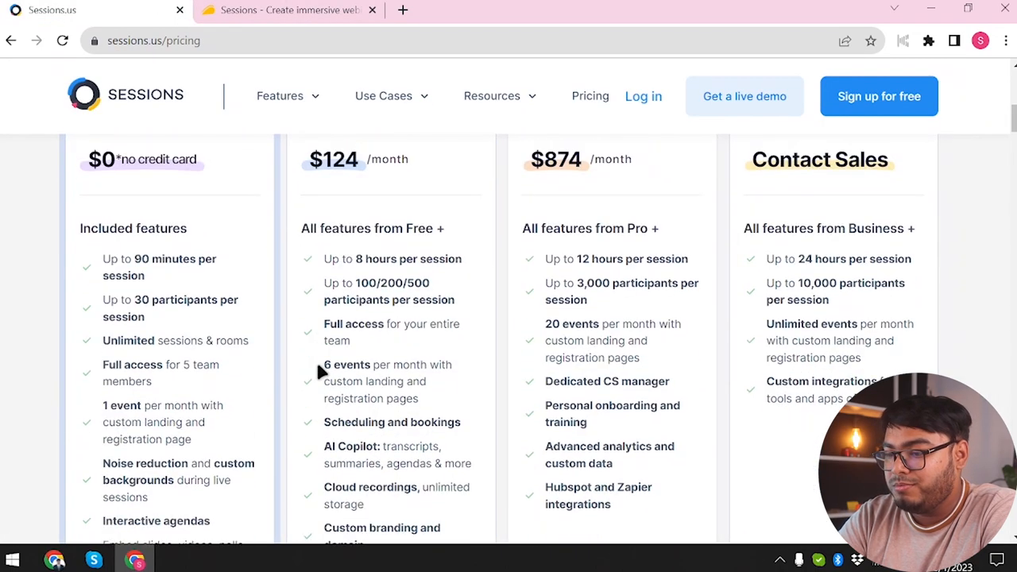
{"action": "scroll", "scroll_direction": "down", "scroll_amount": 3}
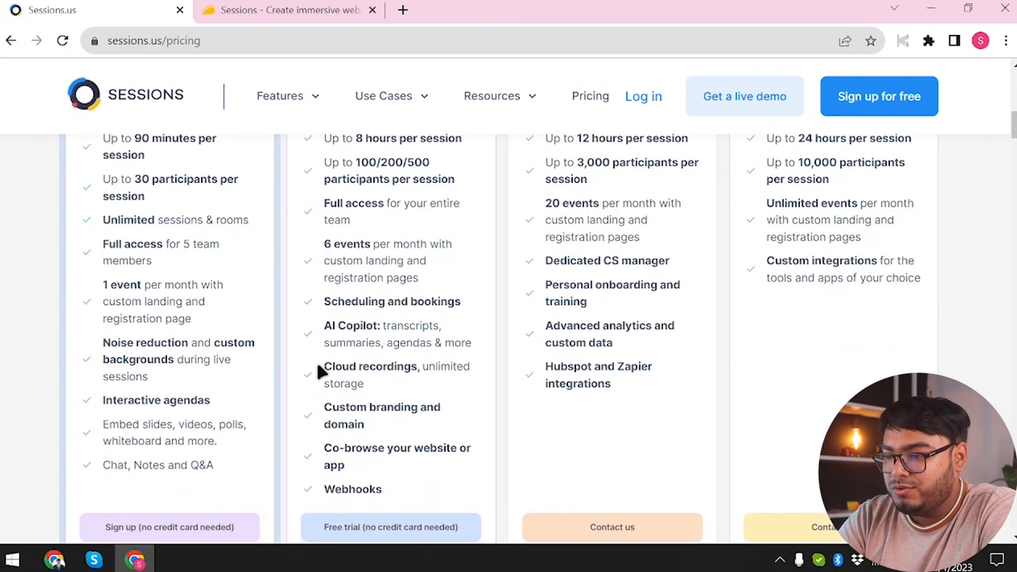
{"action": "scroll", "scroll_direction": "down", "scroll_amount": 3}
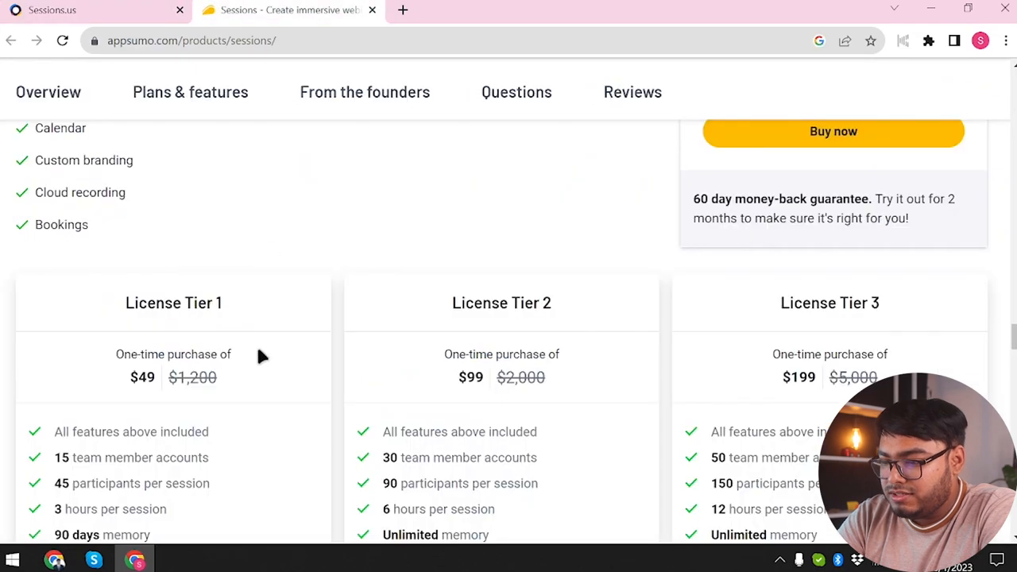
- Scroll through the AppSumo tier cards to reveal the License Tier dropdown with Tiers 4 and 5
{"action": "scroll", "scroll_direction": "down", "scroll_amount": 3}
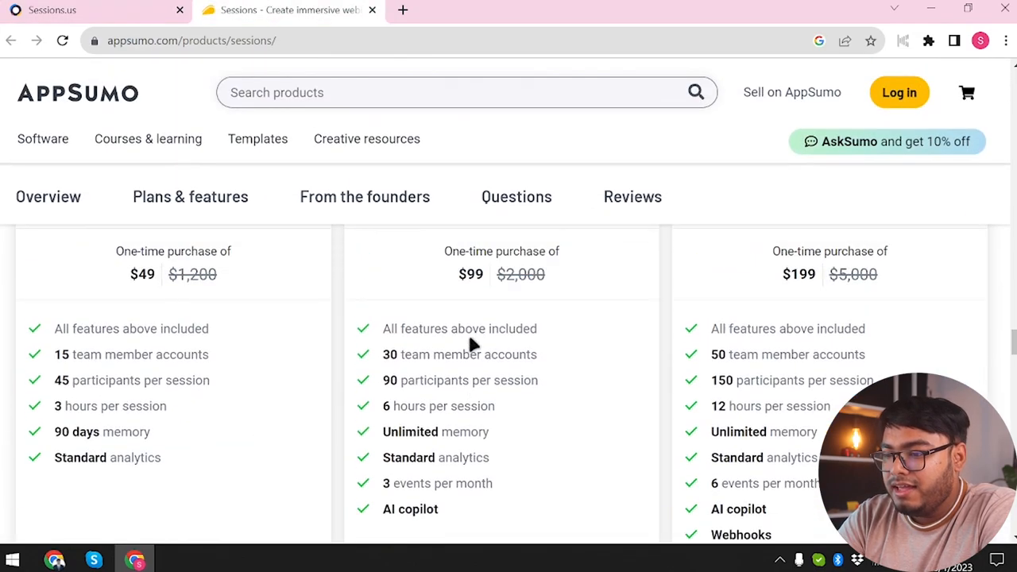
{"action": "scroll", "scroll_direction": "down", "scroll_amount": 3}
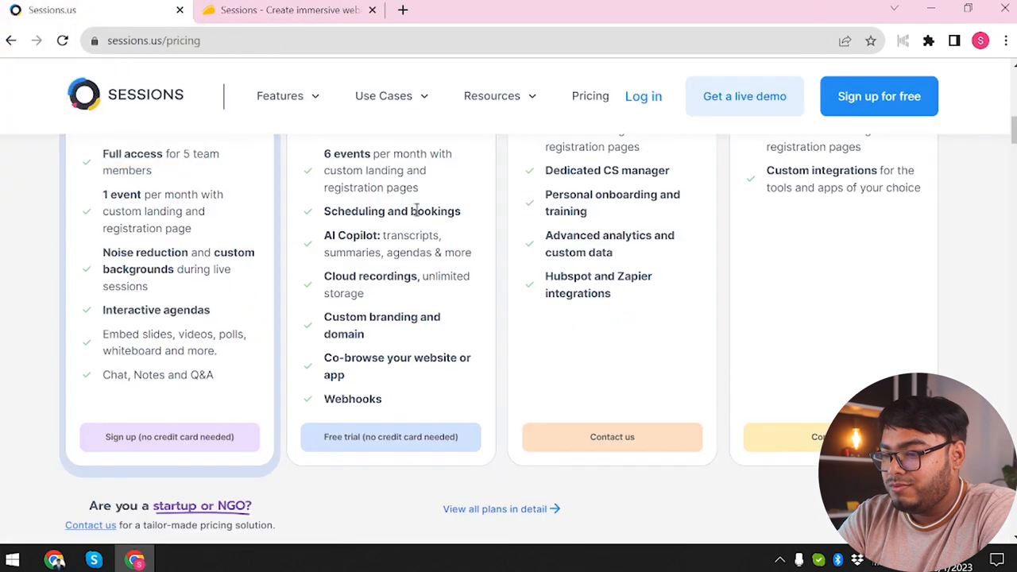
{"action": "scroll", "scroll_direction": "up", "scroll_amount": 3}
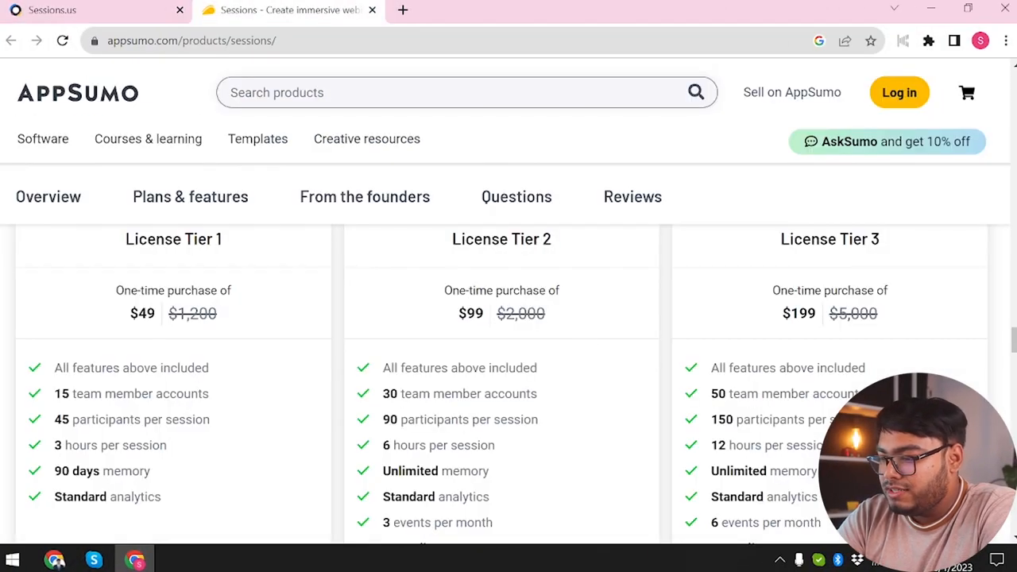
{"action": "scroll", "scroll_direction": "down", "scroll_amount": 3}
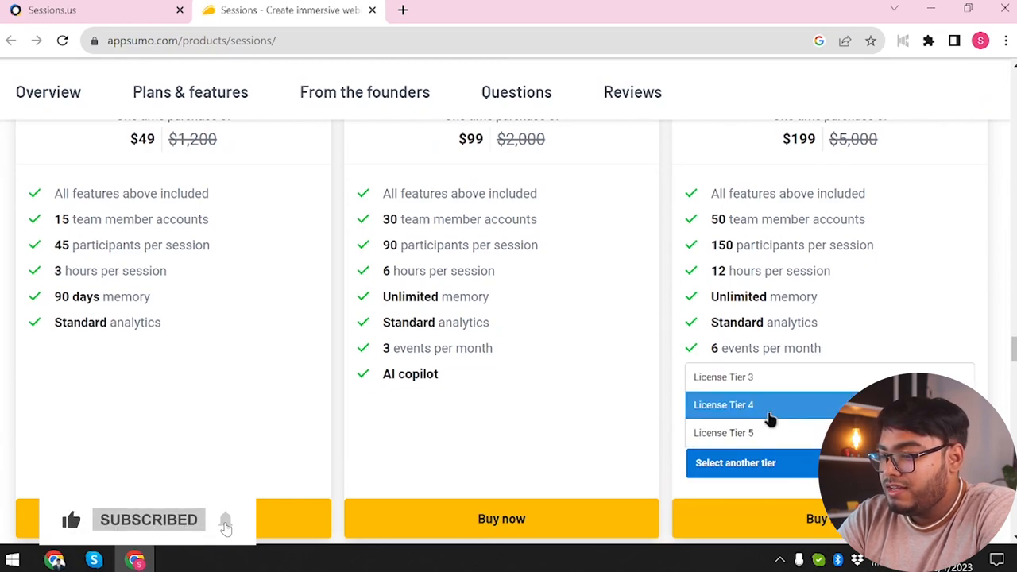
- Set the third AppSumo card to License Tier 4, then to License Tier 5 at $699
{"action": "left_click", "coordinate": [723, 405]}
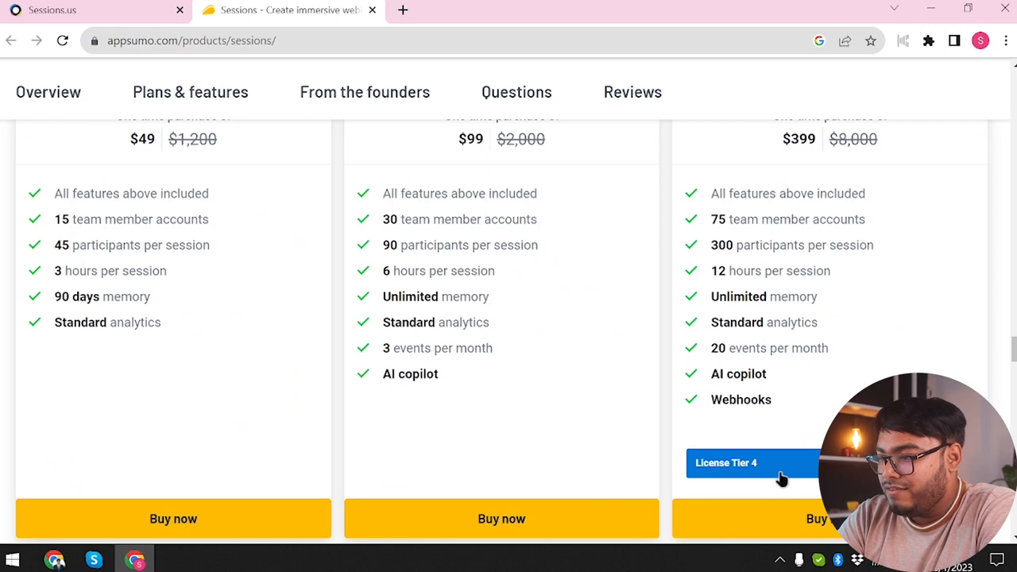
{"action": "left_click", "coordinate": [725, 462]}
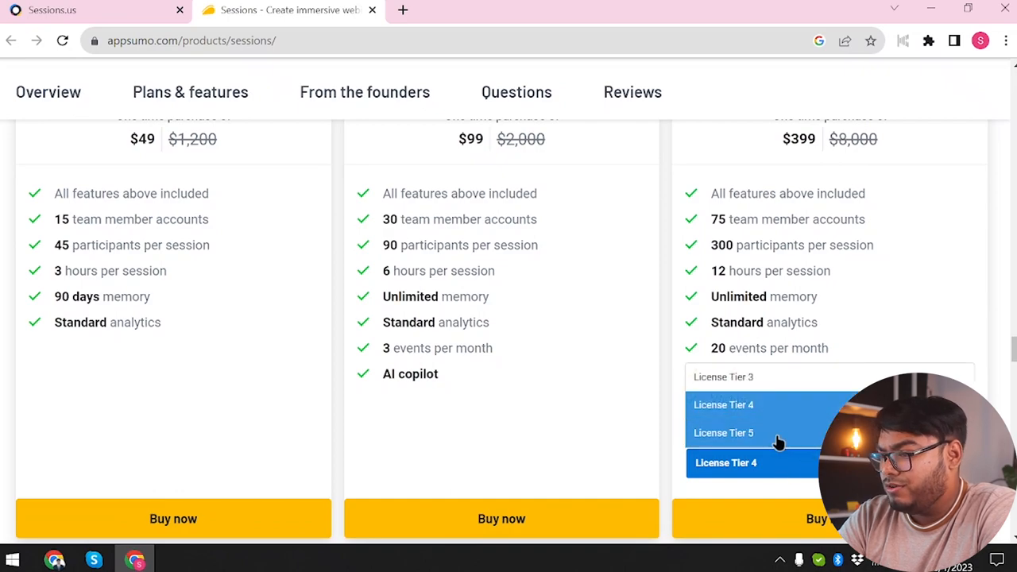
{"action": "left_click", "coordinate": [723, 432]}
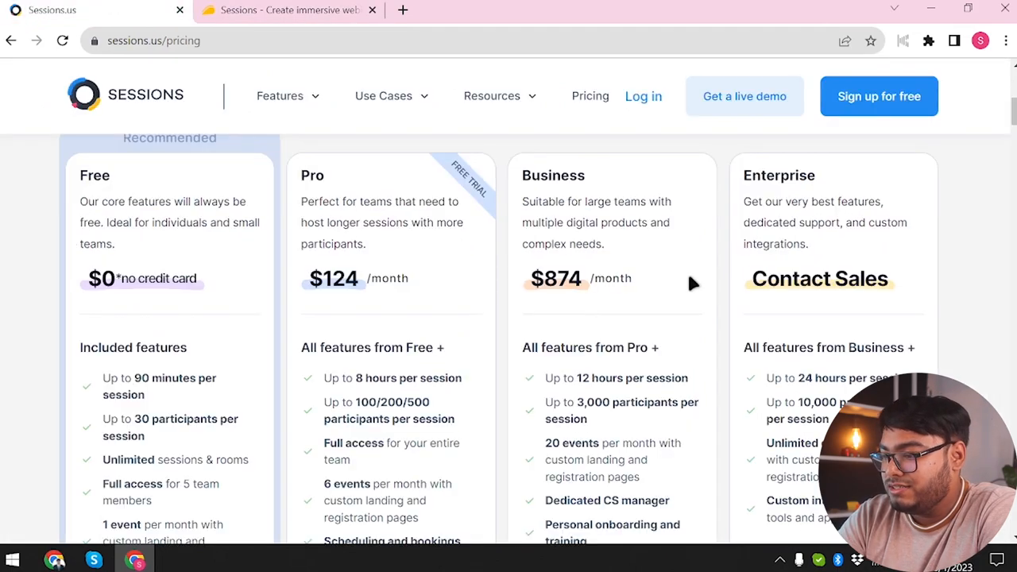
- Review the Tier 5 unlimited-accounts details and return to the Sessions pricing tab
{"action": "scroll", "scroll_direction": "down", "scroll_amount": 3}
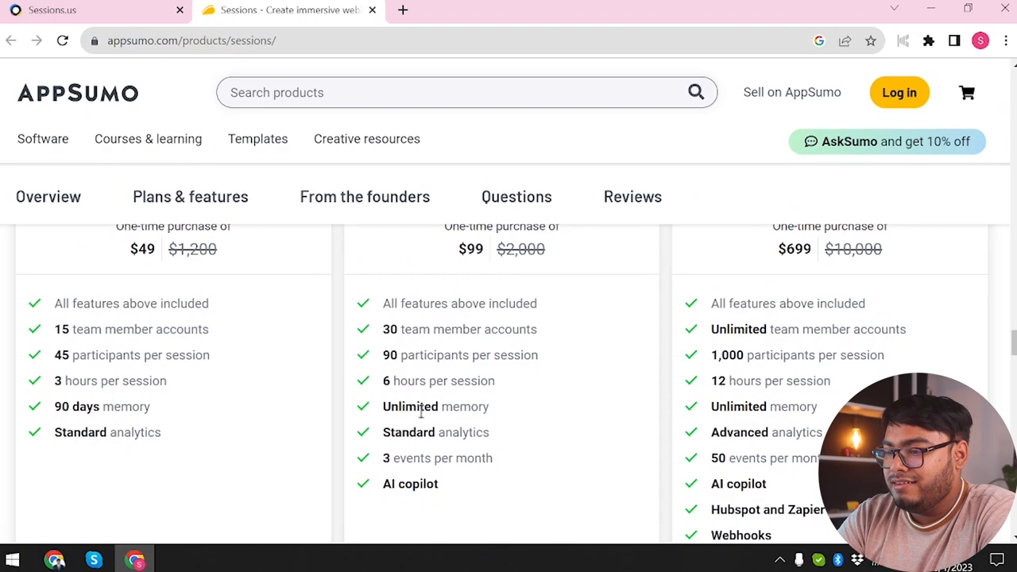
{"action": "scroll", "scroll_direction": "down", "scroll_amount": 3}
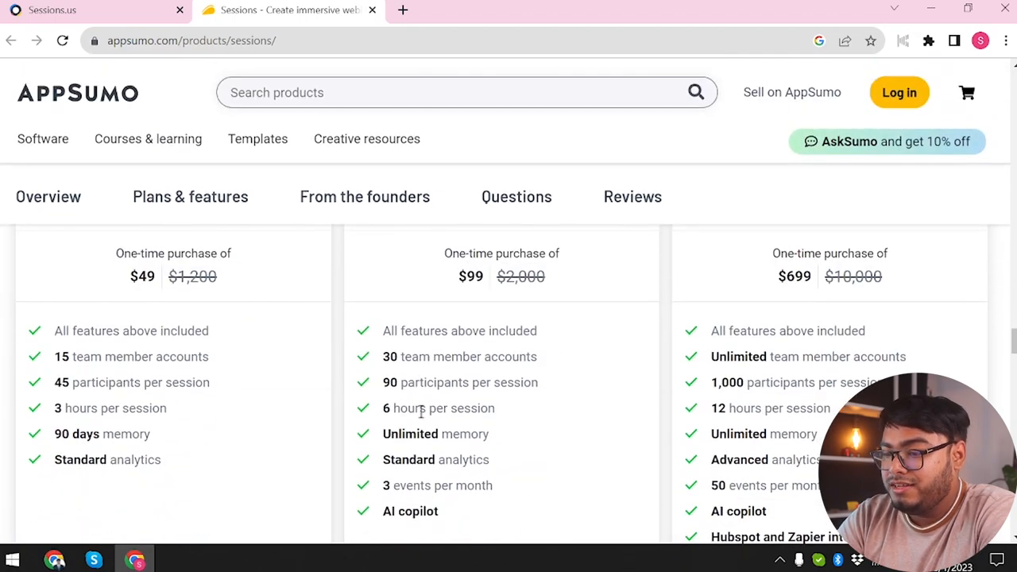
{"action": "scroll", "scroll_direction": "down", "scroll_amount": 3}
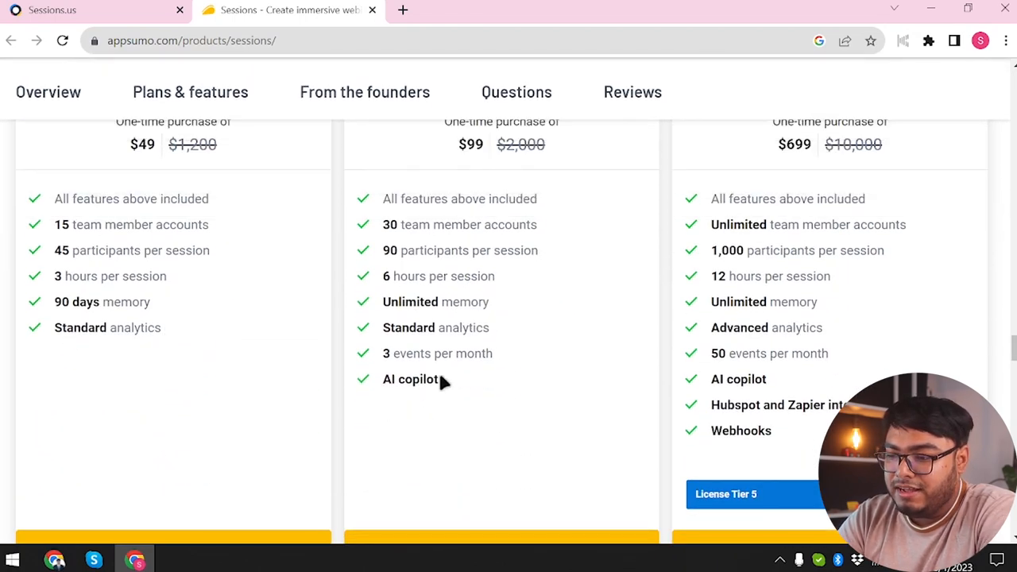
{"action": "mouse_move", "coordinate": [429, 251]}
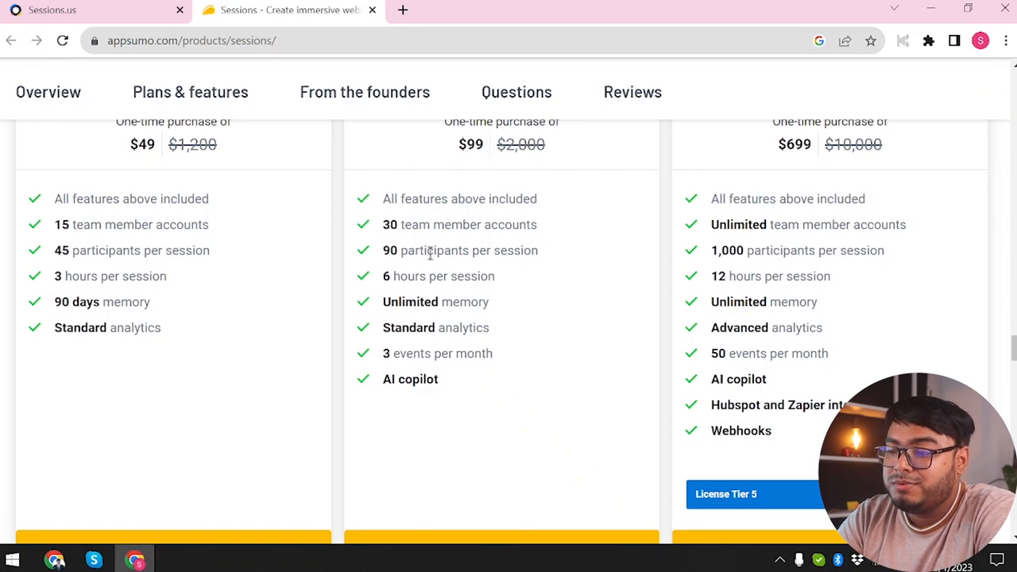
{"action": "scroll", "scroll_direction": "up", "scroll_amount": 3}
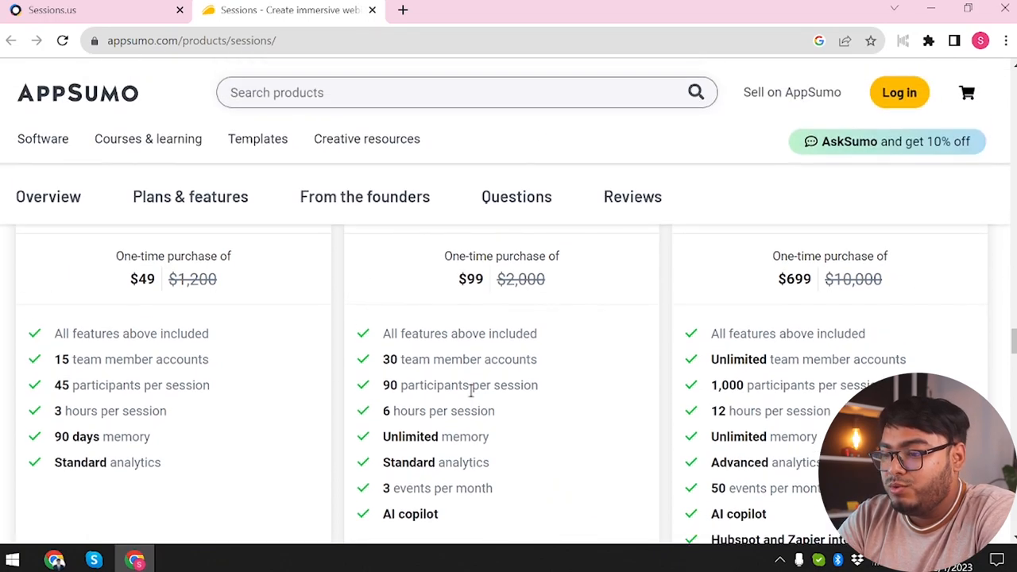
{"action": "scroll", "scroll_direction": "down", "scroll_amount": 3}
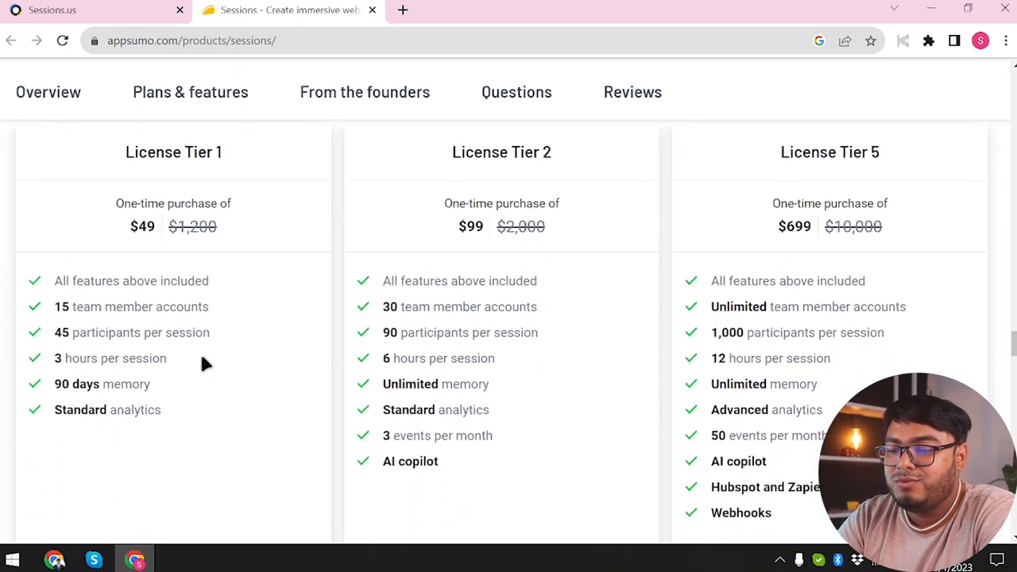
{"action": "left_click", "coordinate": [286, 9]}
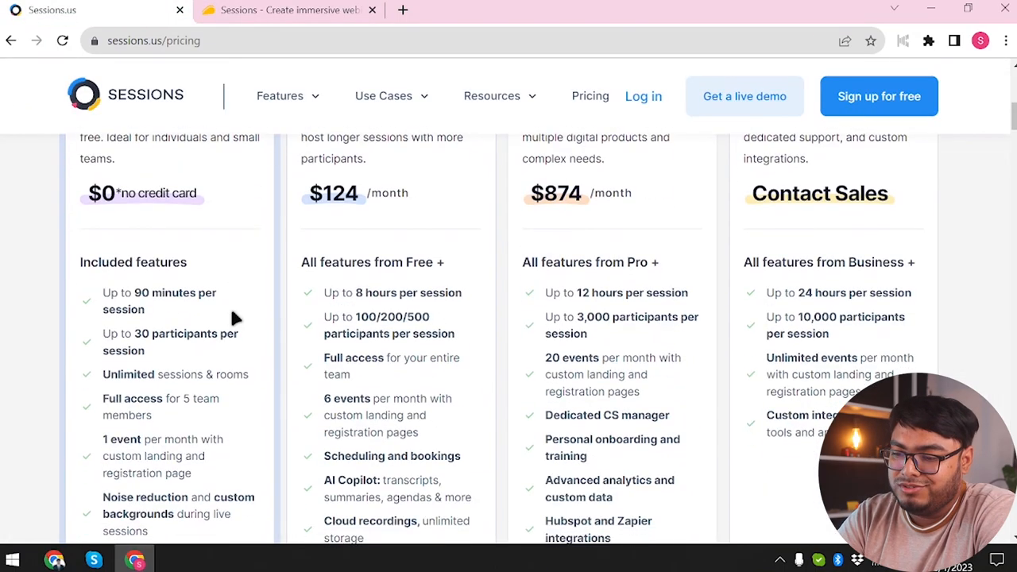
- Start a free account from the 'Sign up for free' header button
{"action": "scroll", "scroll_direction": "down", "scroll_amount": 3}
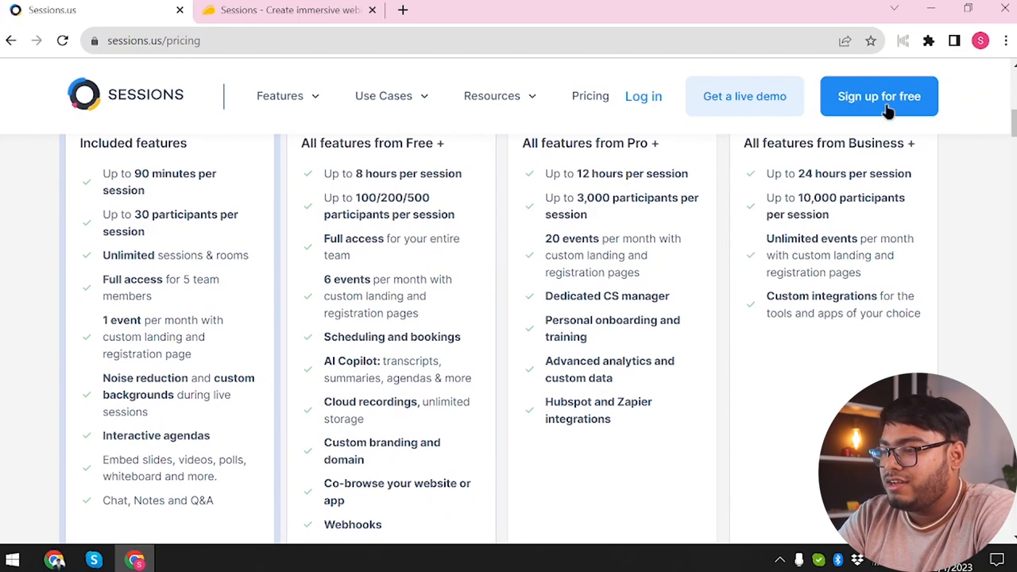
{"action": "left_click", "coordinate": [879, 97]}
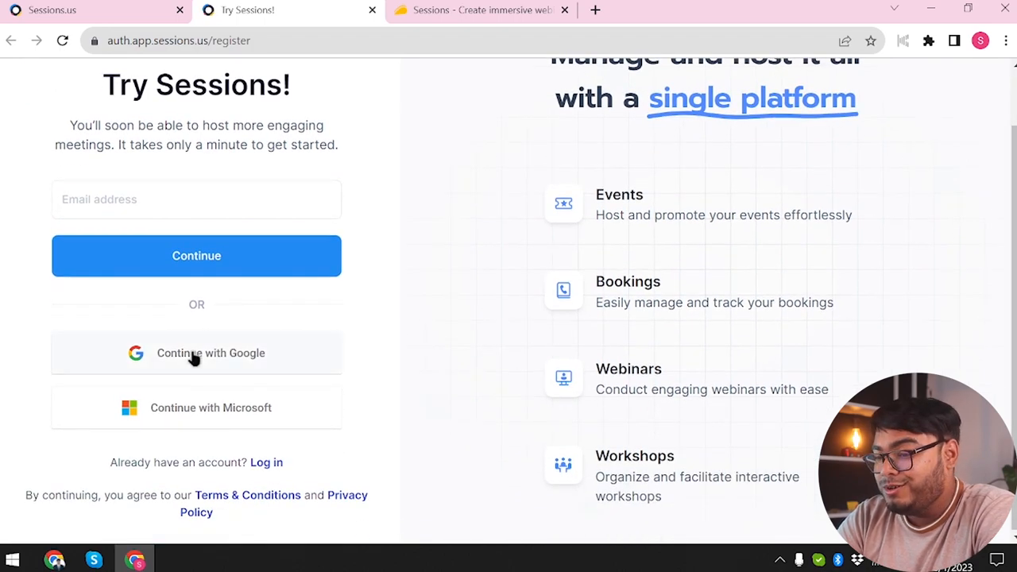
- Sign up with a Google account and confirm the account details
{"action": "left_click", "coordinate": [197, 353]}
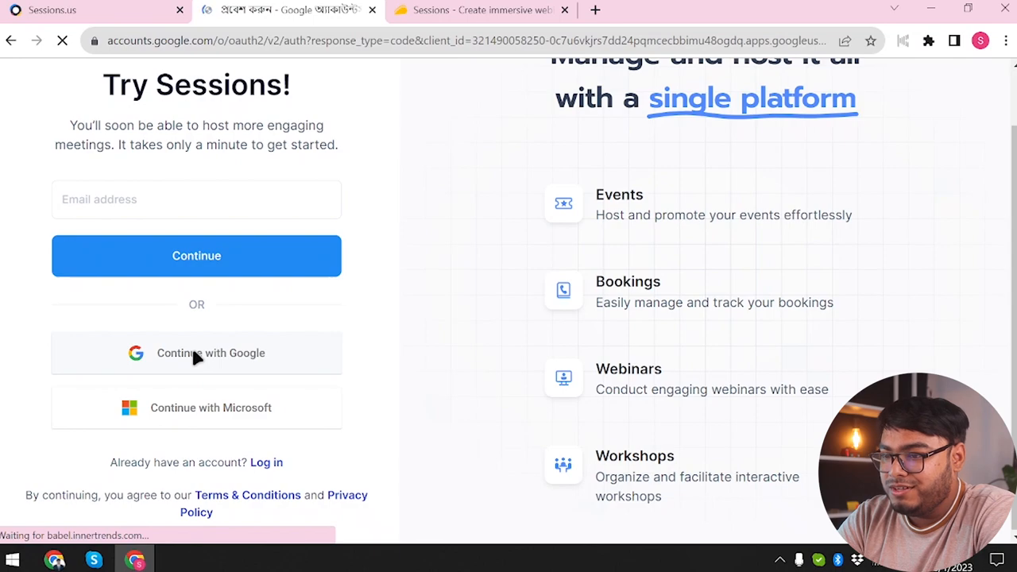
{"action": "left_click", "coordinate": [210, 353]}
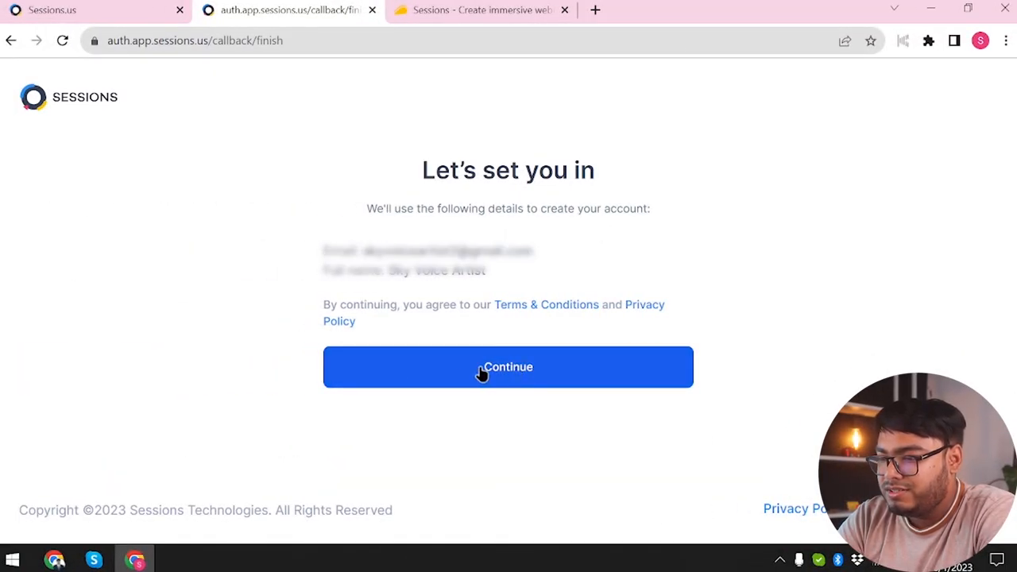
{"action": "left_click", "coordinate": [509, 366]}
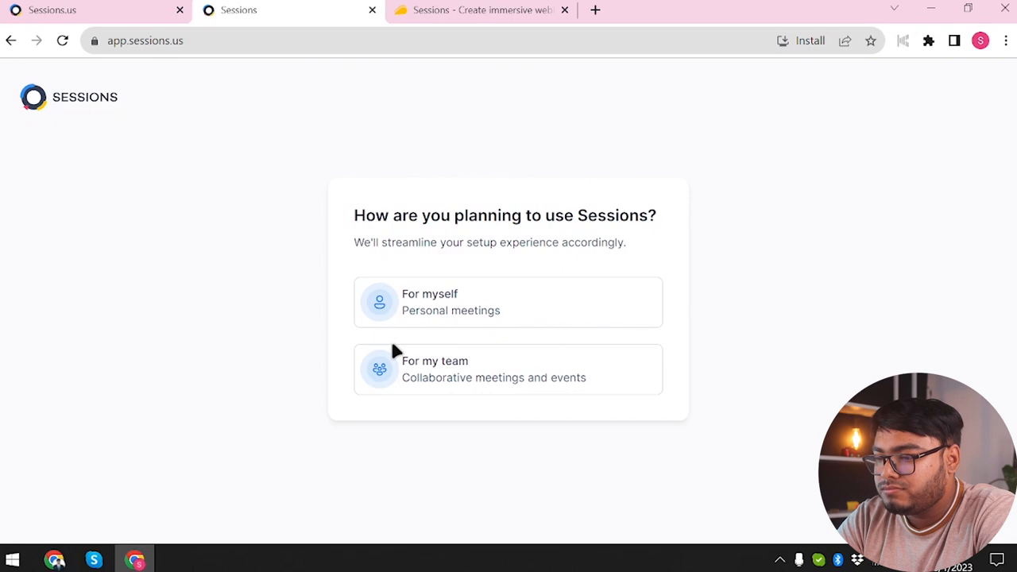
{"action": "mouse_move", "coordinate": [407, 219]}
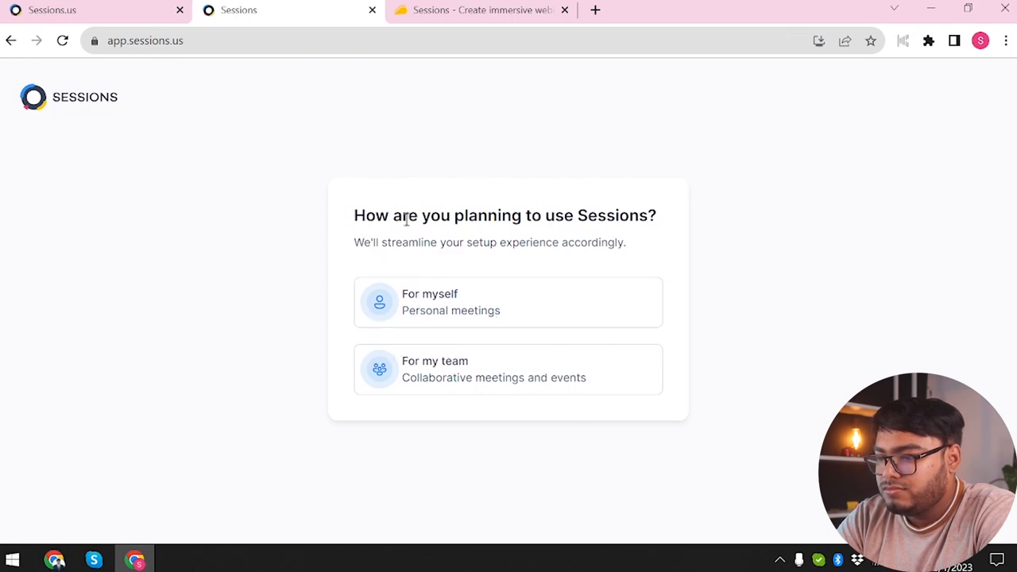
{"action": "mouse_move", "coordinate": [467, 316]}
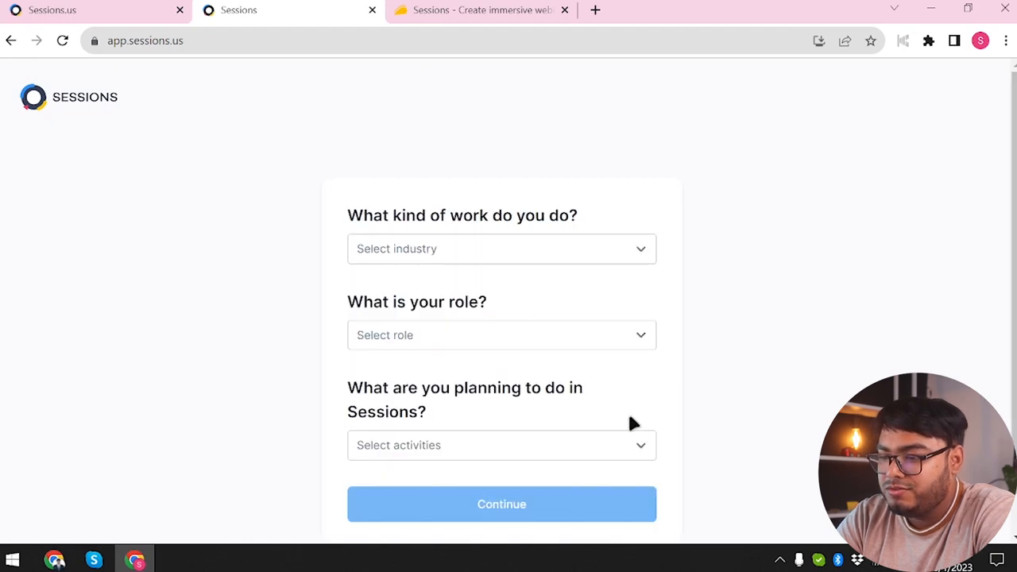
- Answer the onboarding survey with Marketing as the industry and Team Manager as the role
{"action": "left_click", "coordinate": [503, 248]}
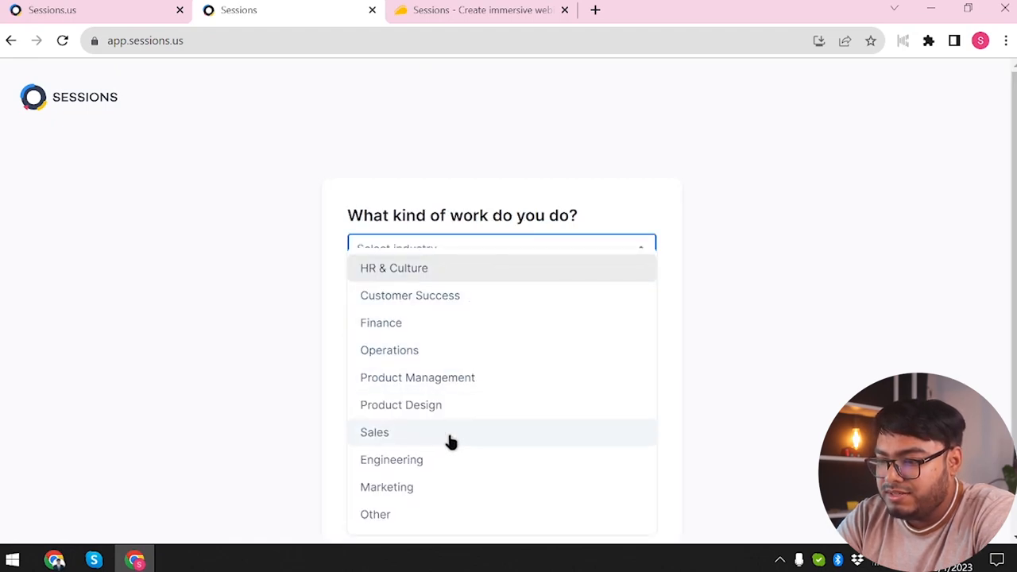
{"action": "mouse_move", "coordinate": [457, 405]}
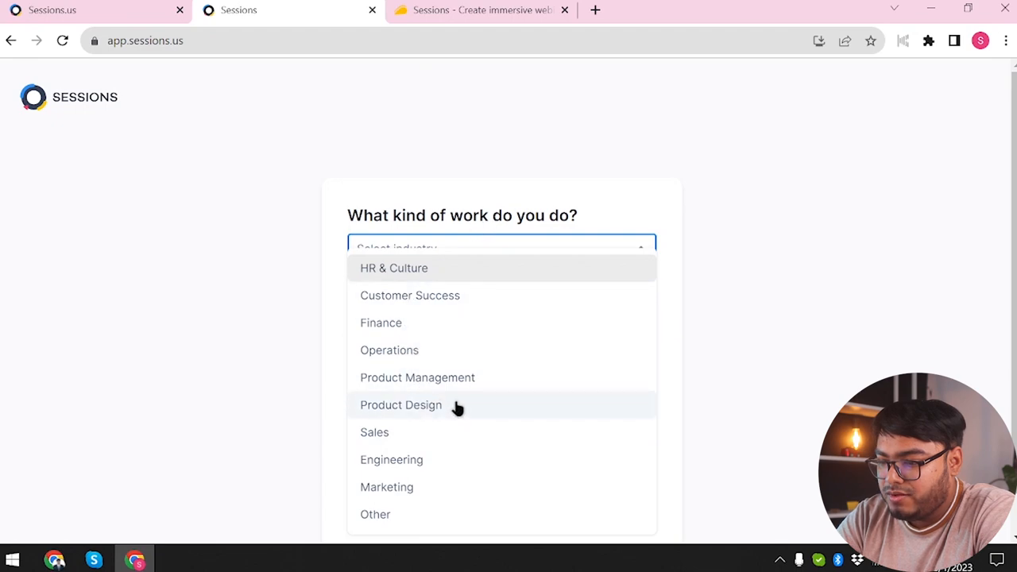
{"action": "left_click", "coordinate": [388, 486]}
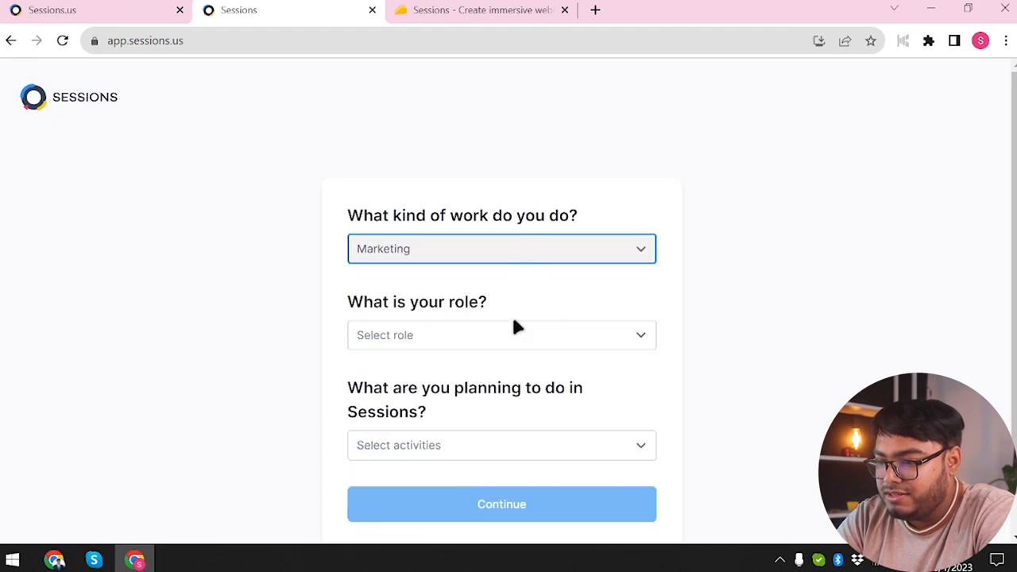
{"action": "left_click", "coordinate": [502, 334]}
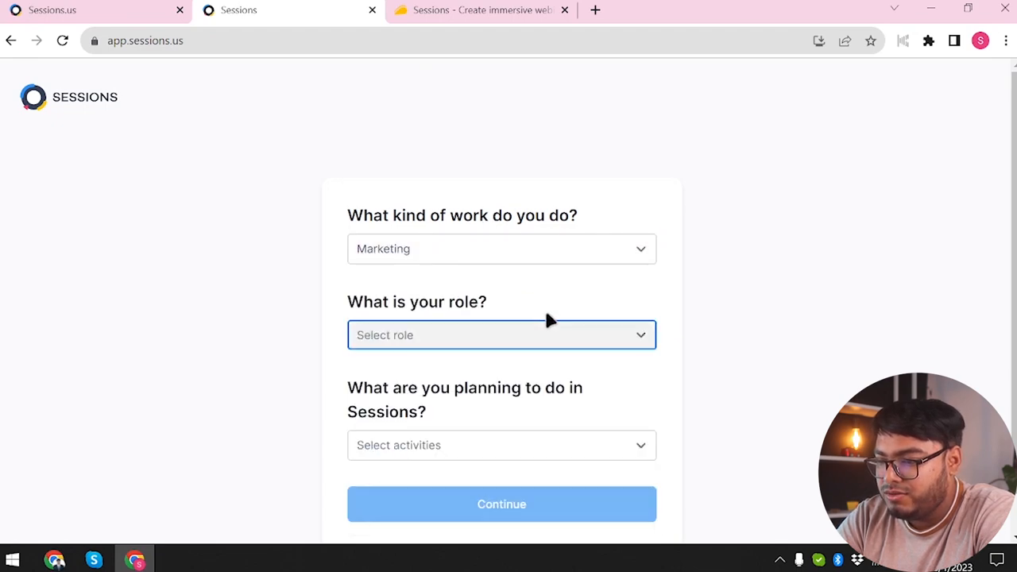
{"action": "left_click", "coordinate": [502, 333]}
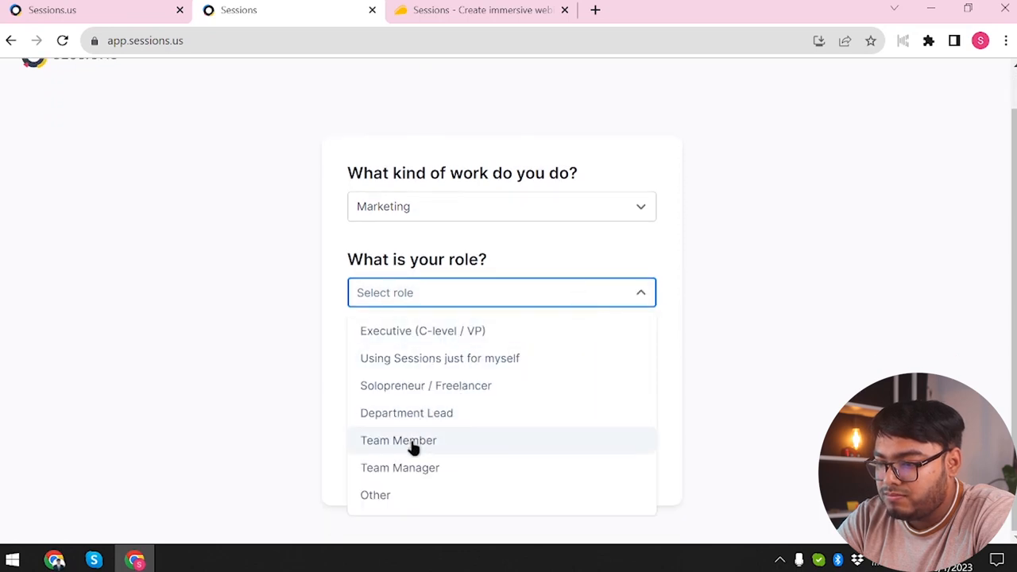
{"action": "left_click", "coordinate": [401, 467]}
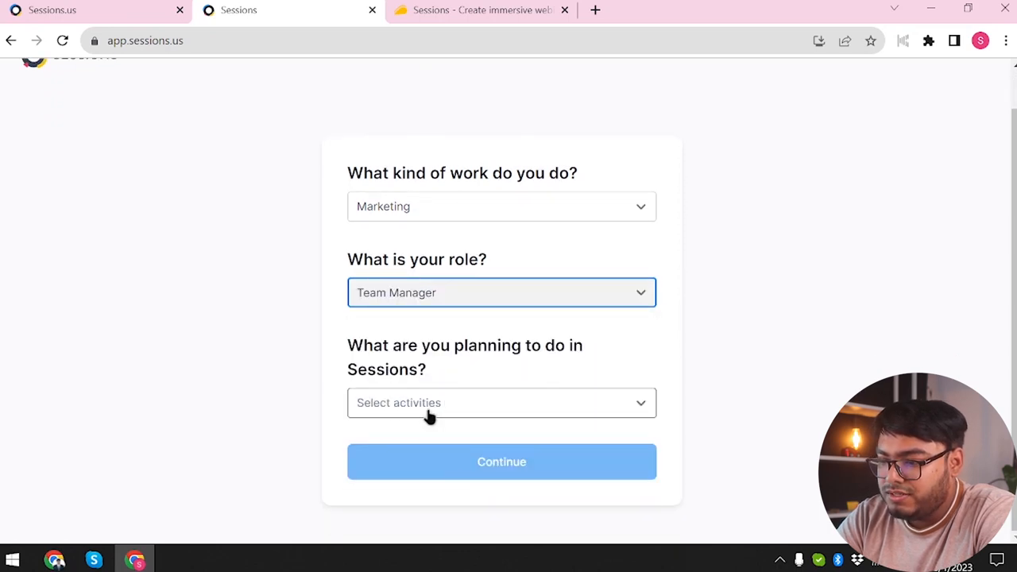
- Mark Trainings, Demos and Team meetings as planned activities and submit the survey
{"action": "left_click", "coordinate": [502, 402]}
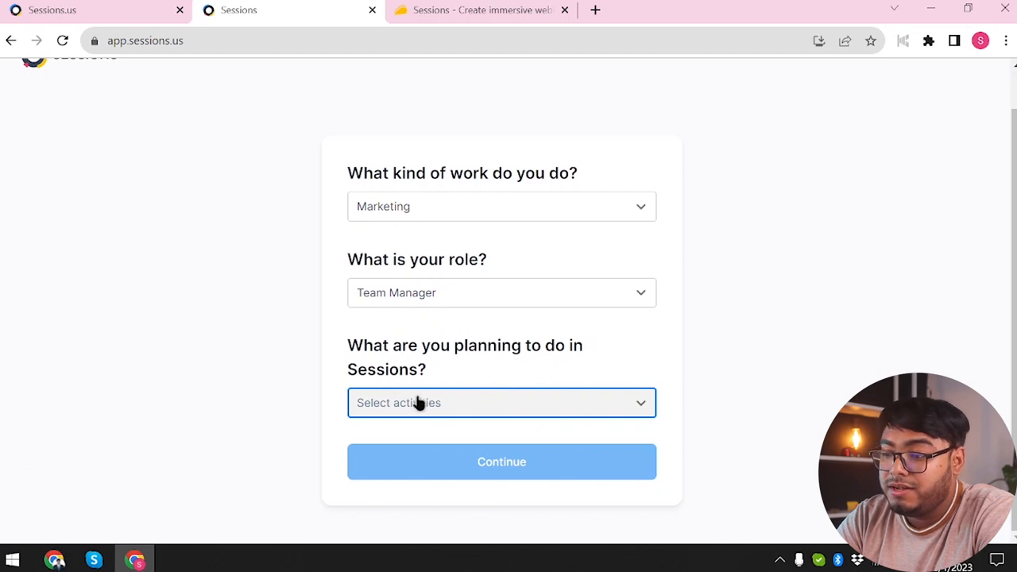
{"action": "left_click", "coordinate": [502, 403]}
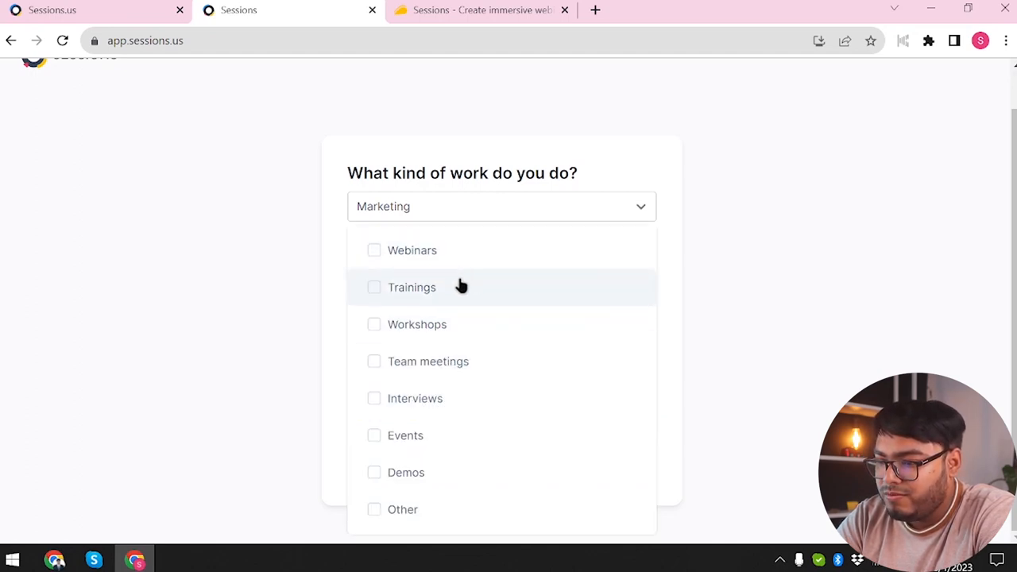
{"action": "left_click", "coordinate": [373, 286]}
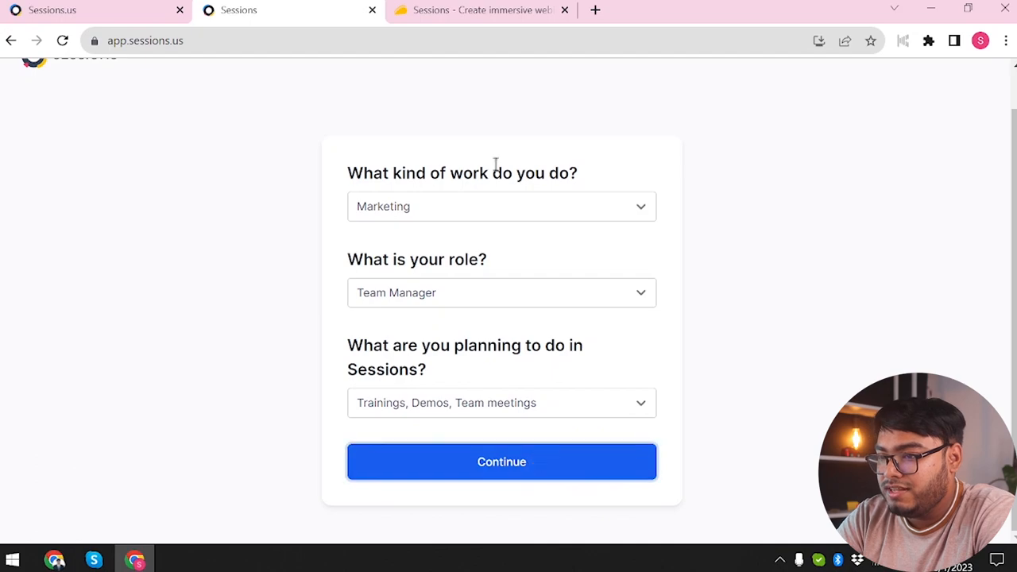
{"action": "left_click", "coordinate": [502, 460]}
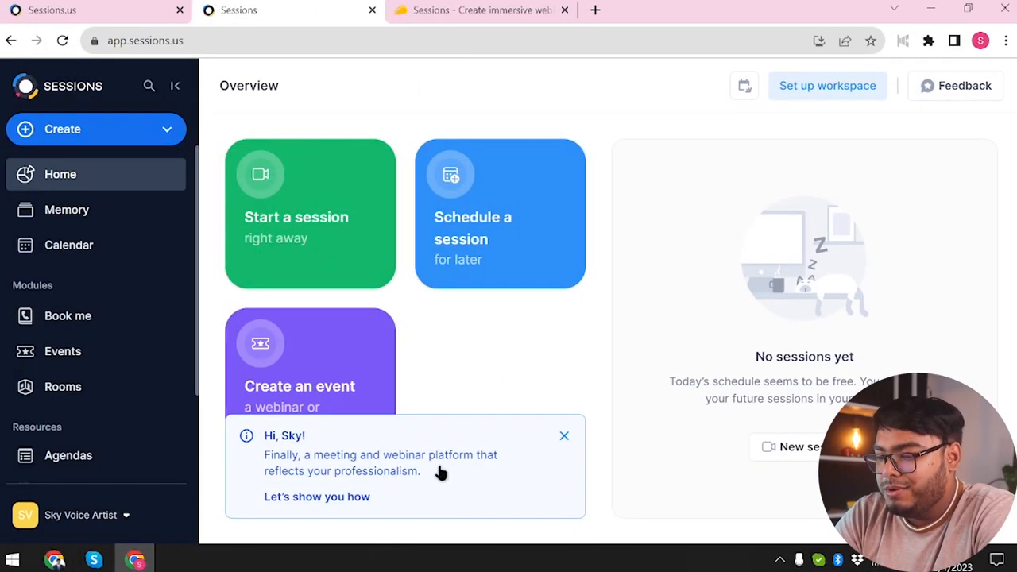
{"action": "mouse_move", "coordinate": [318, 496]}
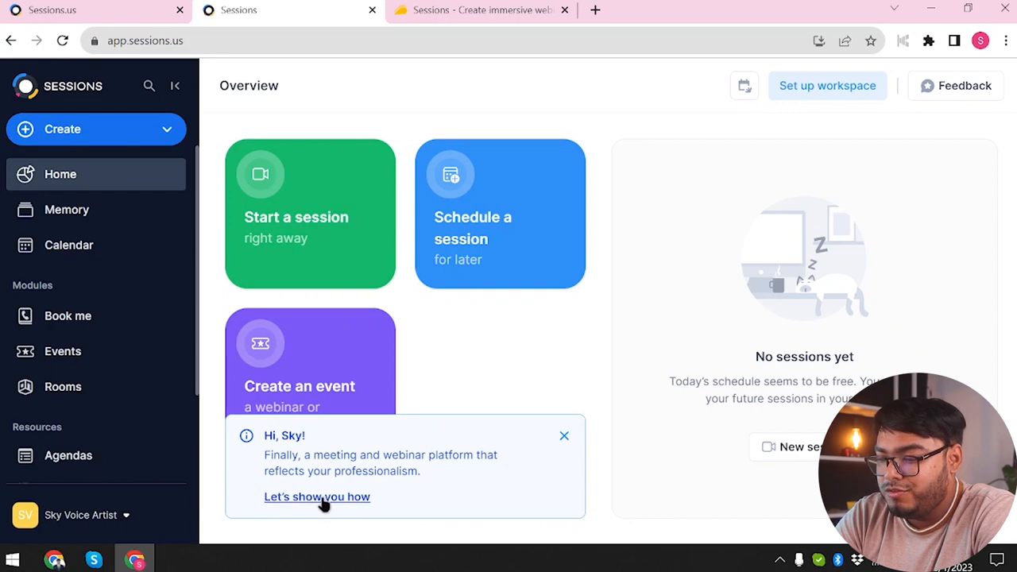
- Run through the welcome intro, dismiss the release-notes banner, and close leftover browser tabs
{"action": "left_click", "coordinate": [316, 496]}
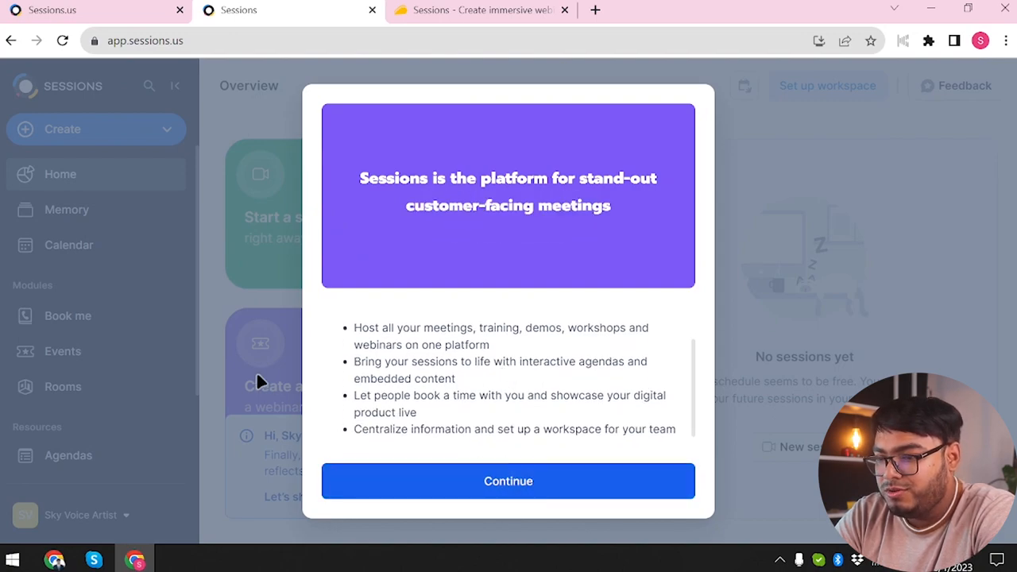
{"action": "left_click", "coordinate": [509, 480]}
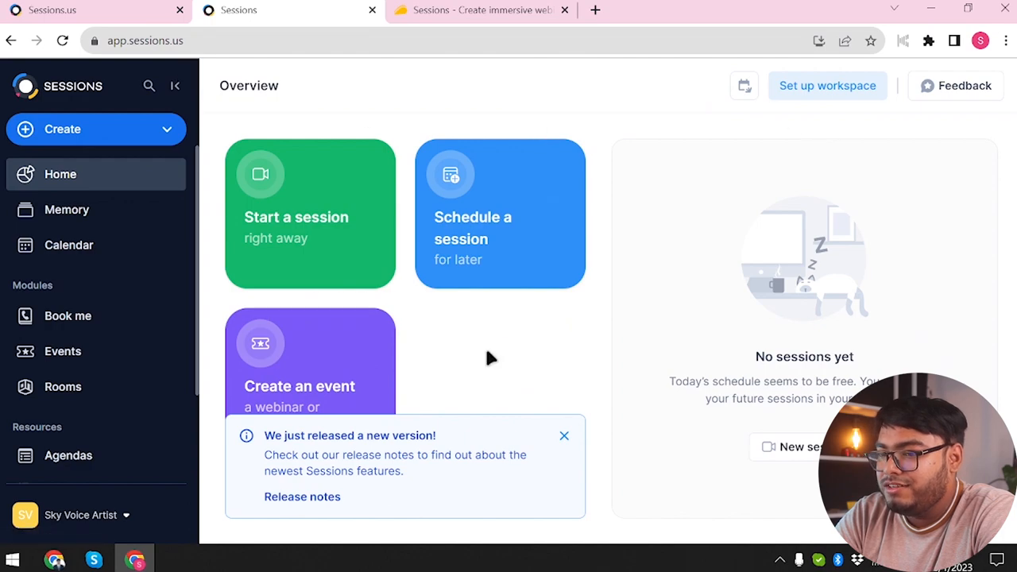
{"action": "left_click", "coordinate": [564, 435]}
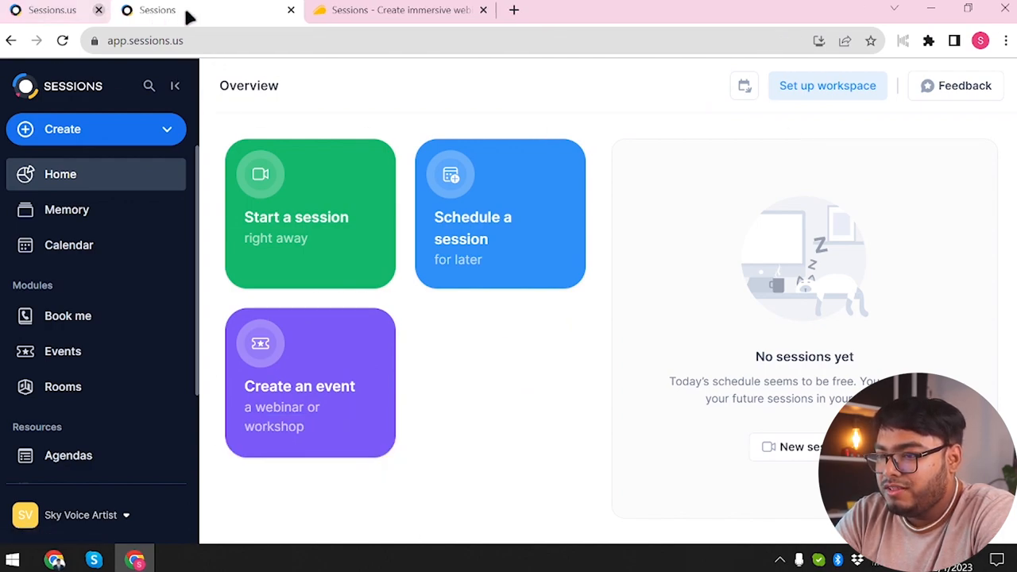
{"action": "left_click", "coordinate": [76, 9]}
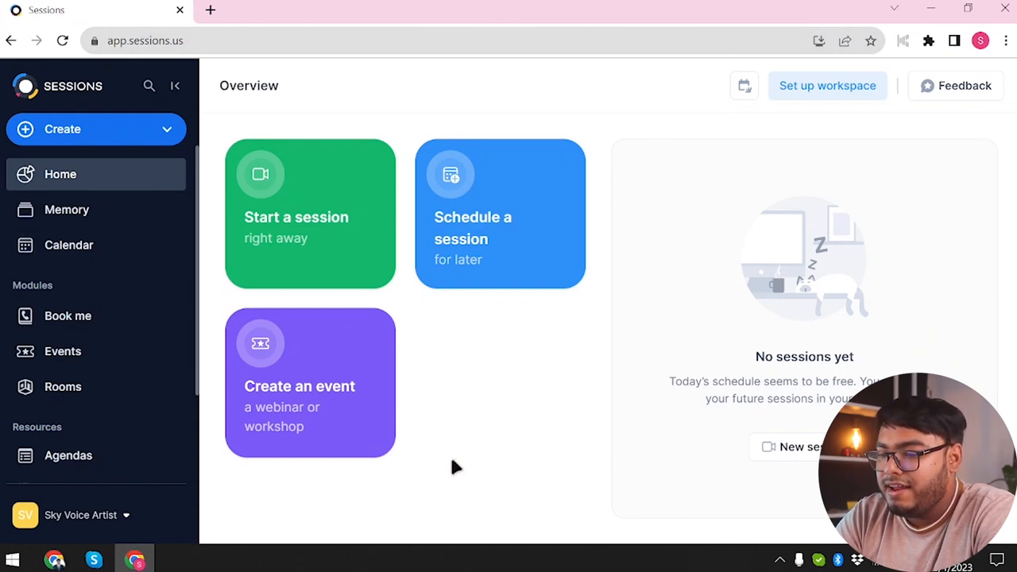
{"action": "mouse_move", "coordinate": [782, 108]}
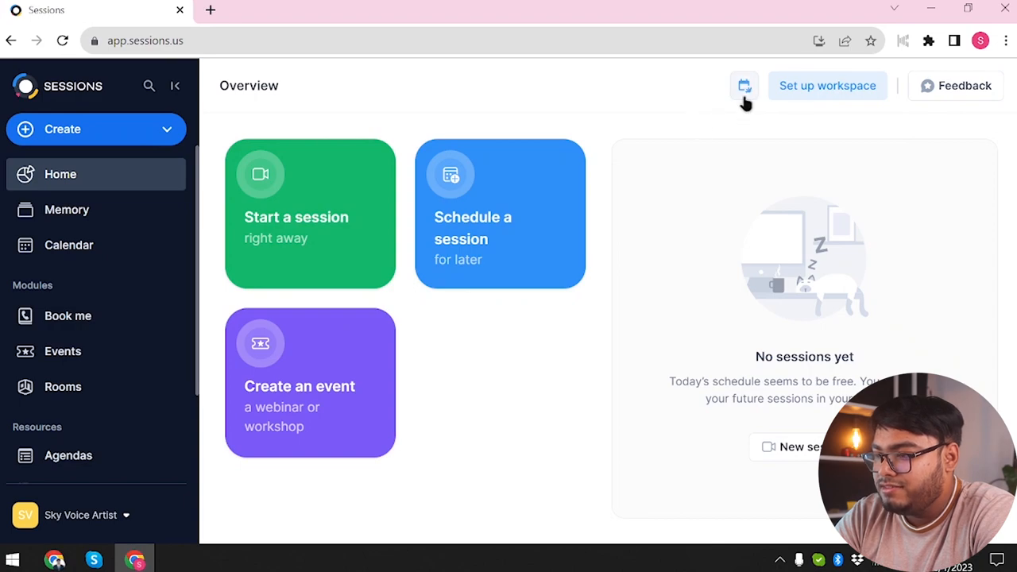
- Preview the live-demo booking calendar, then bring up the Create options list
{"action": "left_click", "coordinate": [743, 86]}
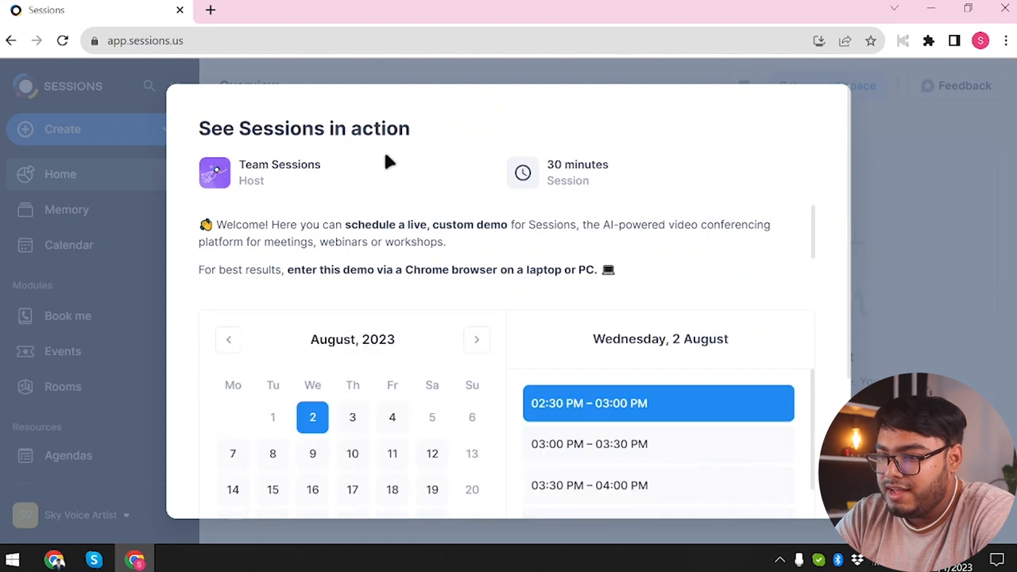
{"action": "mouse_move", "coordinate": [348, 429]}
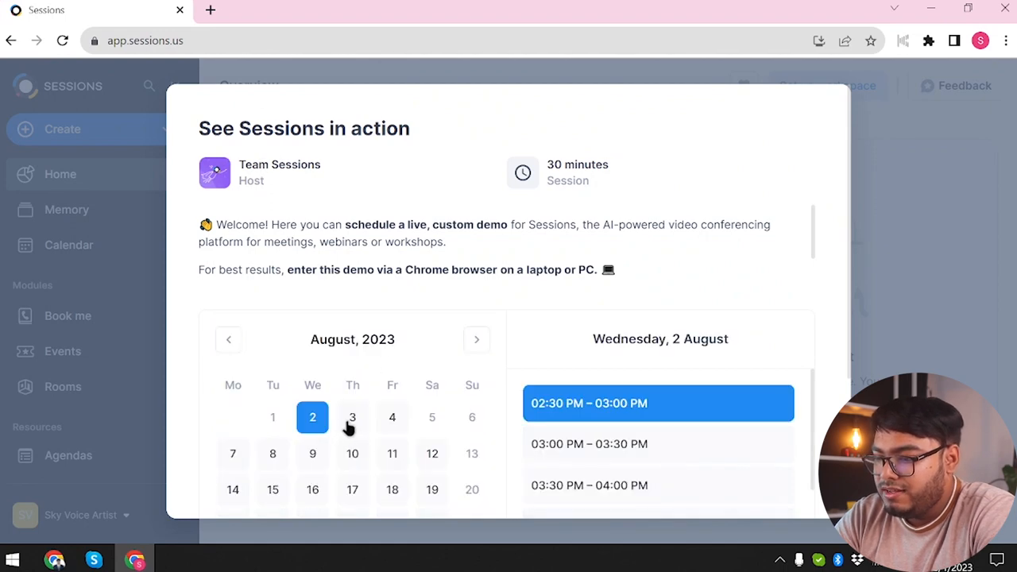
{"action": "left_click", "coordinate": [352, 416]}
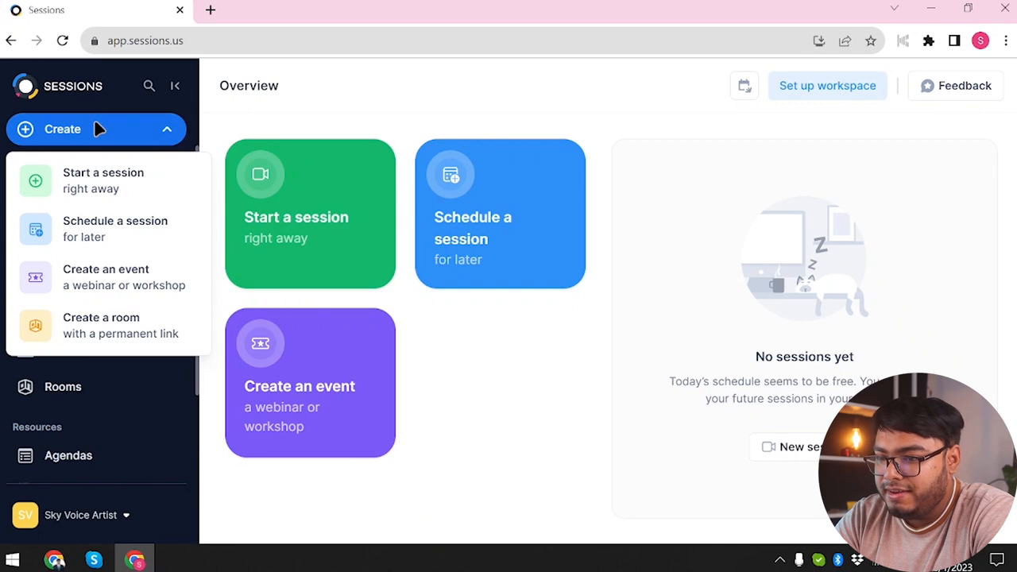
{"action": "mouse_move", "coordinate": [104, 181]}
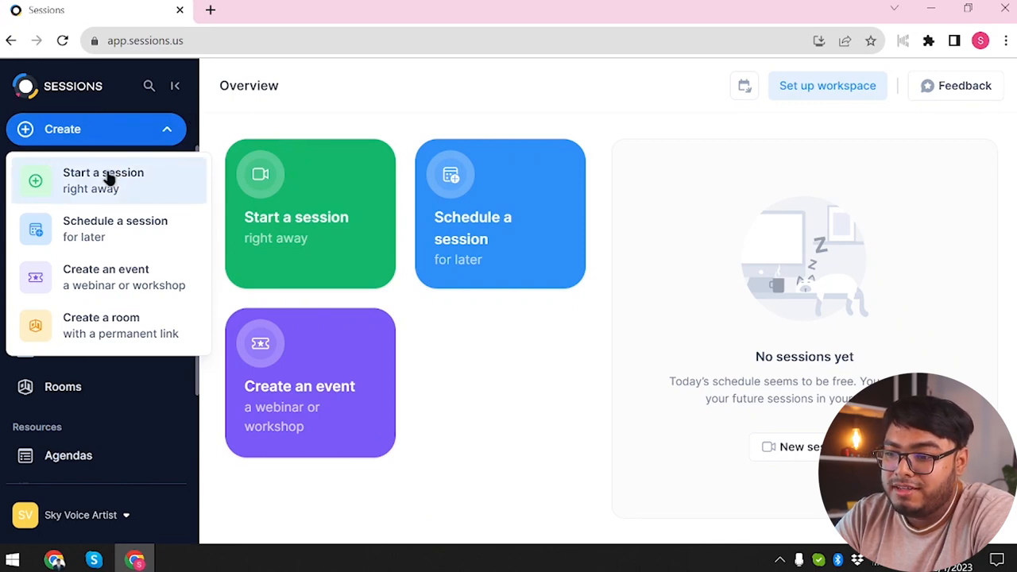
{"action": "mouse_move", "coordinate": [318, 108]}
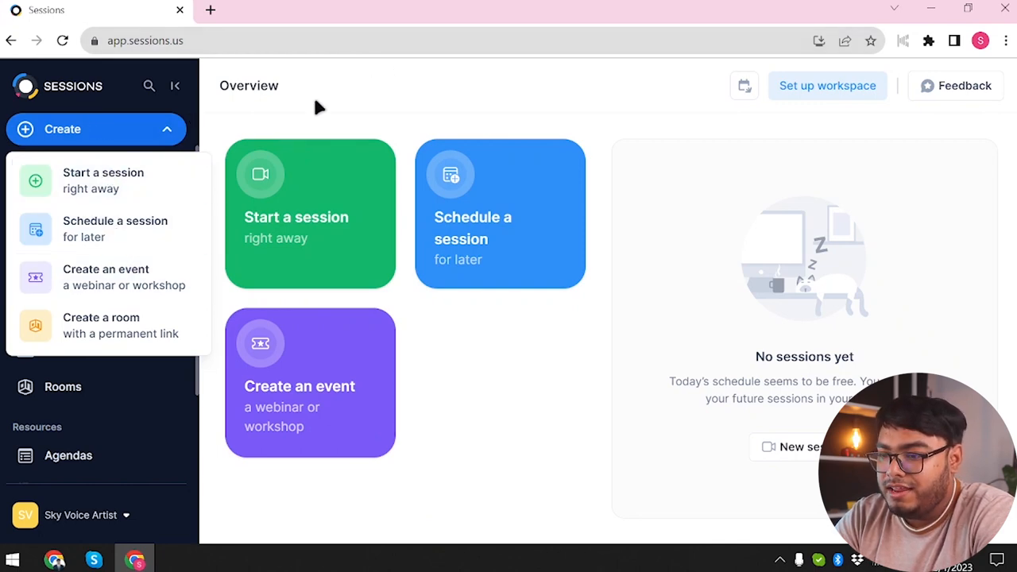
- Dismiss the Create options and bring up the account menu at the bottom-left
{"action": "left_click", "coordinate": [96, 128]}
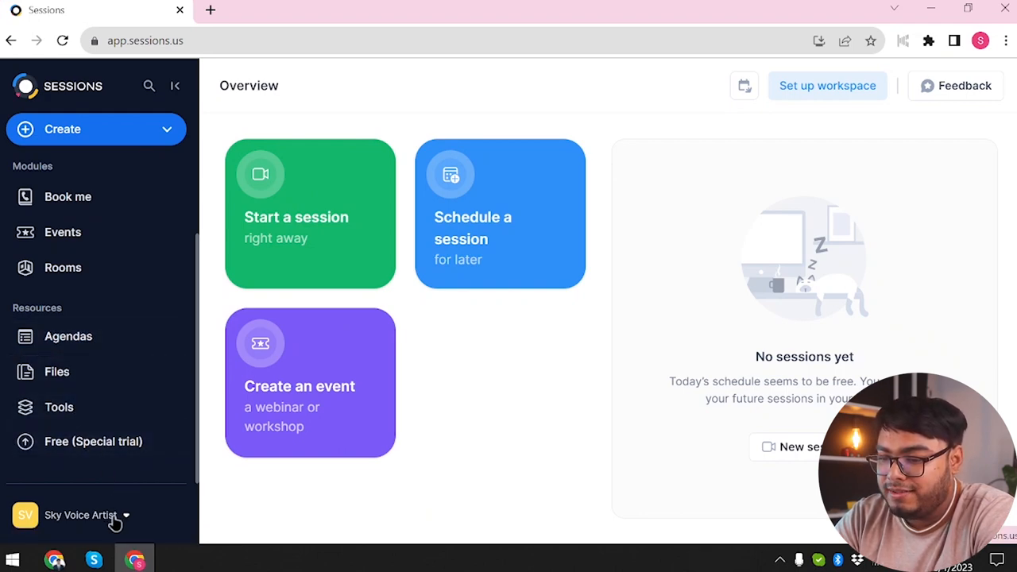
{"action": "left_click", "coordinate": [80, 514]}
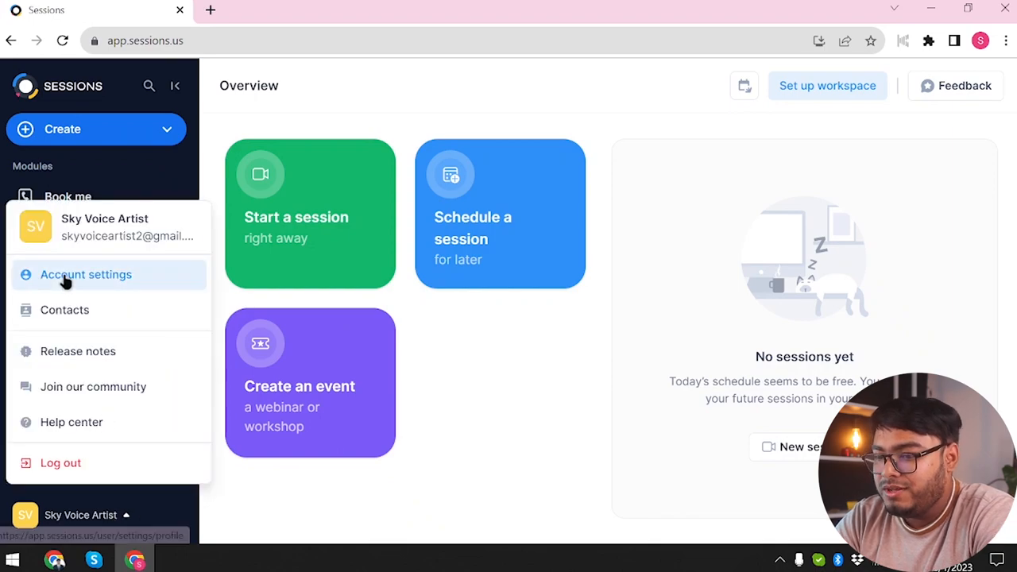
{"action": "mouse_move", "coordinate": [108, 351]}
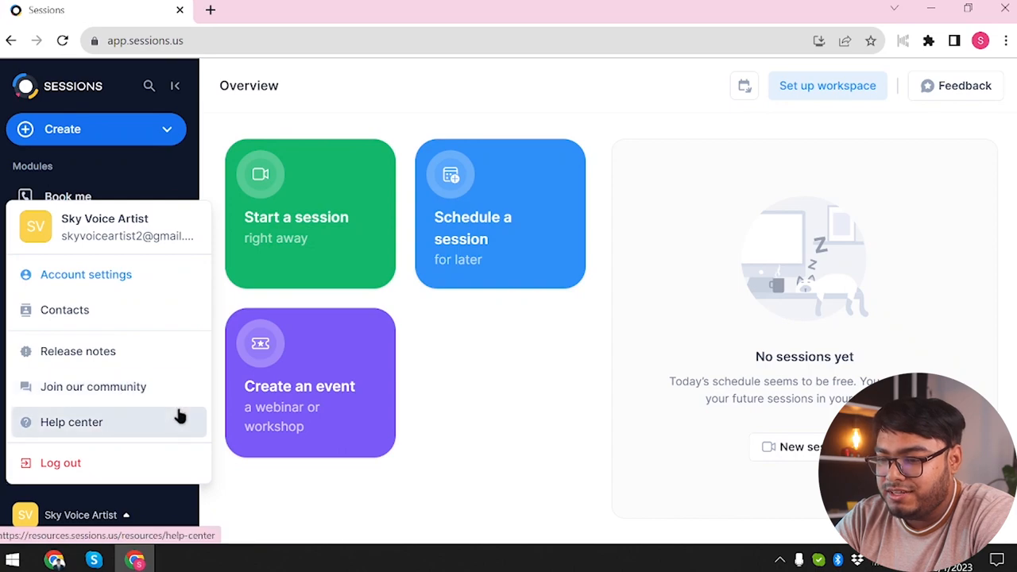
{"action": "mouse_move", "coordinate": [286, 493]}
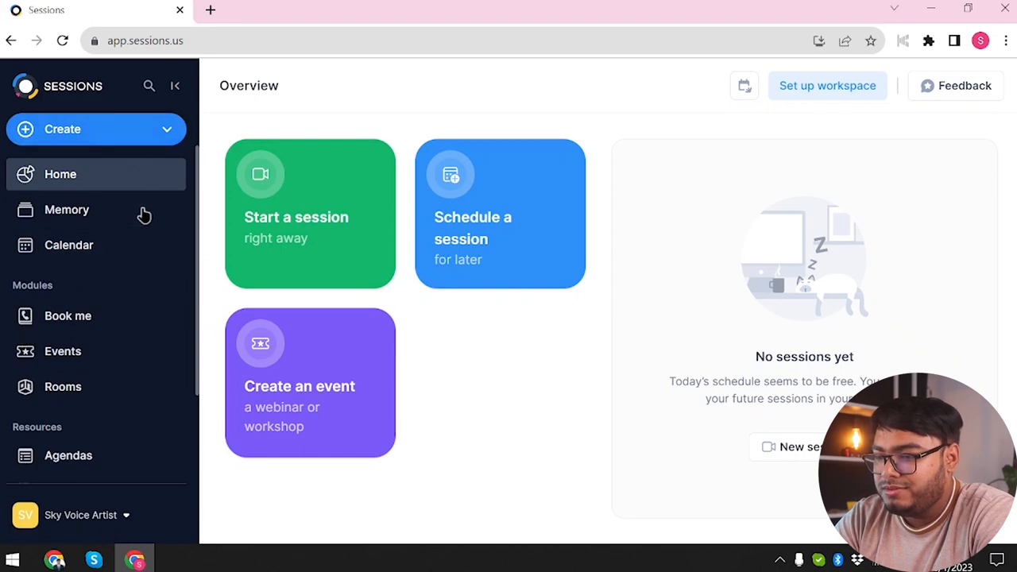
- Start an instant session and allow camera and microphone access for the join preview
{"action": "left_click", "coordinate": [95, 128]}
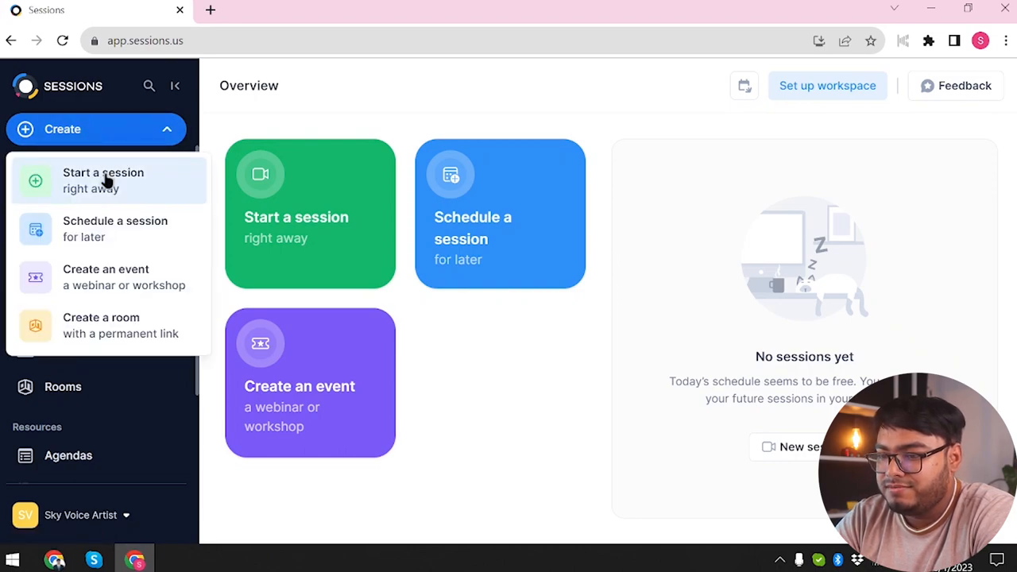
{"action": "left_click", "coordinate": [103, 180]}
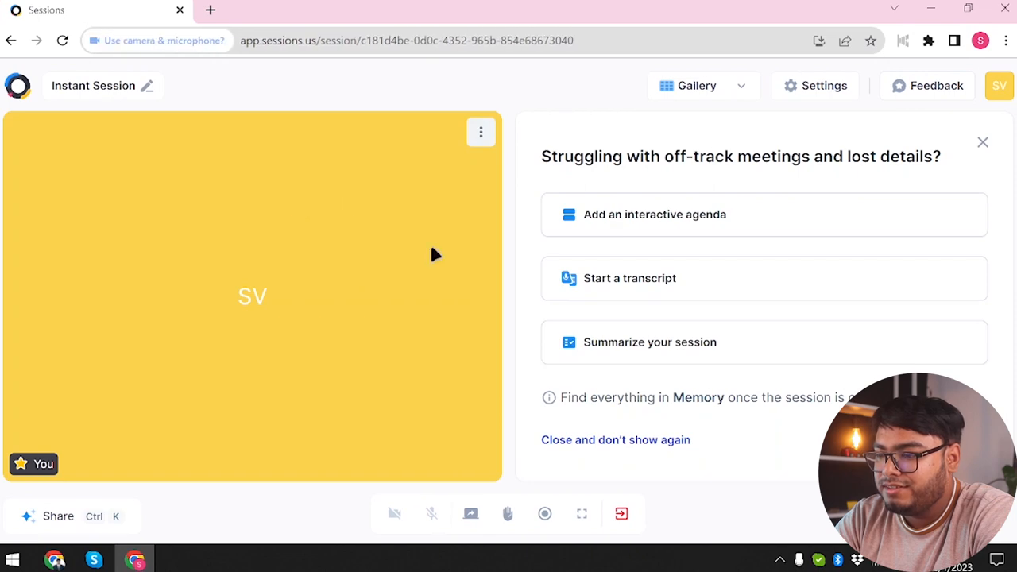
{"action": "left_click", "coordinate": [156, 41]}
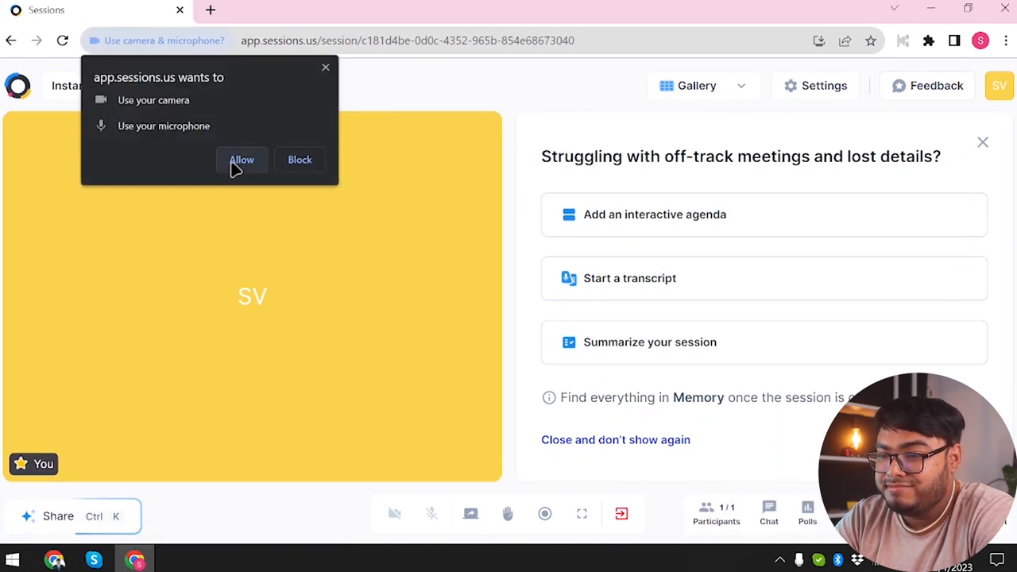
{"action": "left_click", "coordinate": [242, 159]}
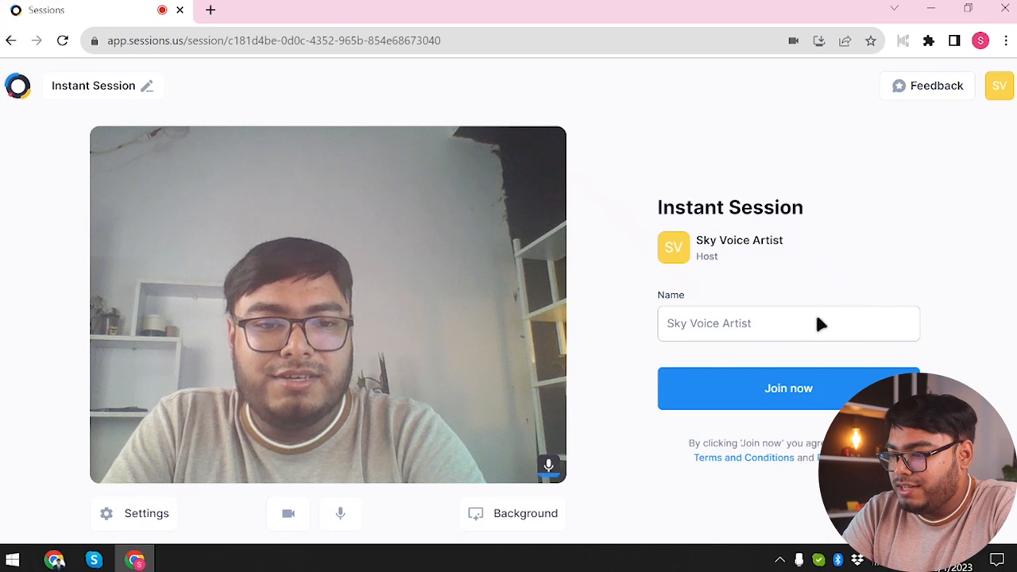
- Show the pre-join Audio settings with default microphone, default speakers and noise reduction off
{"action": "double_click", "coordinate": [734, 324]}
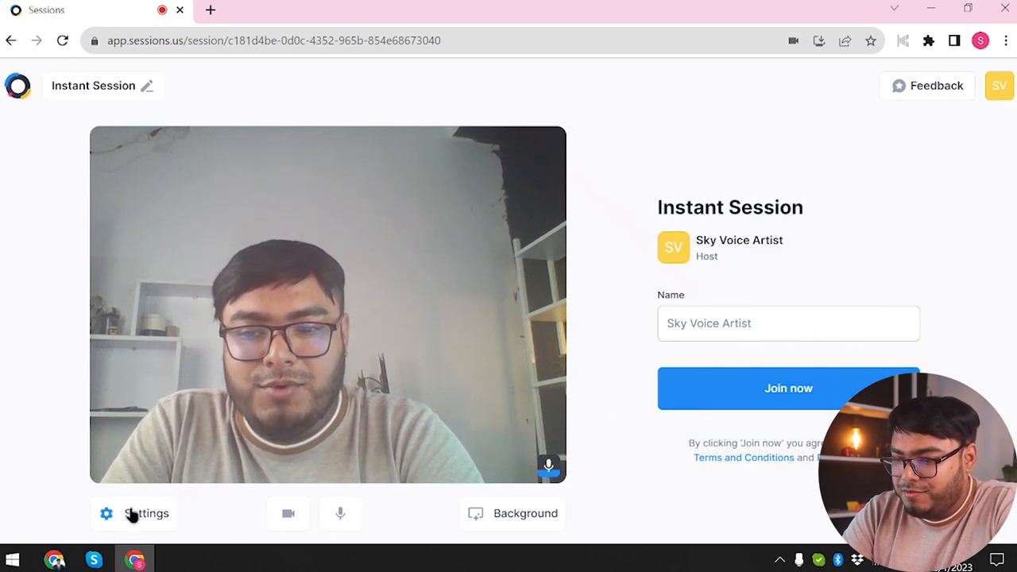
{"action": "left_click", "coordinate": [134, 513]}
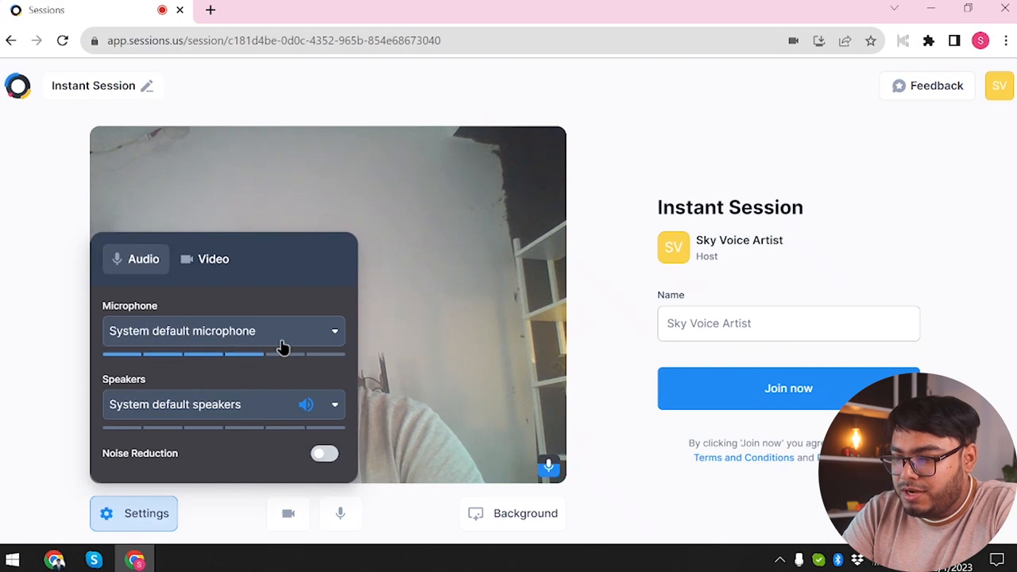
{"action": "left_click", "coordinate": [222, 331]}
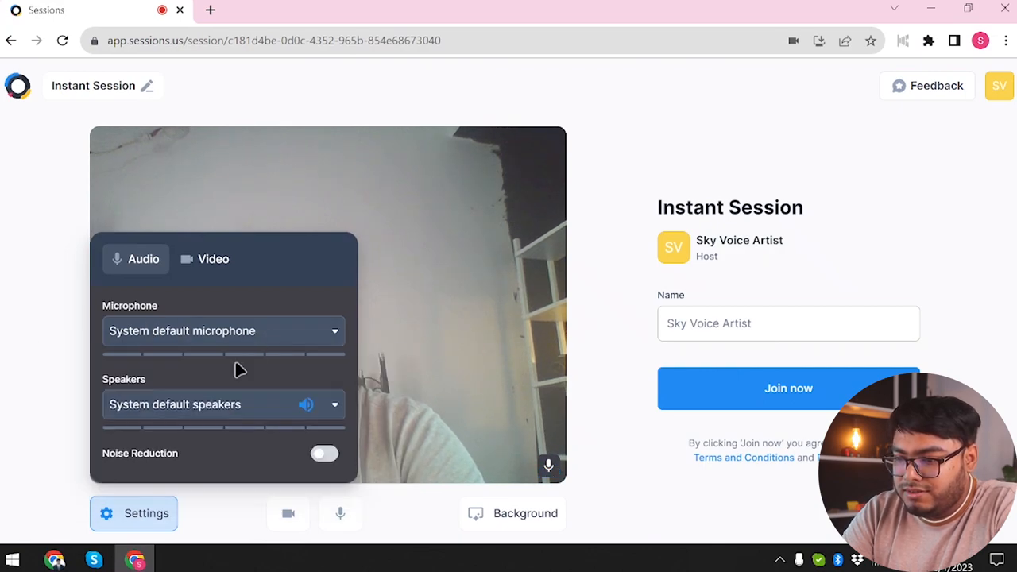
{"action": "left_click", "coordinate": [223, 331]}
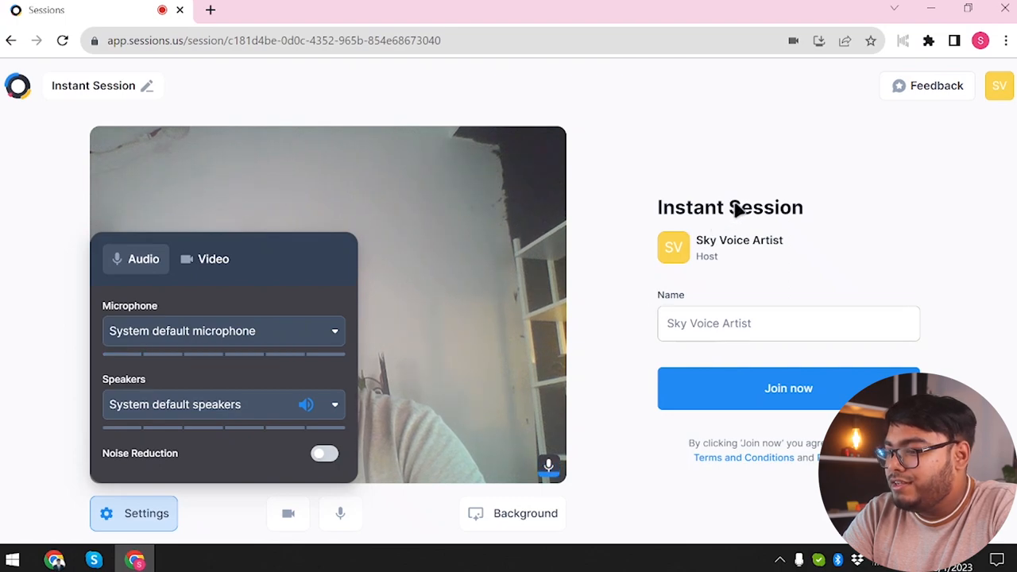
{"action": "mouse_move", "coordinate": [723, 344]}
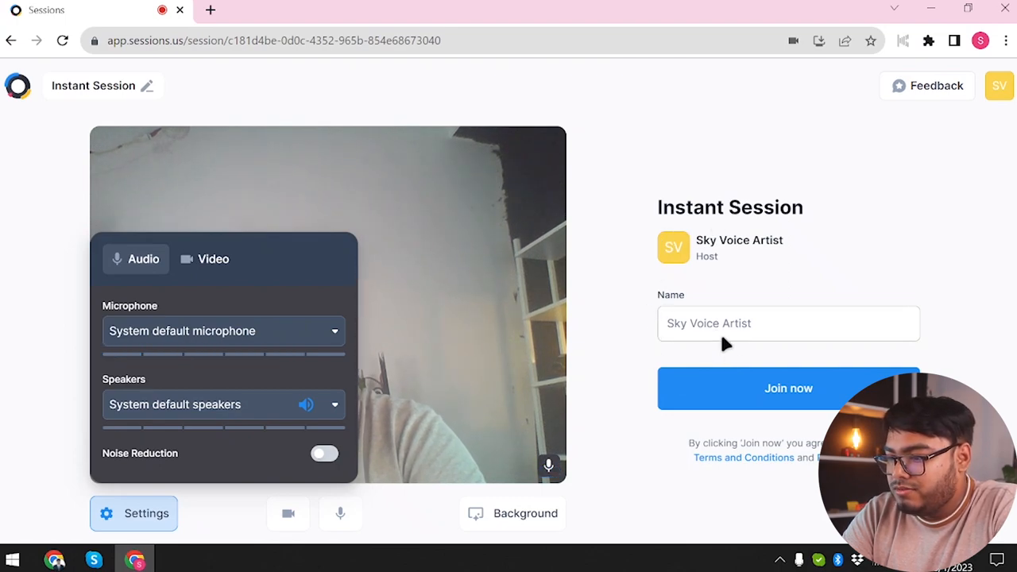
- Join the instant session and show the participants list with only the host
{"action": "left_click", "coordinate": [789, 388]}
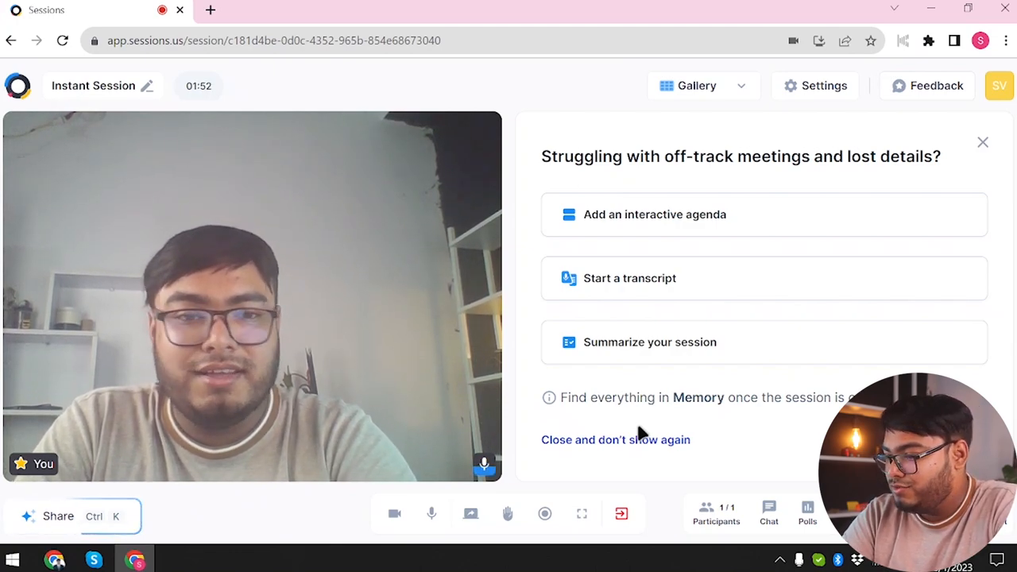
{"action": "mouse_move", "coordinate": [707, 229]}
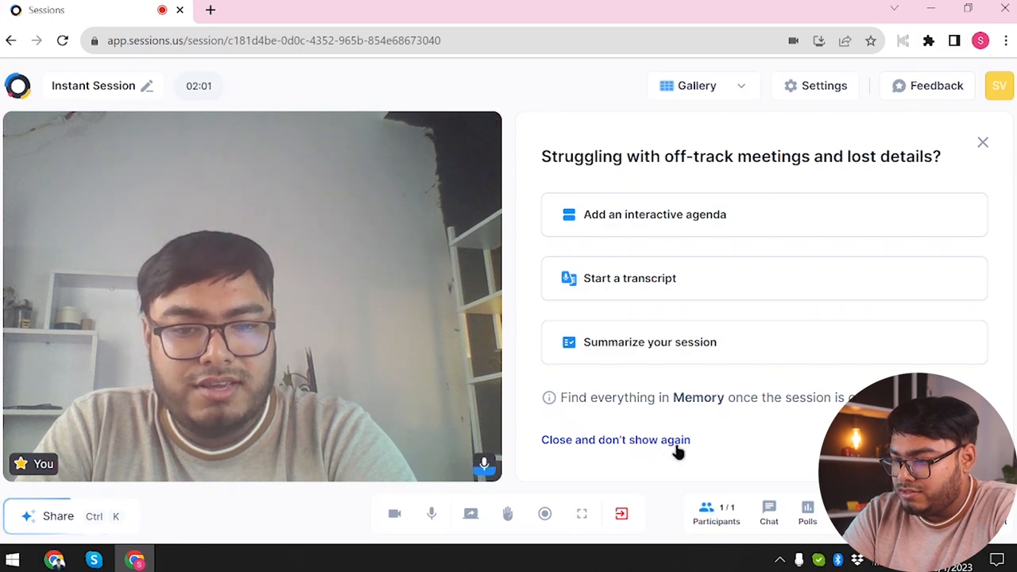
{"action": "left_click", "coordinate": [715, 513]}
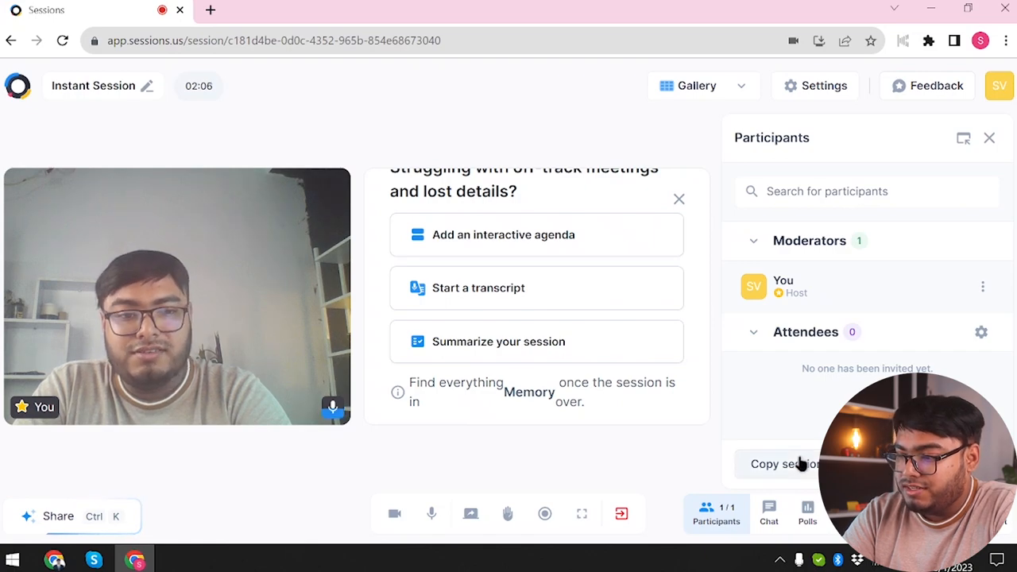
- View the shareable session link, then choose to leave rather than end for all
{"action": "left_click", "coordinate": [782, 464]}
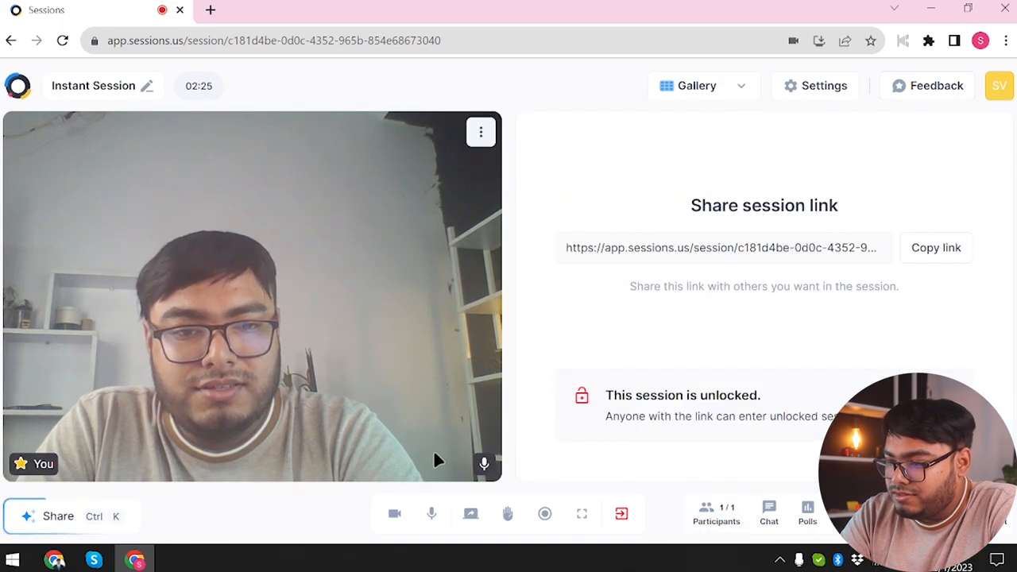
{"action": "left_click", "coordinate": [622, 513]}
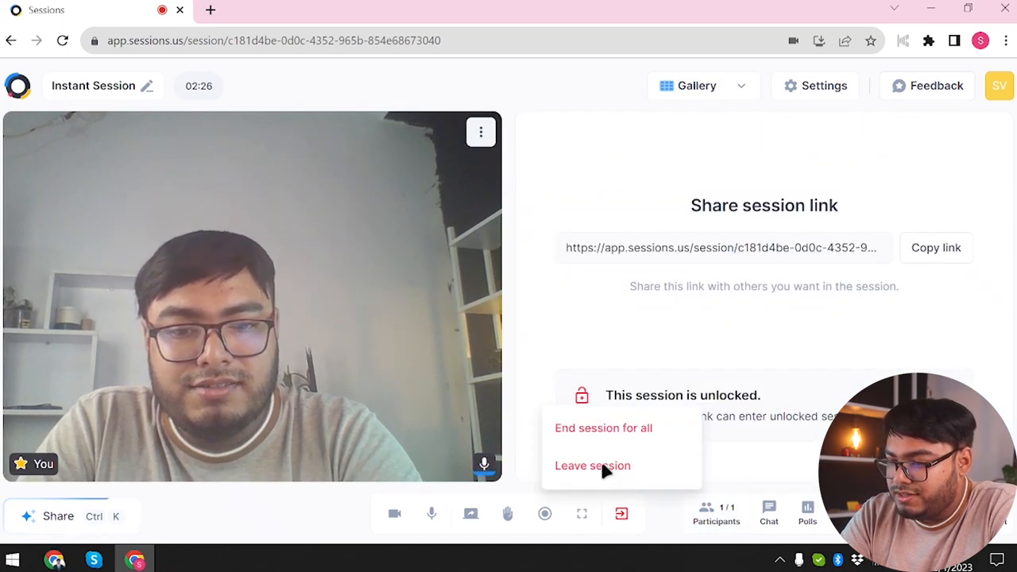
{"action": "left_click", "coordinate": [591, 465]}
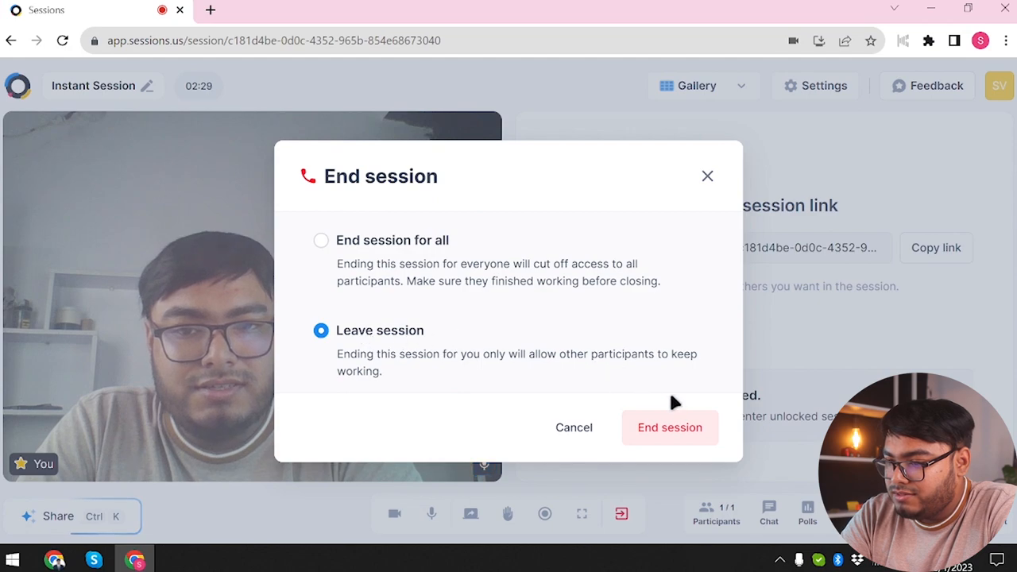
- Confirm leaving the session and browse the feedback page to past sessions
{"action": "left_click", "coordinate": [671, 428]}
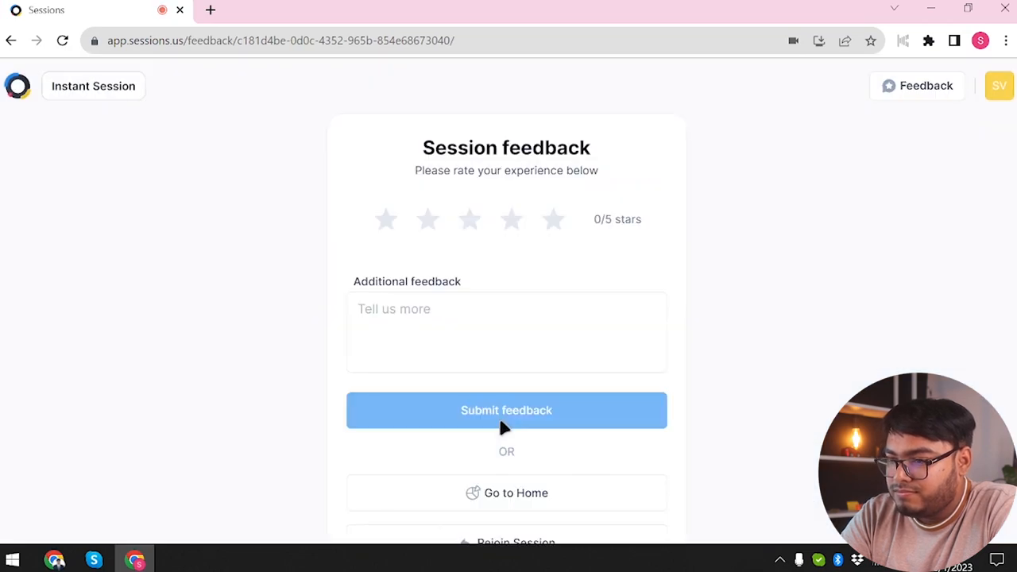
{"action": "scroll", "scroll_direction": "down", "scroll_amount": 3}
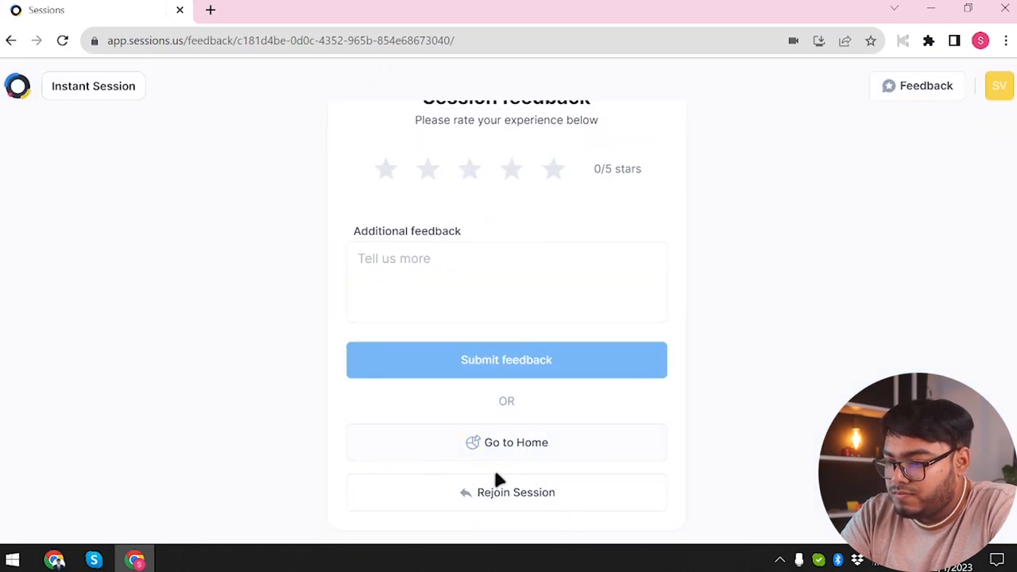
{"action": "left_click", "coordinate": [505, 442]}
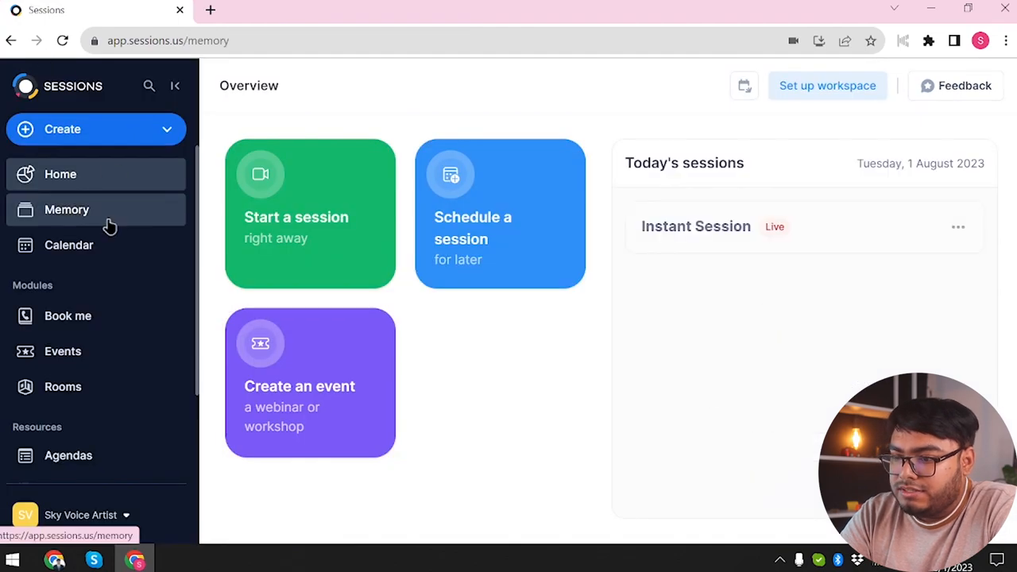
{"action": "left_click", "coordinate": [66, 210]}
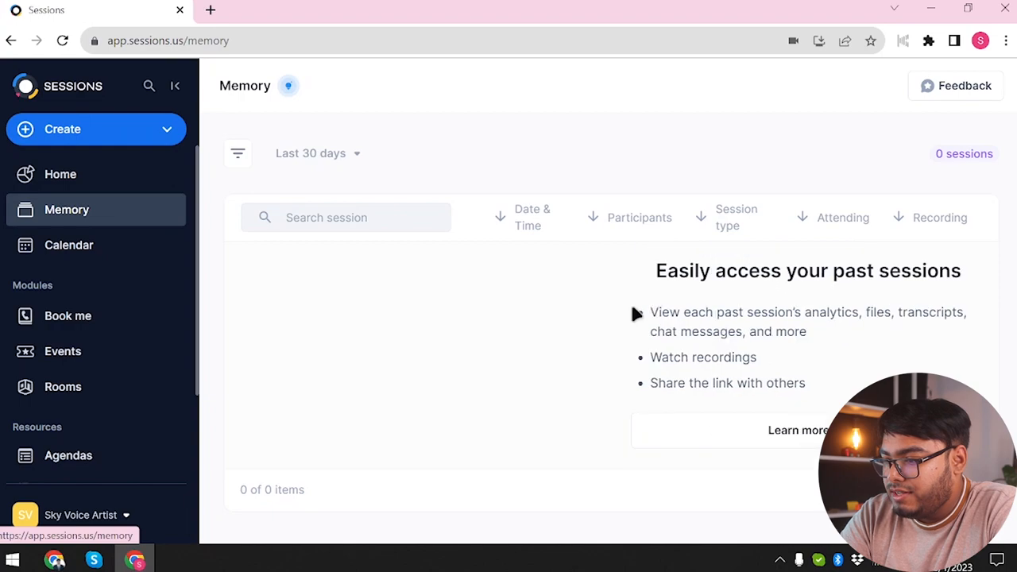
{"action": "mouse_move", "coordinate": [642, 383]}
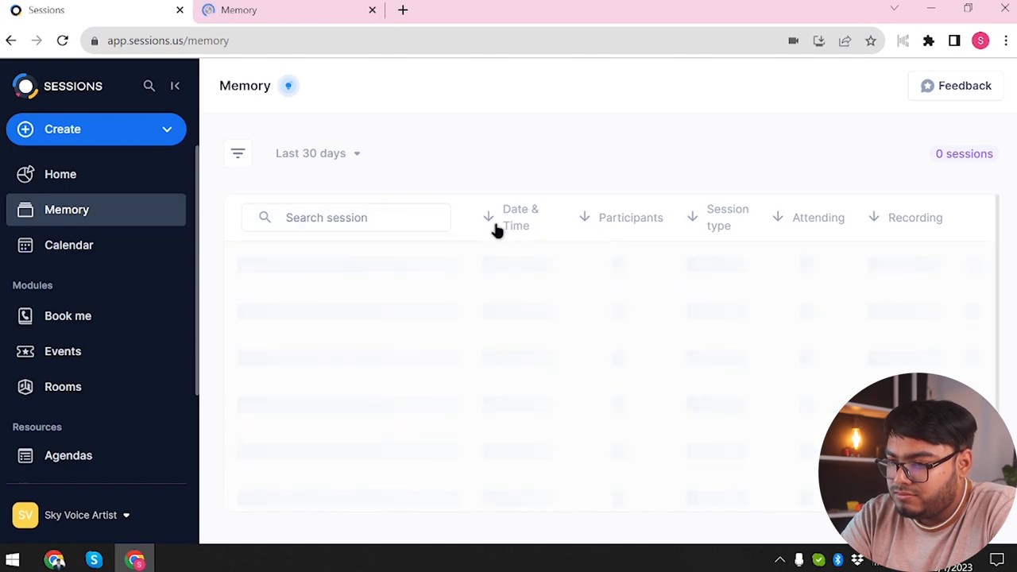
{"action": "mouse_move", "coordinate": [436, 327]}
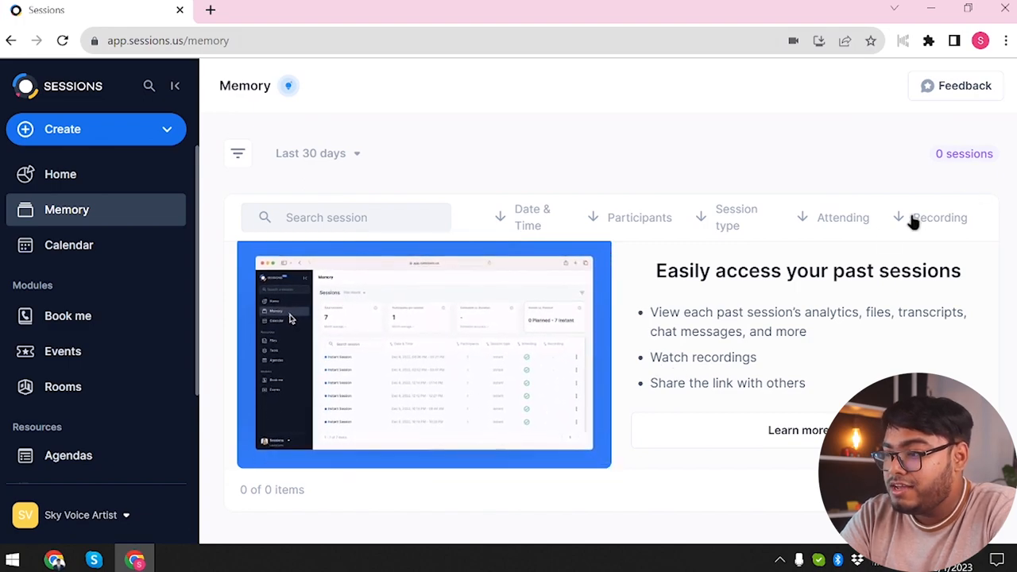
{"action": "left_click", "coordinate": [311, 152]}
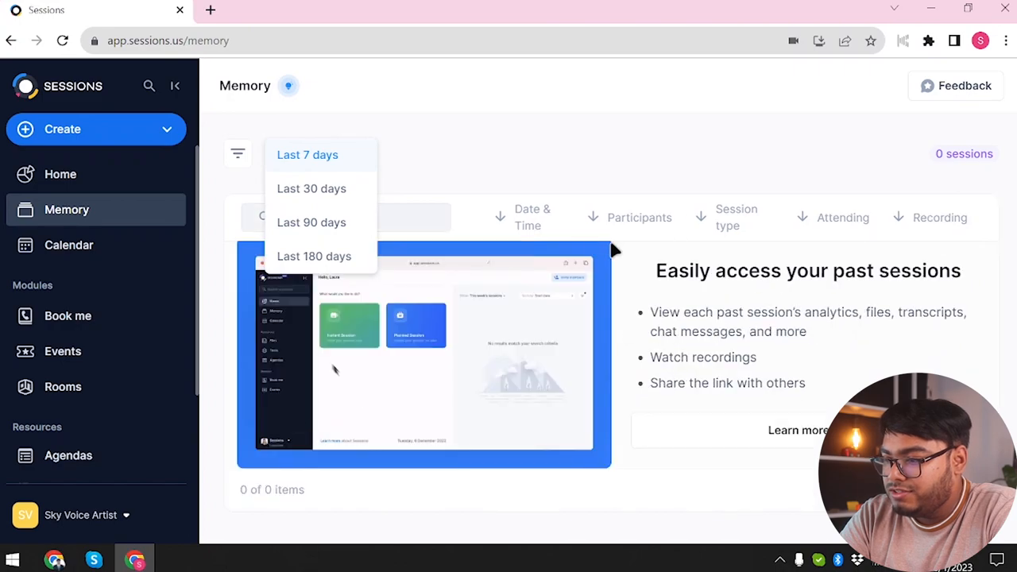
{"action": "left_click", "coordinate": [309, 154]}
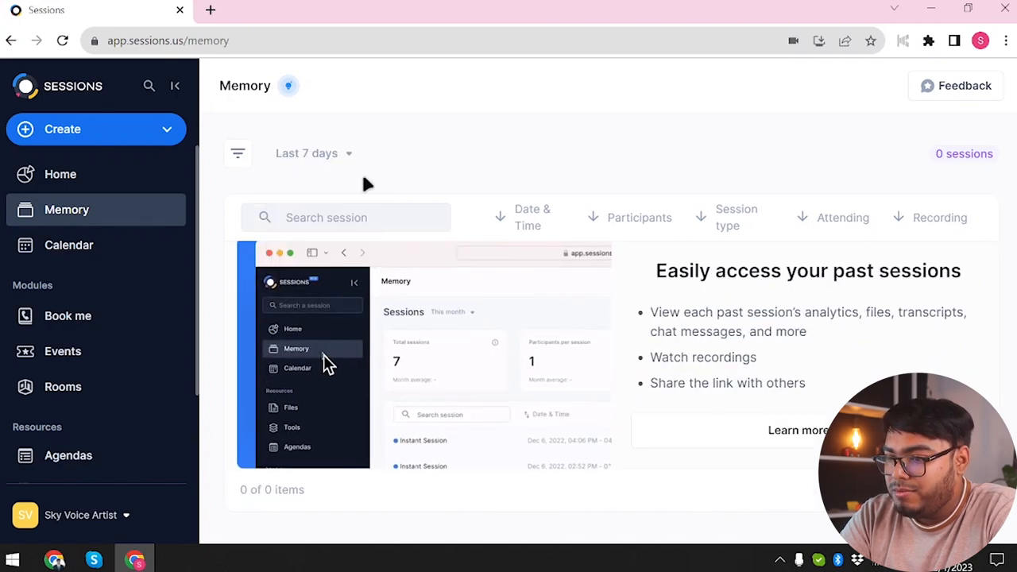
{"action": "left_click", "coordinate": [238, 153]}
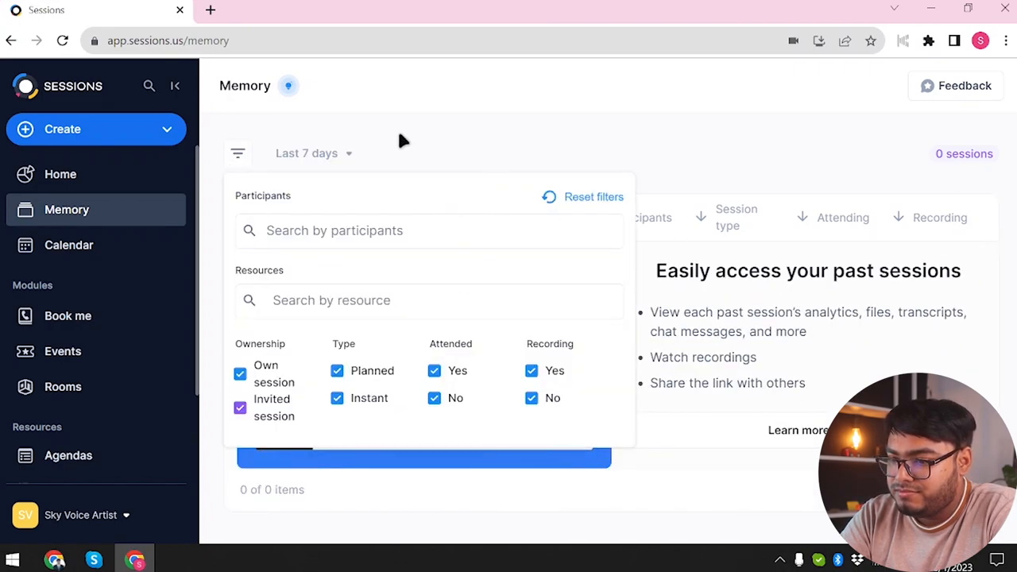
{"action": "left_click", "coordinate": [60, 173]}
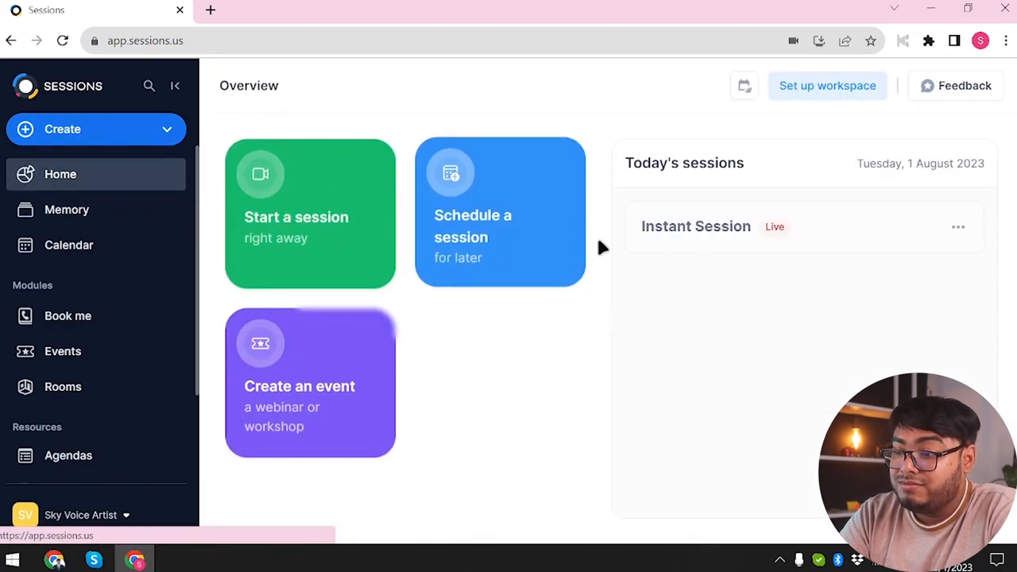
- Schedule a session named 'Test' starting Wednesday, August 2
{"action": "left_click", "coordinate": [499, 213]}
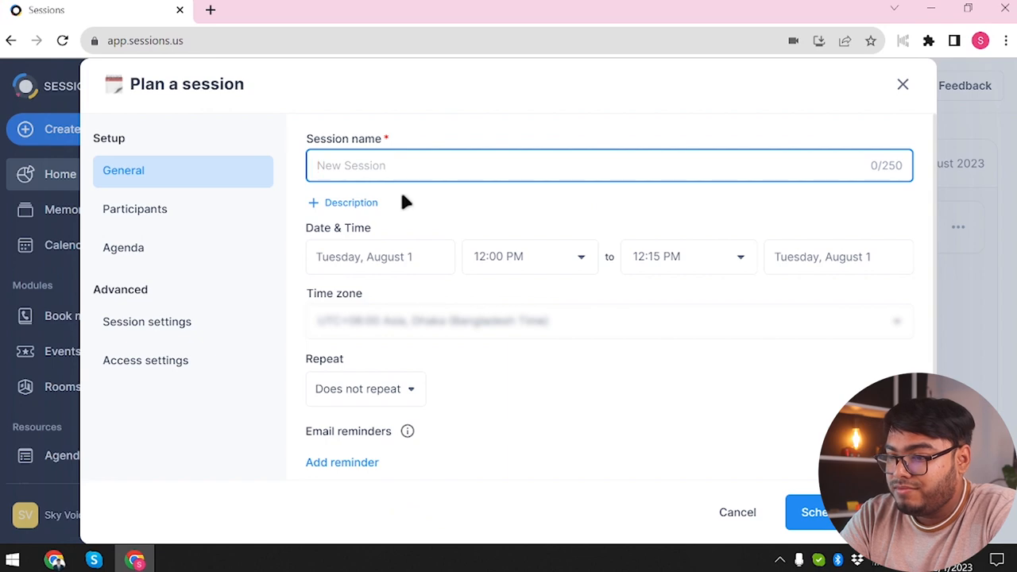
{"action": "type", "text": "Test"}
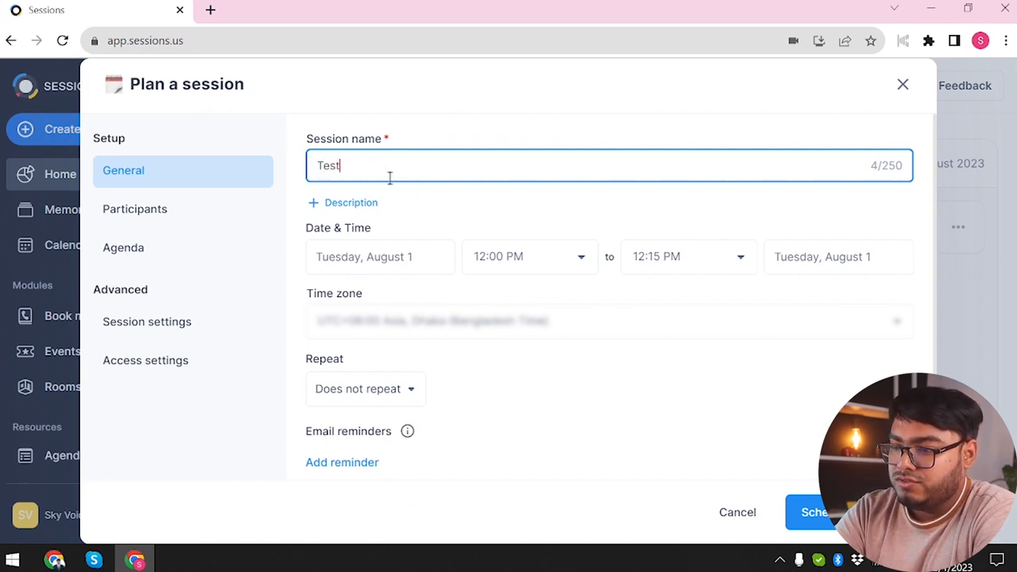
{"action": "left_click", "coordinate": [379, 255]}
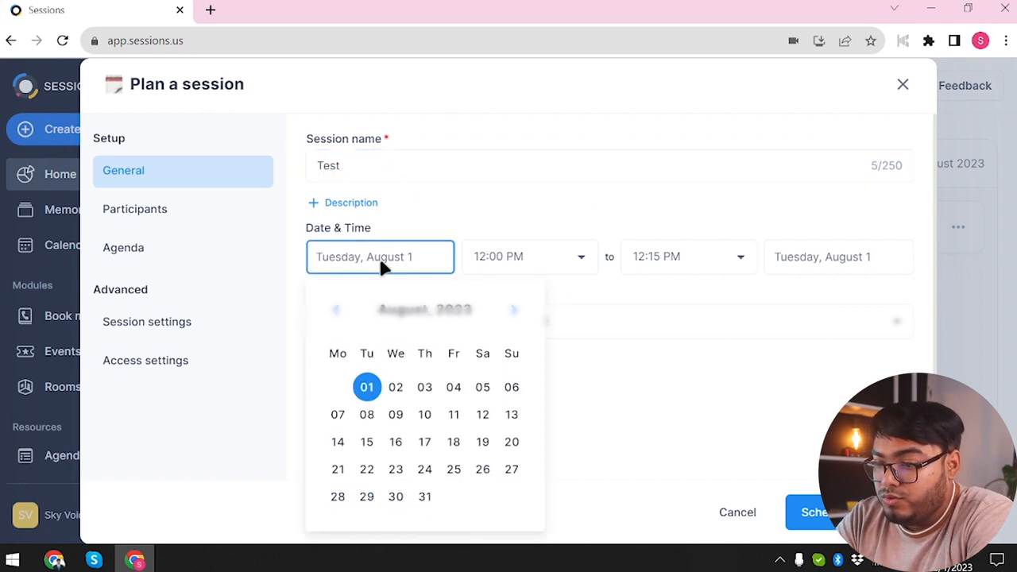
{"action": "mouse_move", "coordinate": [424, 388]}
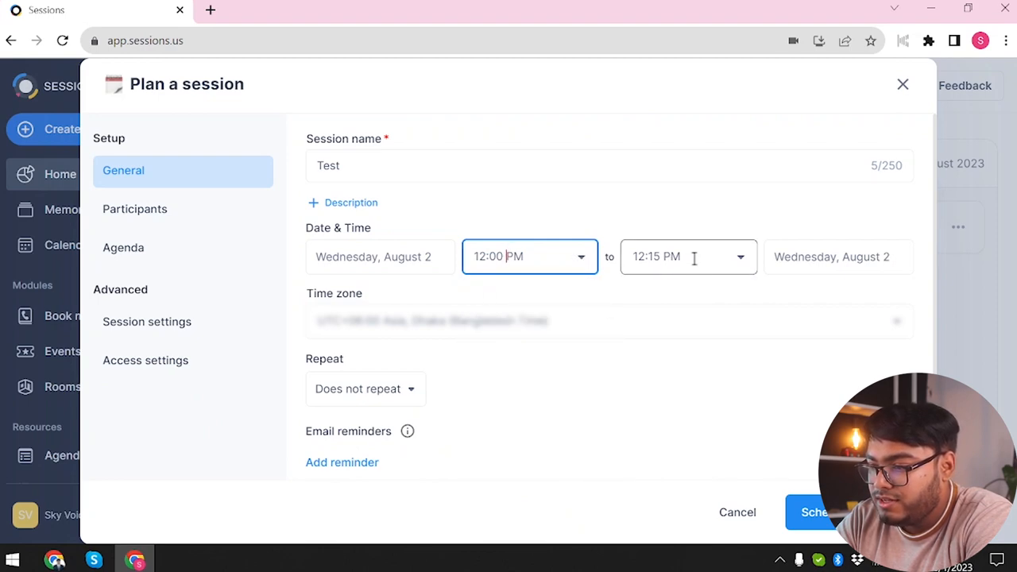
- Set the session end time to 02:00 PM and adjust the end date
{"action": "left_click", "coordinate": [688, 255]}
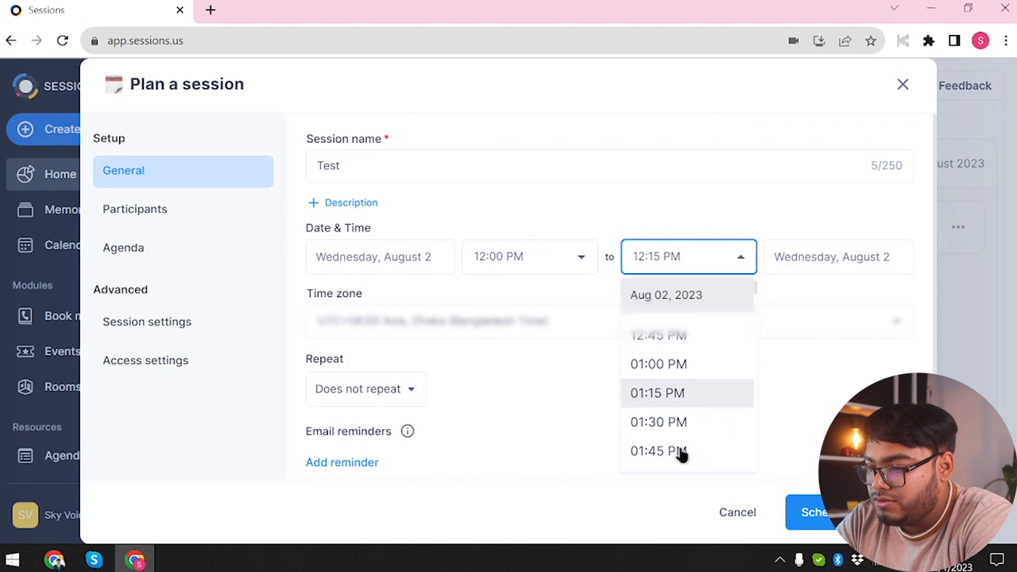
{"action": "scroll", "scroll_direction": "down", "scroll_amount": 3}
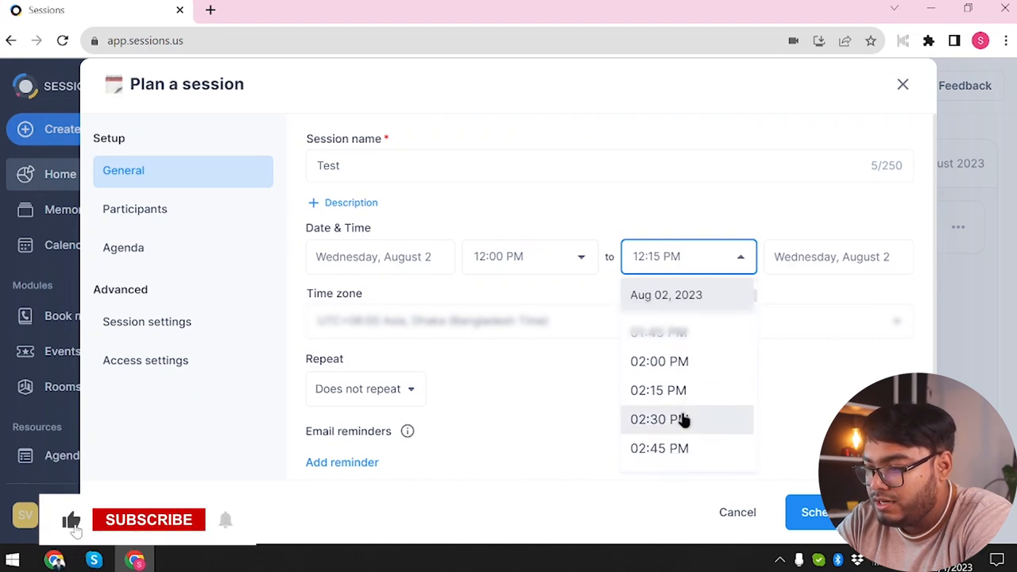
{"action": "left_click", "coordinate": [659, 361]}
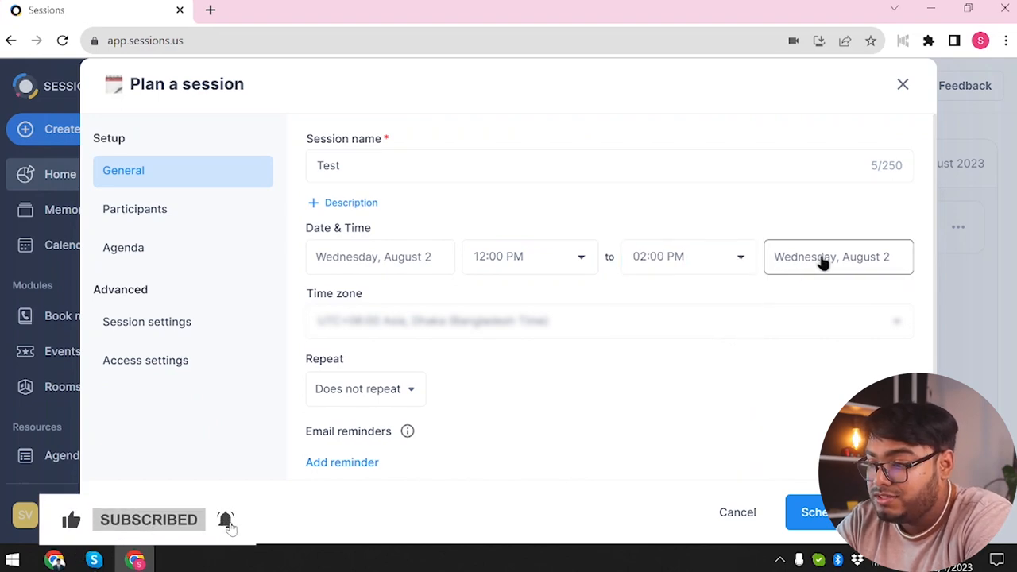
{"action": "left_click", "coordinate": [837, 257]}
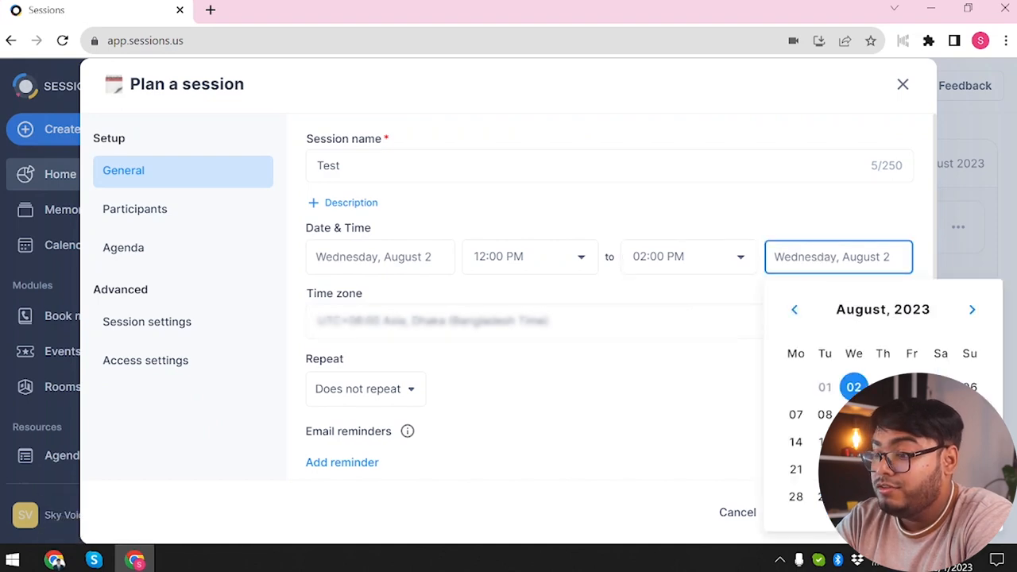
{"action": "mouse_move", "coordinate": [556, 213]}
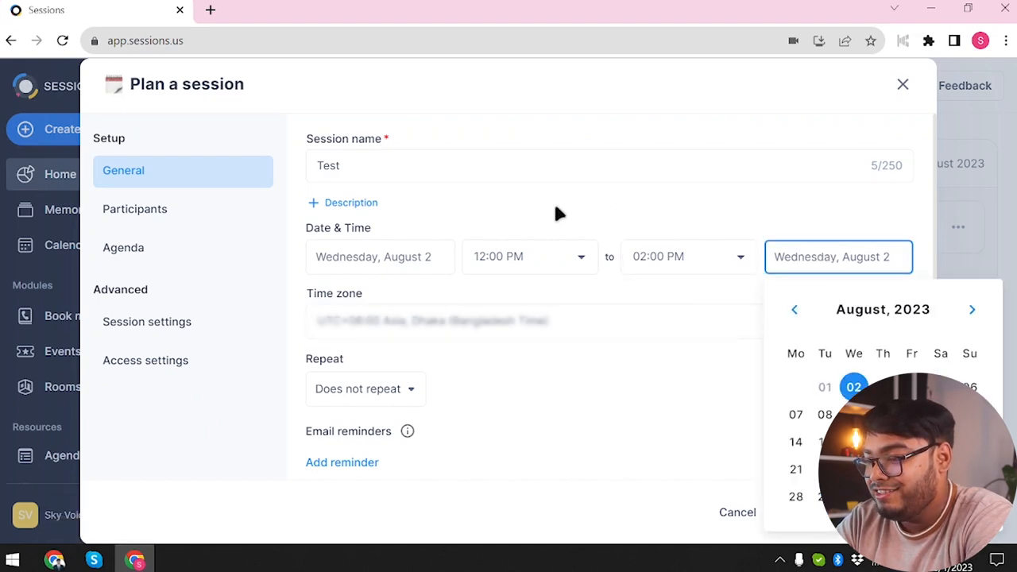
{"action": "mouse_move", "coordinate": [618, 269]}
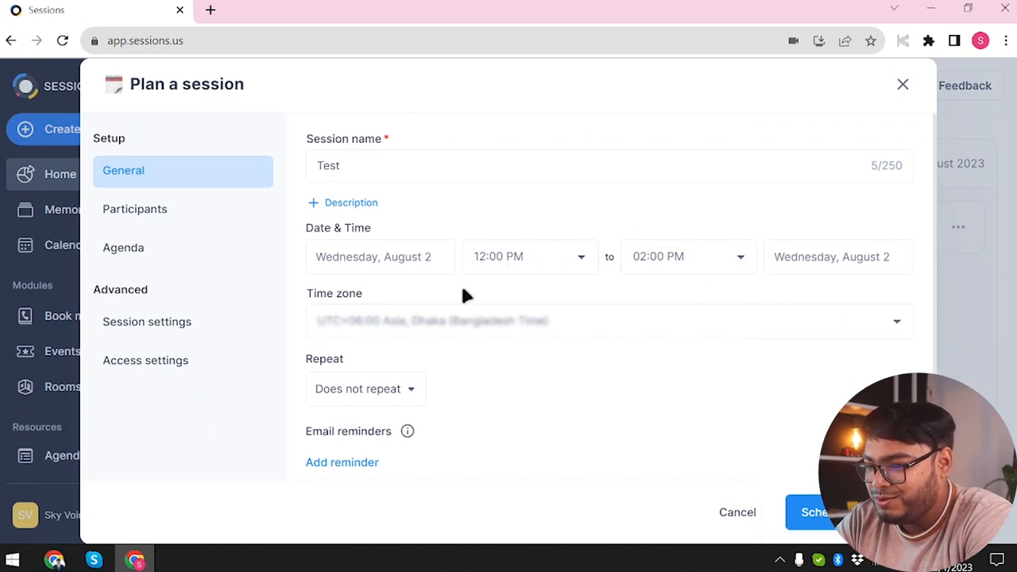
{"action": "left_click", "coordinate": [837, 255]}
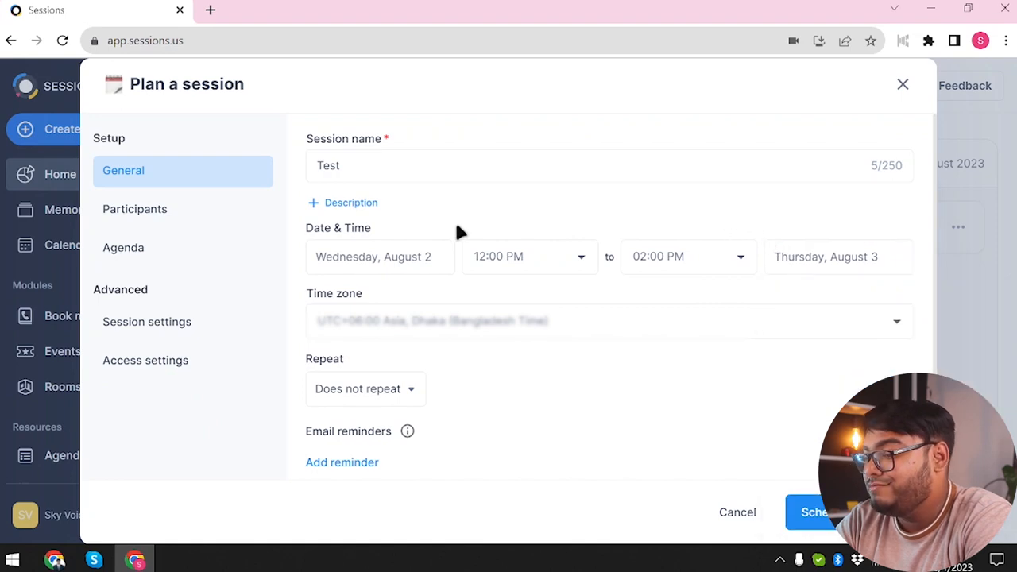
{"action": "mouse_move", "coordinate": [818, 283]}
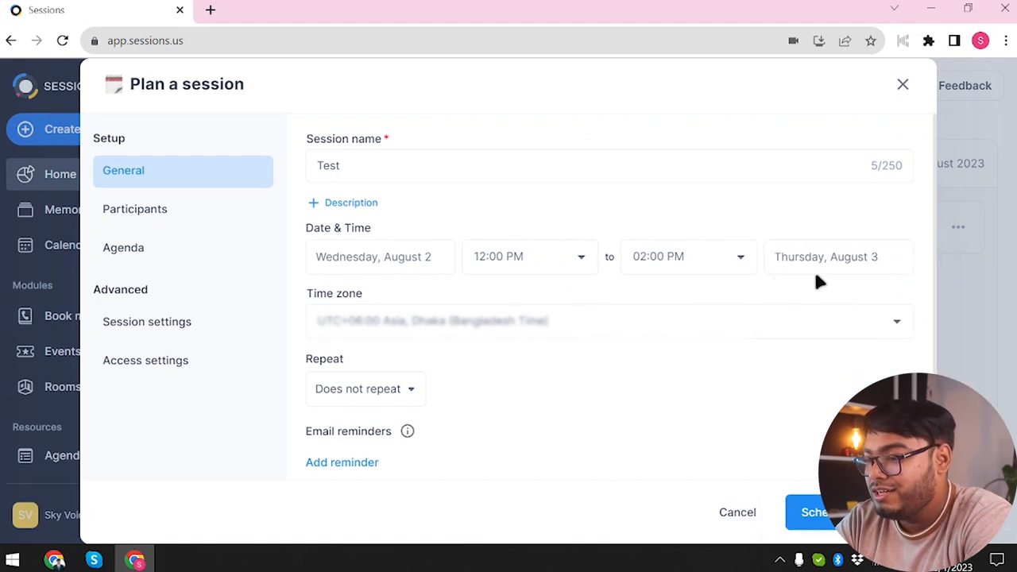
{"action": "left_click", "coordinate": [836, 256]}
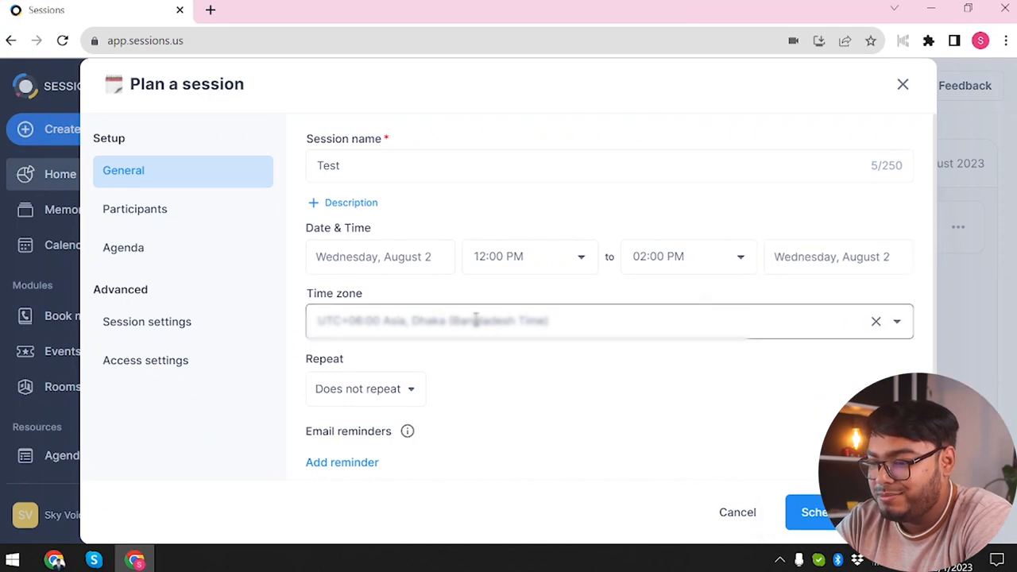
- Keep the New York time zone and make the session repeat monthly on the 15th
{"action": "left_click", "coordinate": [426, 314]}
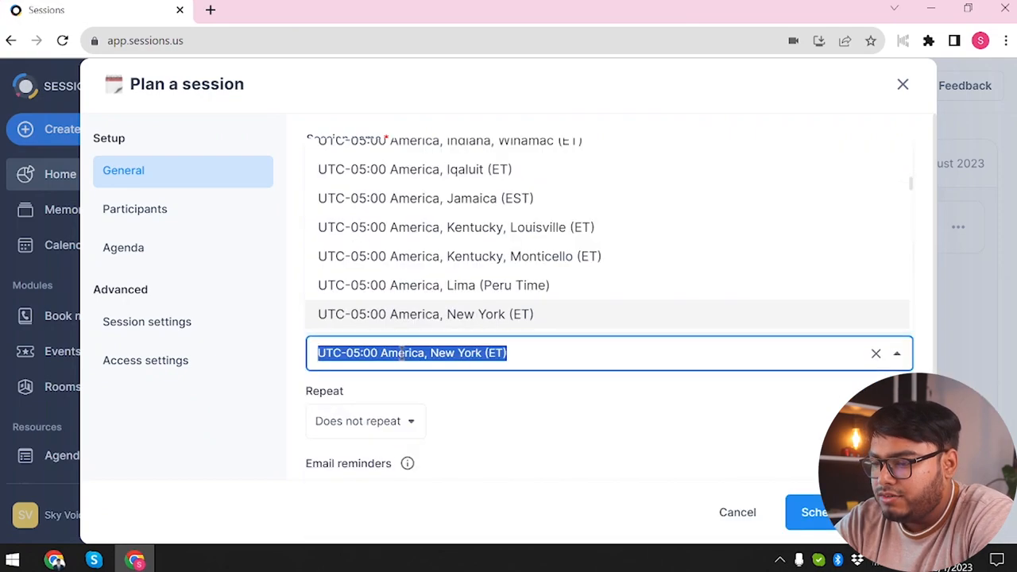
{"action": "left_click", "coordinate": [425, 315]}
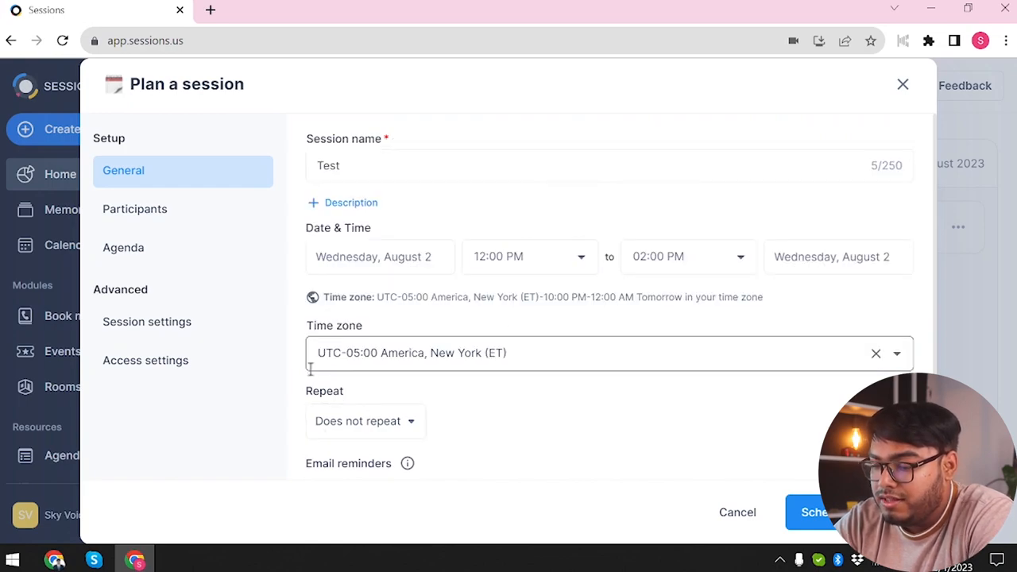
{"action": "left_click", "coordinate": [365, 421]}
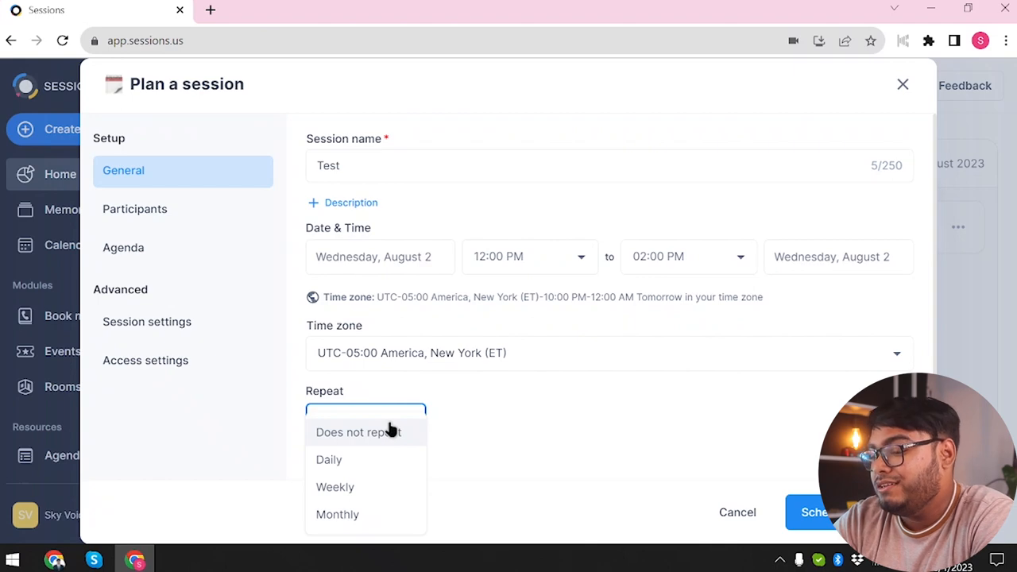
{"action": "mouse_move", "coordinate": [337, 514]}
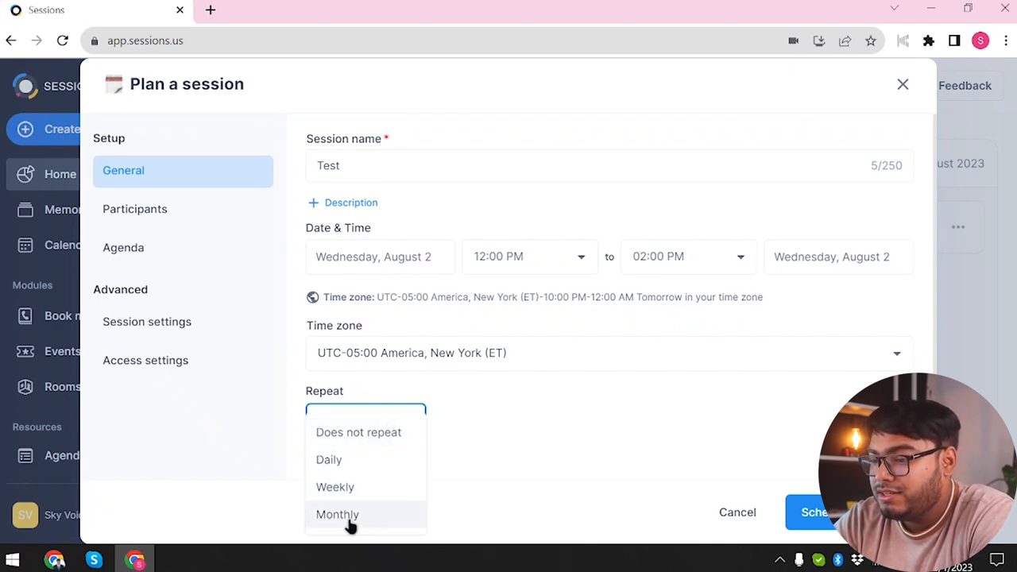
{"action": "mouse_move", "coordinate": [356, 464]}
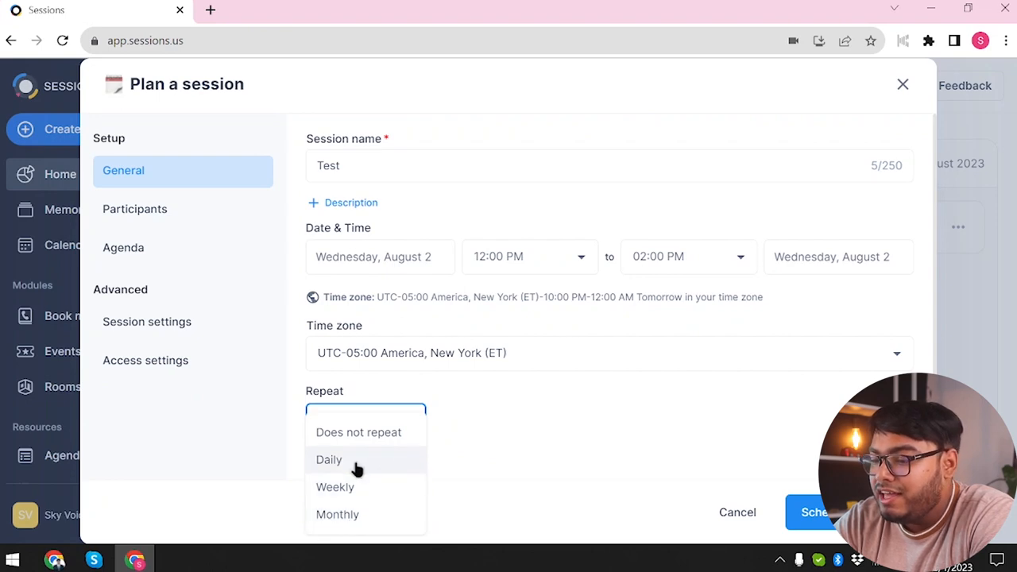
{"action": "mouse_move", "coordinate": [337, 515]}
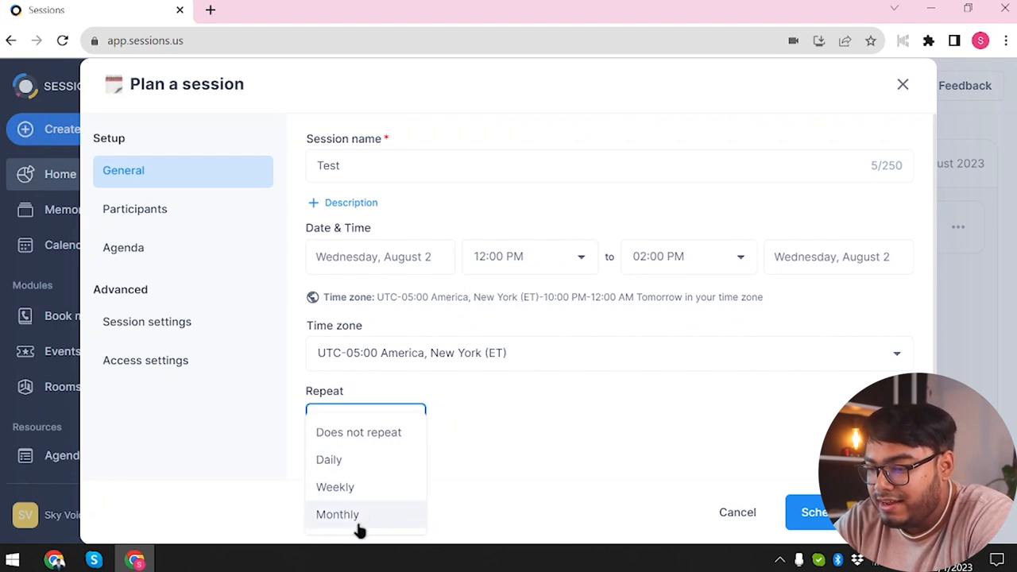
{"action": "left_click", "coordinate": [337, 514]}
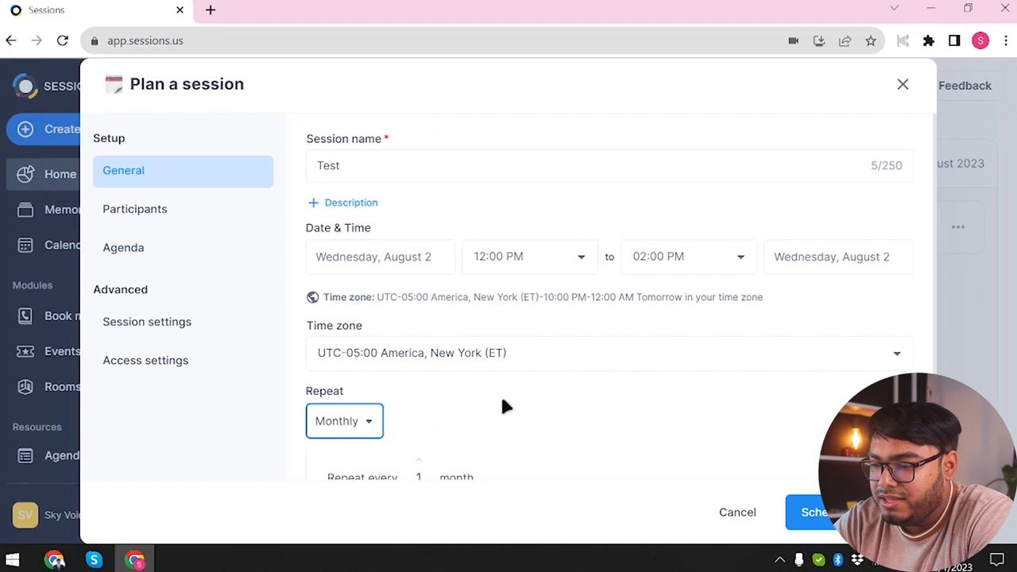
{"action": "scroll", "scroll_direction": "down", "scroll_amount": 3}
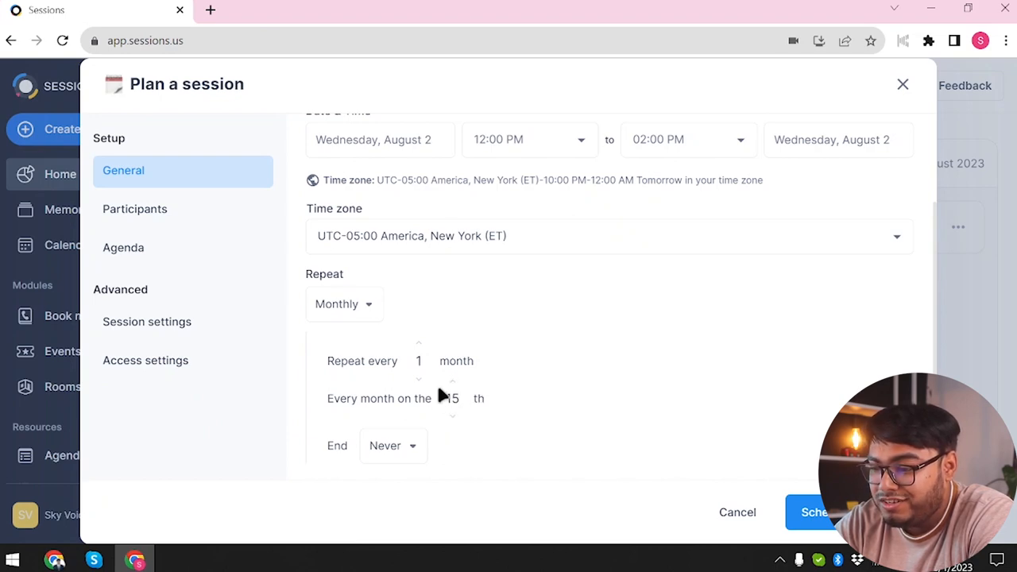
- End the recurrence after 6 occurrences instead of on a date
{"action": "left_click", "coordinate": [393, 445]}
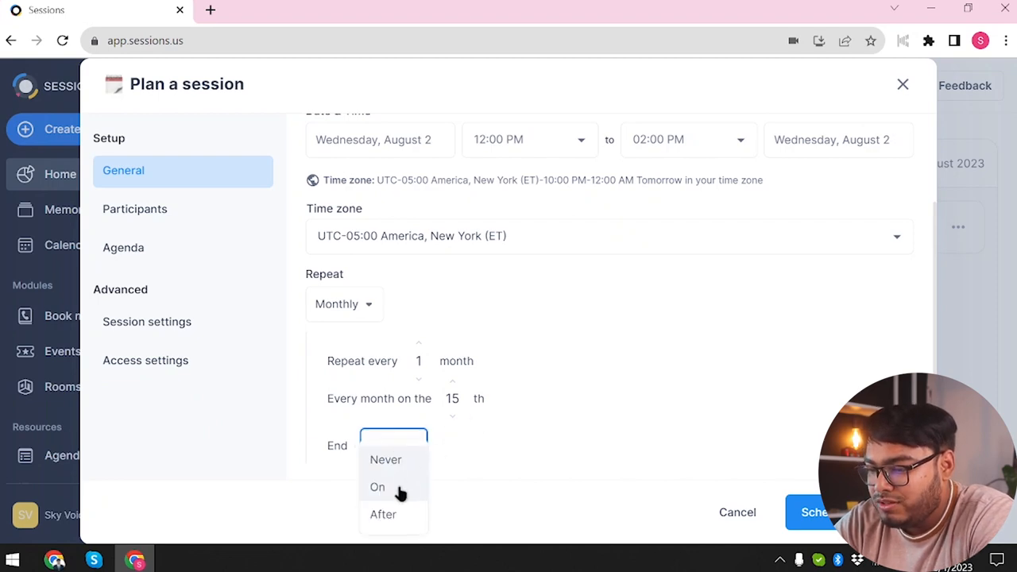
{"action": "mouse_move", "coordinate": [489, 467]}
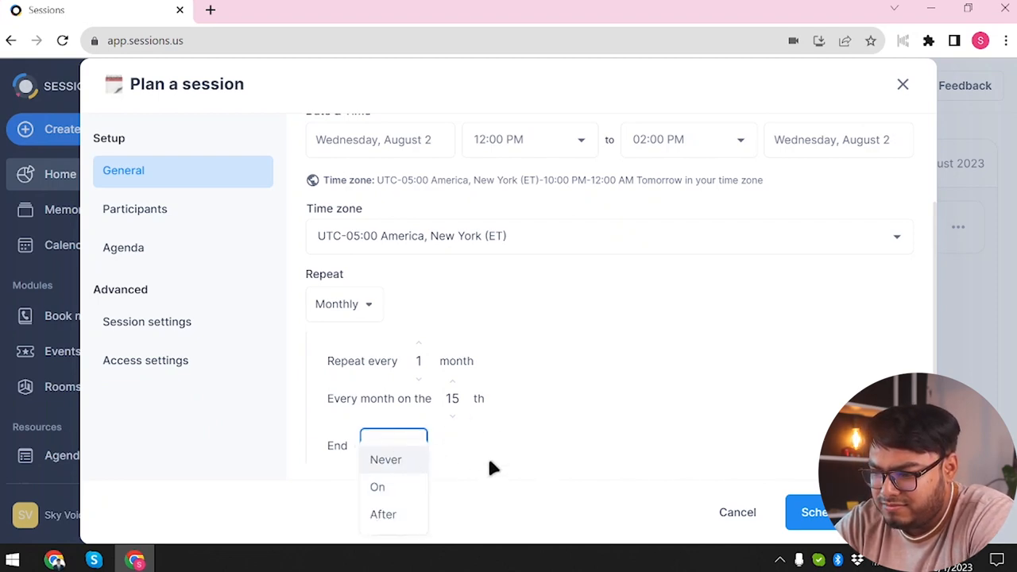
{"action": "left_click", "coordinate": [383, 514]}
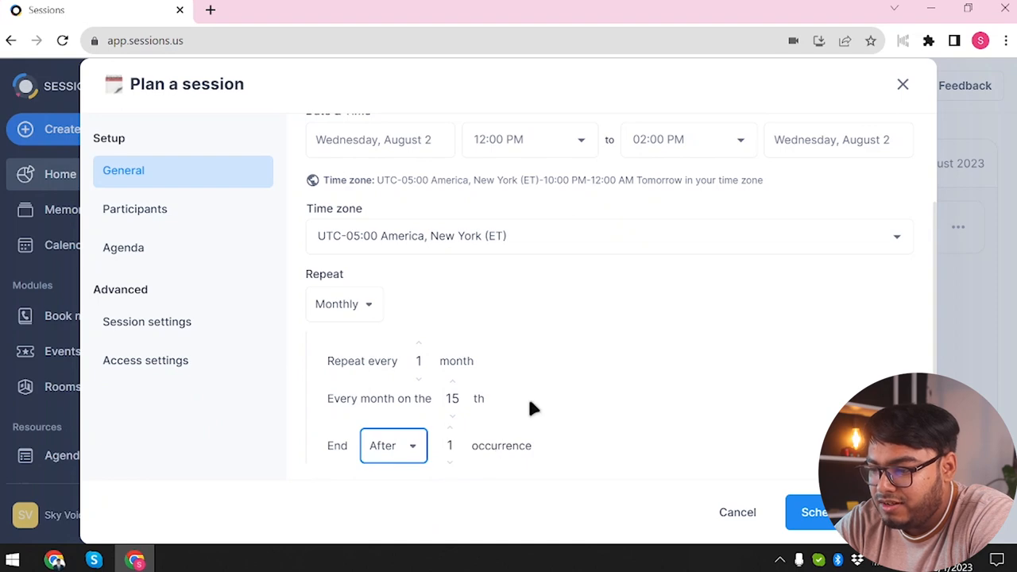
{"action": "left_click", "coordinate": [451, 438]}
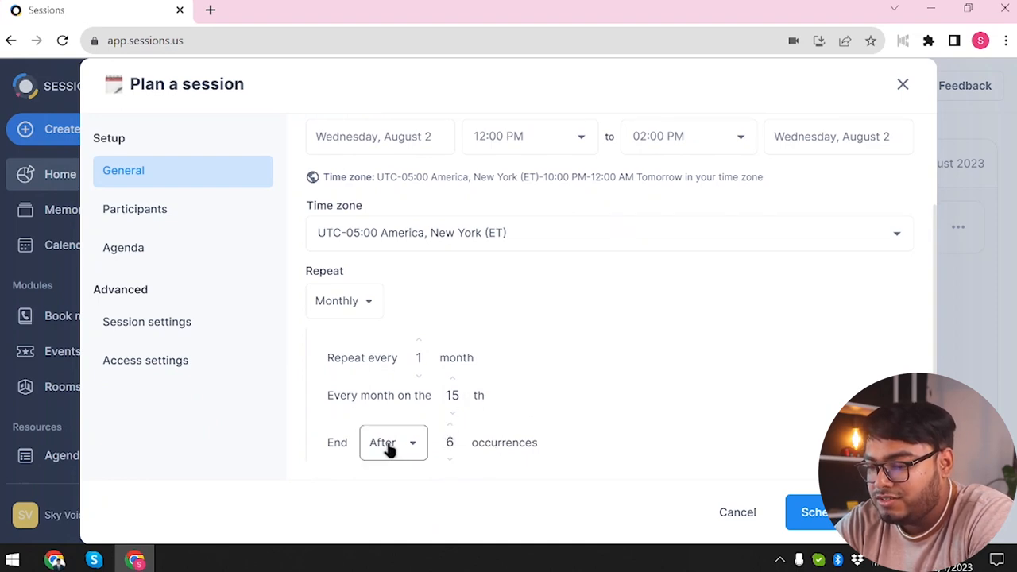
{"action": "left_click", "coordinate": [392, 442]}
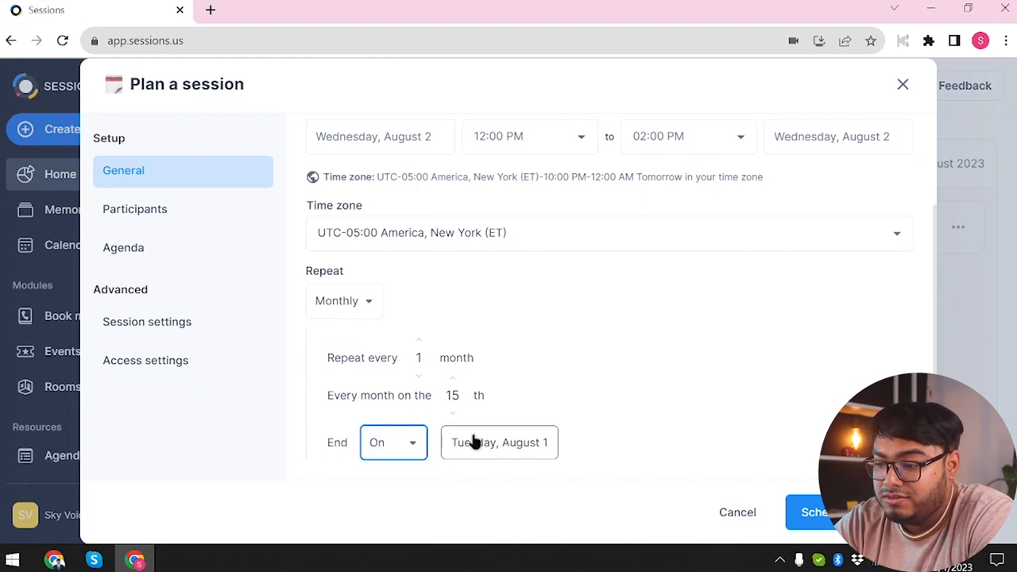
{"action": "left_click", "coordinate": [498, 442]}
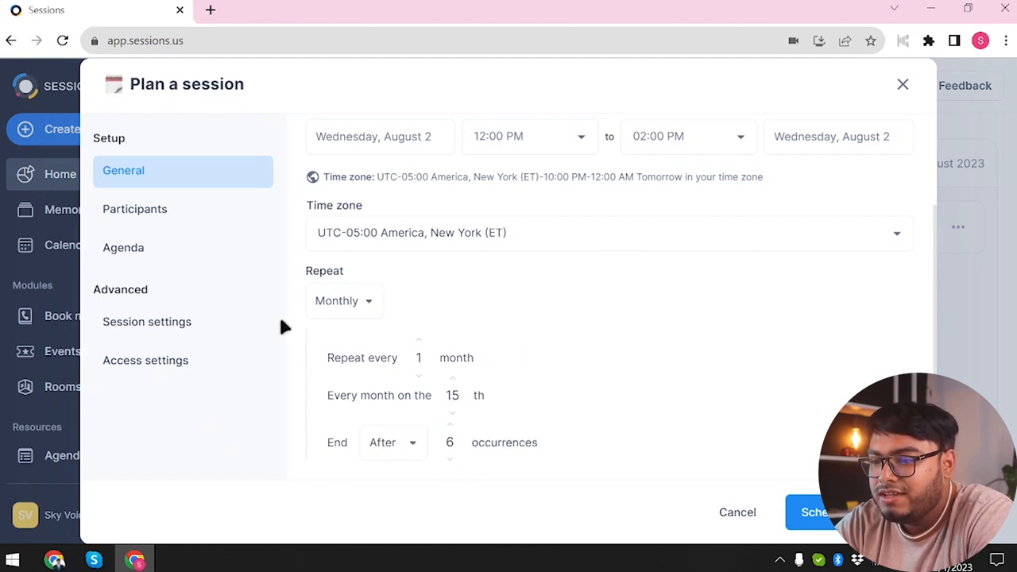
{"action": "left_click", "coordinate": [134, 208]}
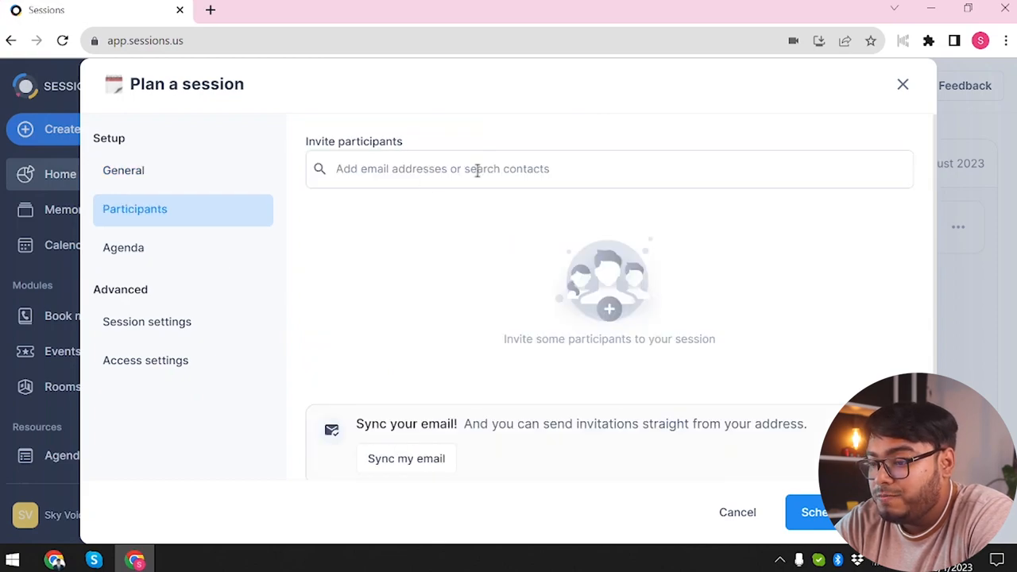
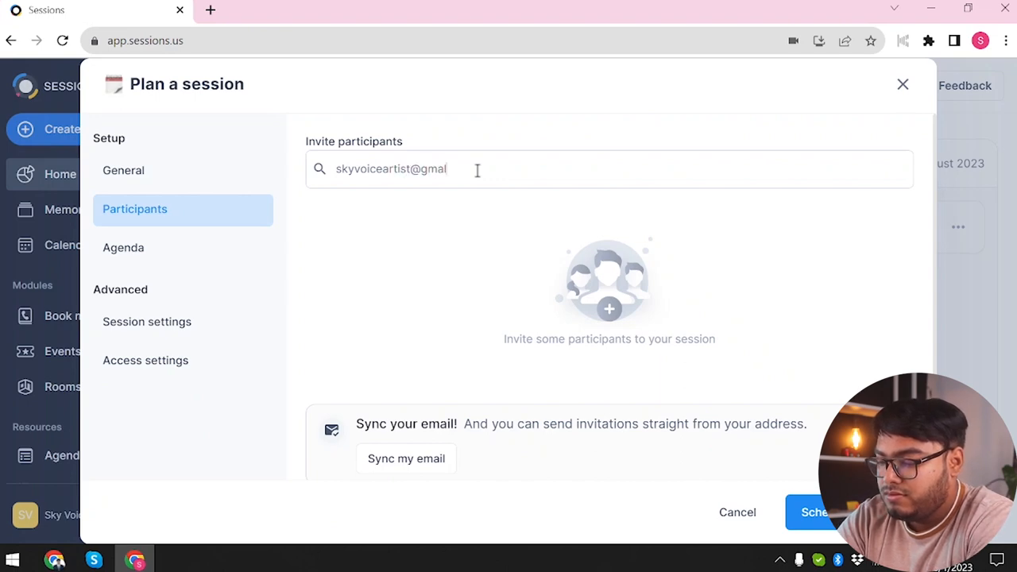
{"action": "key", "text": "enter"}
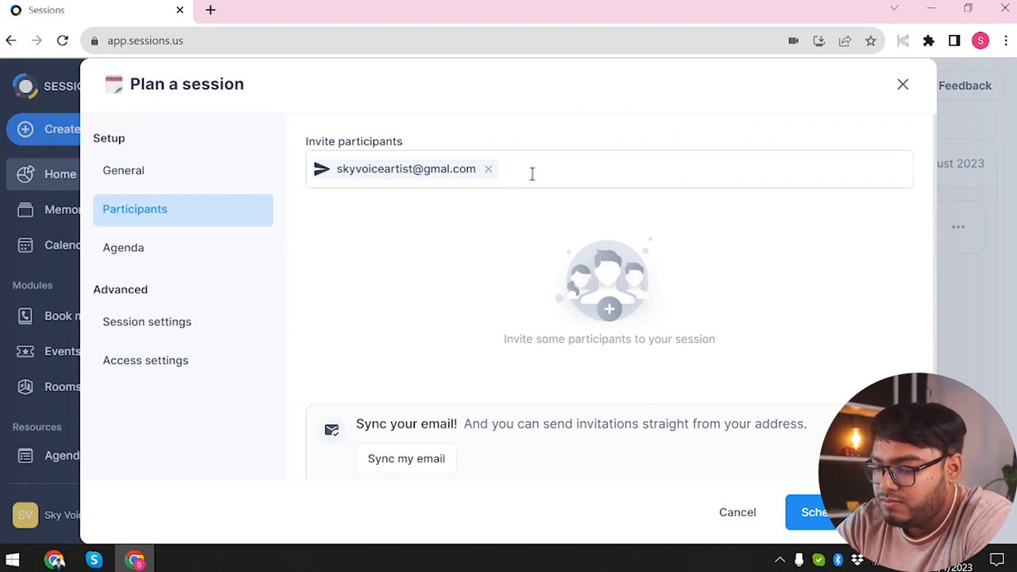
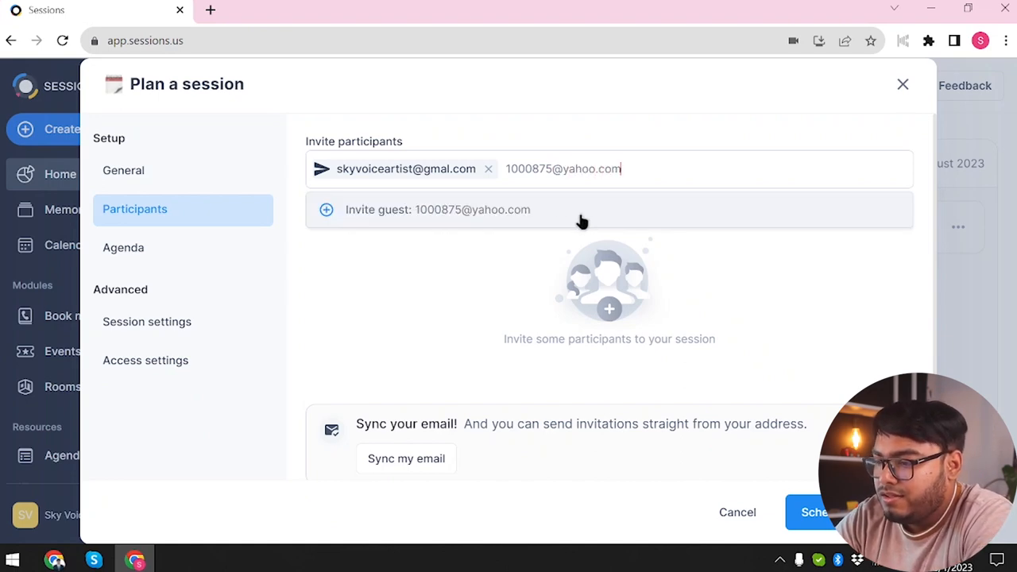
{"action": "left_click", "coordinate": [437, 210]}
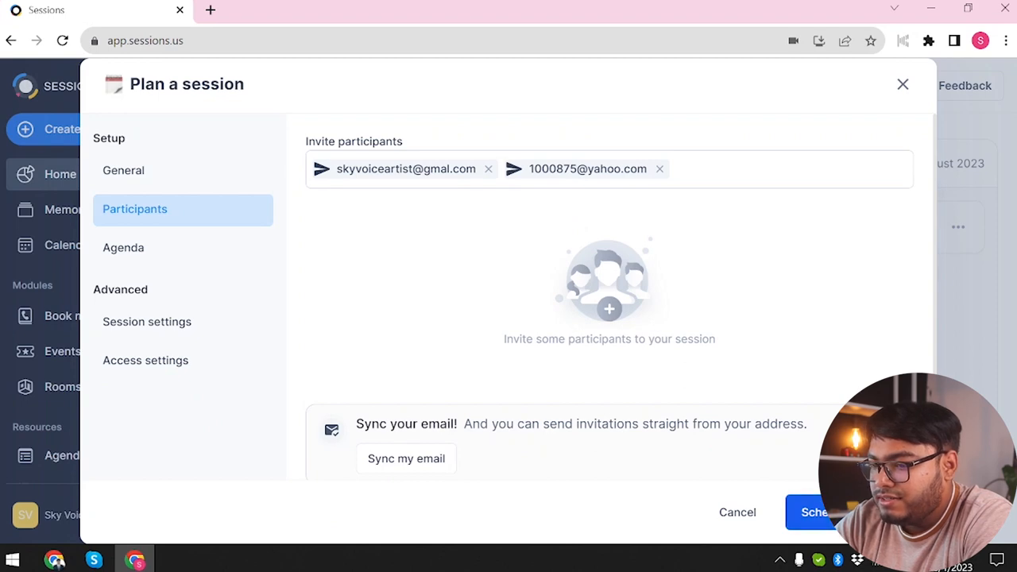
{"action": "mouse_move", "coordinate": [178, 262]}
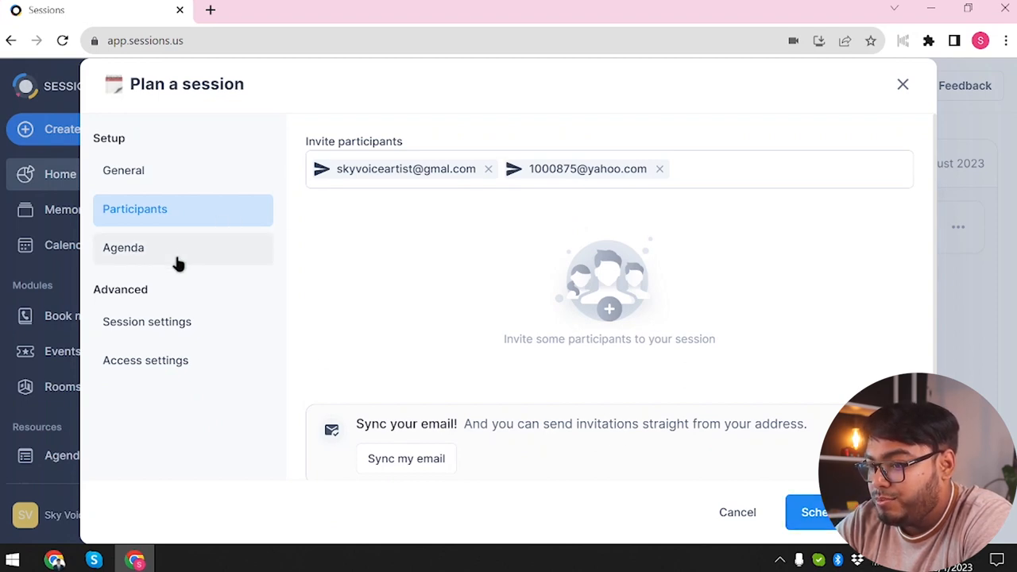
{"action": "left_click", "coordinate": [124, 248]}
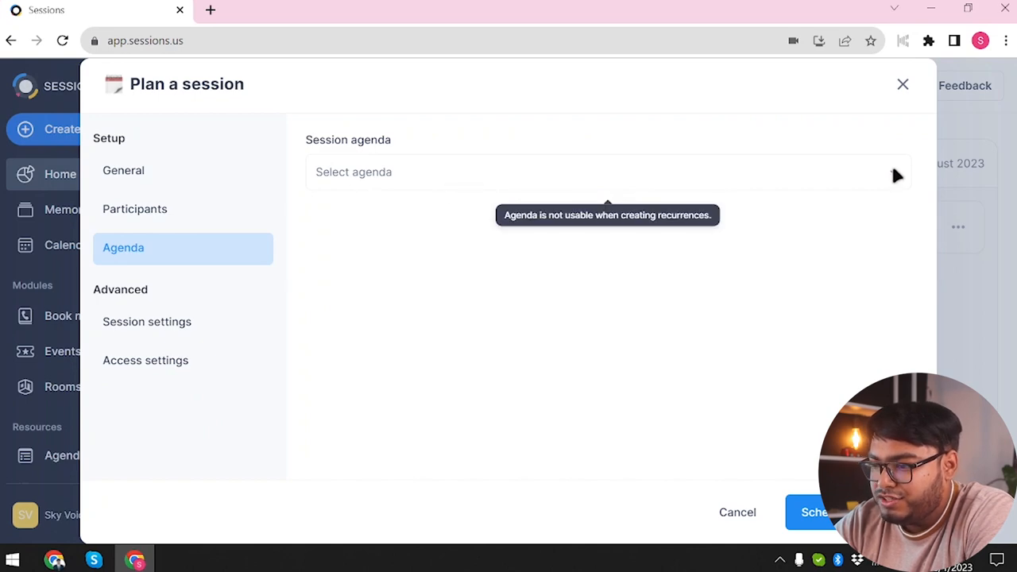
{"action": "mouse_move", "coordinate": [153, 278]}
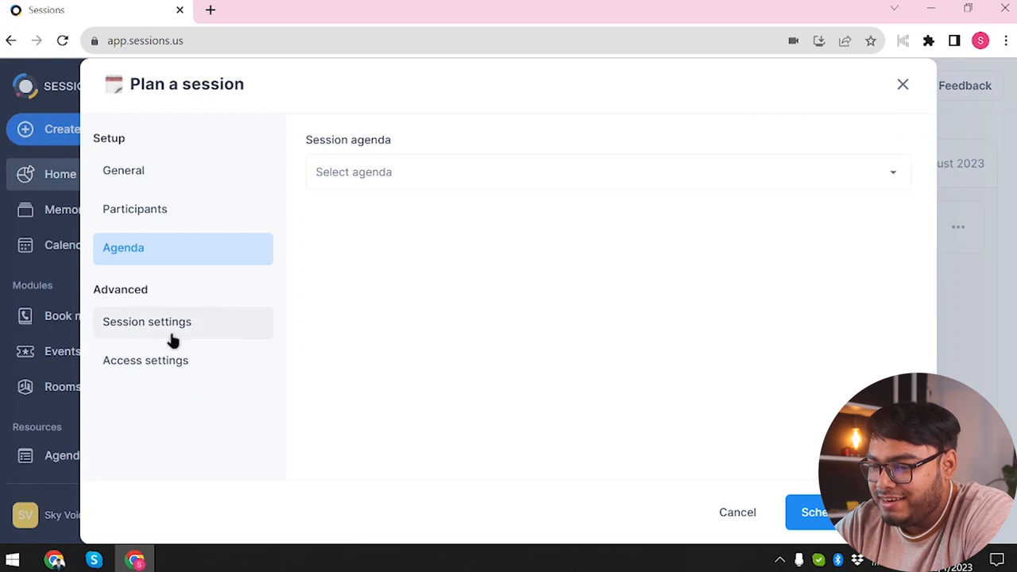
- In Session settings, limit camera sharing to Speakers & Hosts, leaving other options default
{"action": "left_click", "coordinate": [146, 321]}
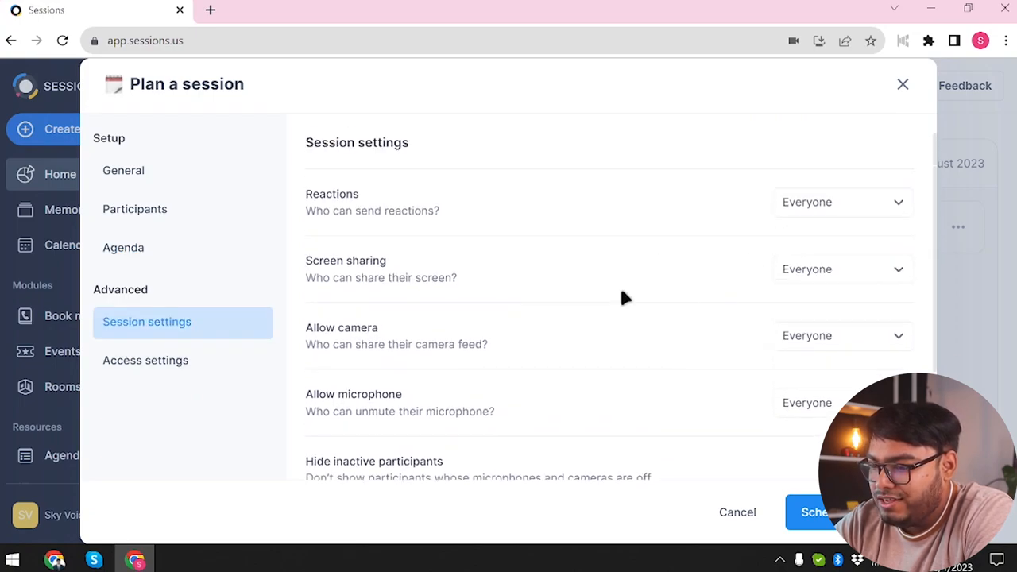
{"action": "scroll", "scroll_direction": "down", "scroll_amount": 3}
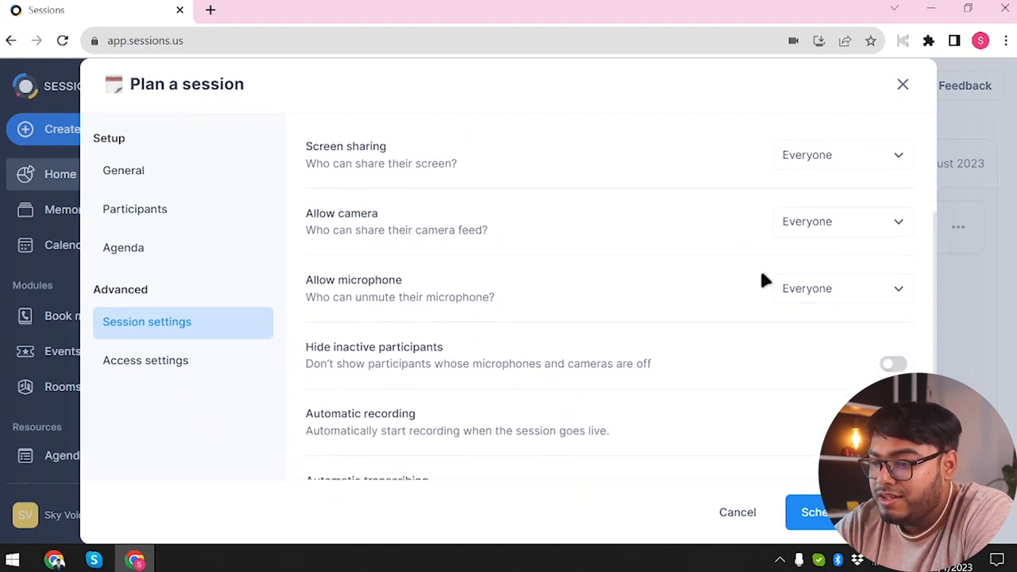
{"action": "scroll", "scroll_direction": "down", "scroll_amount": 3}
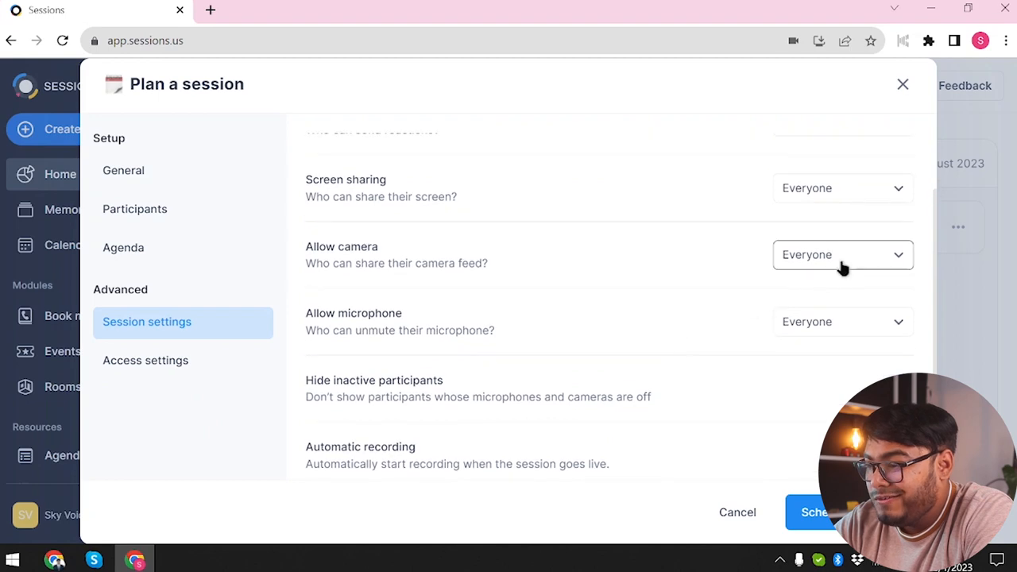
{"action": "left_click", "coordinate": [842, 254]}
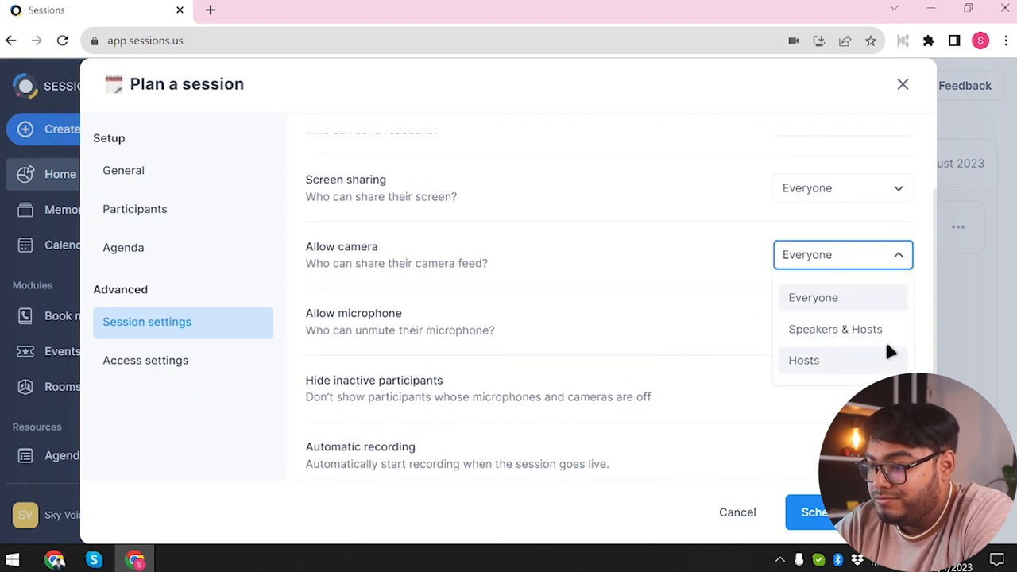
{"action": "mouse_move", "coordinate": [836, 334]}
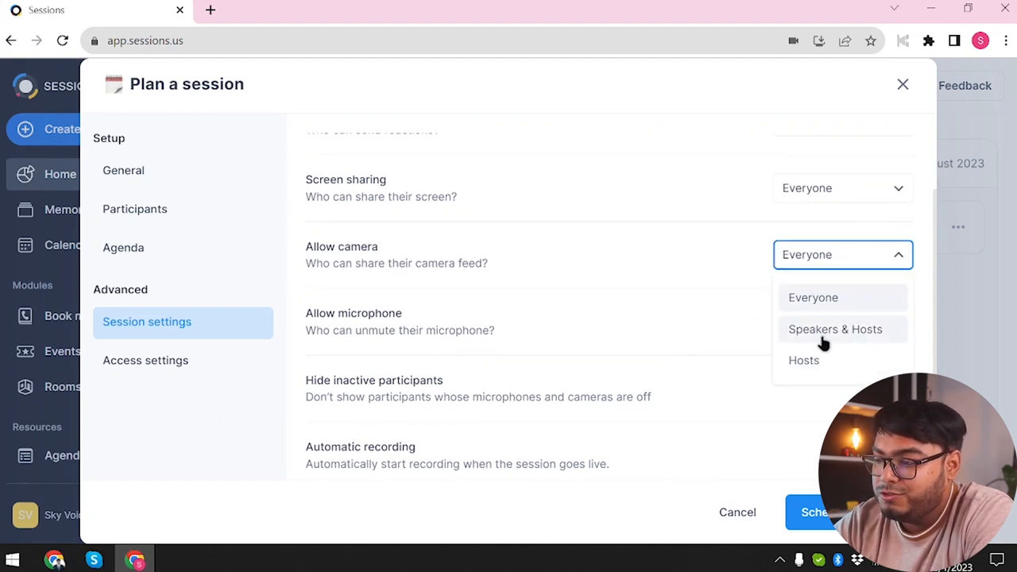
{"action": "left_click", "coordinate": [836, 329]}
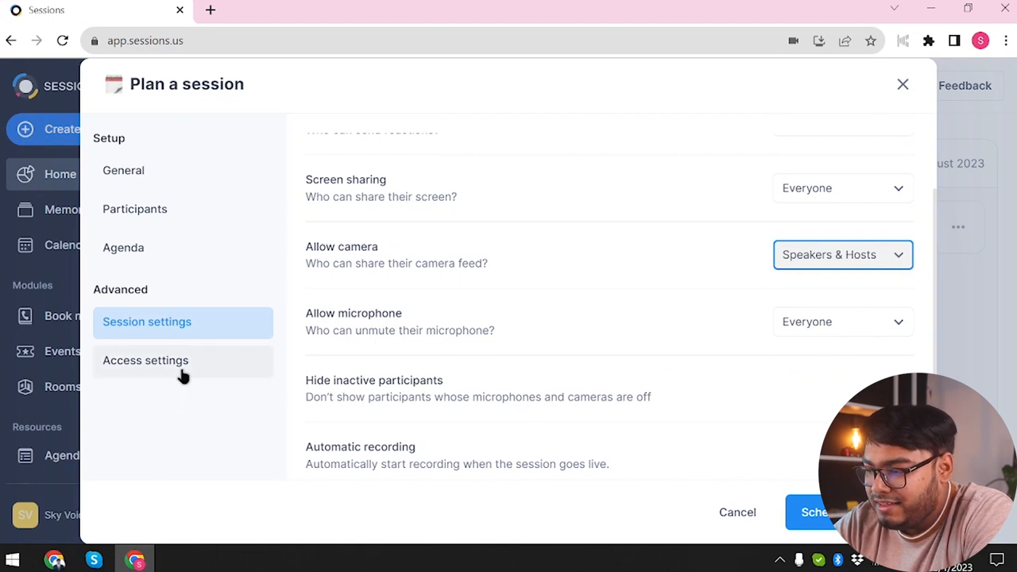
{"action": "scroll", "scroll_direction": "down", "scroll_amount": 3}
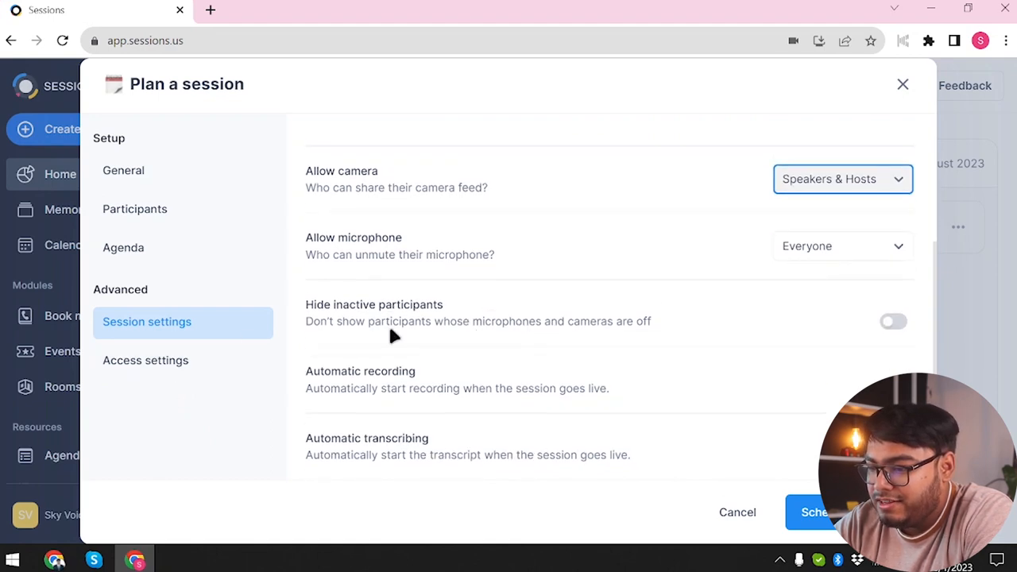
{"action": "mouse_move", "coordinate": [388, 334]}
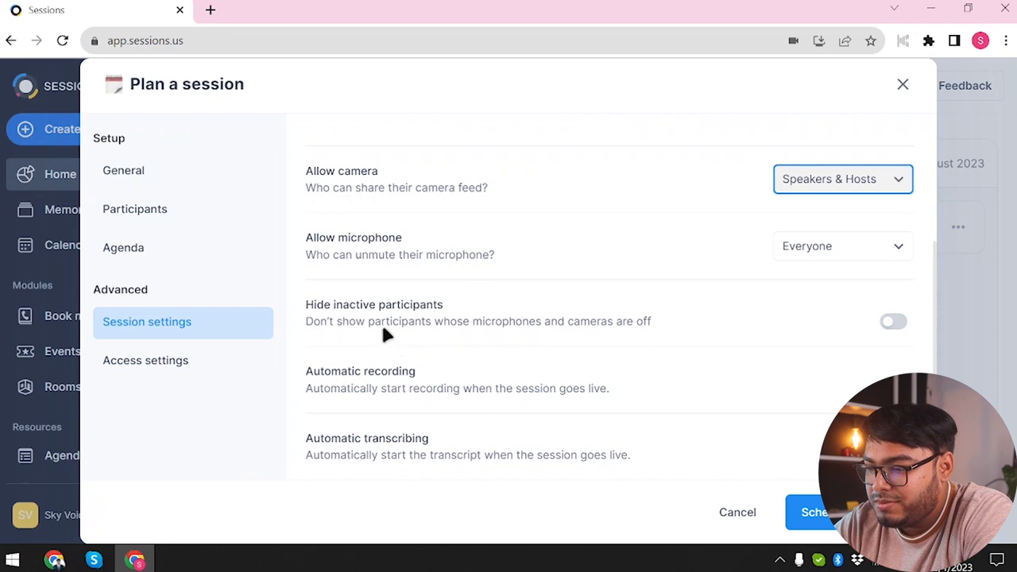
{"action": "mouse_move", "coordinate": [794, 331]}
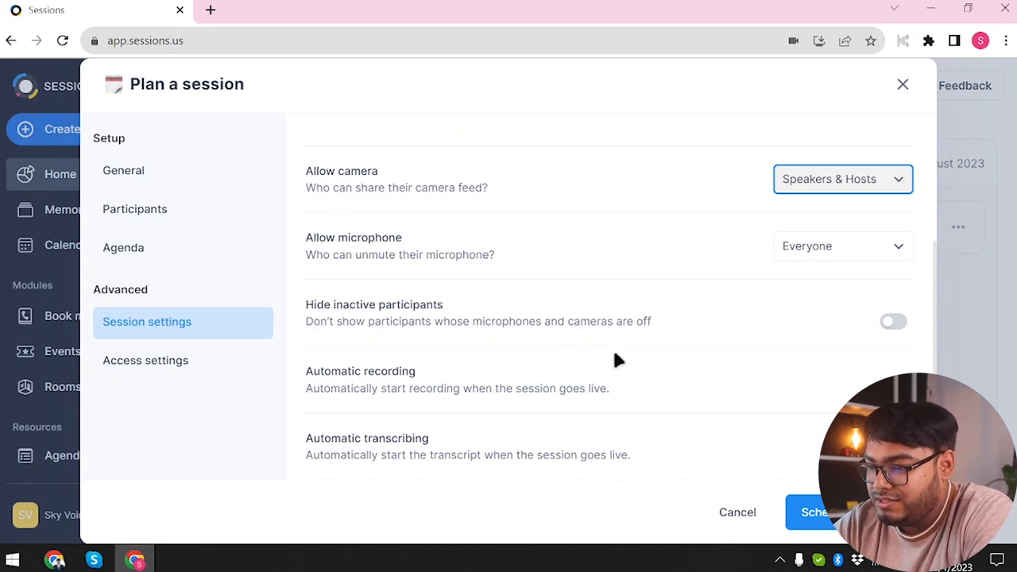
{"action": "mouse_move", "coordinate": [480, 410]}
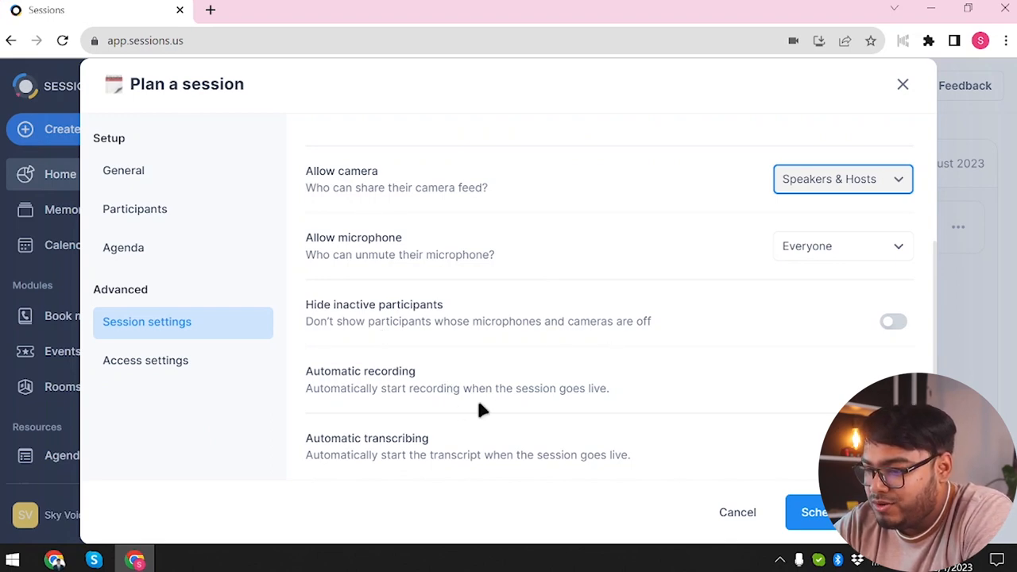
{"action": "mouse_move", "coordinate": [712, 388]}
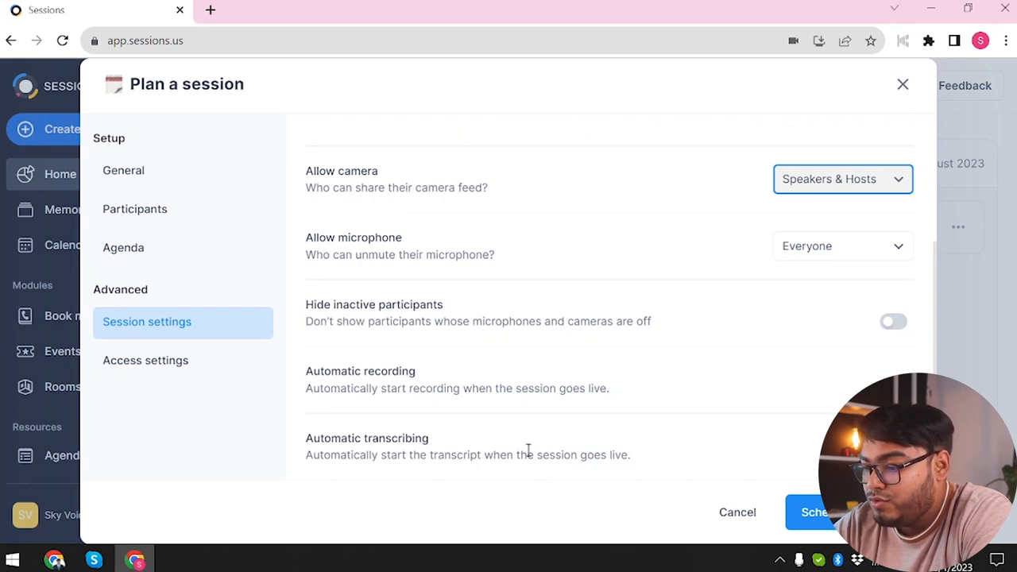
{"action": "mouse_move", "coordinate": [689, 407]}
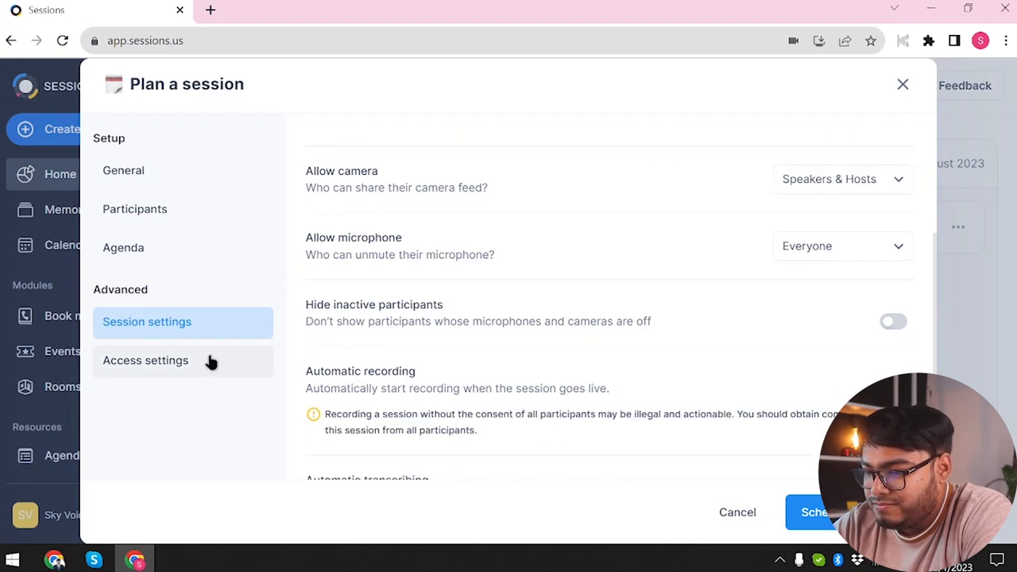
- In Access settings, allow memory access for anyone with the link
{"action": "left_click", "coordinate": [146, 359]}
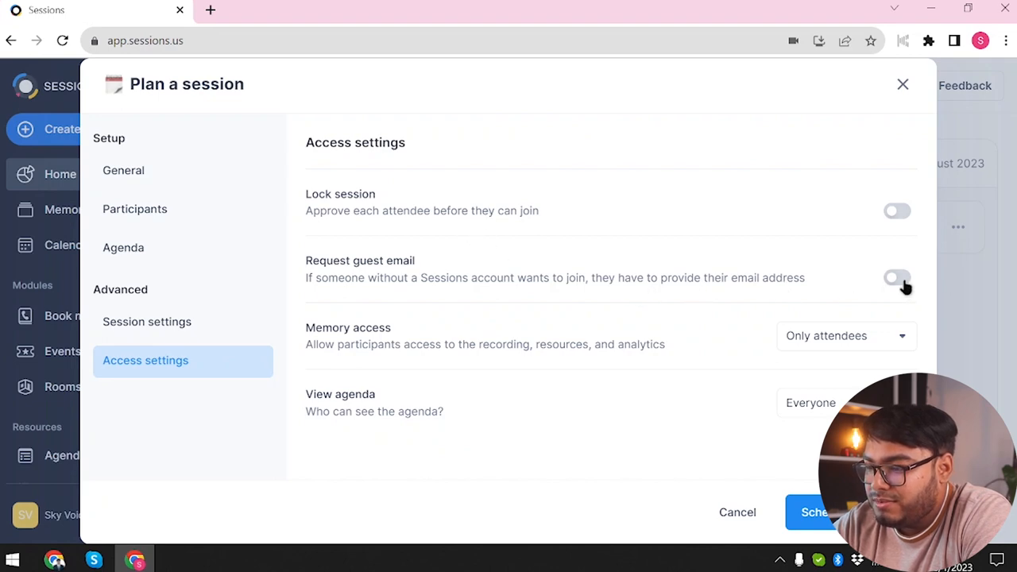
{"action": "mouse_move", "coordinate": [540, 372]}
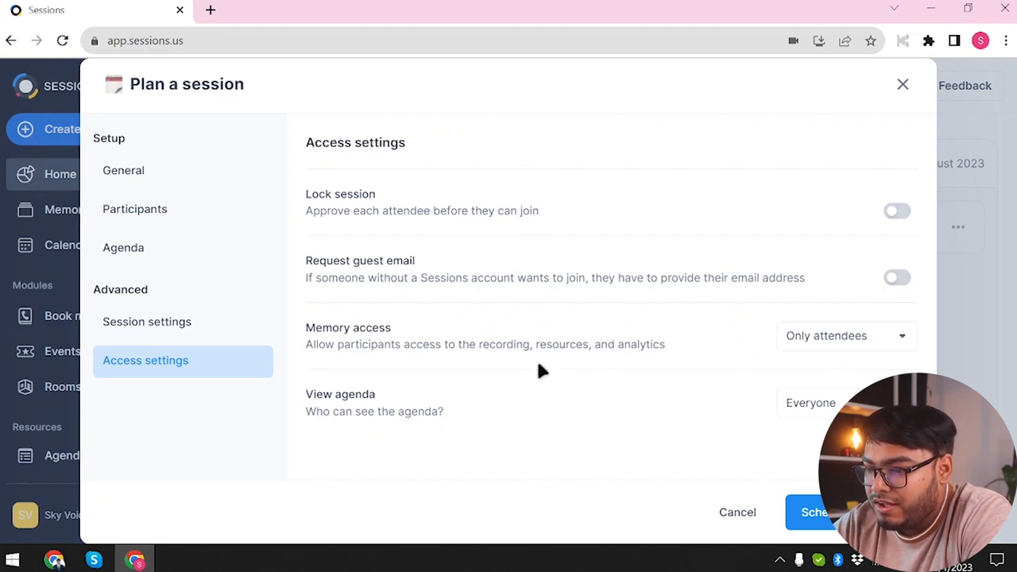
{"action": "left_click", "coordinate": [845, 335]}
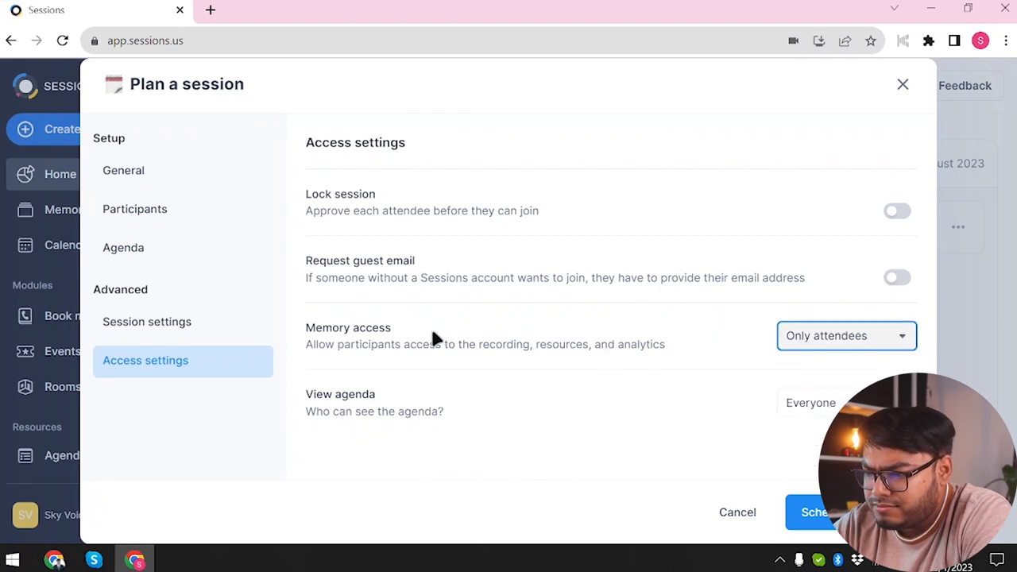
{"action": "left_click", "coordinate": [845, 335]}
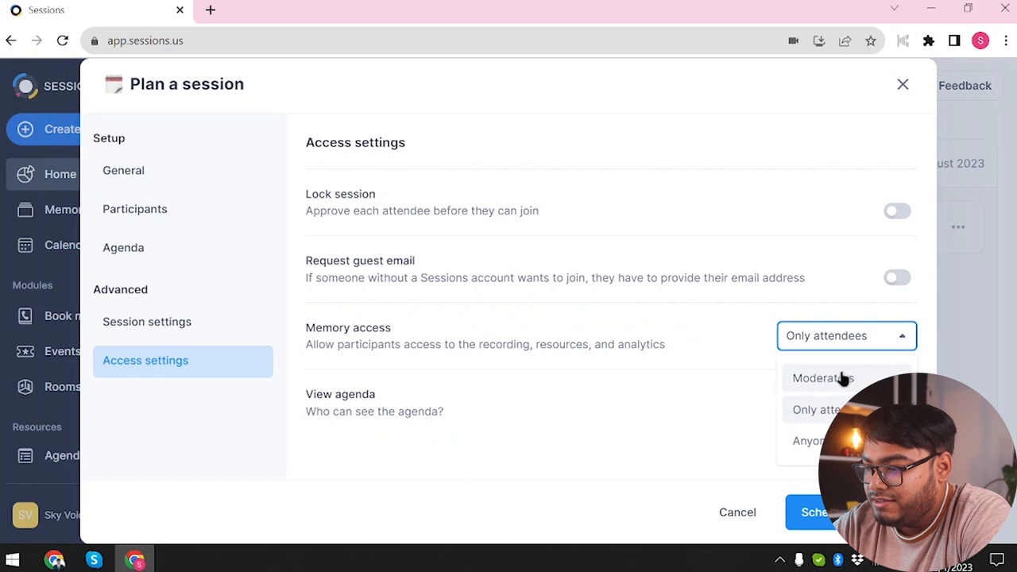
{"action": "left_click", "coordinate": [823, 378]}
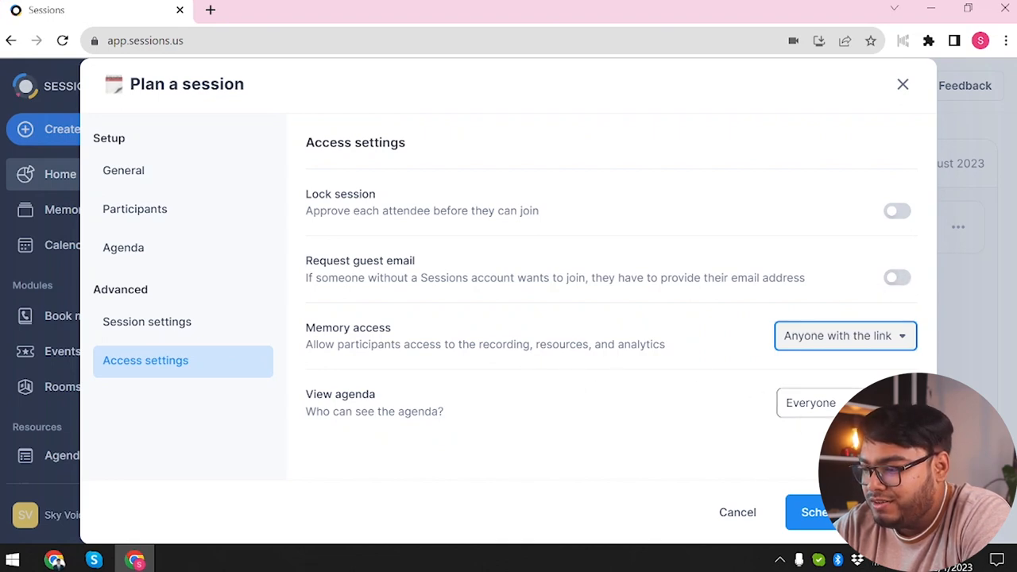
- Set View agenda to Everyone and schedule the Test session
{"action": "left_click", "coordinate": [810, 403]}
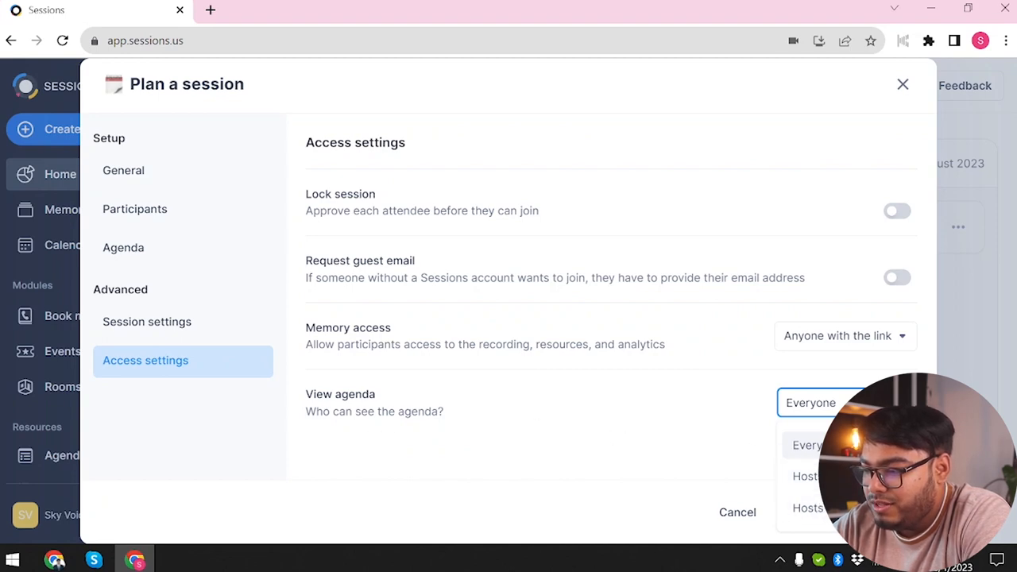
{"action": "left_click", "coordinate": [807, 445]}
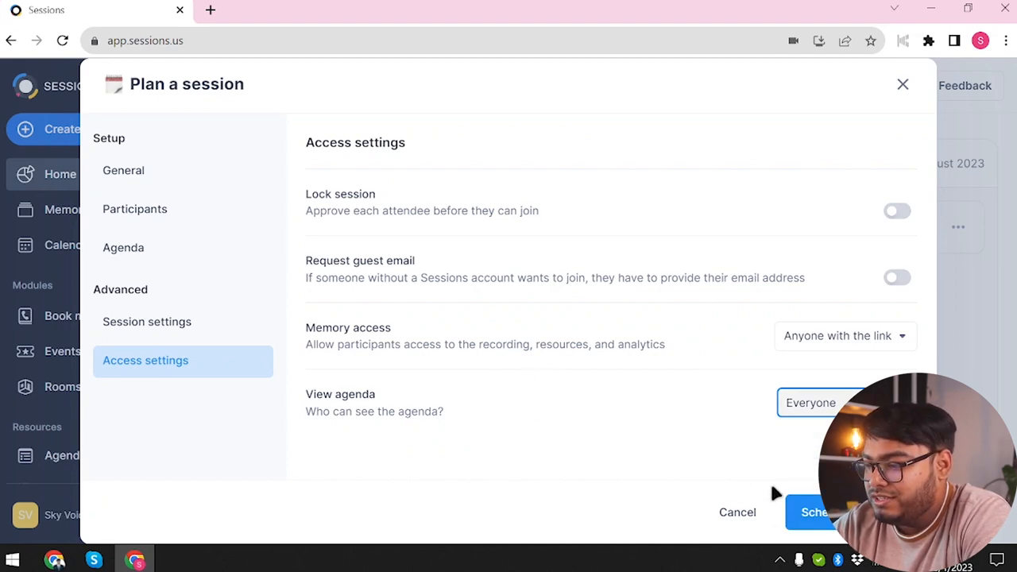
{"action": "left_click", "coordinate": [818, 511]}
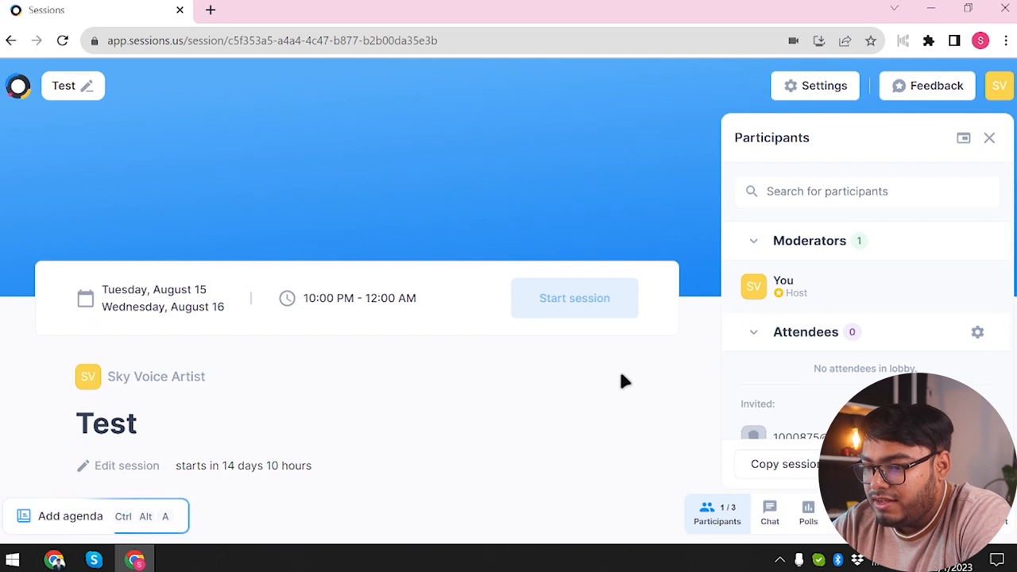
{"action": "mouse_move", "coordinate": [792, 264]}
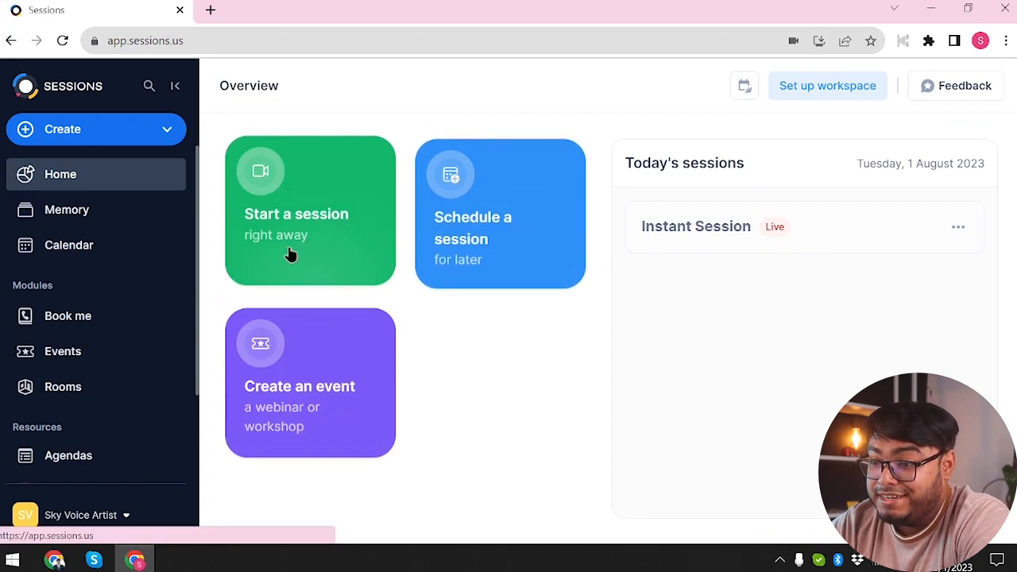
{"action": "mouse_move", "coordinate": [316, 387]}
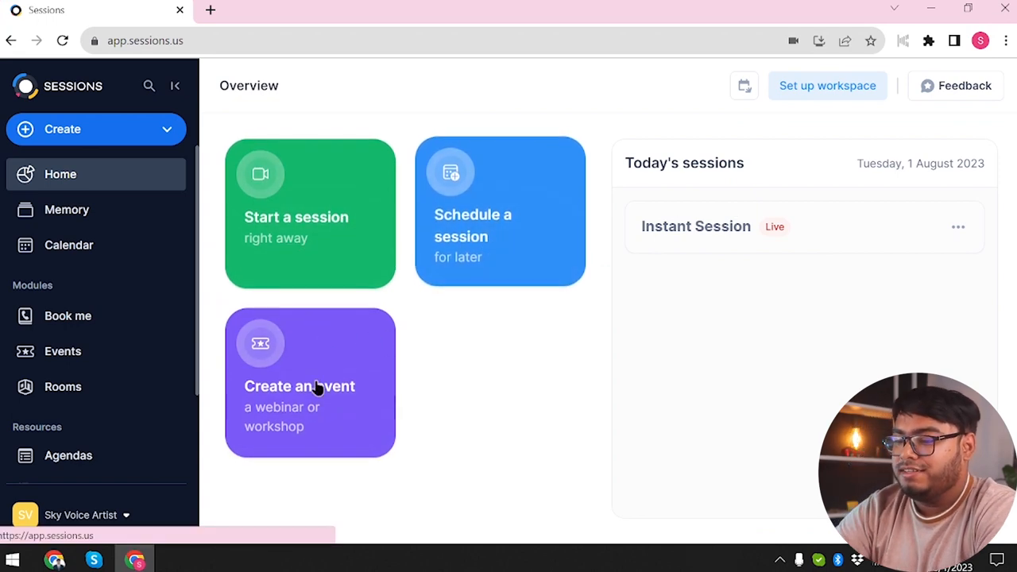
- Start a new event named 'Tes...' dated Friday, August 4
{"action": "left_click", "coordinate": [310, 381]}
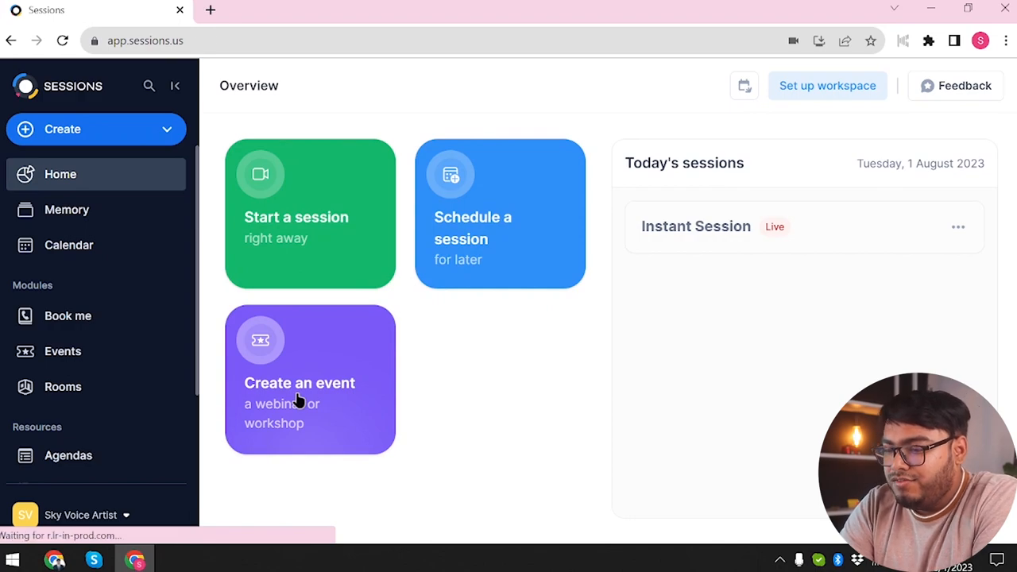
{"action": "left_click", "coordinate": [309, 378]}
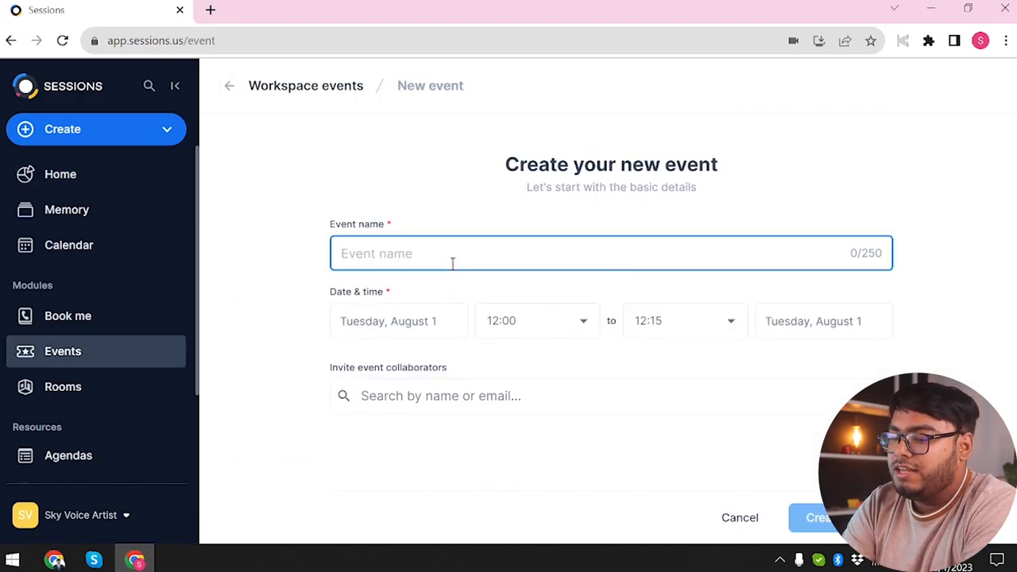
{"action": "type", "text": "Test event"}
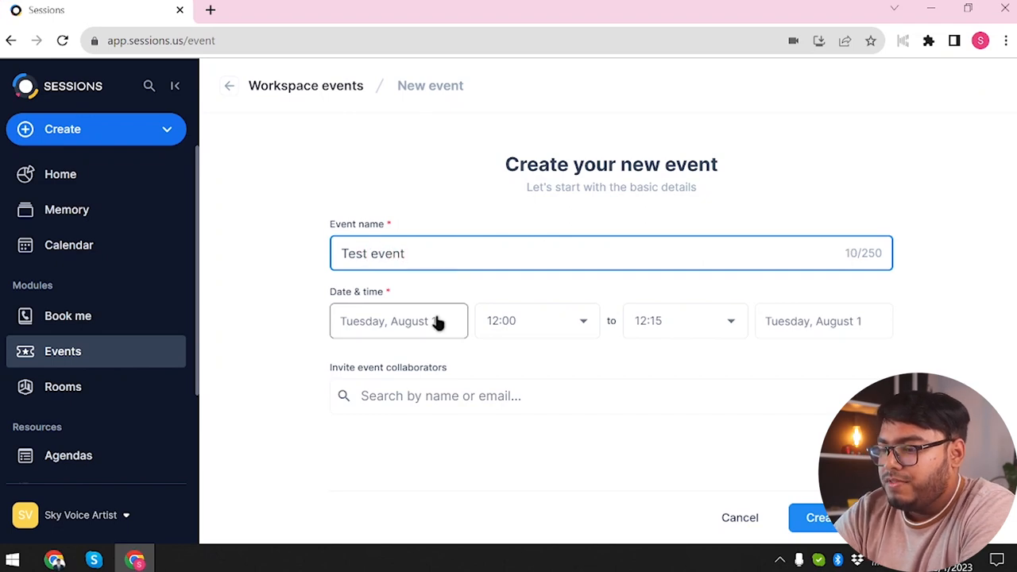
{"action": "left_click", "coordinate": [399, 321]}
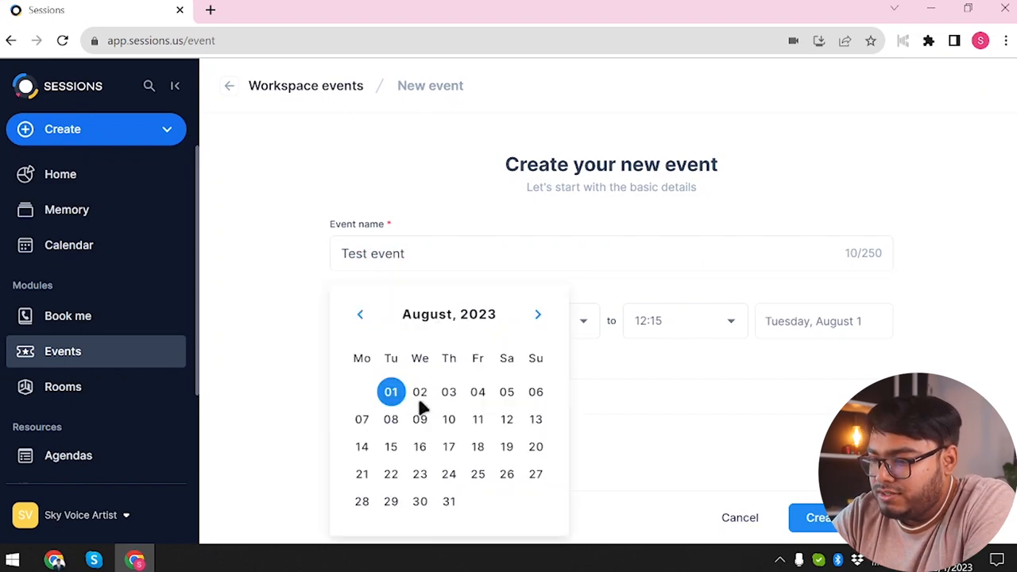
{"action": "left_click", "coordinate": [476, 391]}
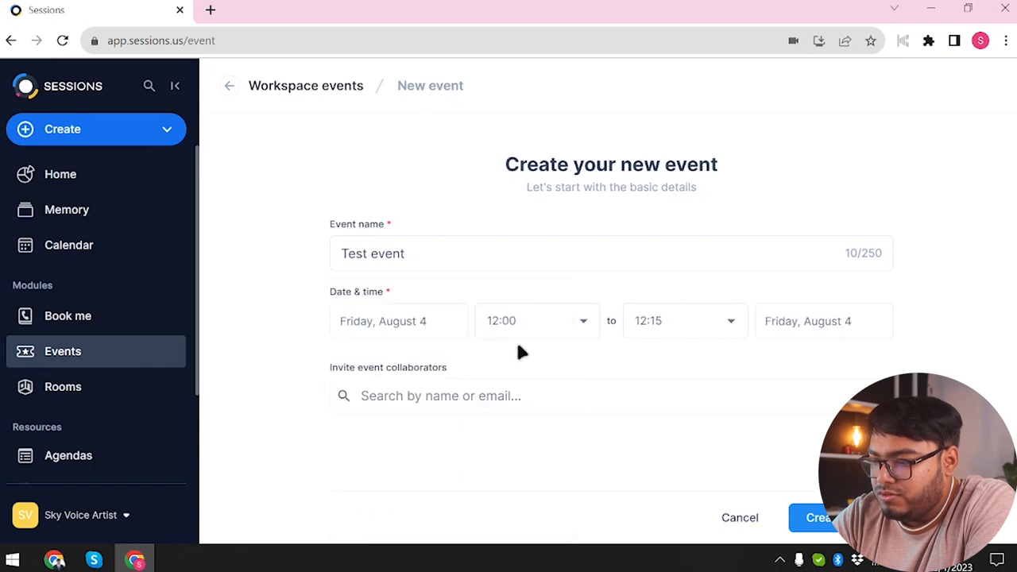
- Set the event end time to 13:00 and enter 'skyvoice' as a collaborator email
{"action": "left_click", "coordinate": [537, 321]}
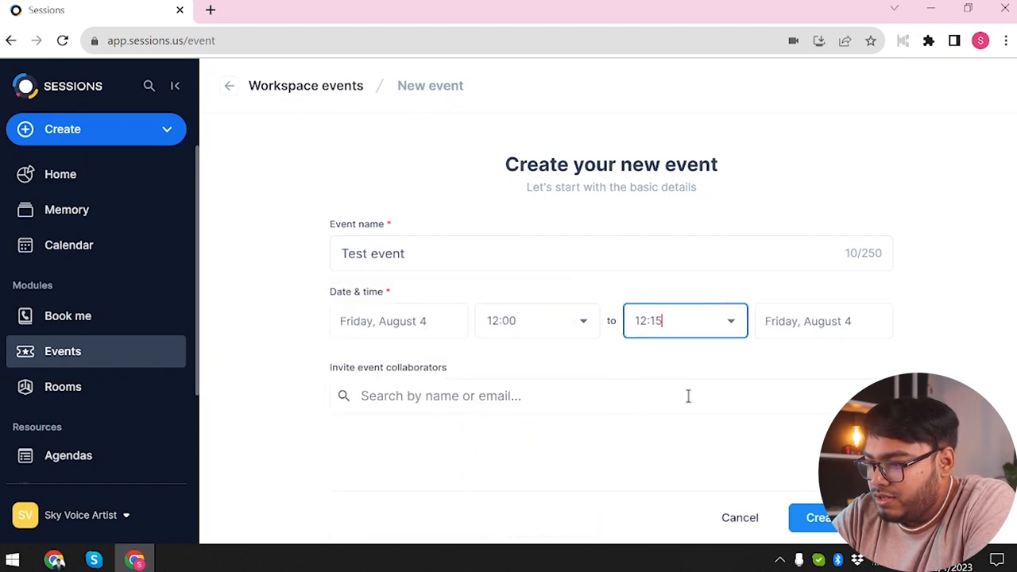
{"action": "left_click", "coordinate": [683, 321]}
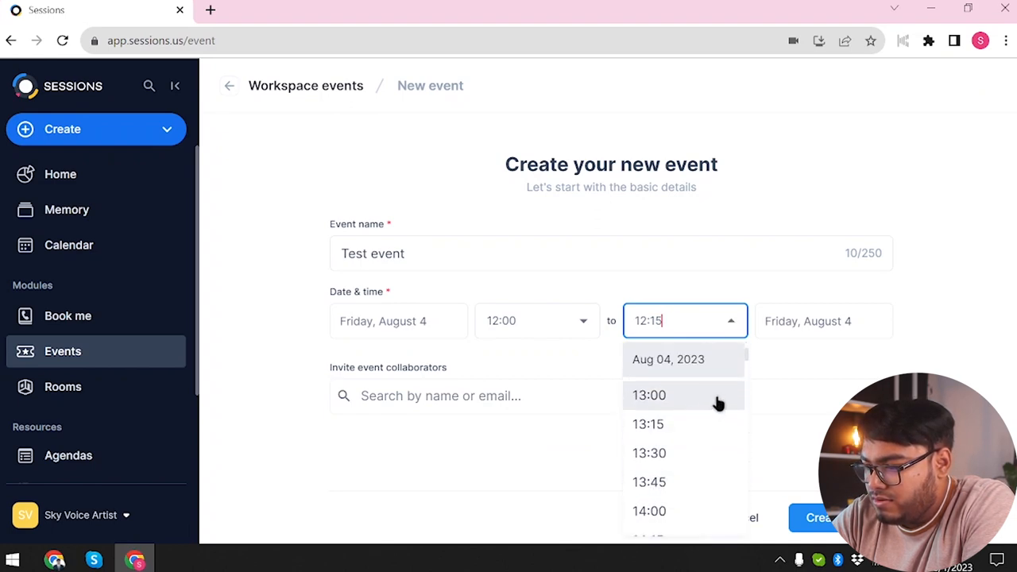
{"action": "left_click", "coordinate": [648, 394]}
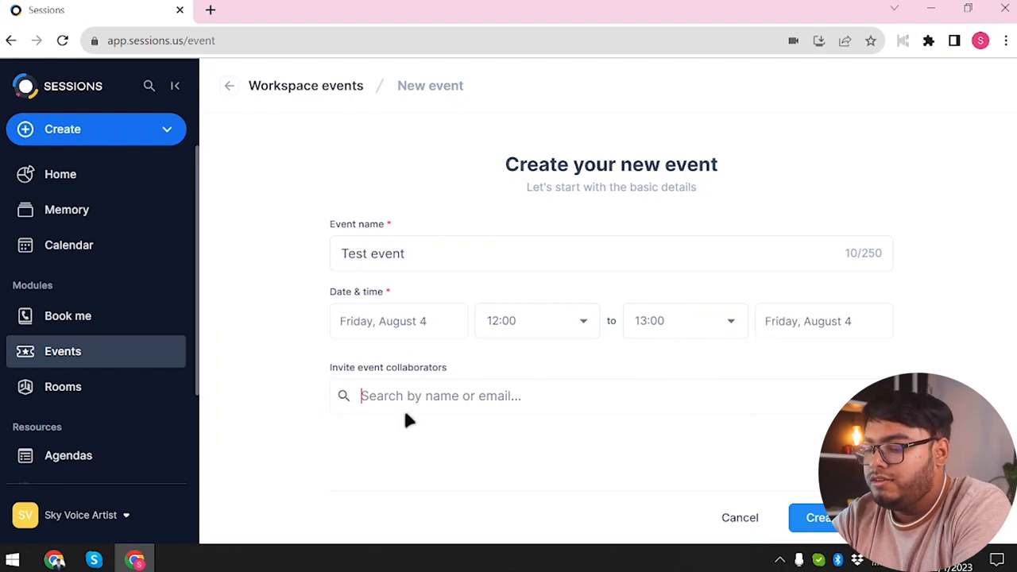
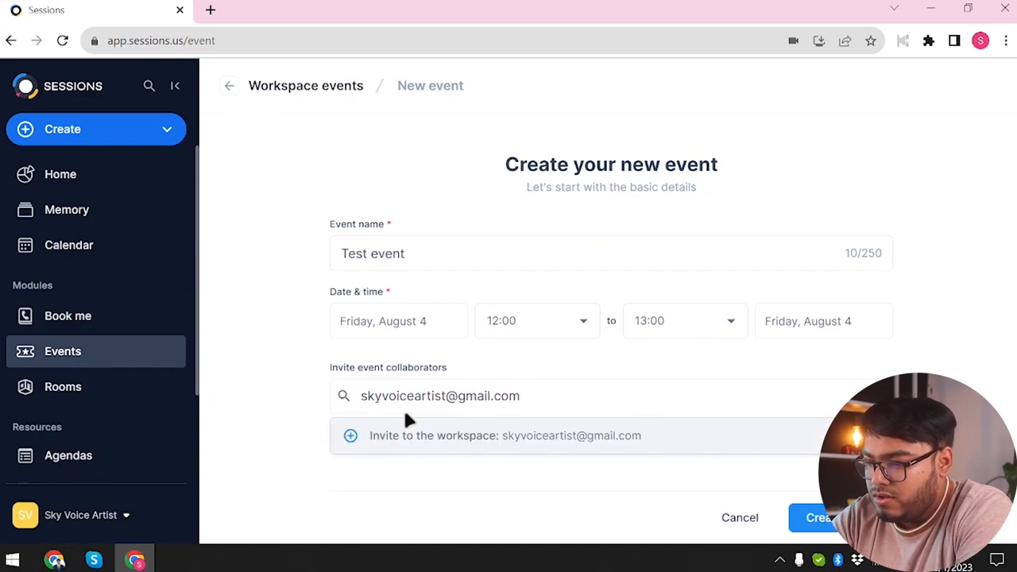
- Invite the entered address to the workspace, confirm, and create the Test event
{"action": "left_click", "coordinate": [505, 435]}
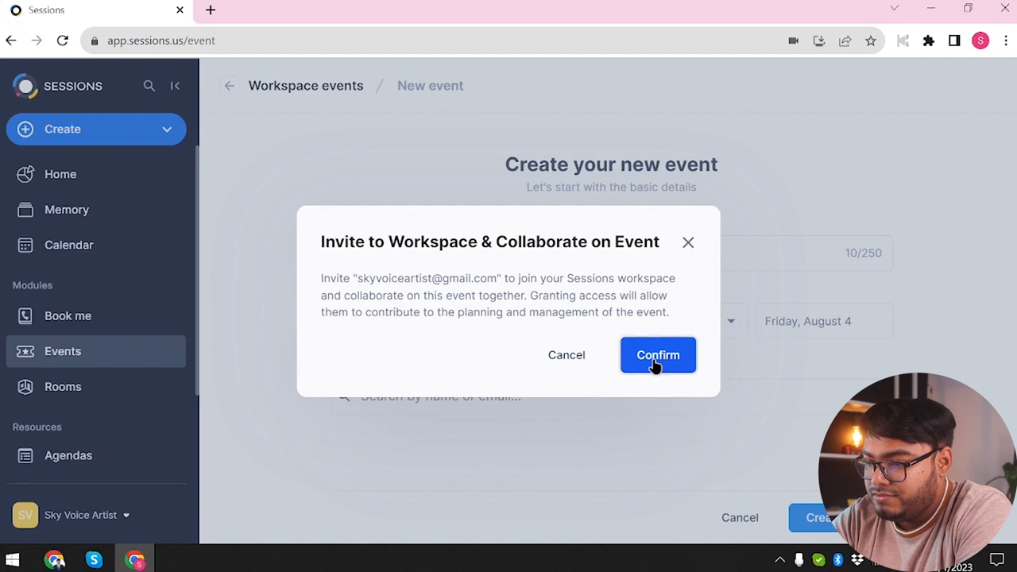
{"action": "left_click", "coordinate": [658, 356]}
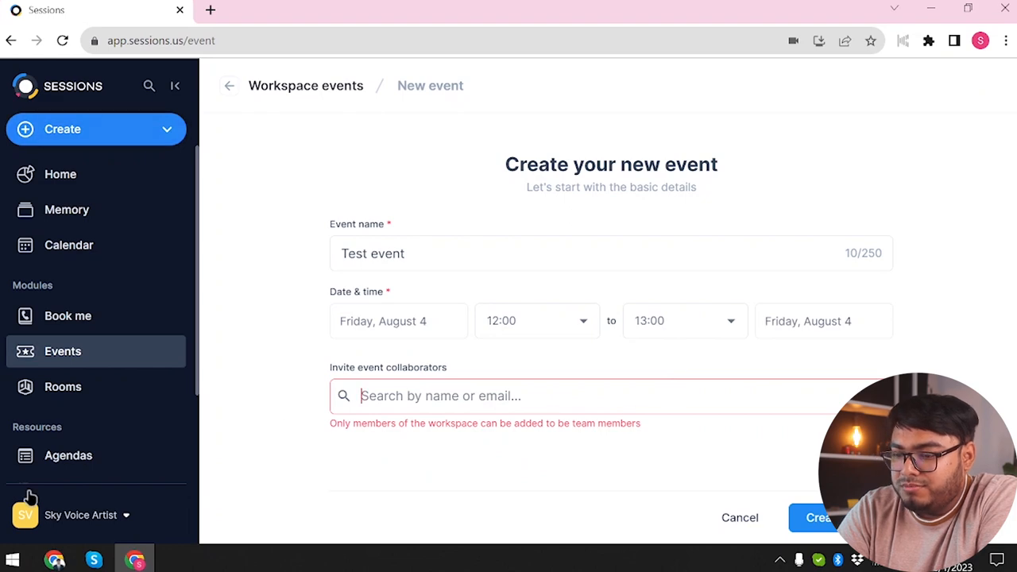
{"action": "left_click", "coordinate": [79, 515]}
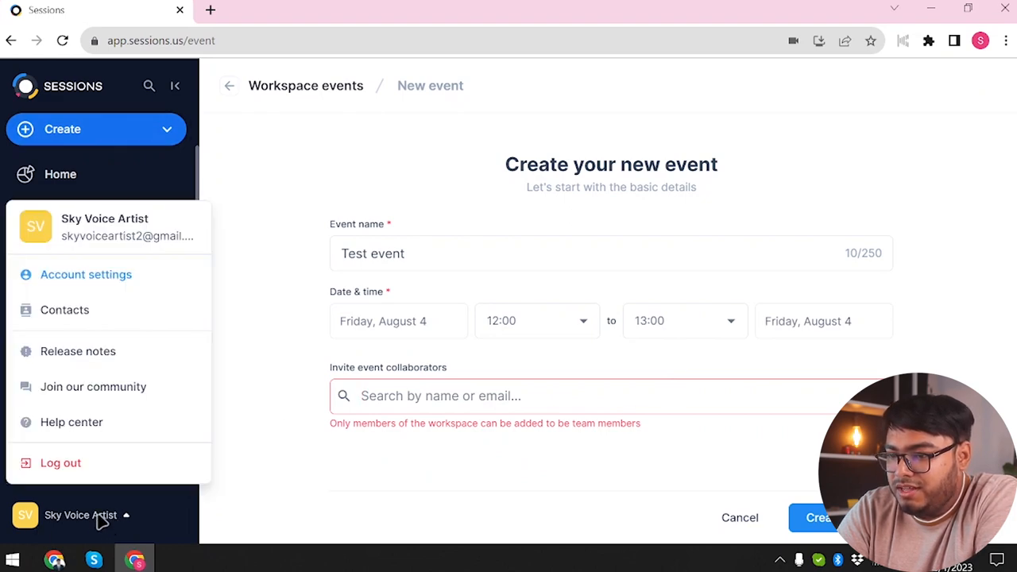
{"action": "left_click", "coordinate": [80, 515]}
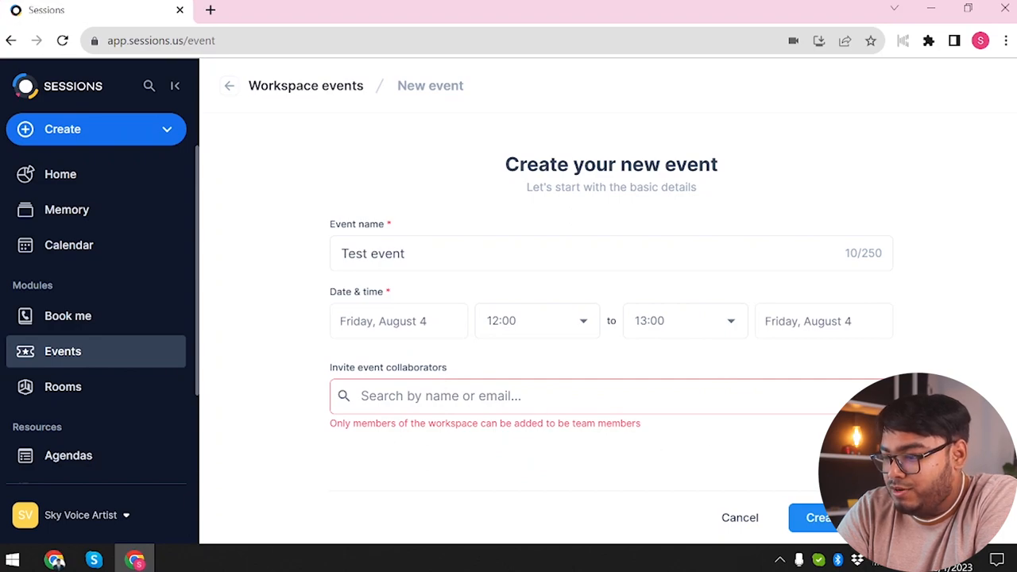
{"action": "left_click", "coordinate": [817, 518]}
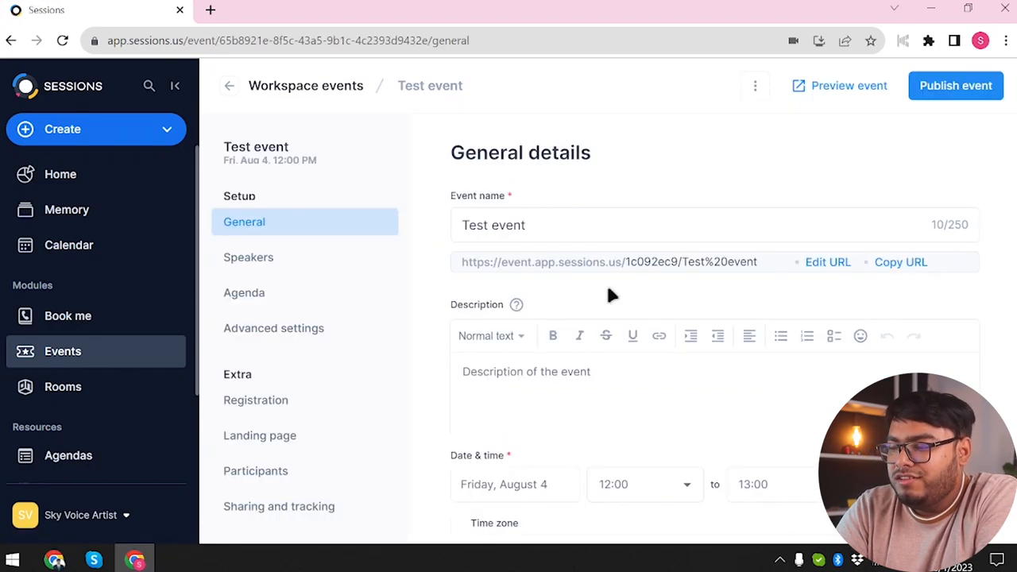
- Check the event name and description fields on General, then move to Speakers setup
{"action": "left_click", "coordinate": [690, 225]}
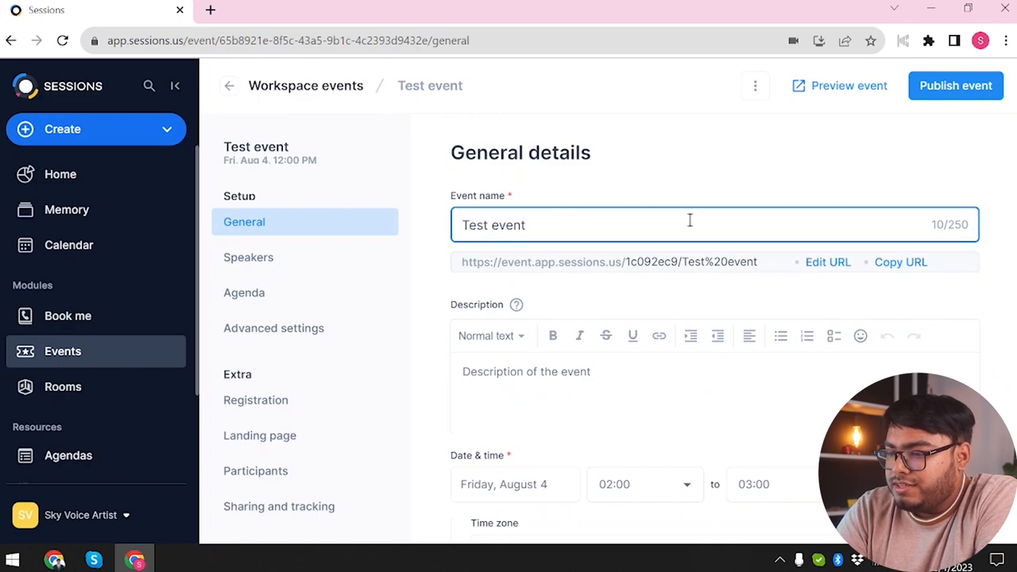
{"action": "scroll", "scroll_direction": "down", "scroll_amount": 3}
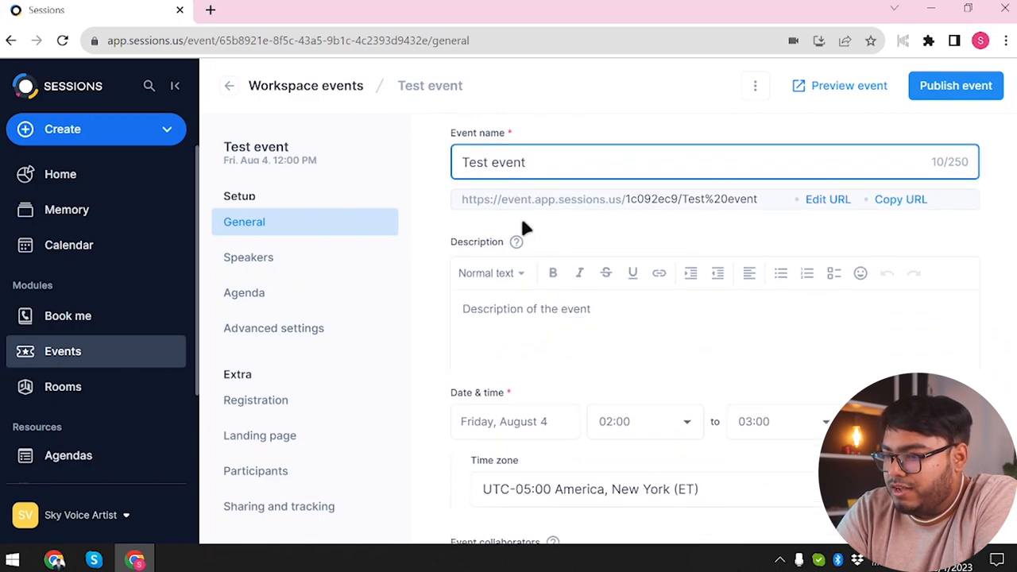
{"action": "left_click", "coordinate": [607, 324]}
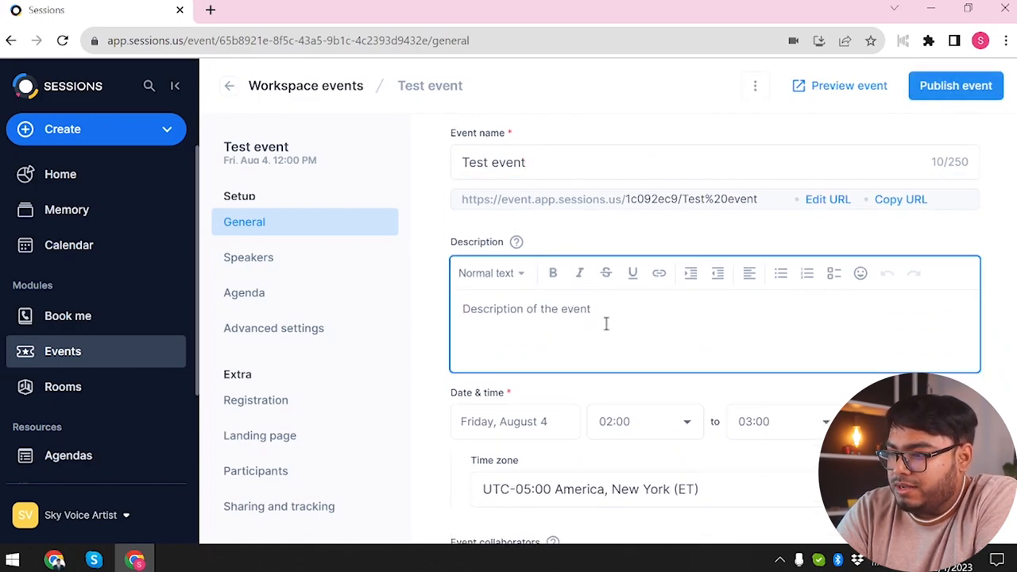
{"action": "scroll", "scroll_direction": "down", "scroll_amount": 3}
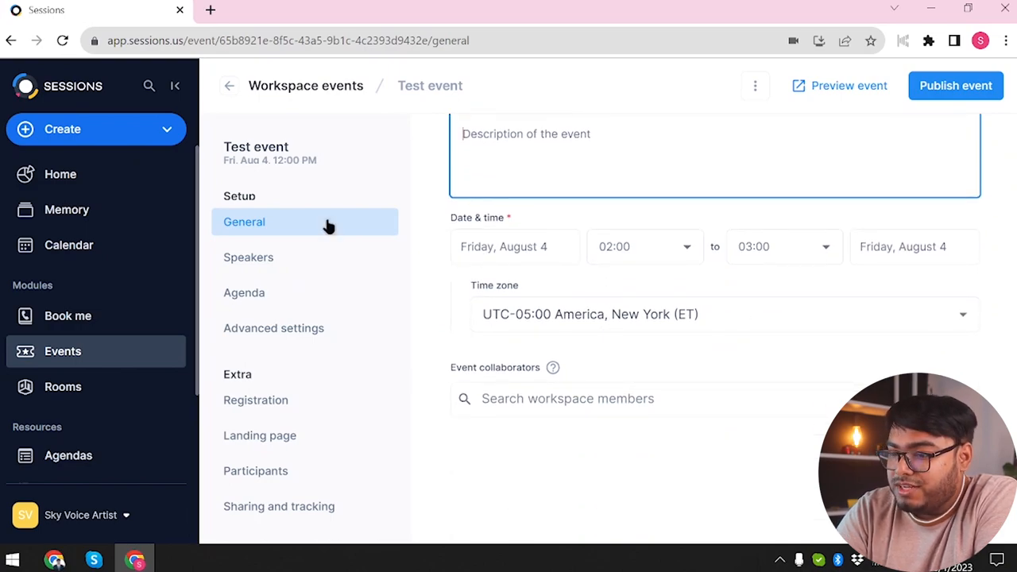
{"action": "left_click", "coordinate": [248, 257]}
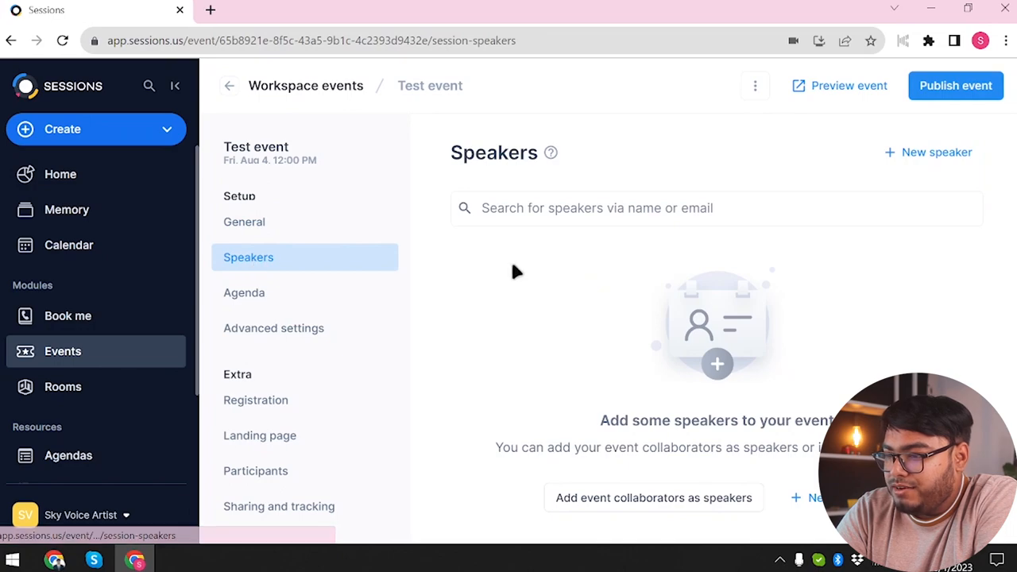
{"action": "mouse_move", "coordinate": [718, 397]}
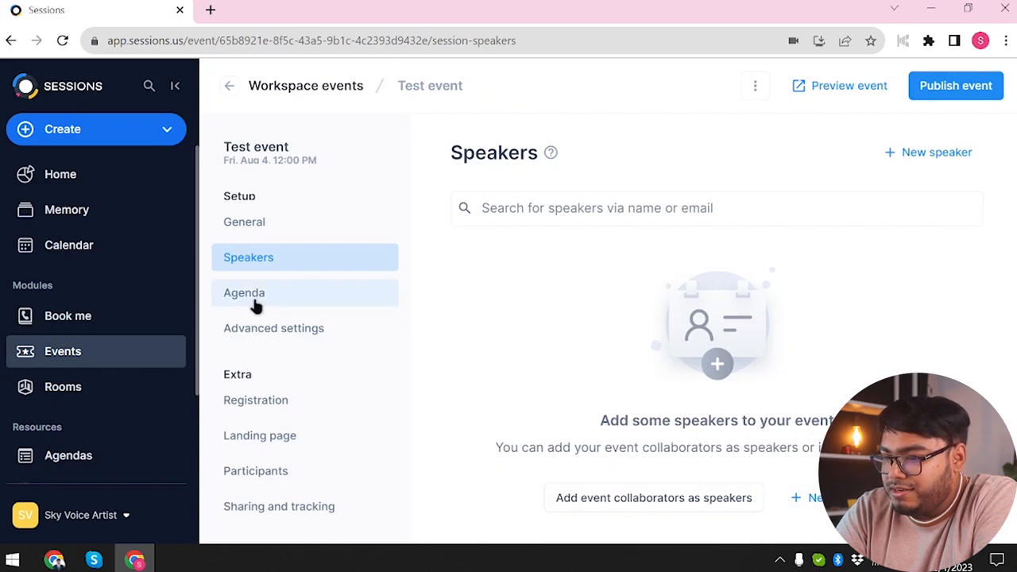
- Look at the empty Agenda page and go to the event's Advanced settings
{"action": "left_click", "coordinate": [245, 293]}
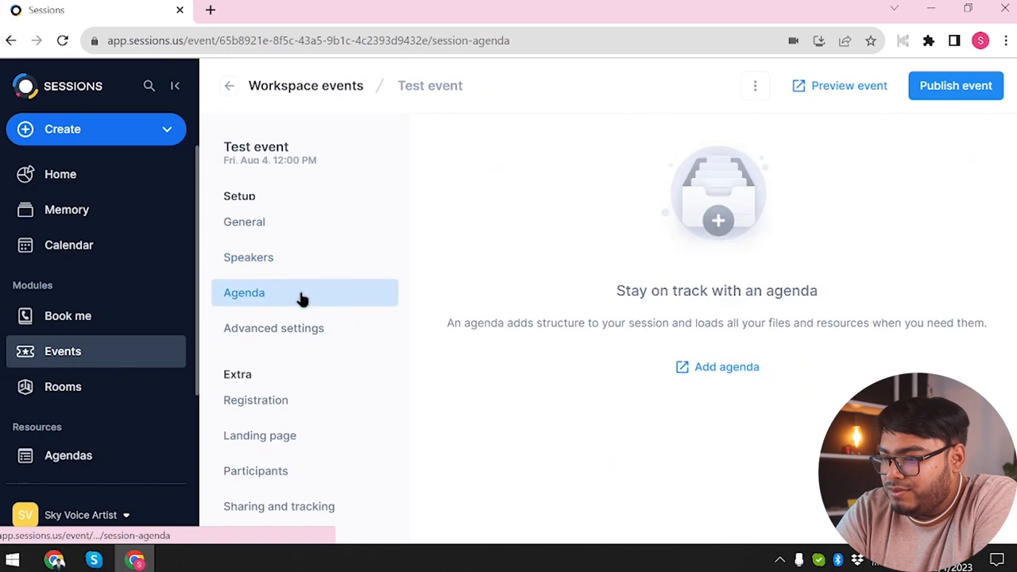
{"action": "mouse_move", "coordinate": [814, 359]}
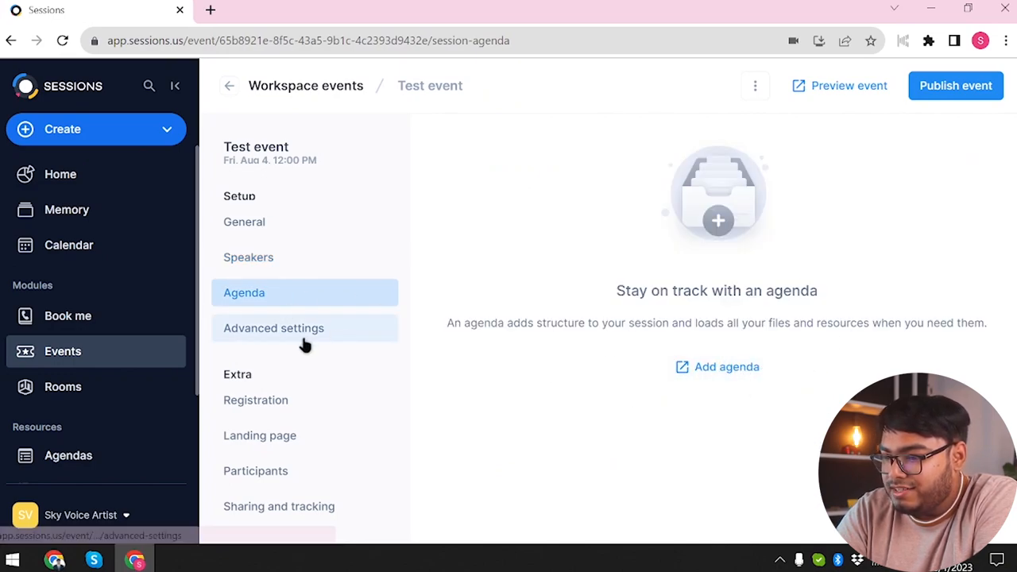
{"action": "left_click", "coordinate": [273, 327]}
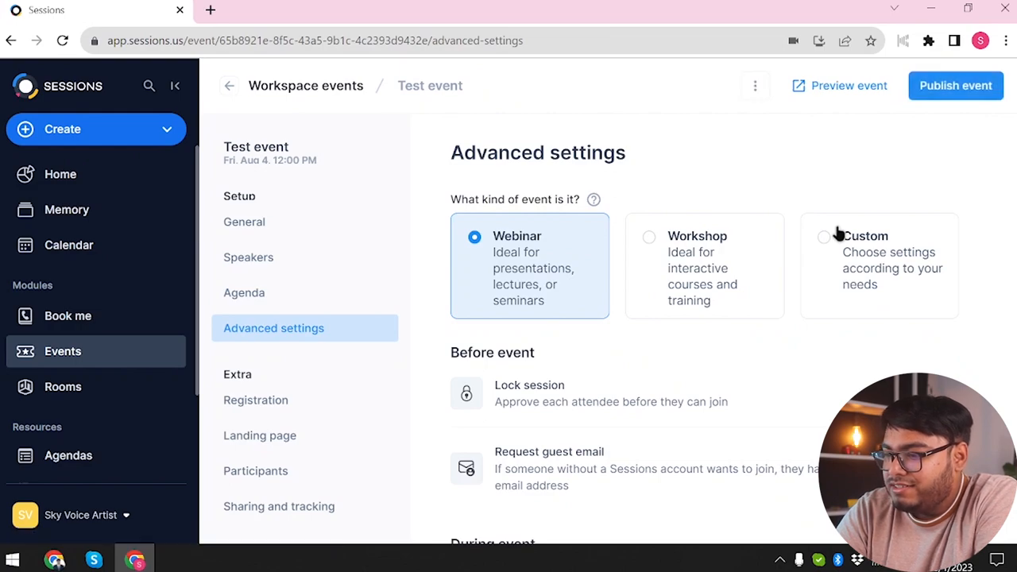
{"action": "mouse_move", "coordinate": [858, 280]}
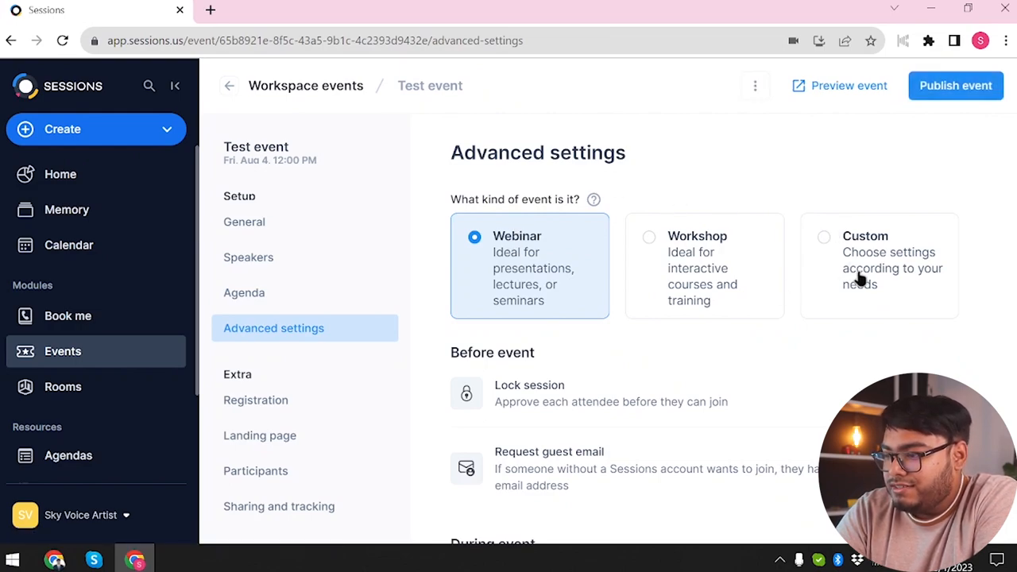
- Try Webinar, Custom and Workshop event types, leaving Test event as Workshop
{"action": "left_click", "coordinate": [648, 235]}
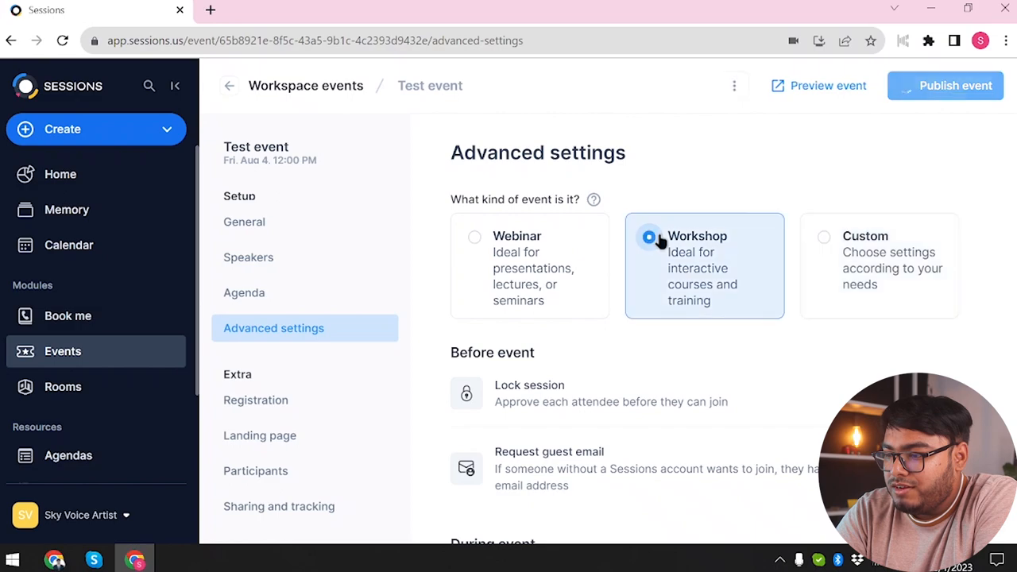
{"action": "left_click", "coordinate": [648, 235]}
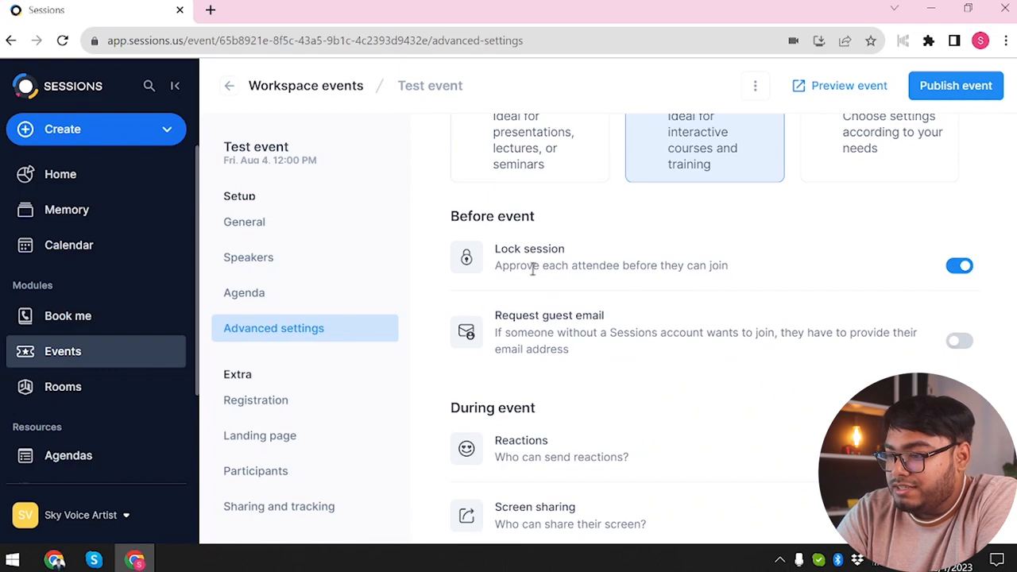
{"action": "mouse_move", "coordinate": [960, 265]}
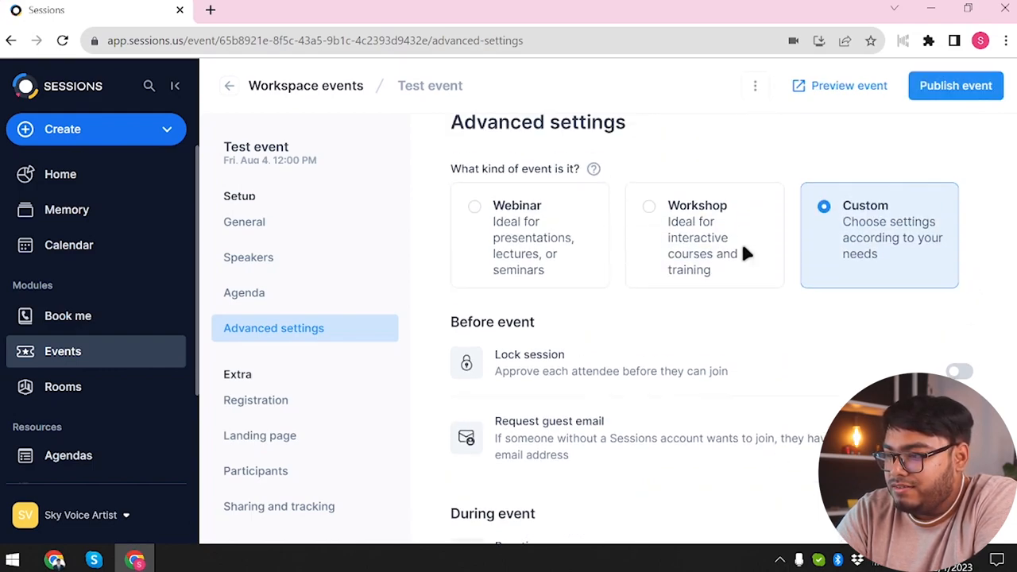
{"action": "left_click", "coordinate": [648, 206]}
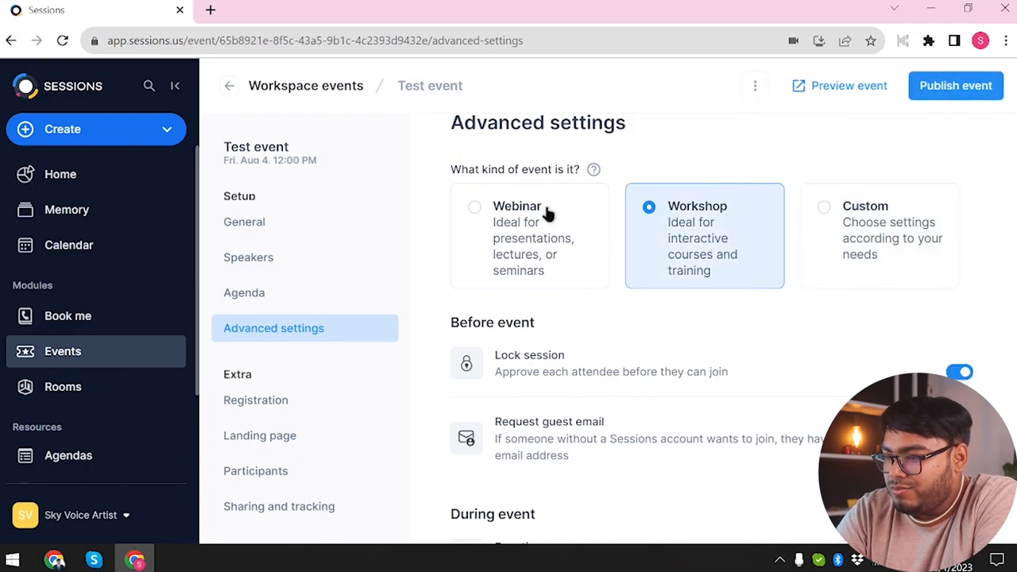
{"action": "left_click", "coordinate": [823, 206]}
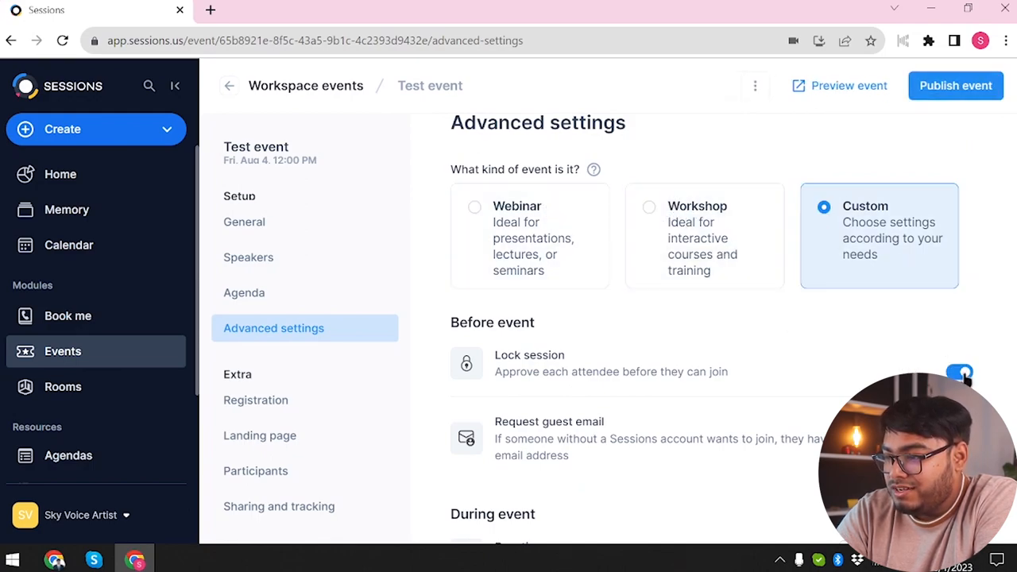
{"action": "left_click", "coordinate": [648, 207]}
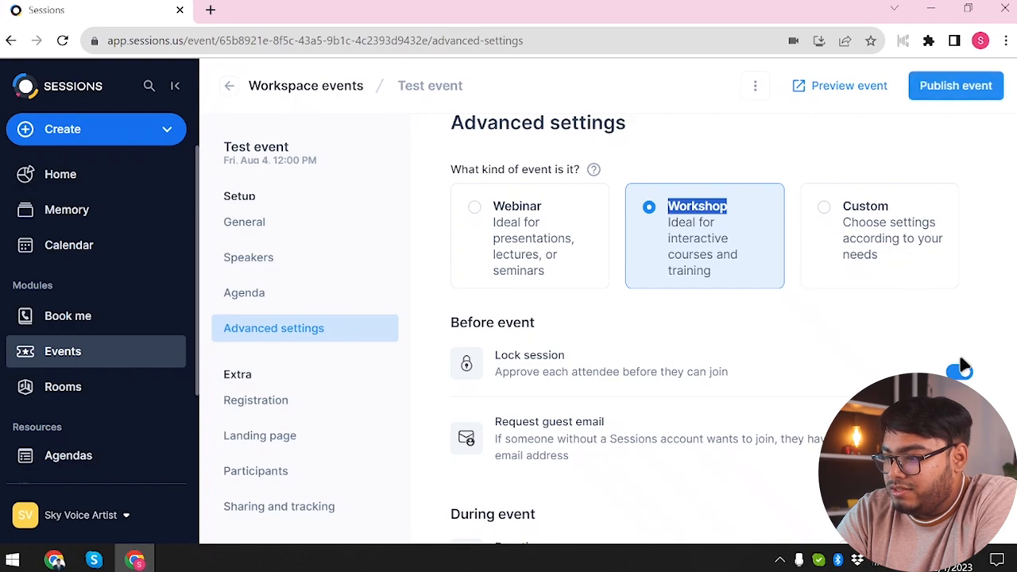
{"action": "scroll", "scroll_direction": "down", "scroll_amount": 3}
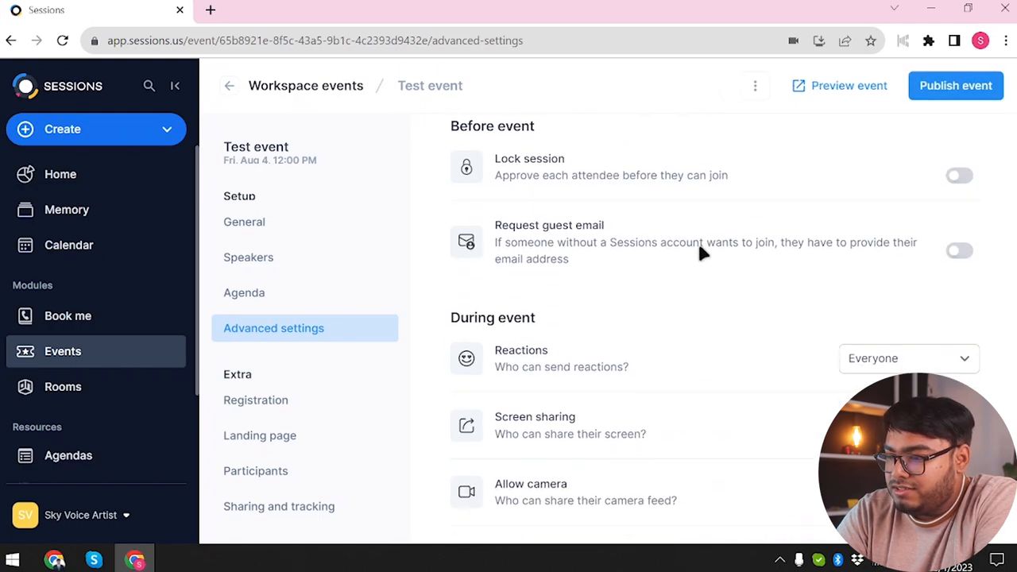
{"action": "mouse_move", "coordinate": [922, 369]}
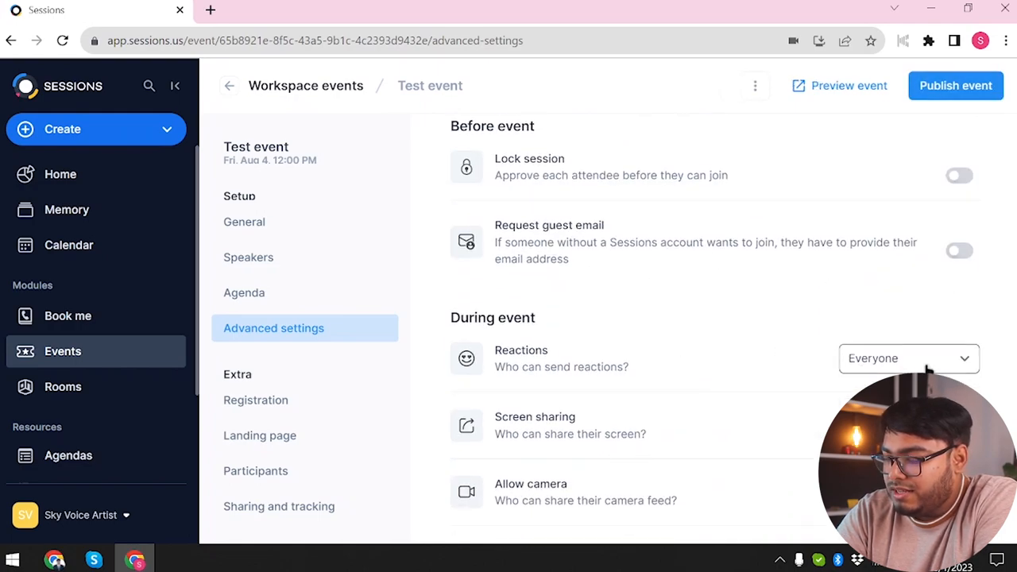
- Set Allow camera to Speakers & Hosts, then move to the Registration settings
{"action": "scroll", "scroll_direction": "down", "scroll_amount": 3}
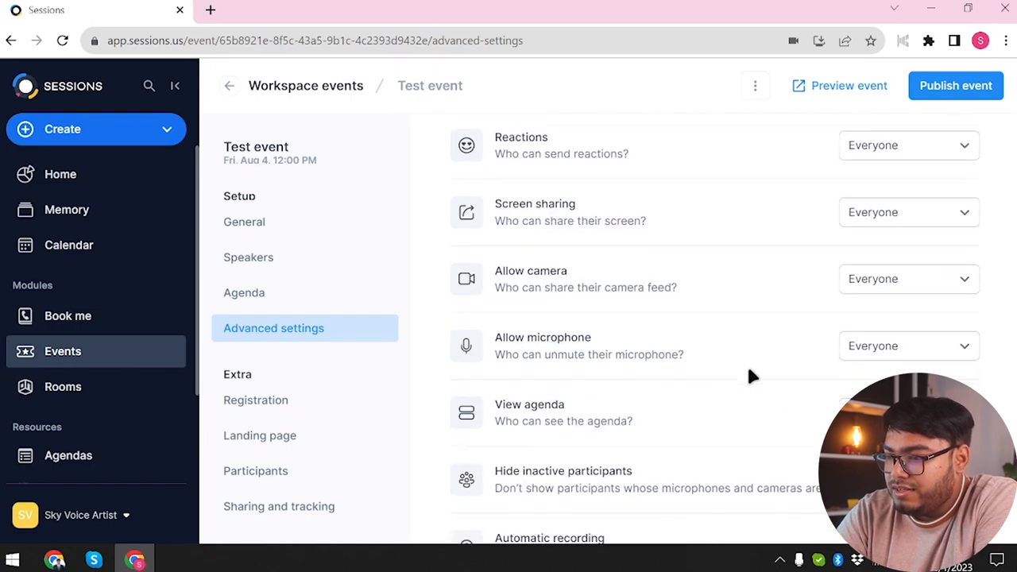
{"action": "left_click", "coordinate": [909, 211]}
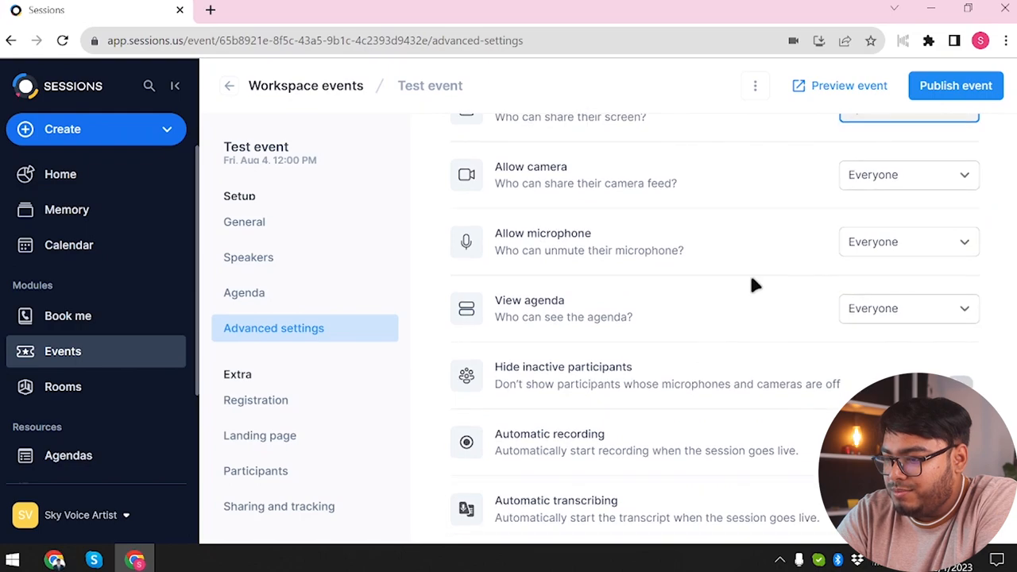
{"action": "left_click", "coordinate": [909, 173]}
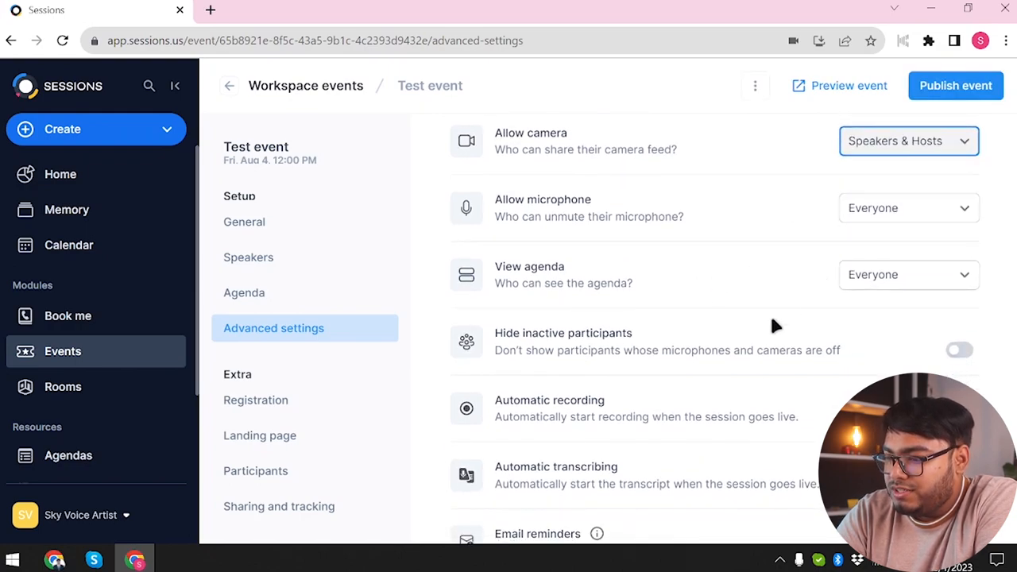
{"action": "scroll", "scroll_direction": "down", "scroll_amount": 3}
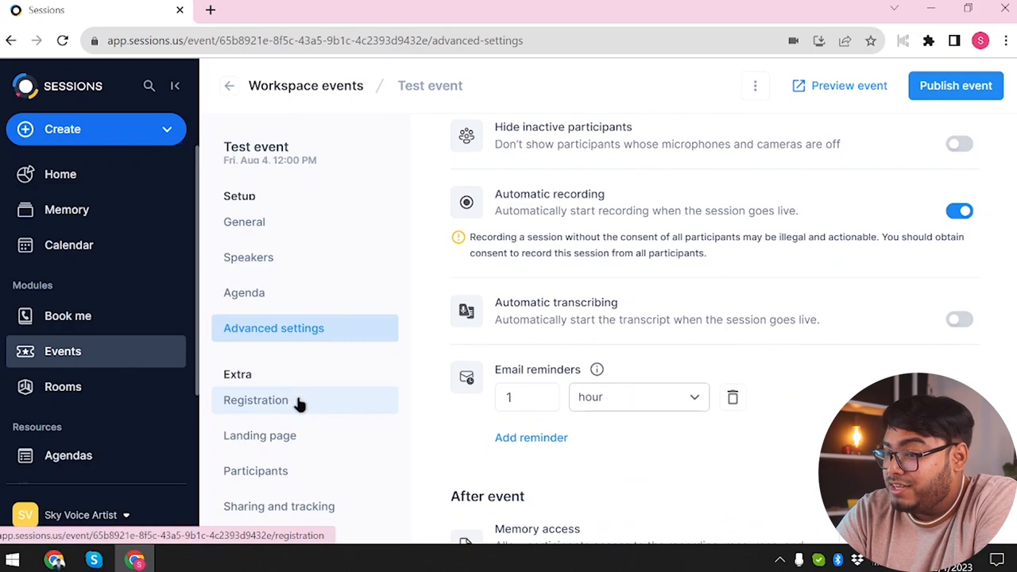
{"action": "mouse_move", "coordinate": [302, 394]}
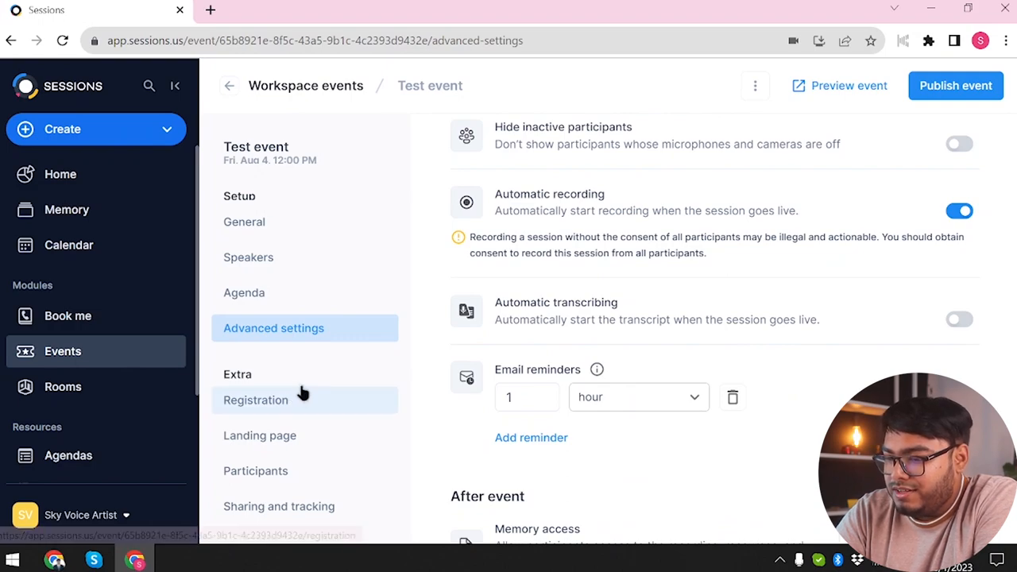
{"action": "left_click", "coordinate": [256, 401]}
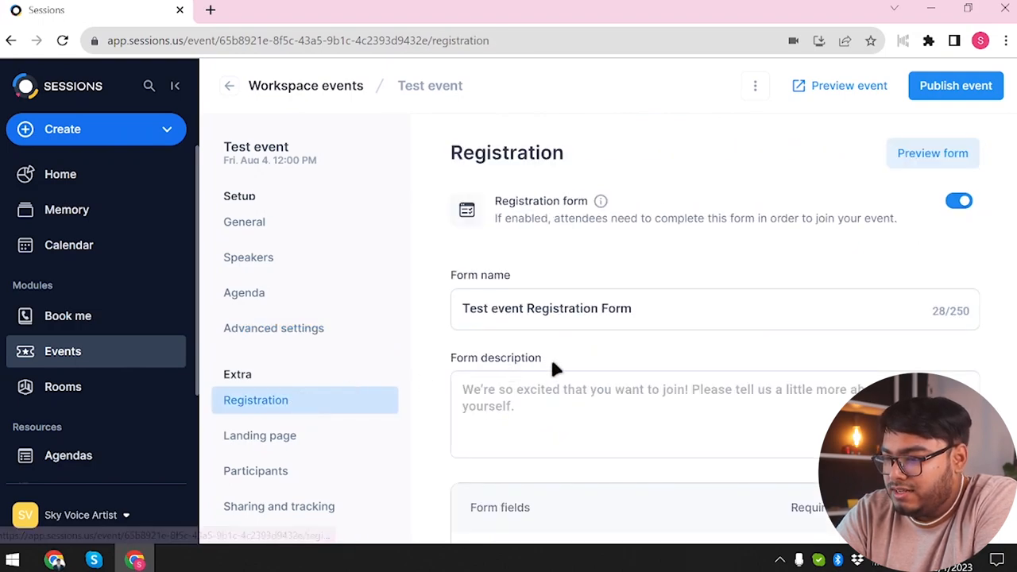
- Preview the registration form, close it, and go to the Landing page settings
{"action": "scroll", "scroll_direction": "down", "scroll_amount": 3}
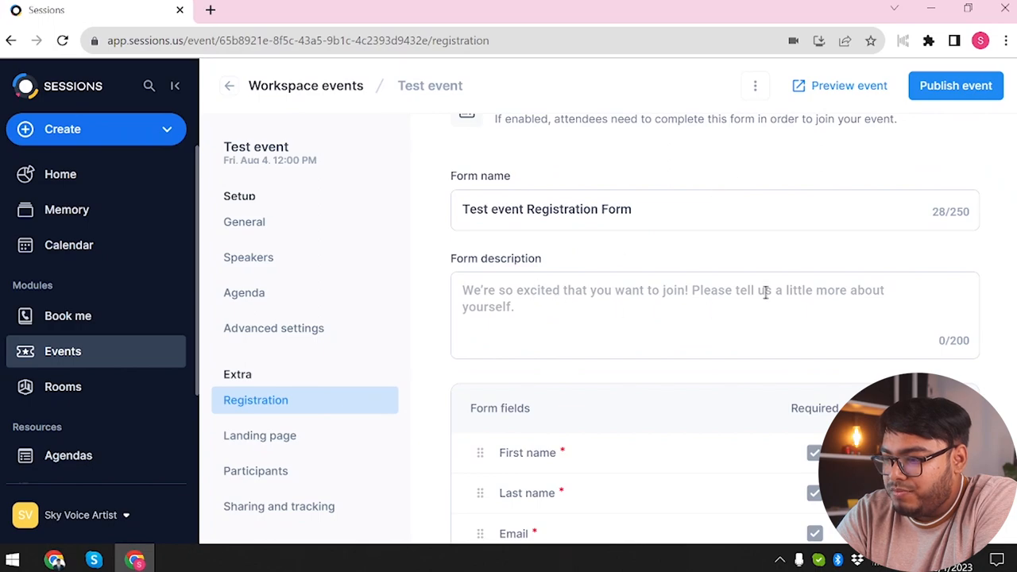
{"action": "scroll", "scroll_direction": "down", "scroll_amount": 3}
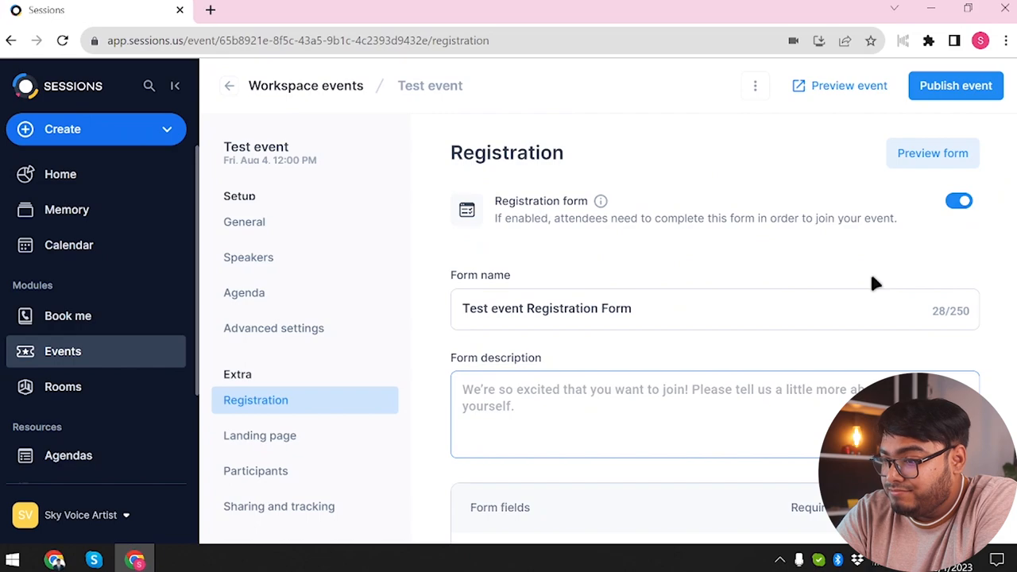
{"action": "left_click", "coordinate": [931, 152]}
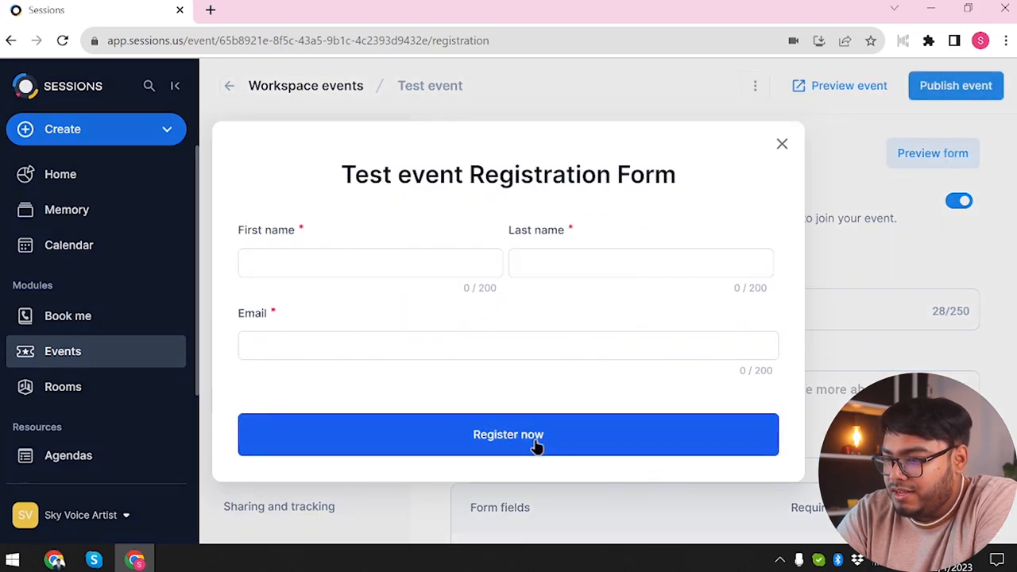
{"action": "left_click", "coordinate": [782, 143]}
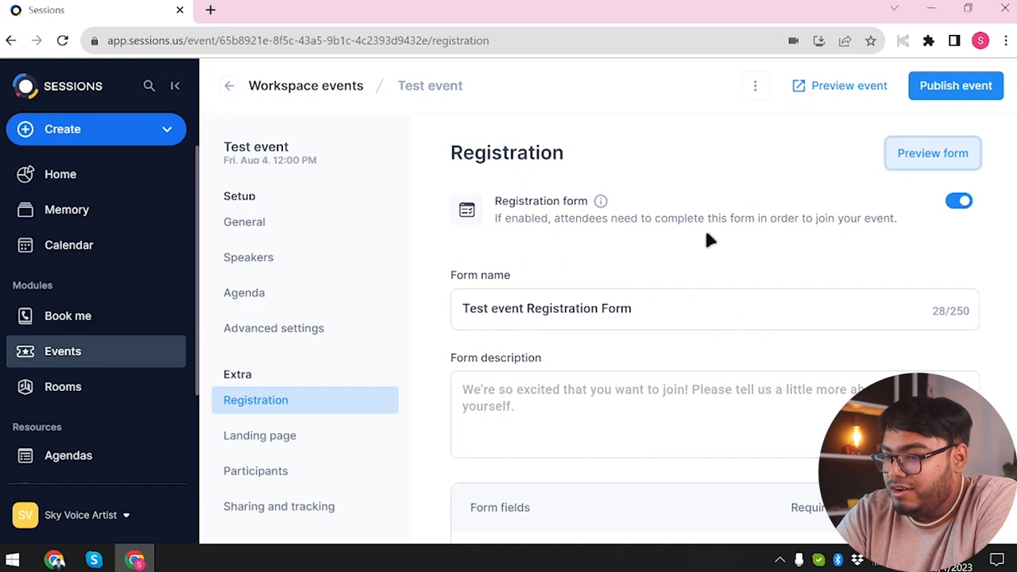
{"action": "mouse_move", "coordinate": [267, 454]}
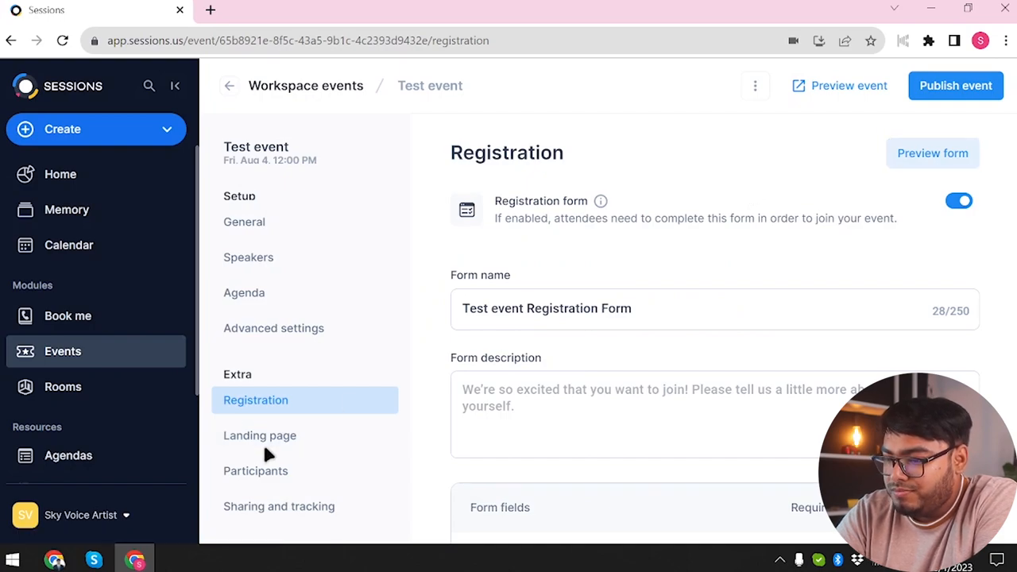
{"action": "left_click", "coordinate": [260, 435]}
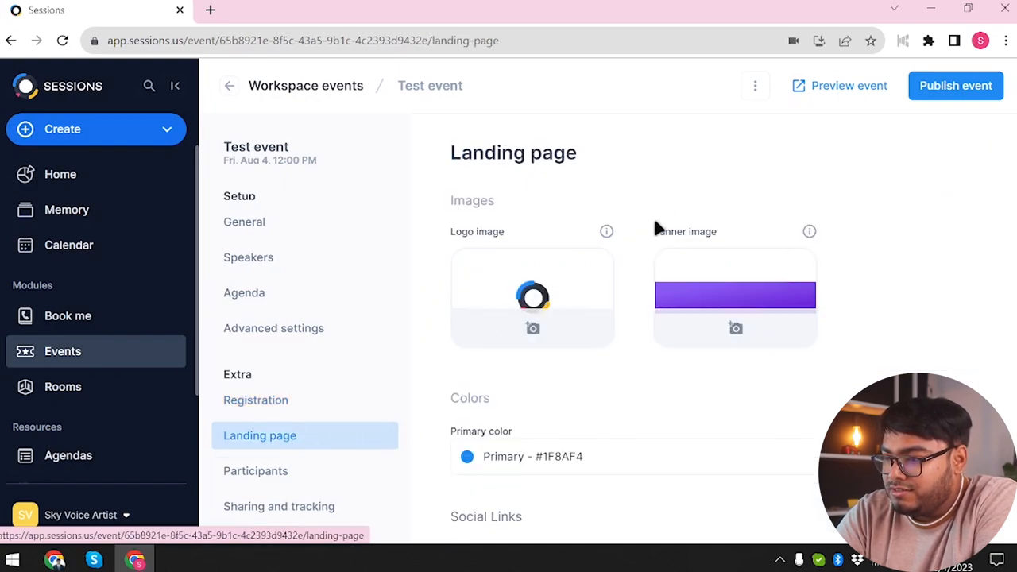
- Scroll past the landing page images, colour and social links, then show Participants
{"action": "scroll", "scroll_direction": "down", "scroll_amount": 3}
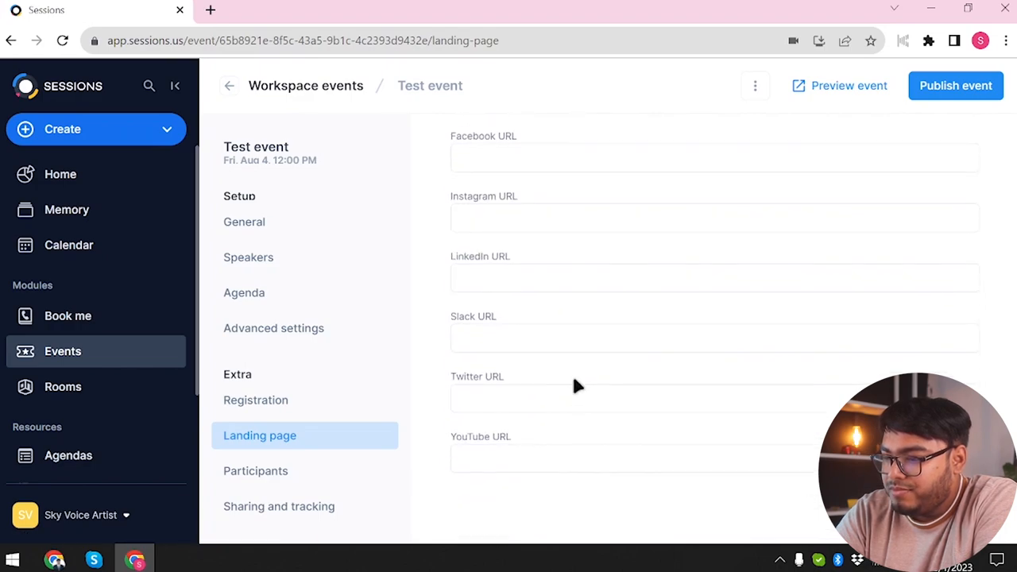
{"action": "scroll", "scroll_direction": "down", "scroll_amount": 3}
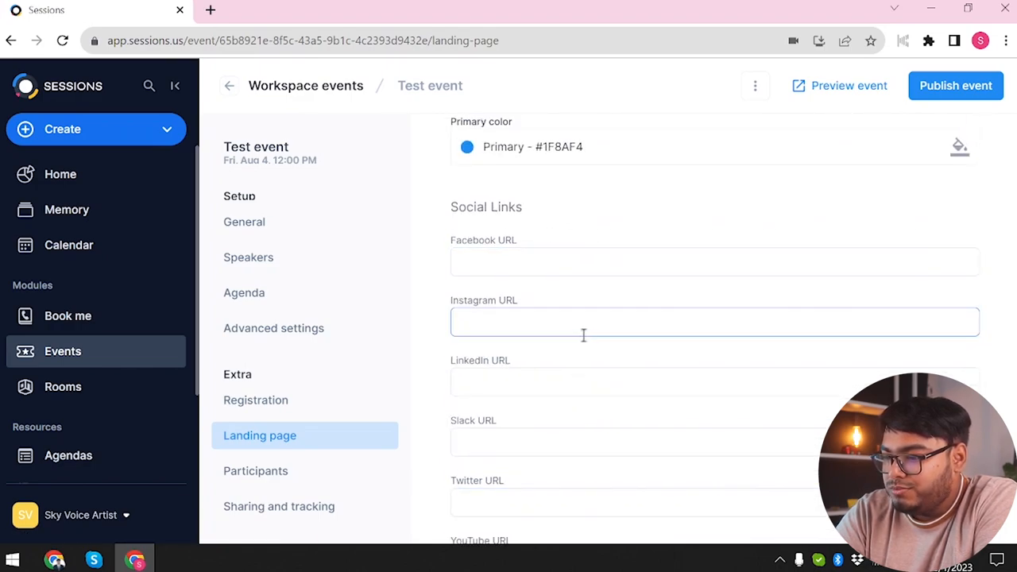
{"action": "left_click", "coordinate": [254, 470]}
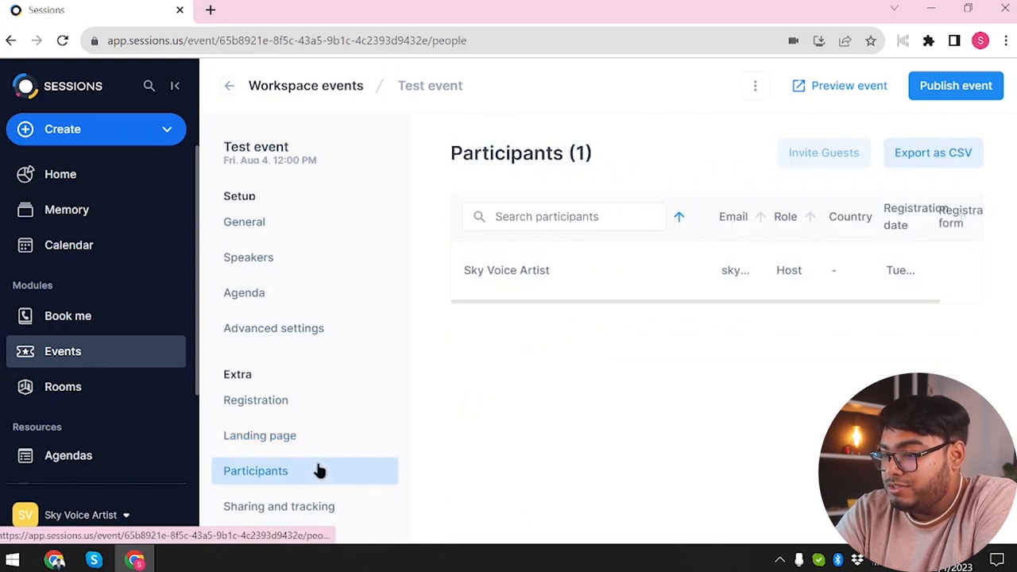
{"action": "mouse_move", "coordinate": [273, 328]}
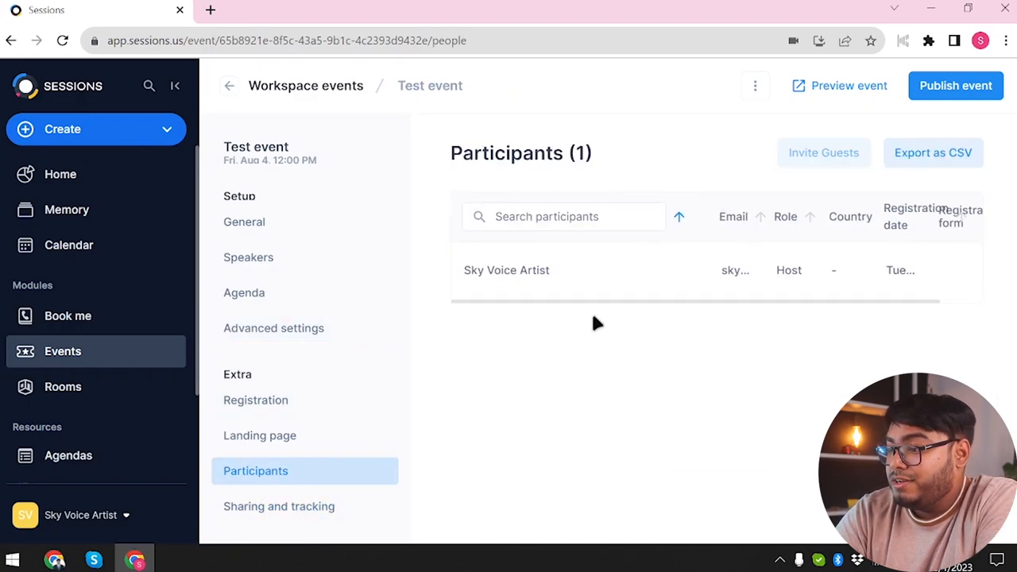
{"action": "mouse_move", "coordinate": [712, 420]}
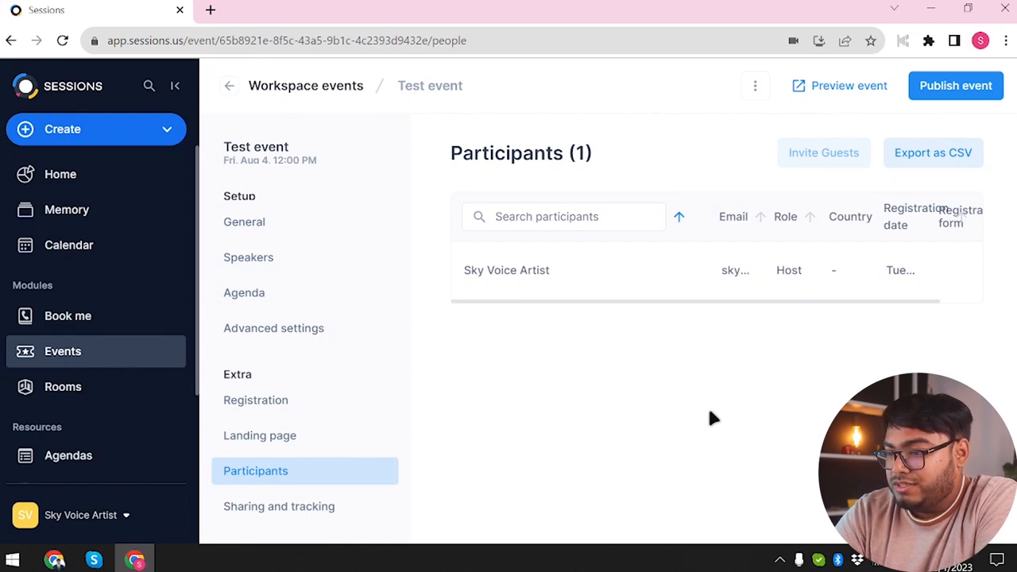
{"action": "mouse_move", "coordinate": [852, 242]}
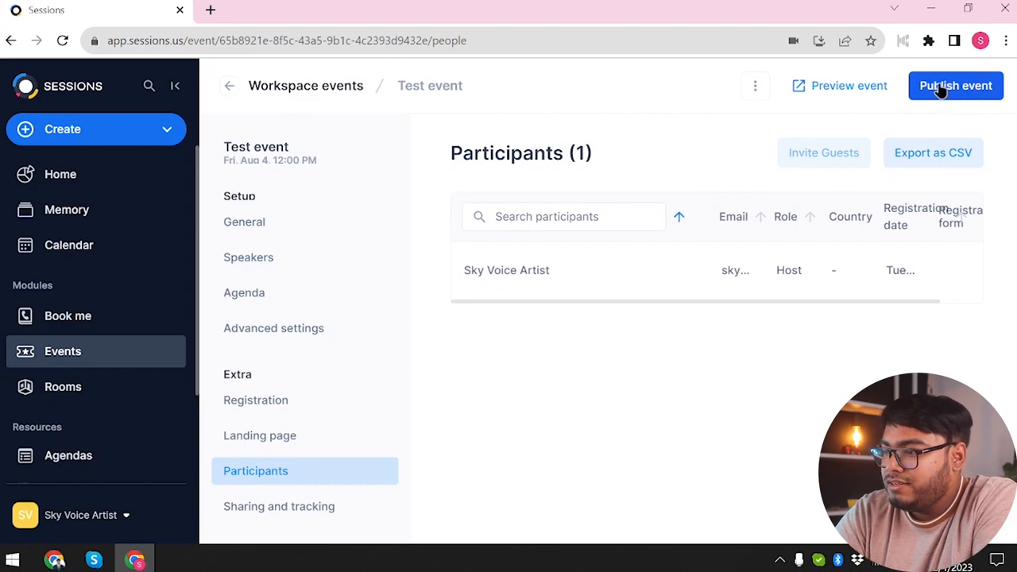
- Publish Test event from the top-right Publish event button
{"action": "left_click", "coordinate": [955, 85]}
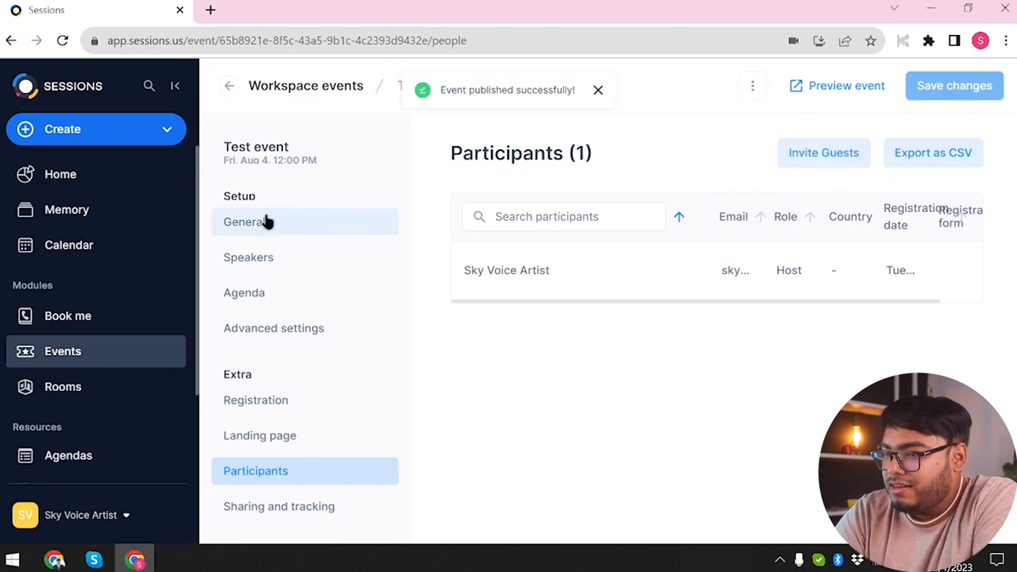
- Exit the event editor, view the weekly Calendar page, then return to the home overview
{"action": "left_click", "coordinate": [60, 173]}
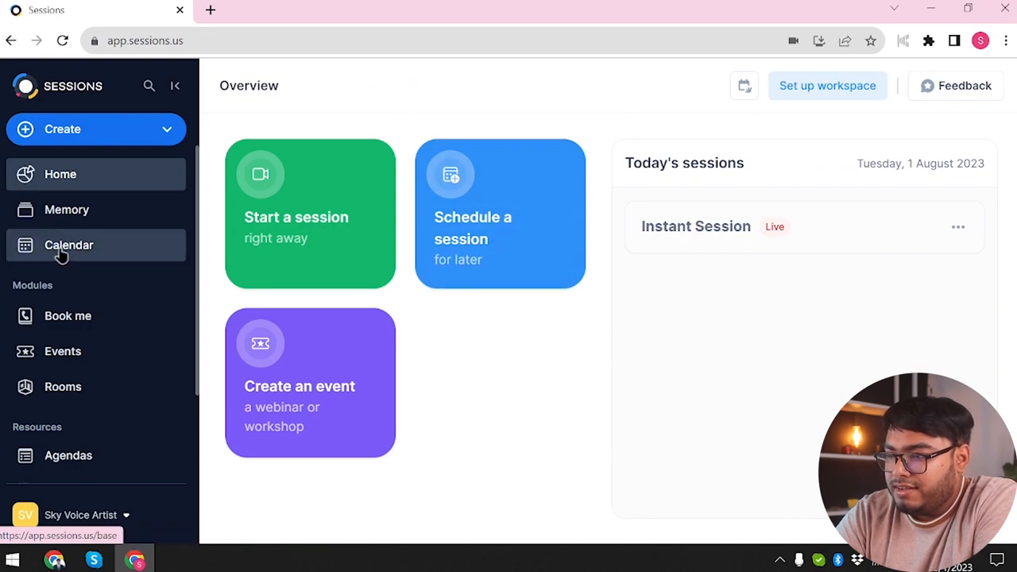
{"action": "left_click", "coordinate": [68, 245]}
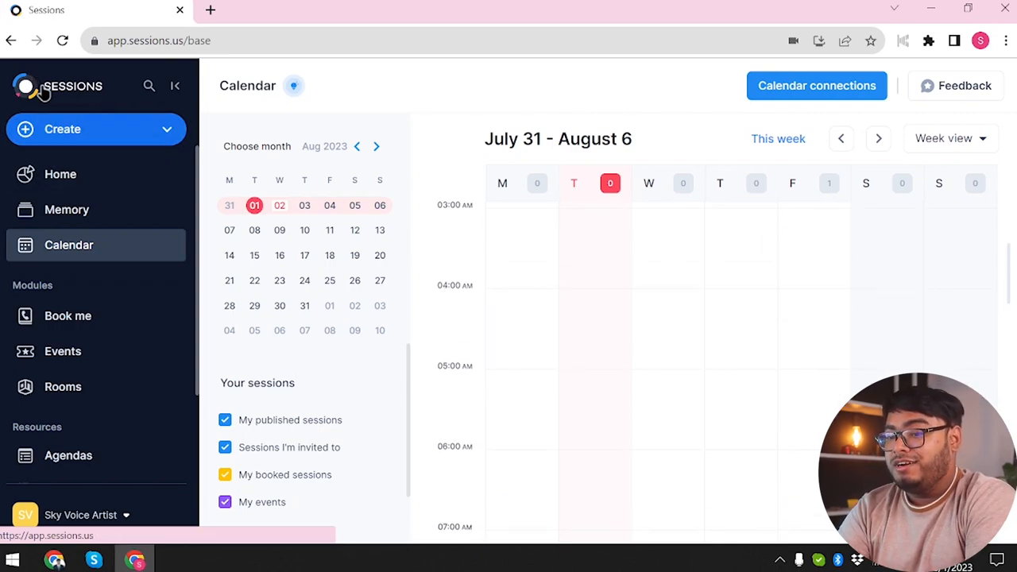
{"action": "left_click", "coordinate": [60, 173]}
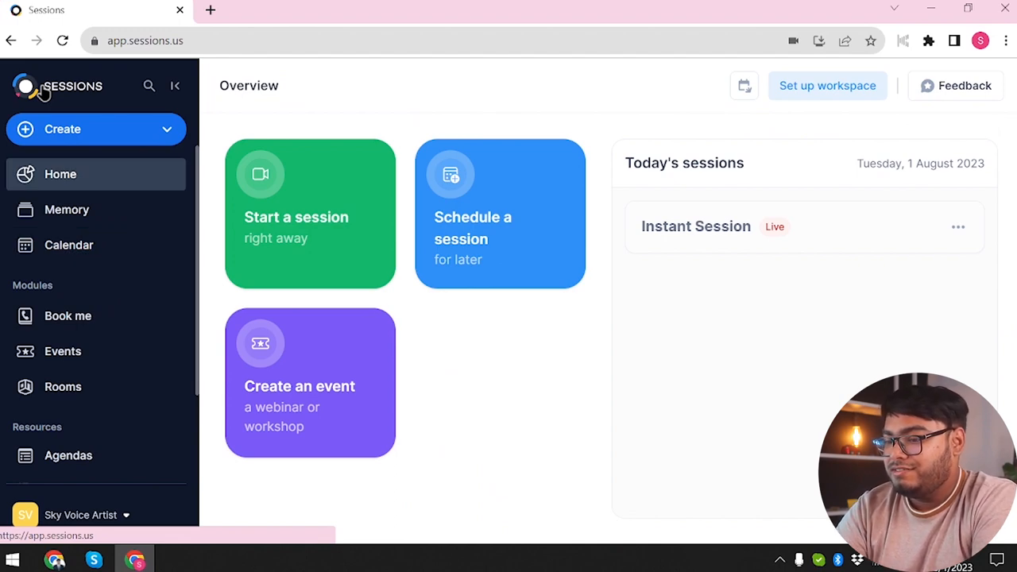